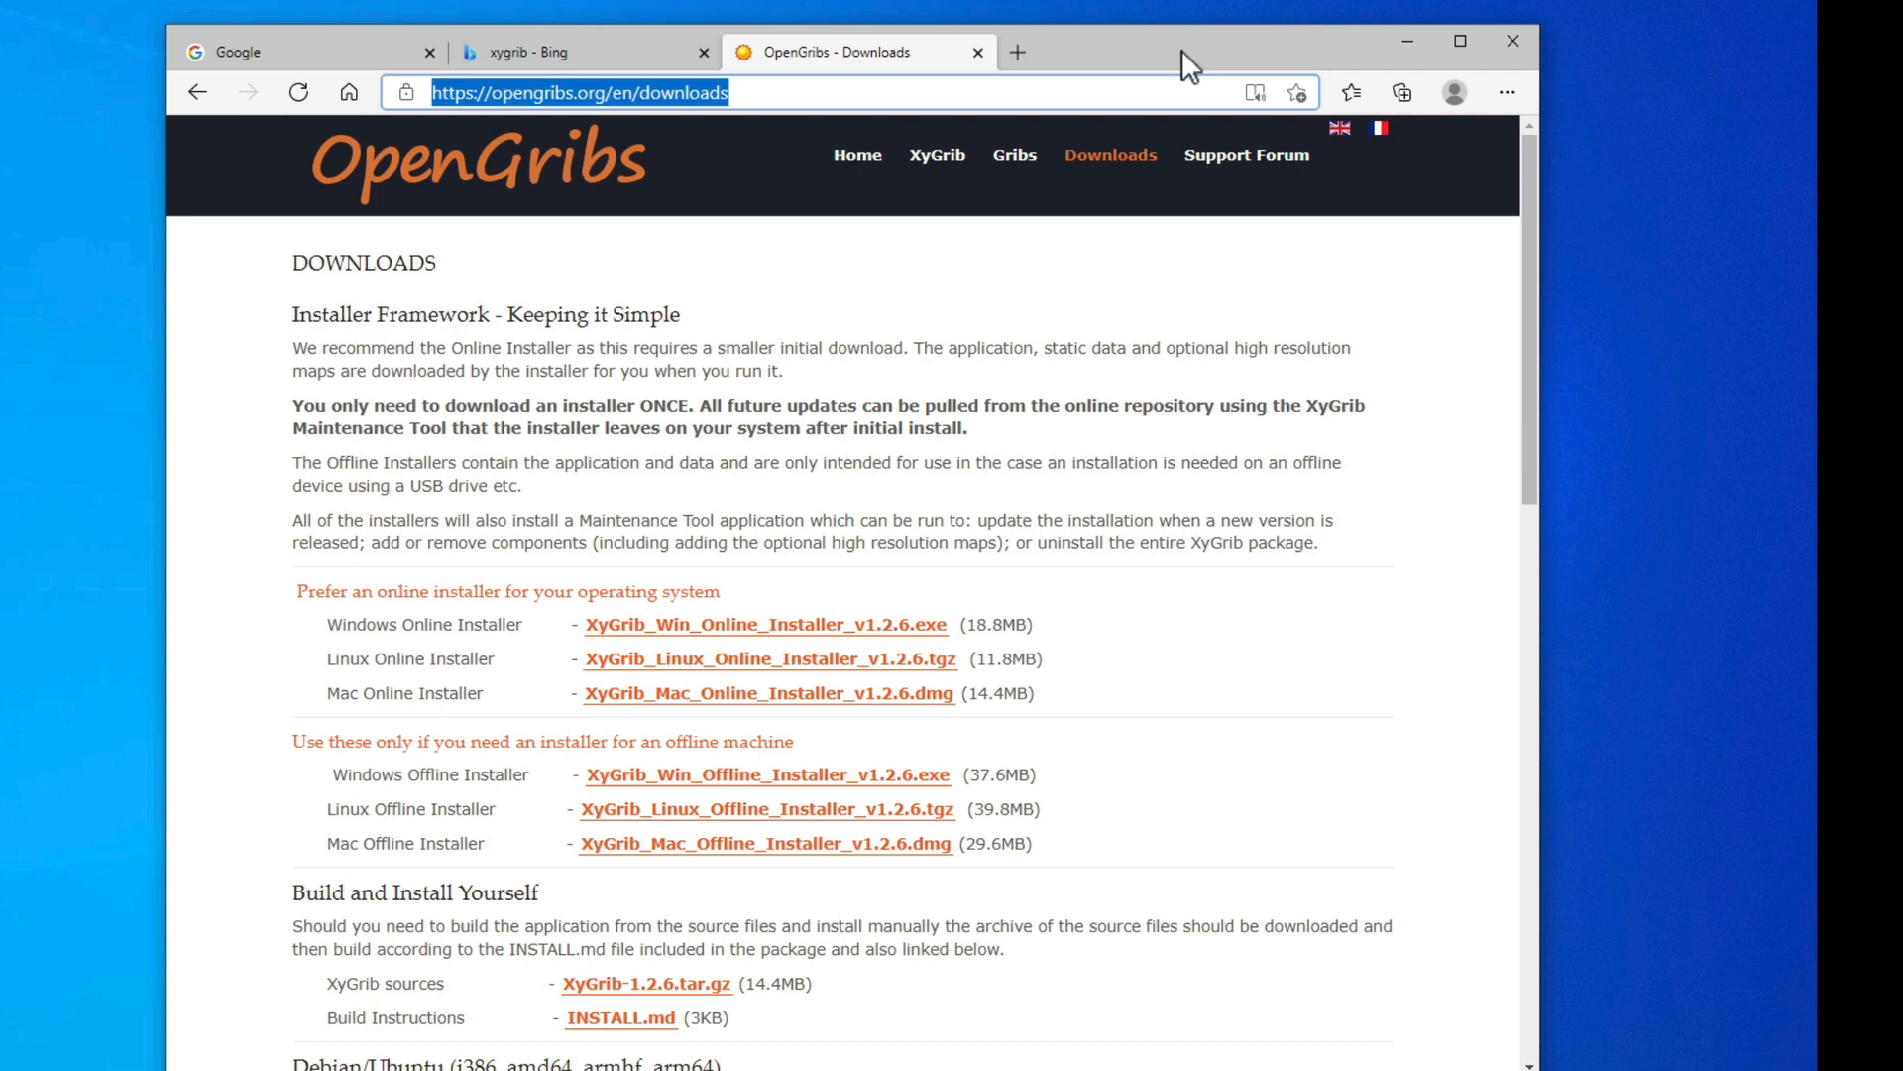
mouse_move(714, 134)
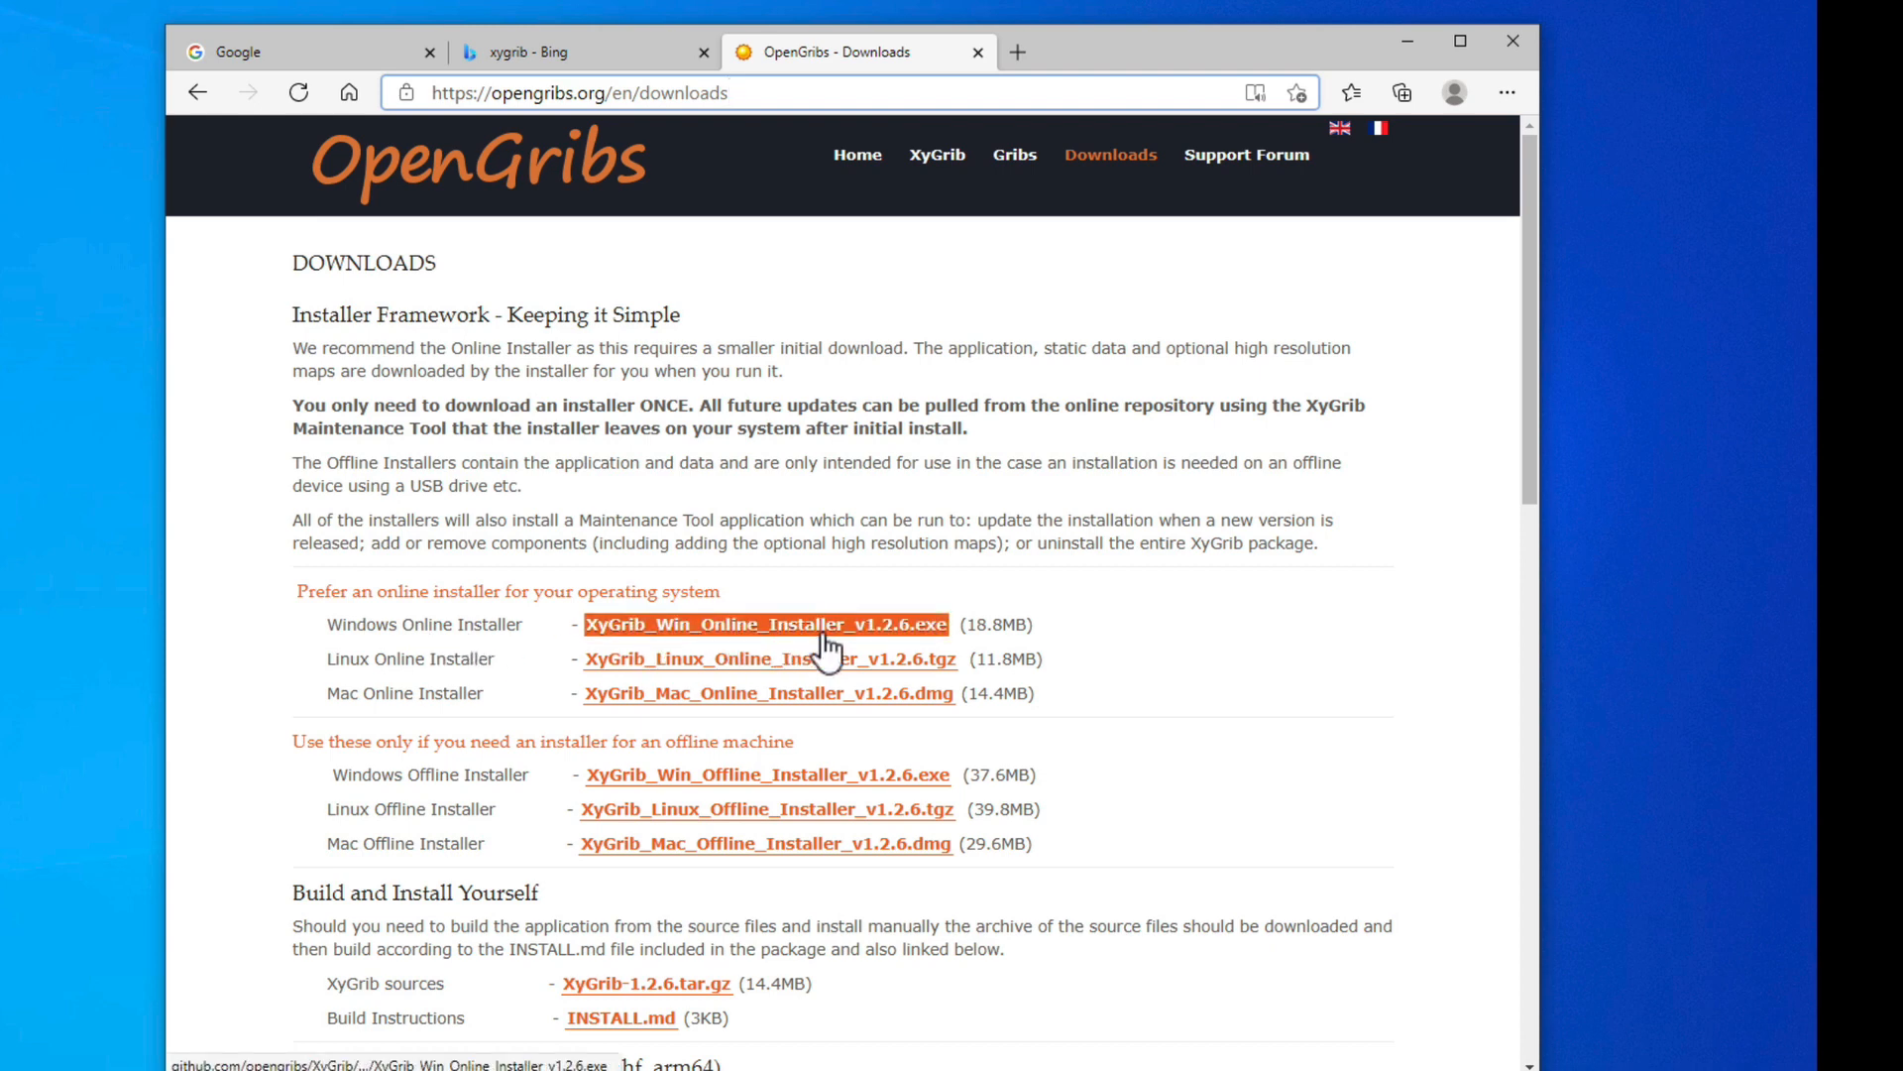
mouse_move(768, 693)
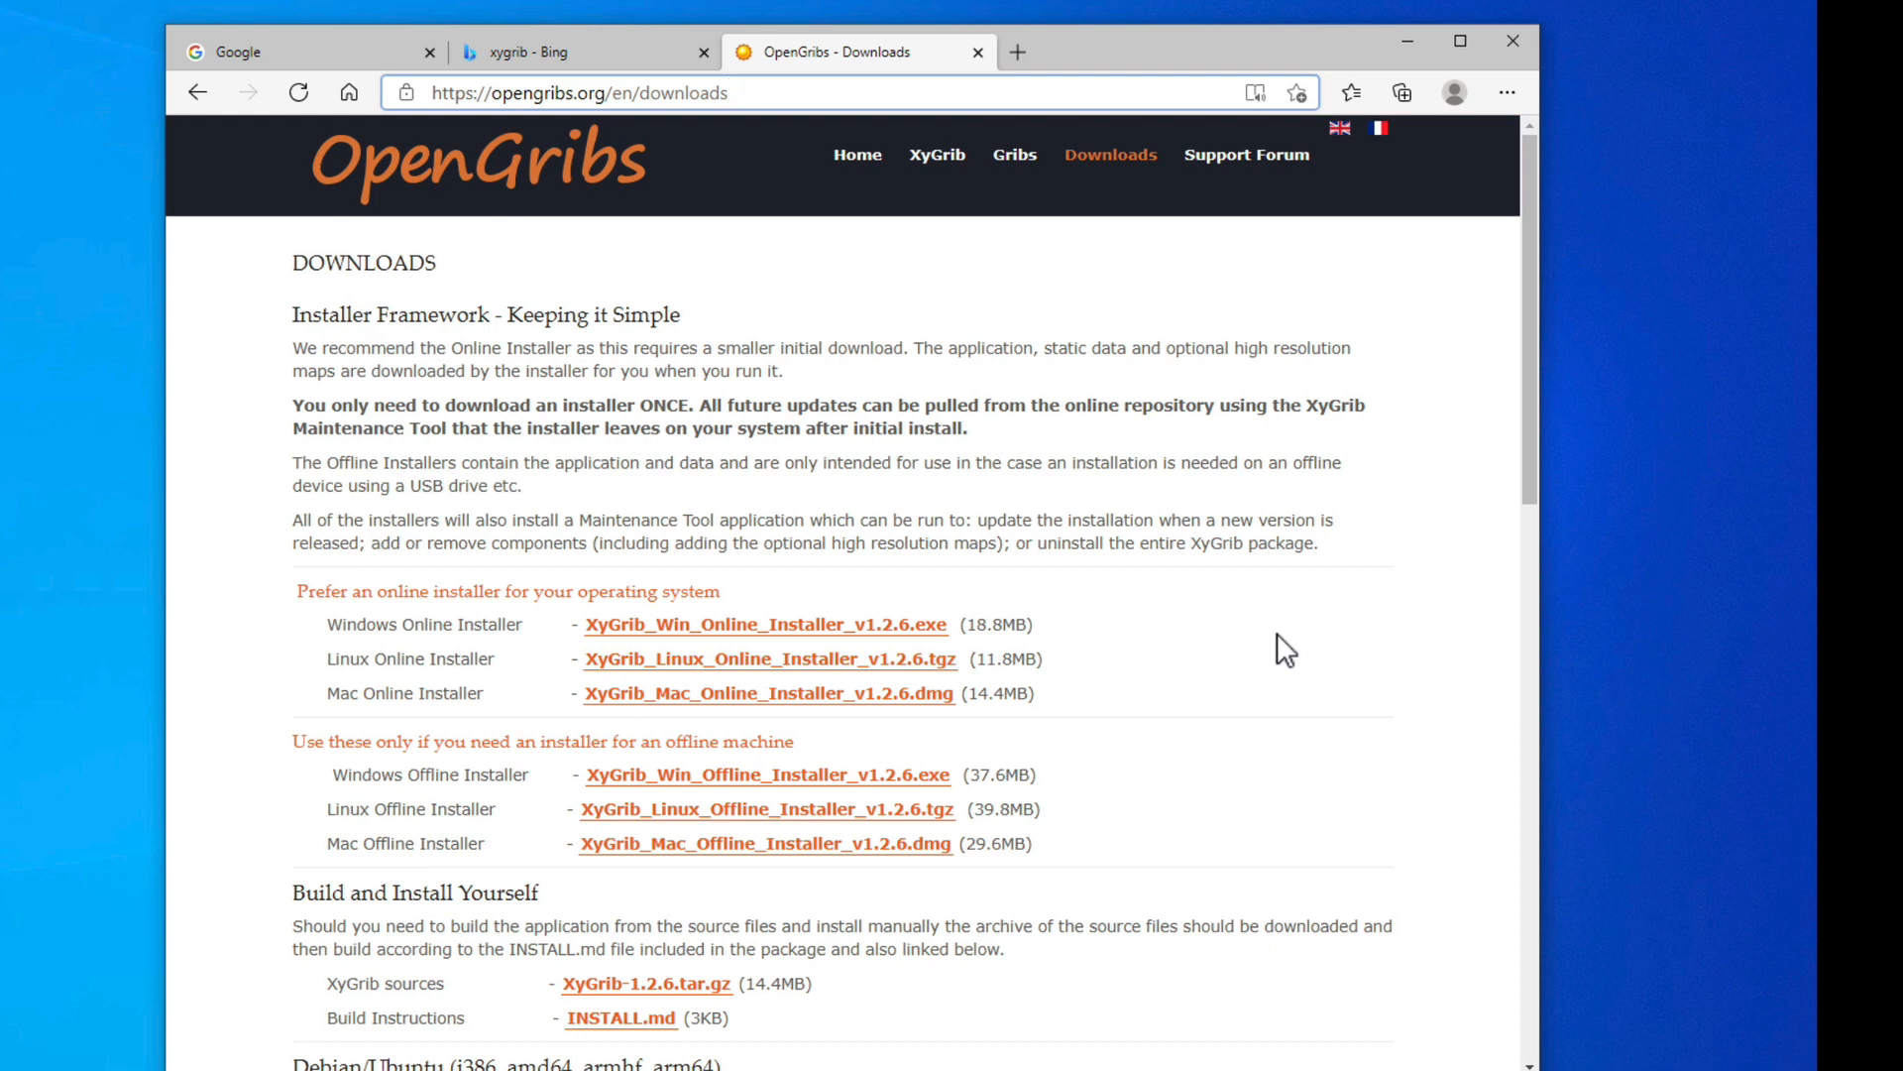
Step: Download the XyGrib 1.2.6 Windows online installer from the OpenGribs Downloads page
click(729, 92)
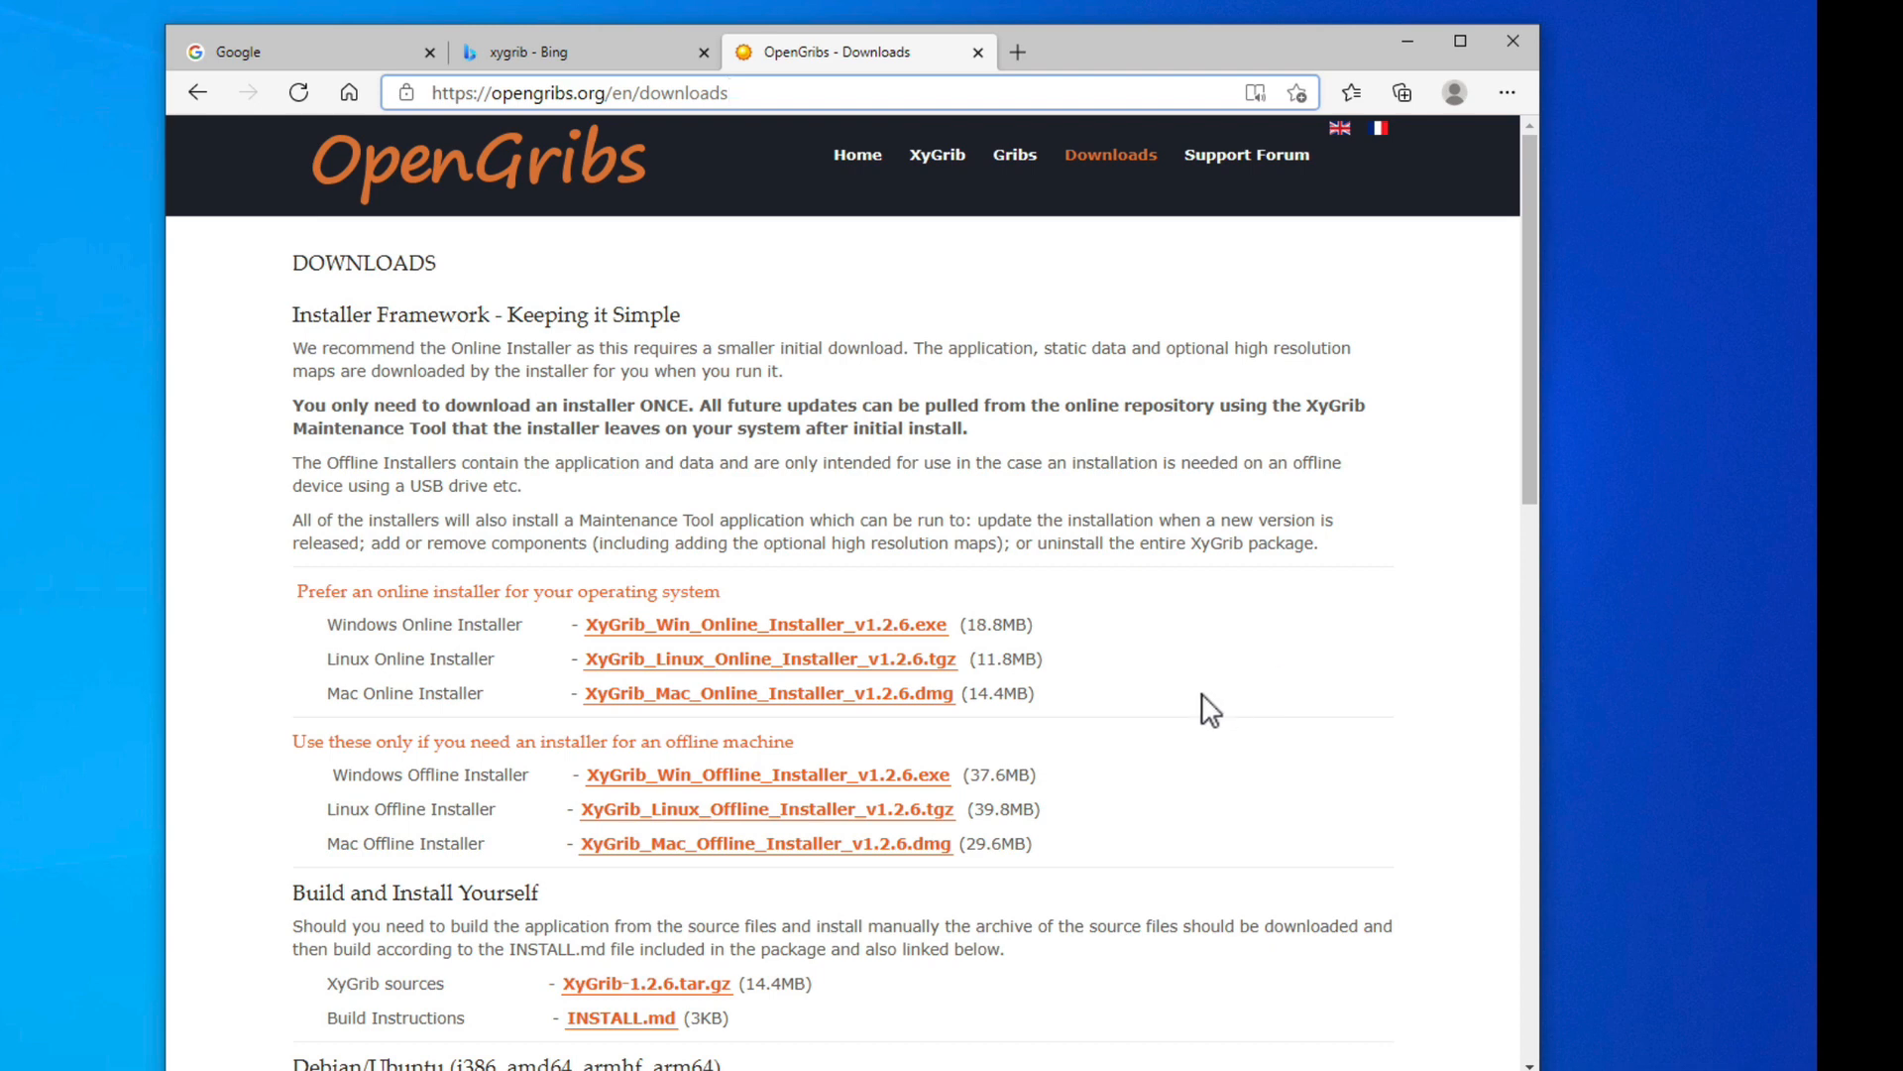
mouse_move(660, 282)
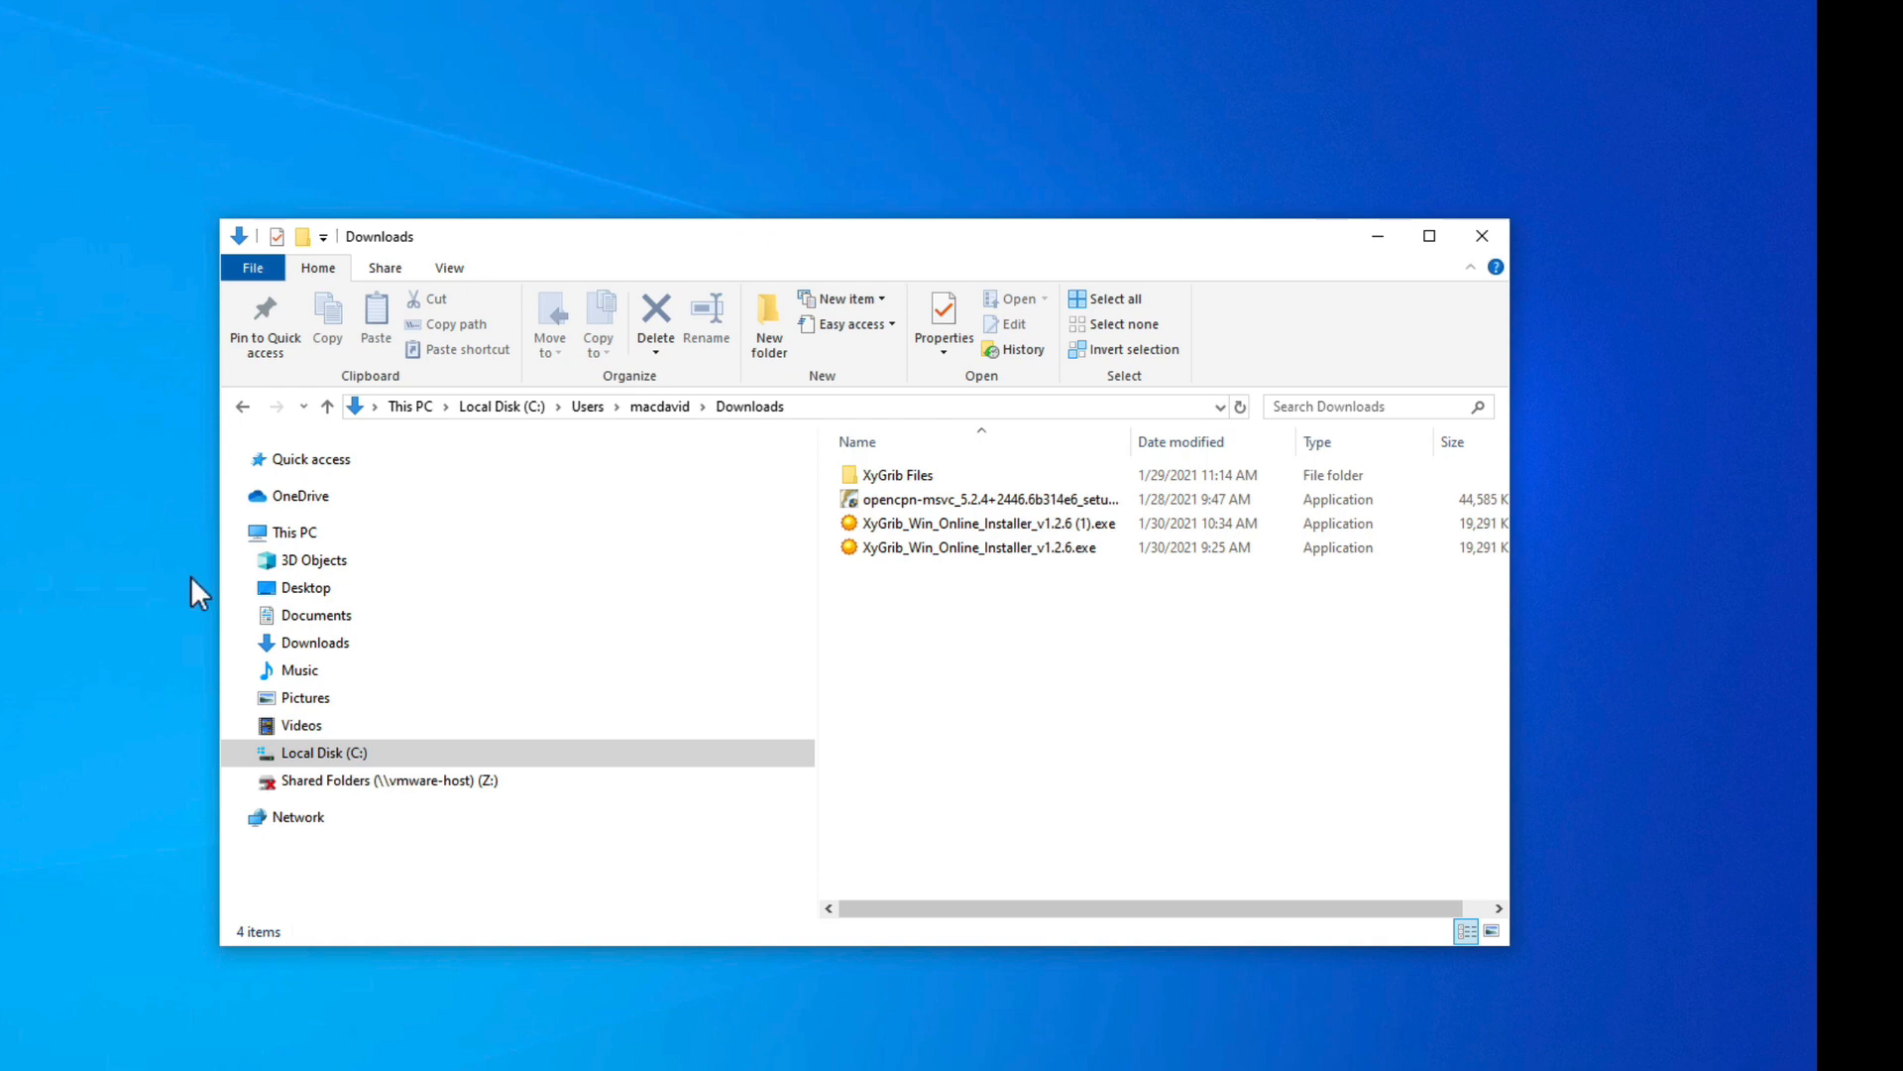
Step: Launch XyGrib from the Start menu's Recently added list after closing the Downloads folder
click(1480, 237)
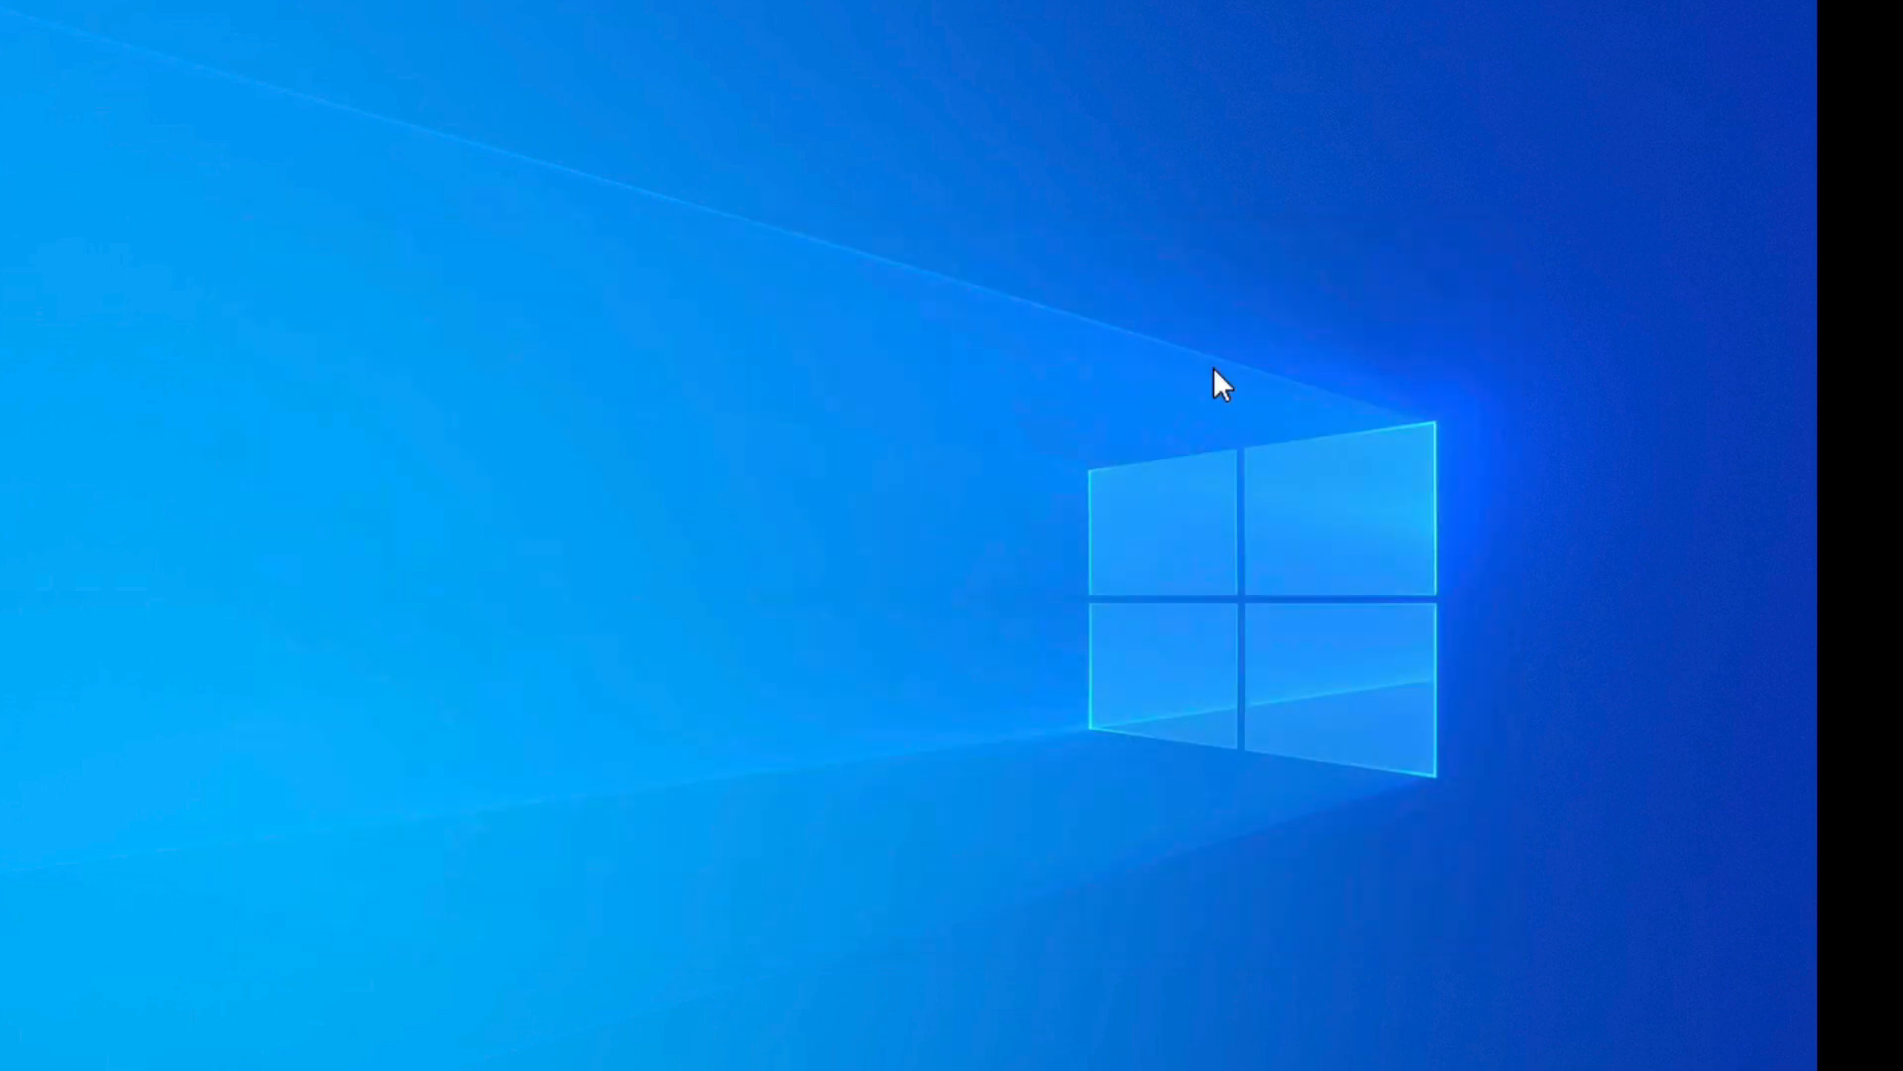
click(12, 1062)
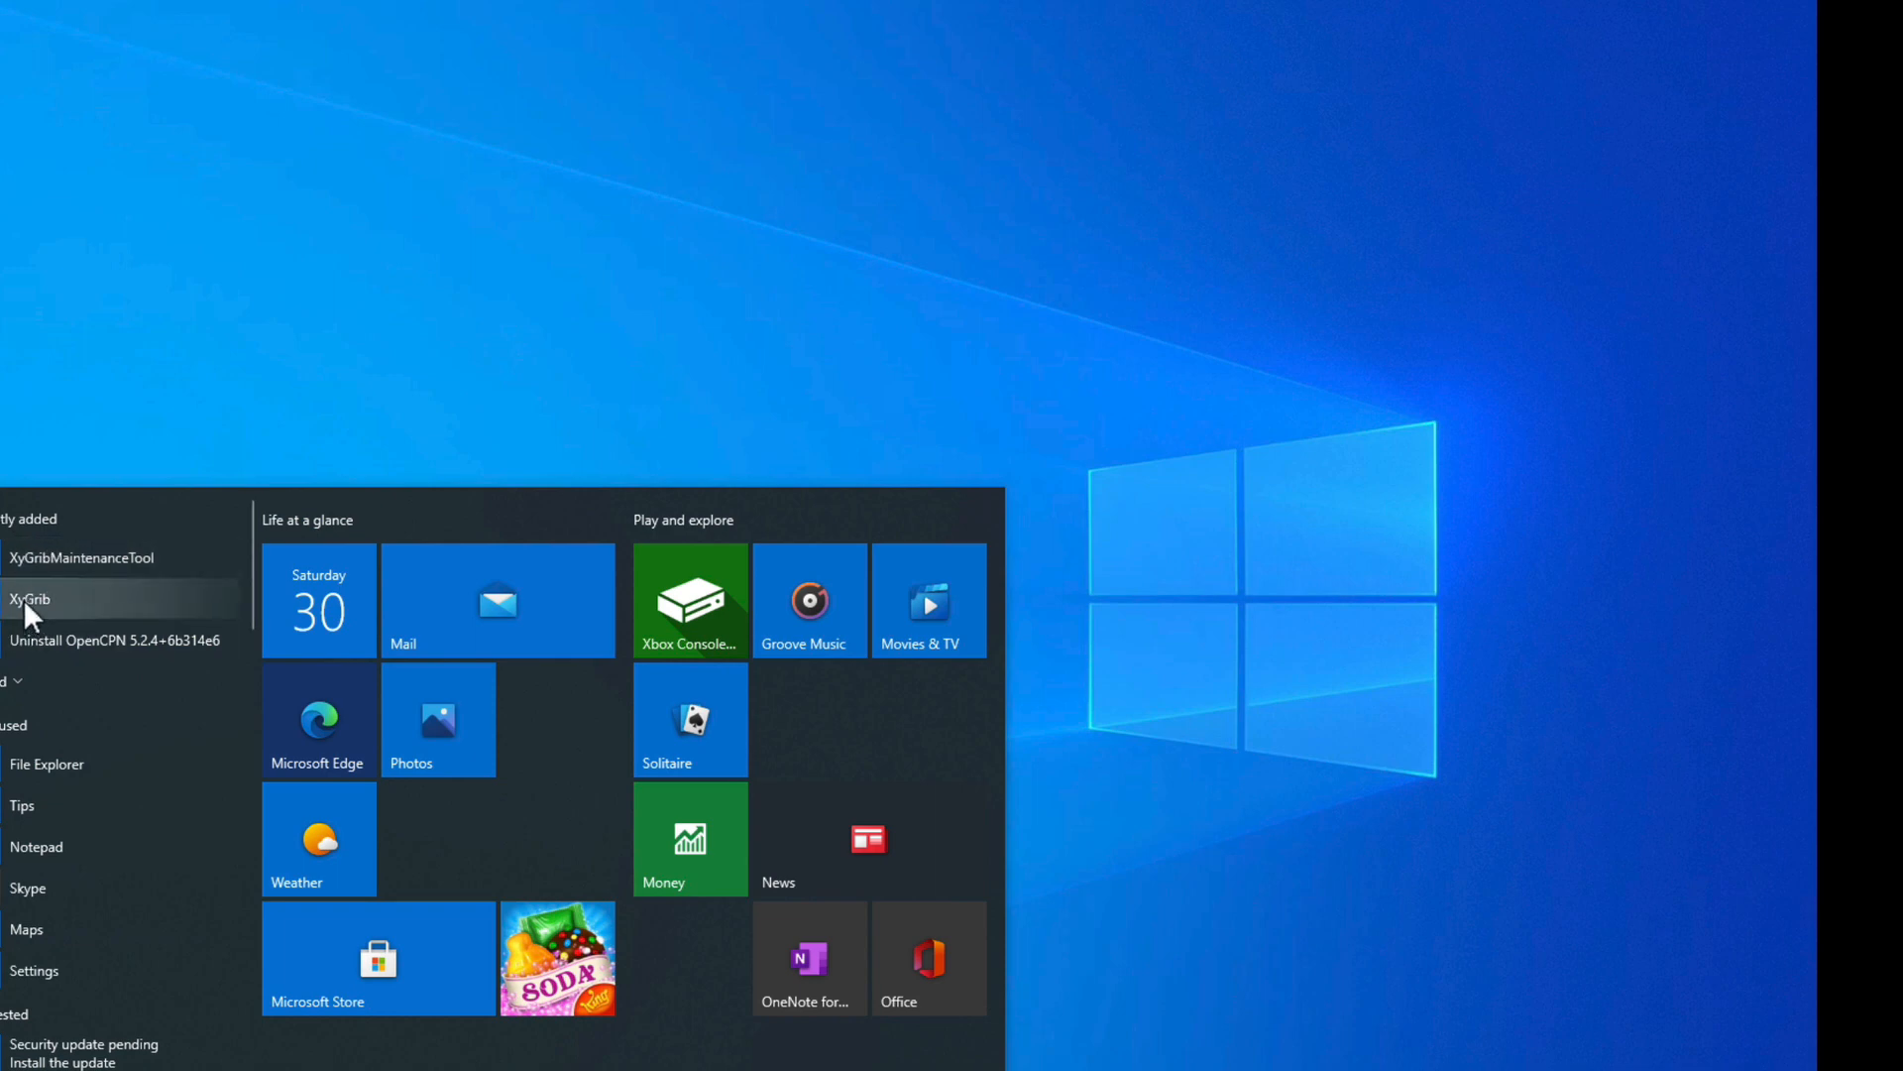
click(27, 597)
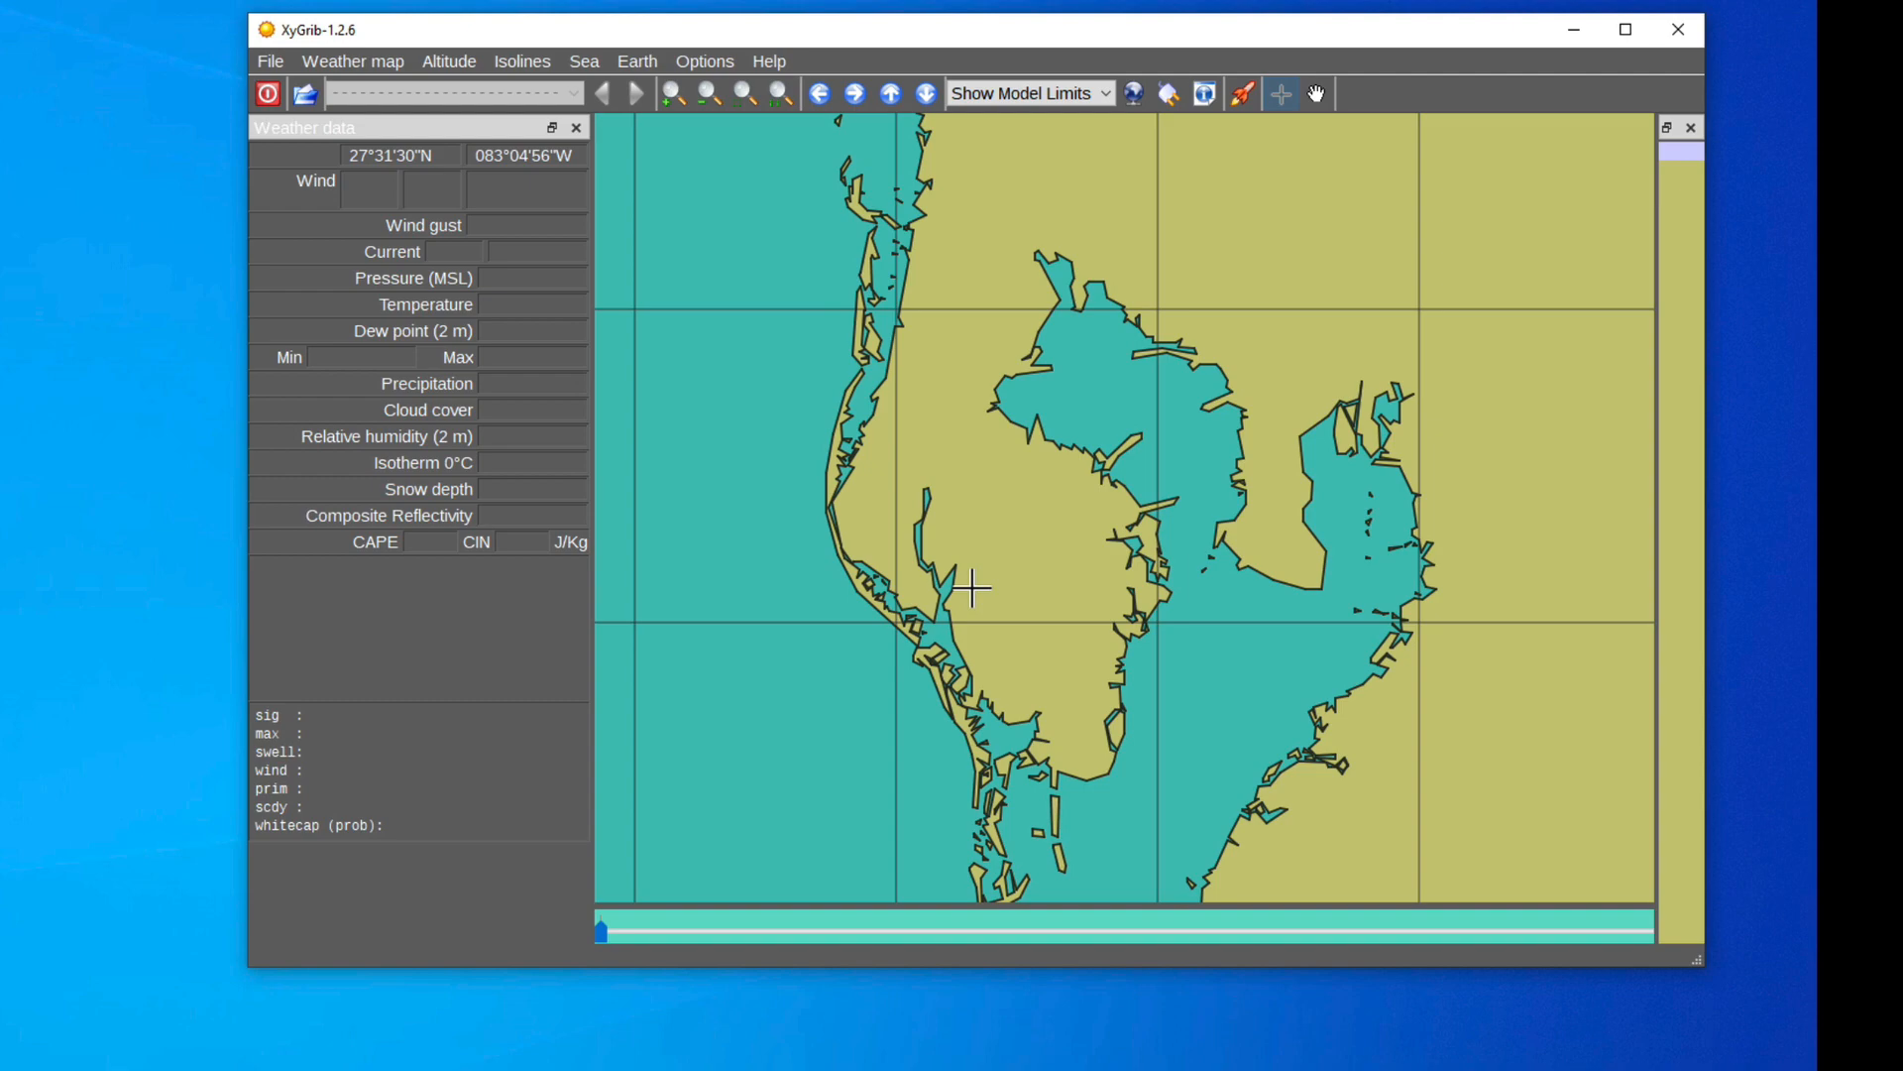
Step: Zoom the map out from Tampa Bay to the whole Americas view
click(701, 94)
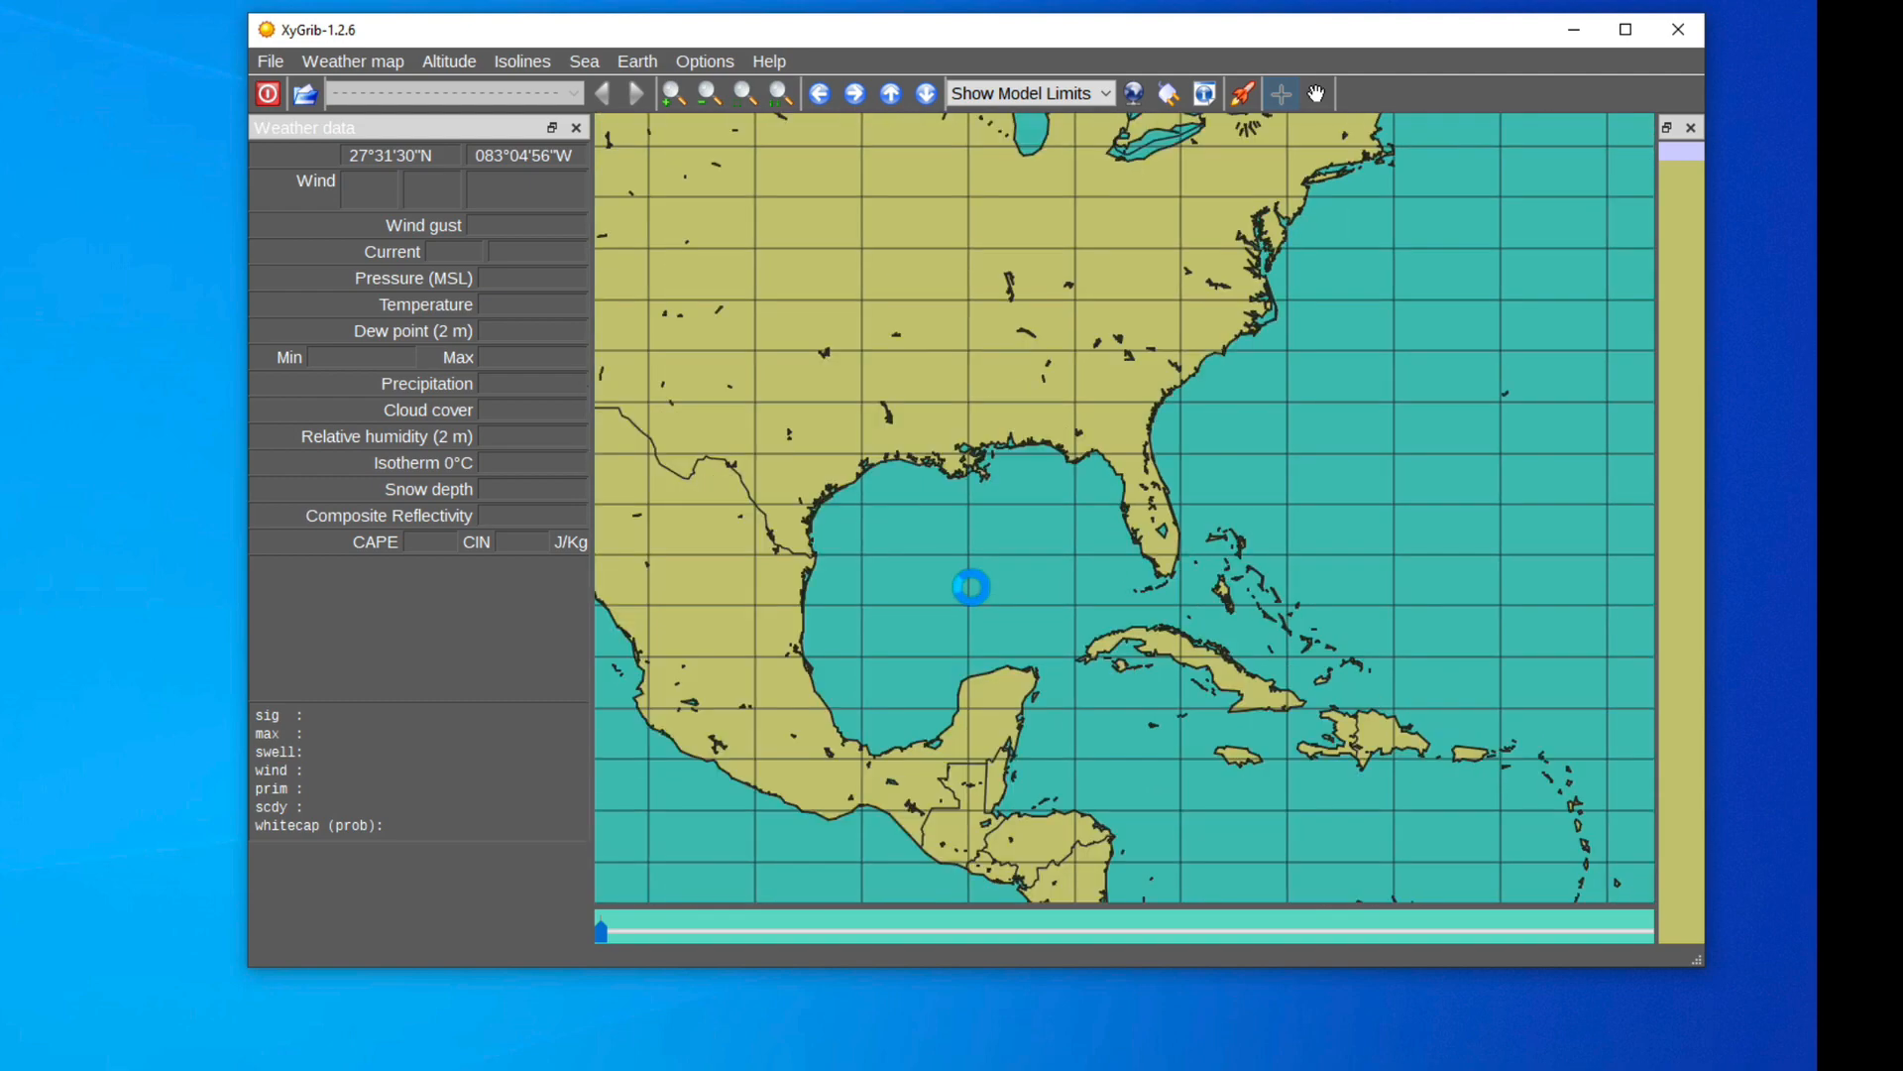
click(701, 94)
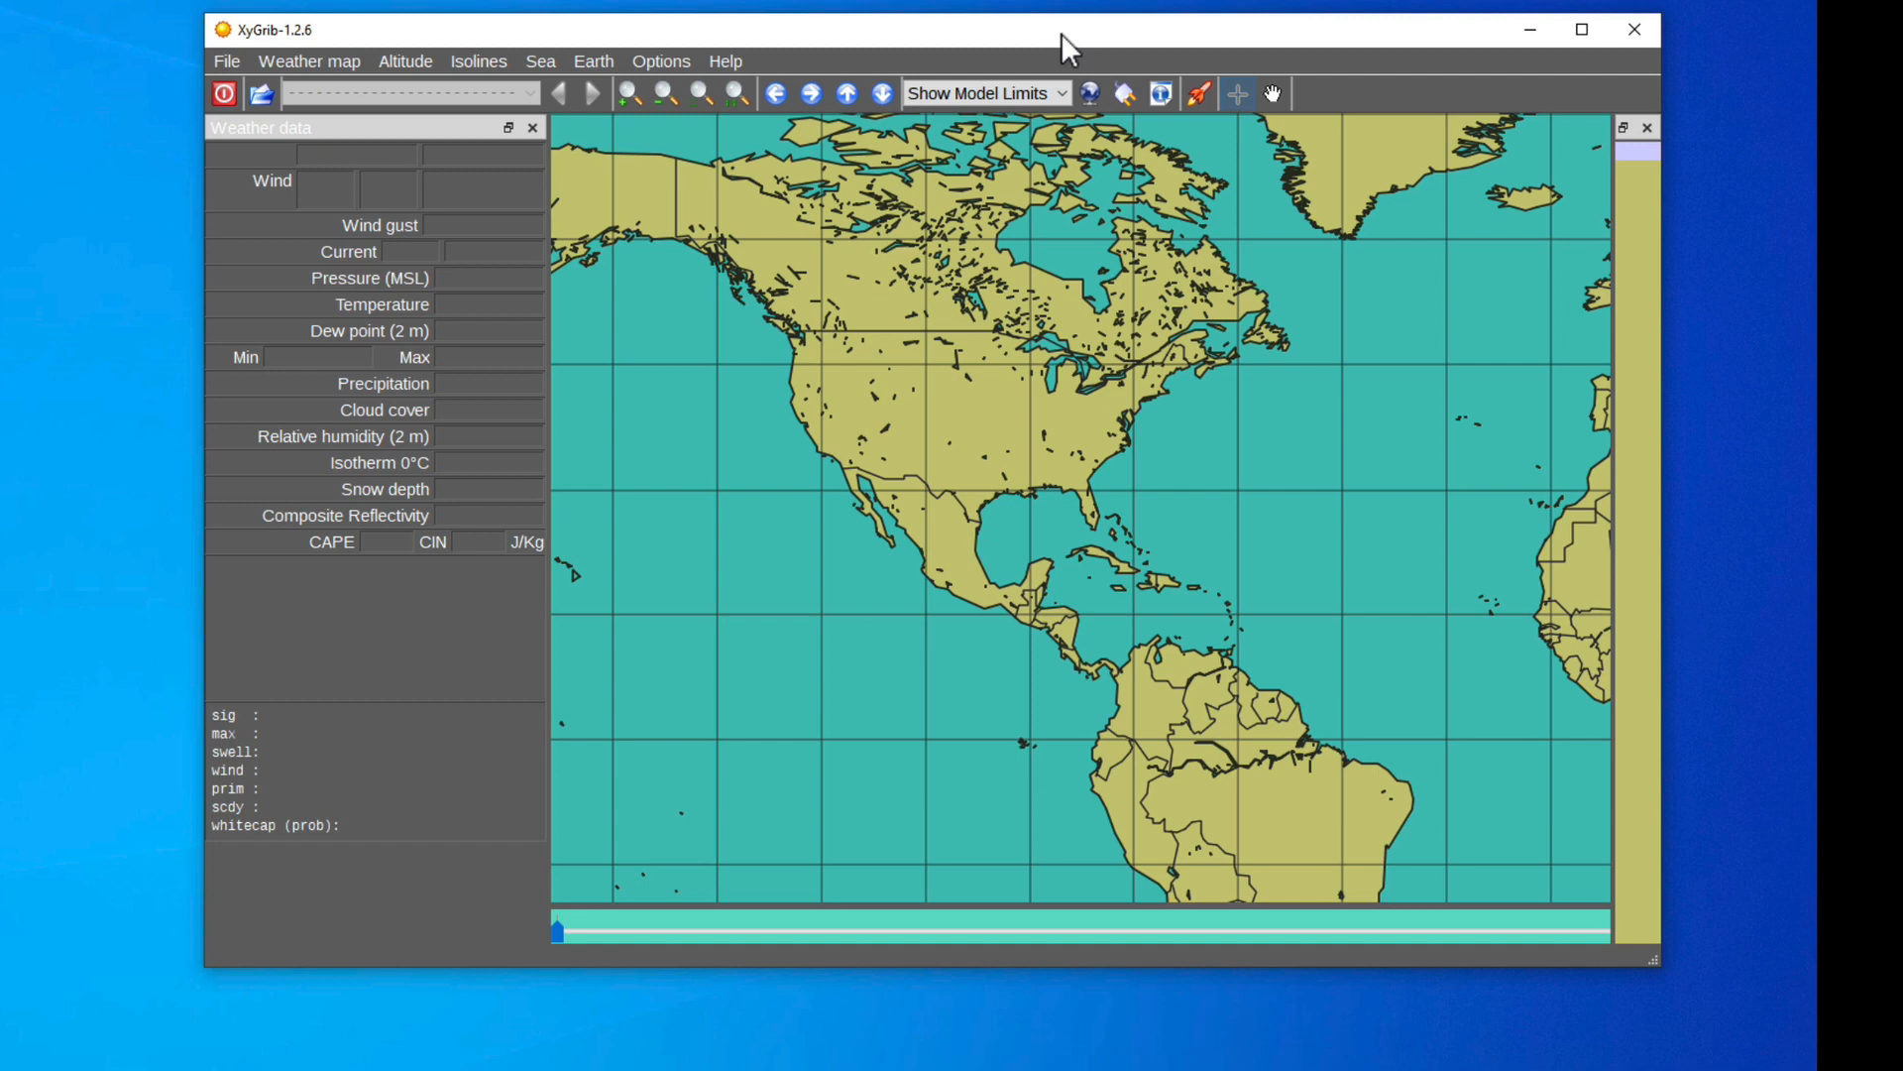
click(659, 60)
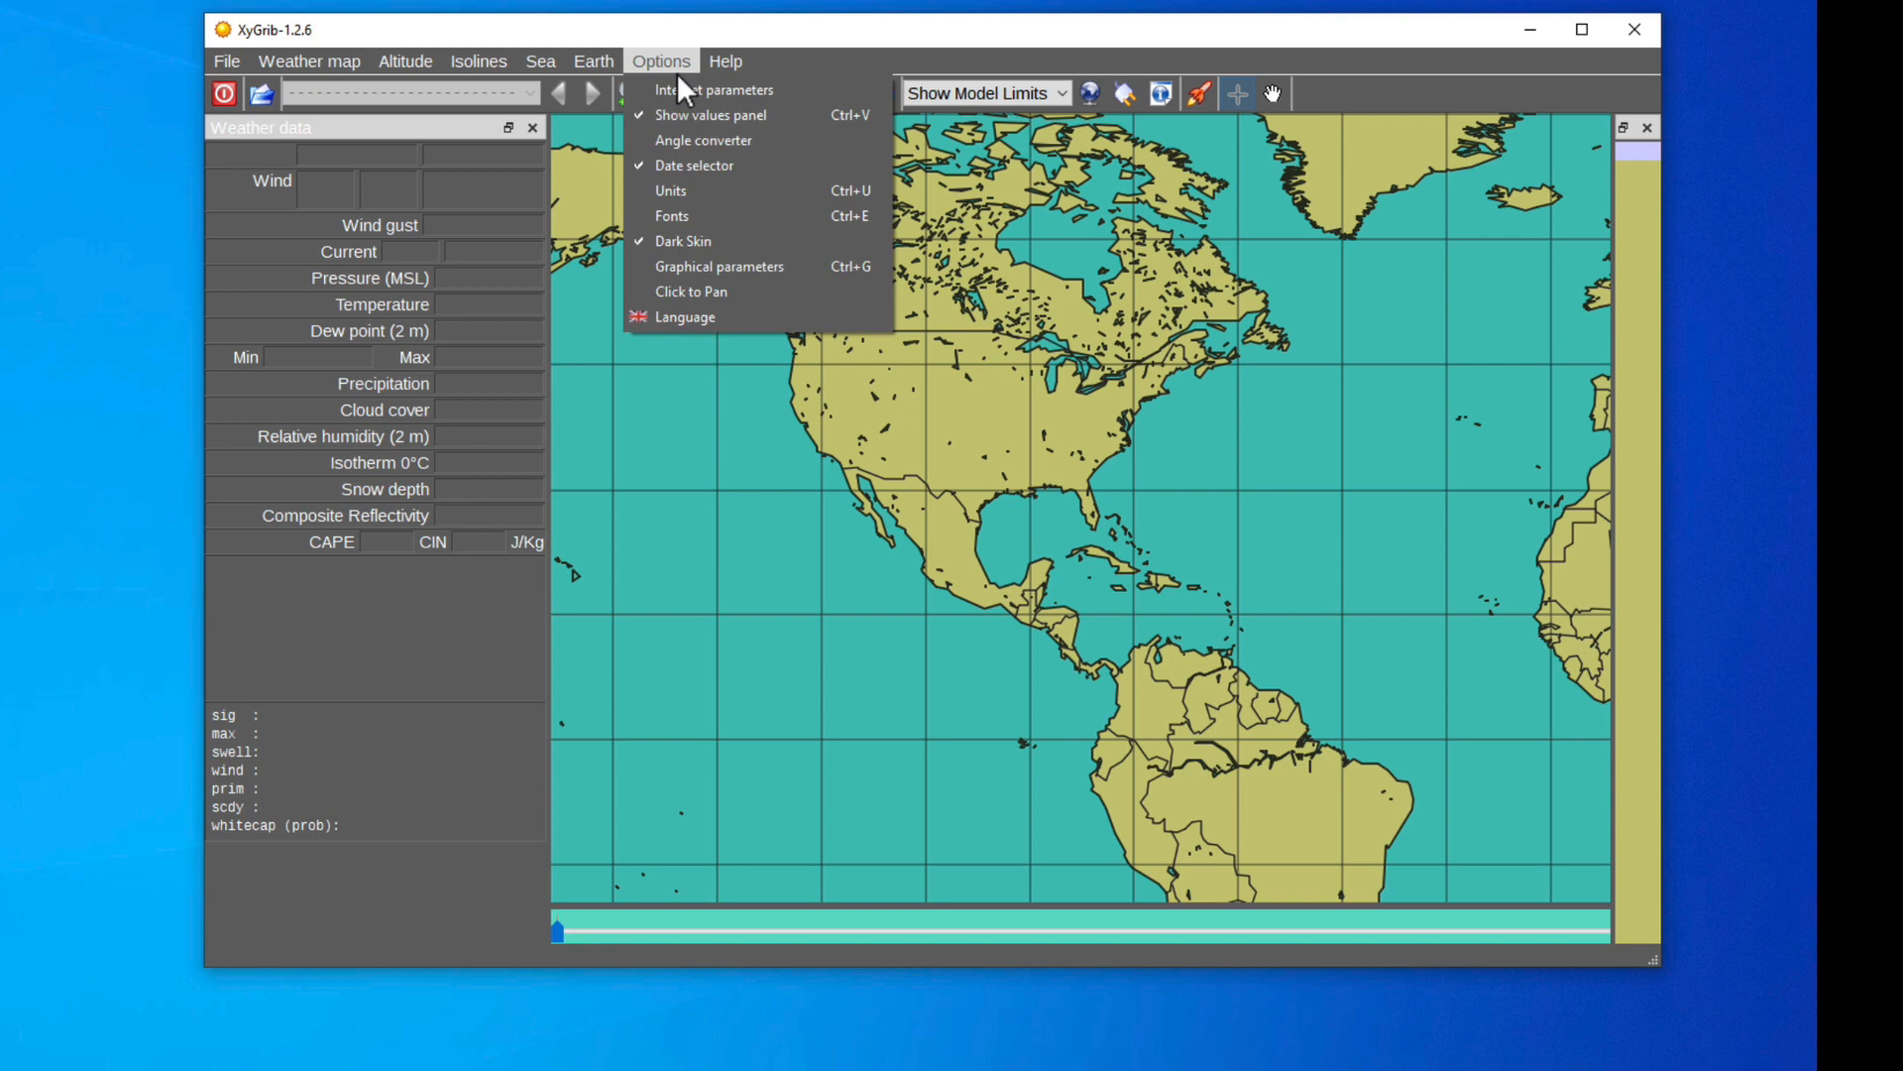
Step: Set wind and current speed units to kts and coordinates to dd°mm,mm' in Units, then confirm
click(670, 191)
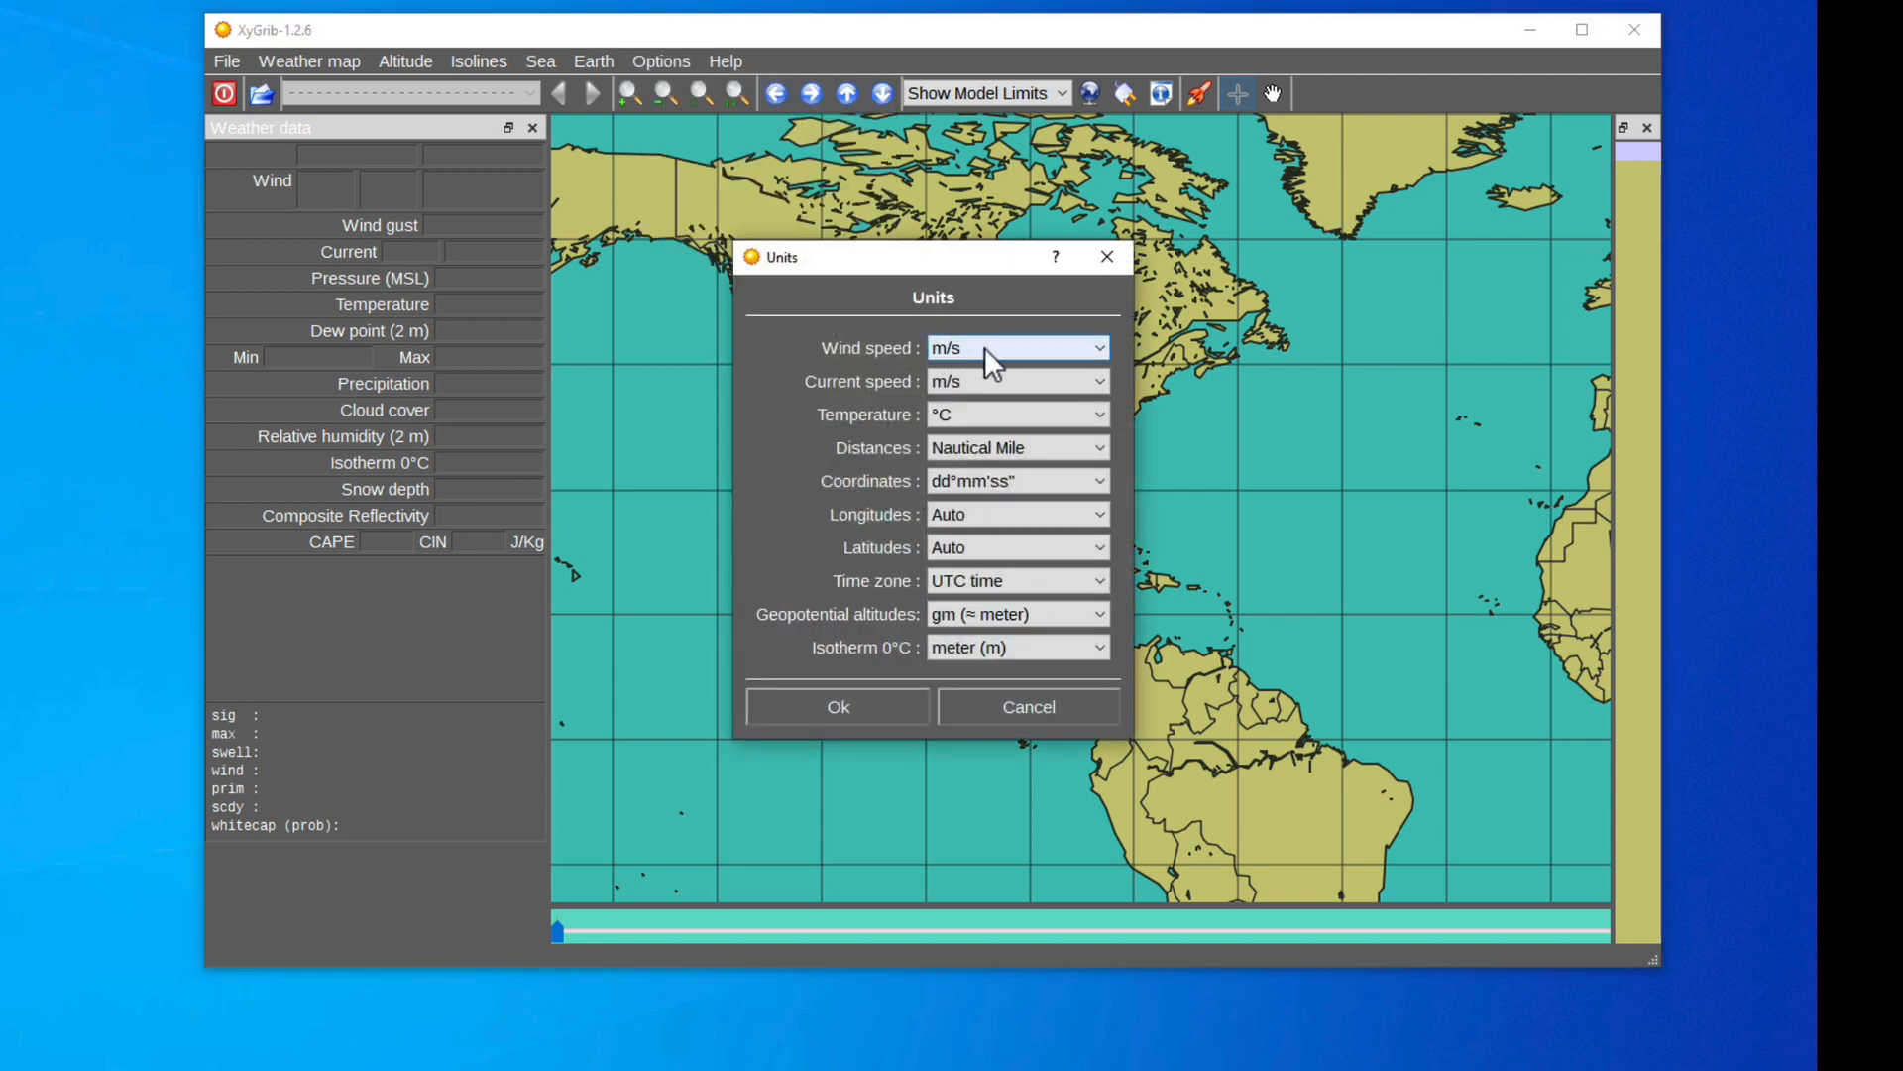
mouse_move(977, 352)
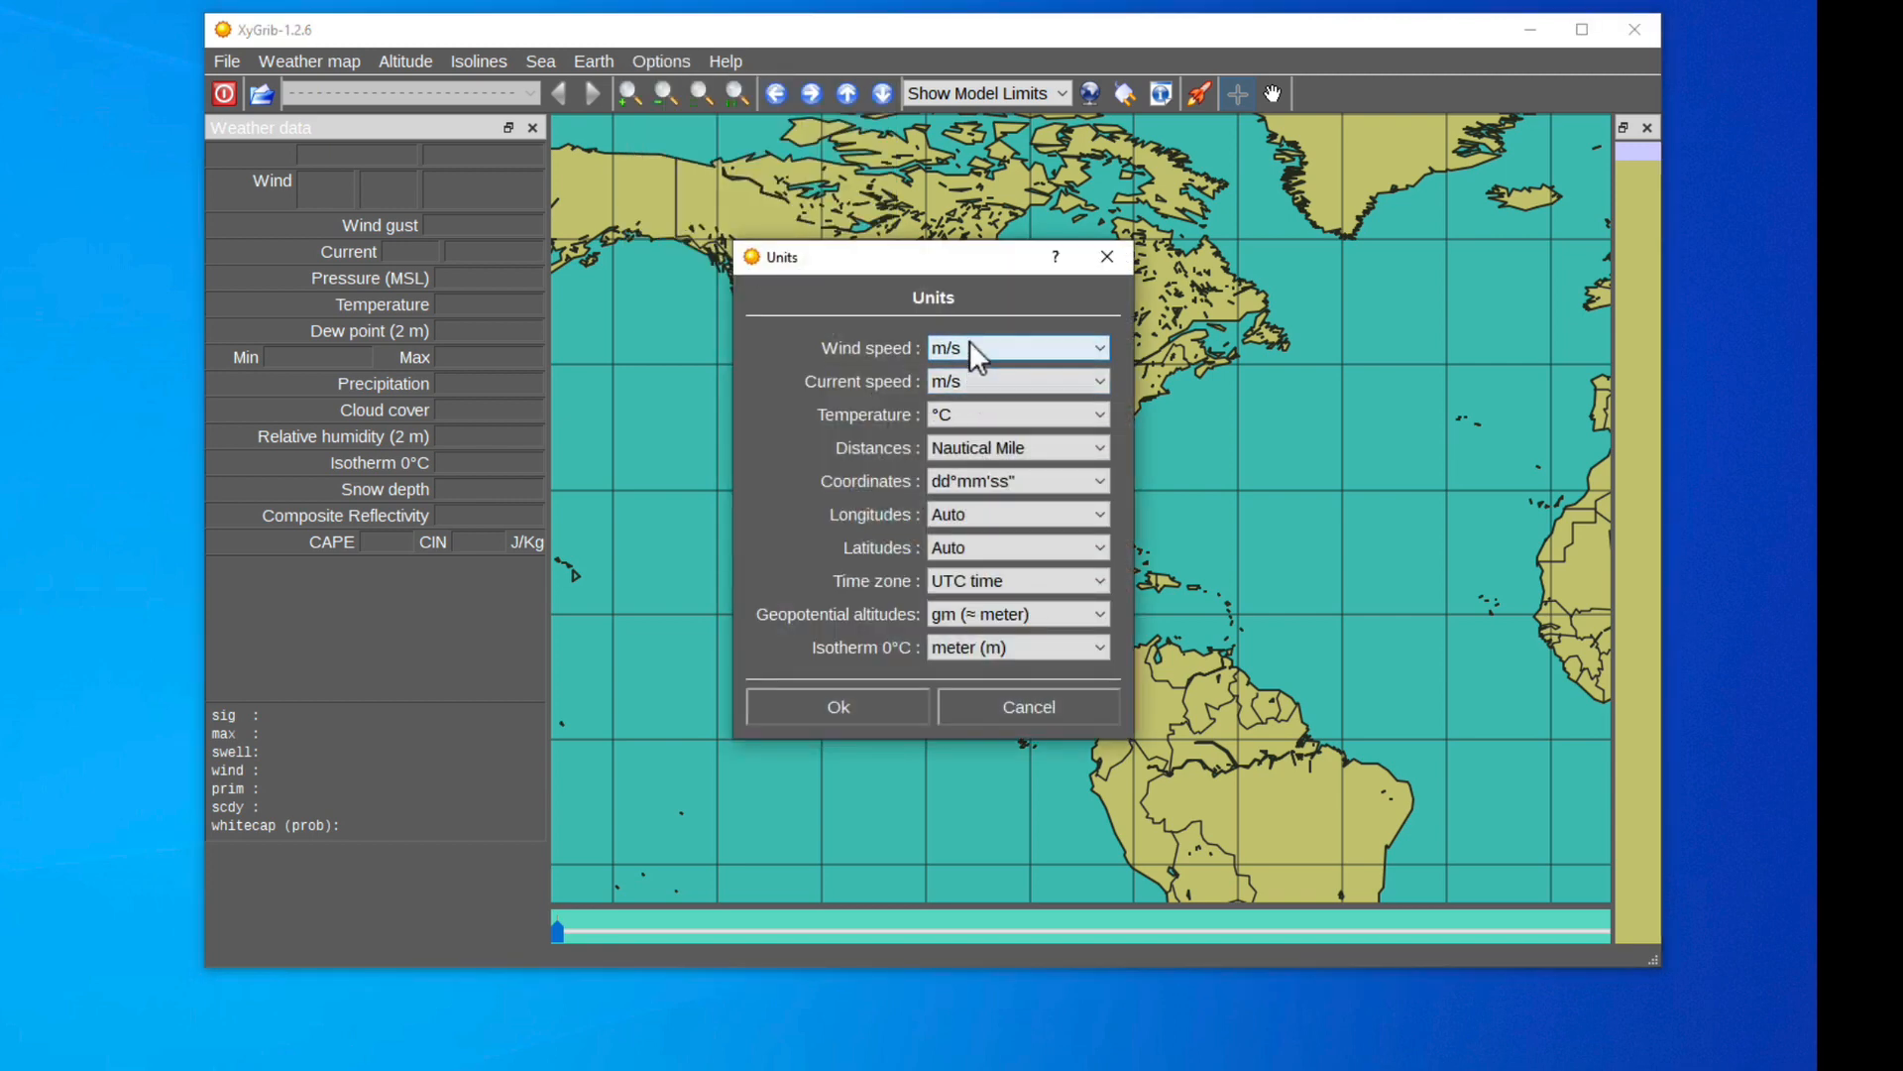
click(1016, 347)
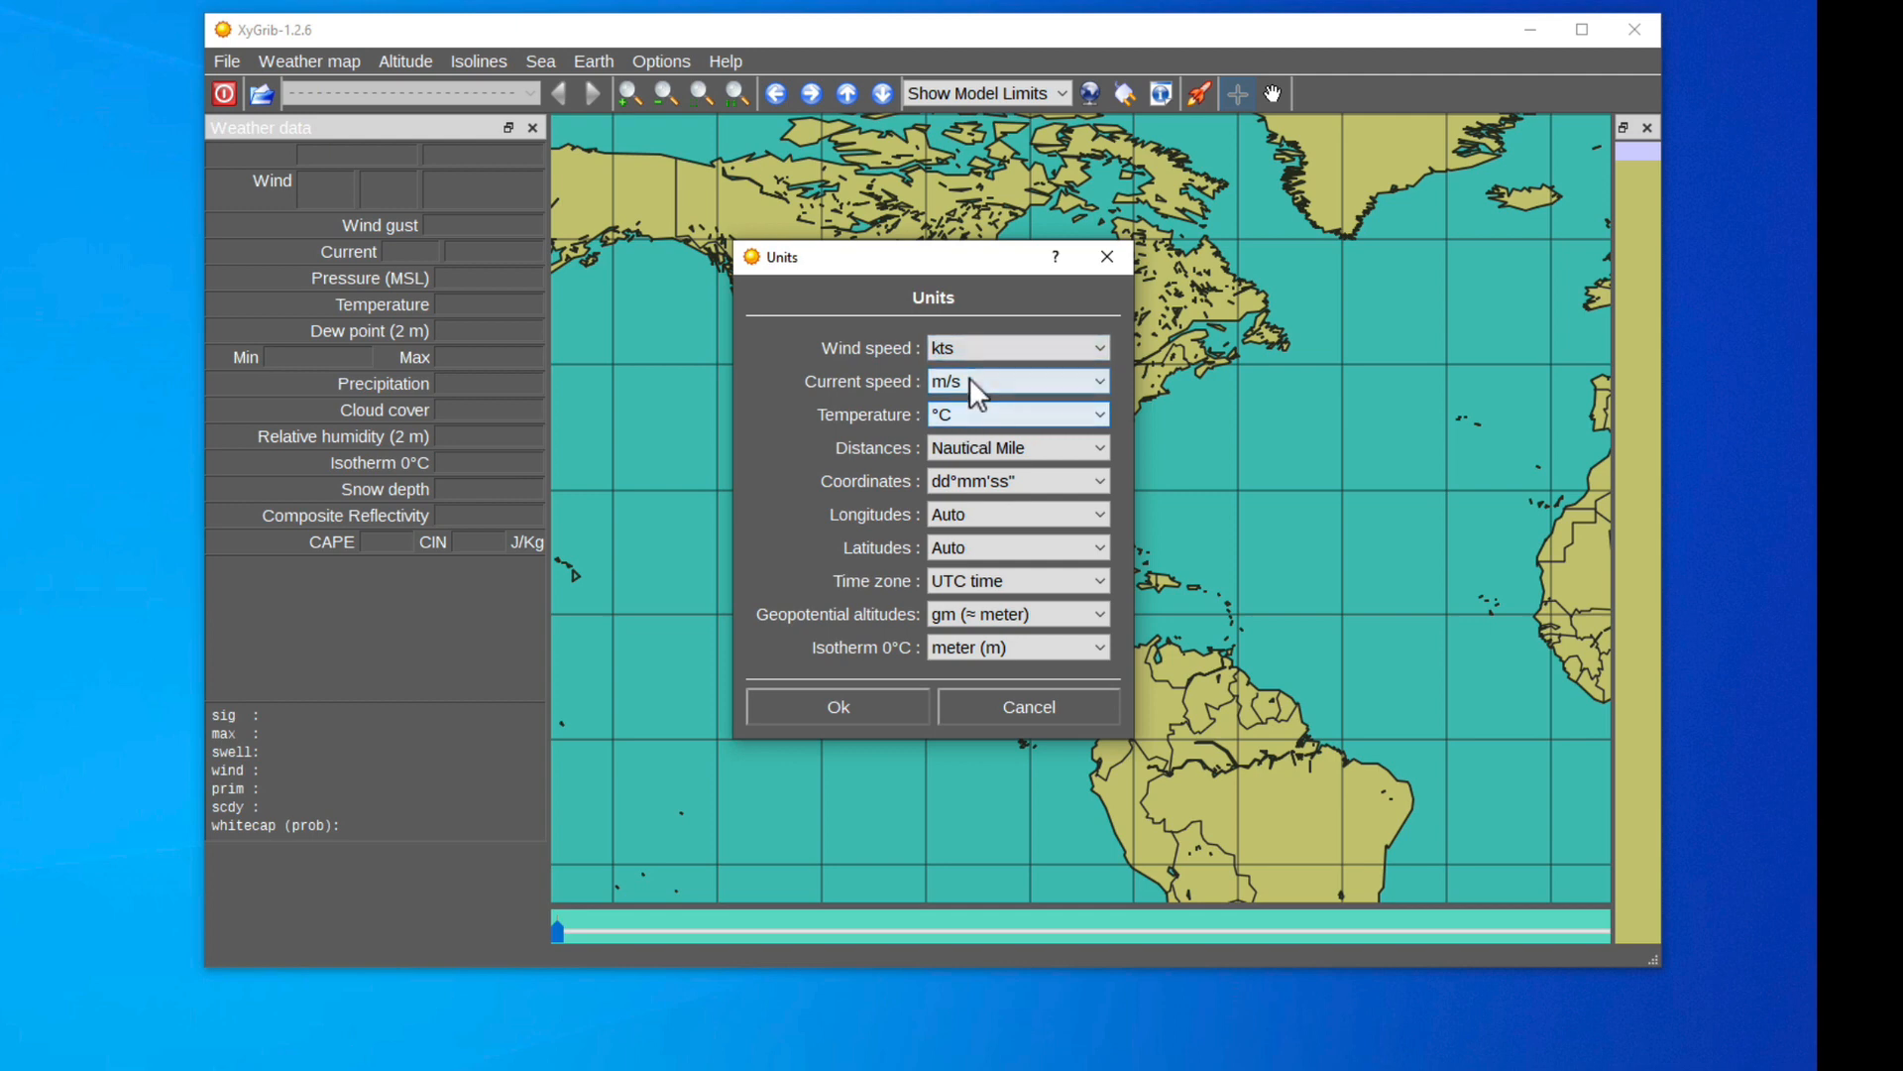
click(1017, 381)
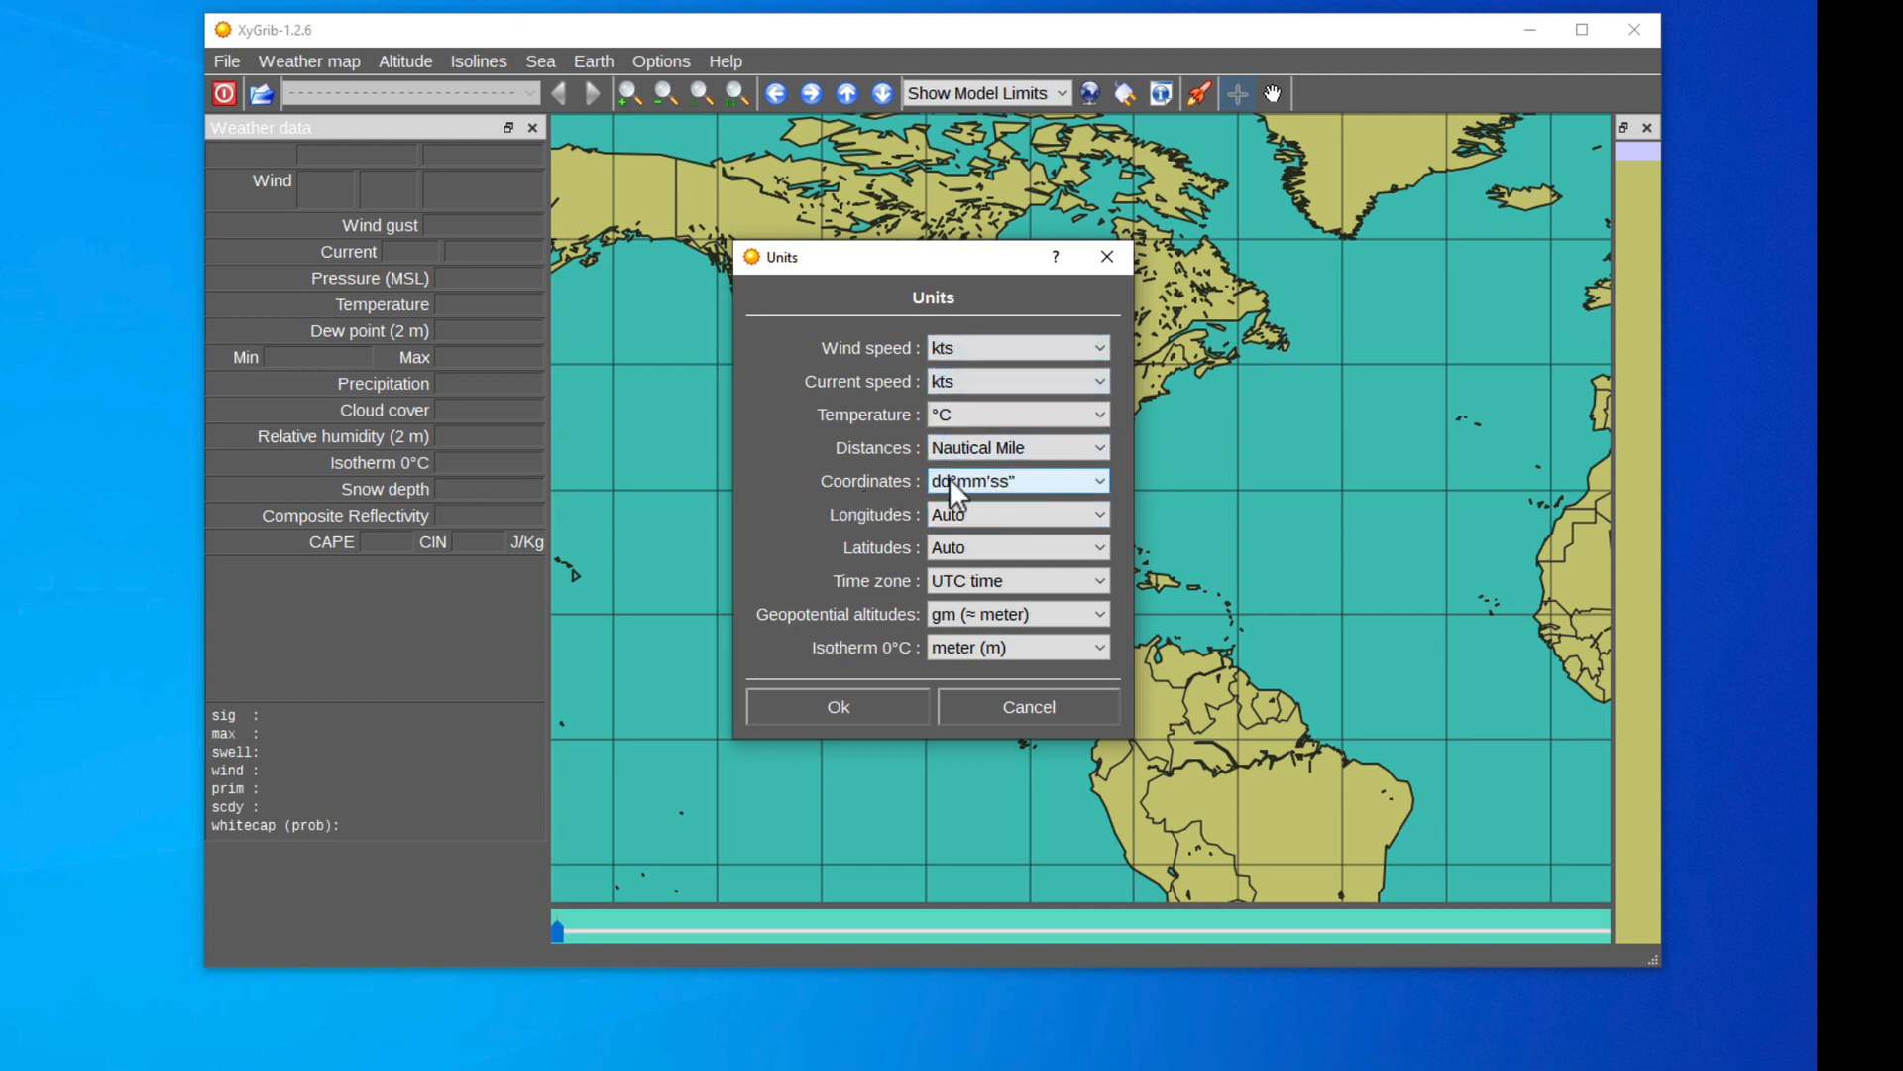
click(1017, 481)
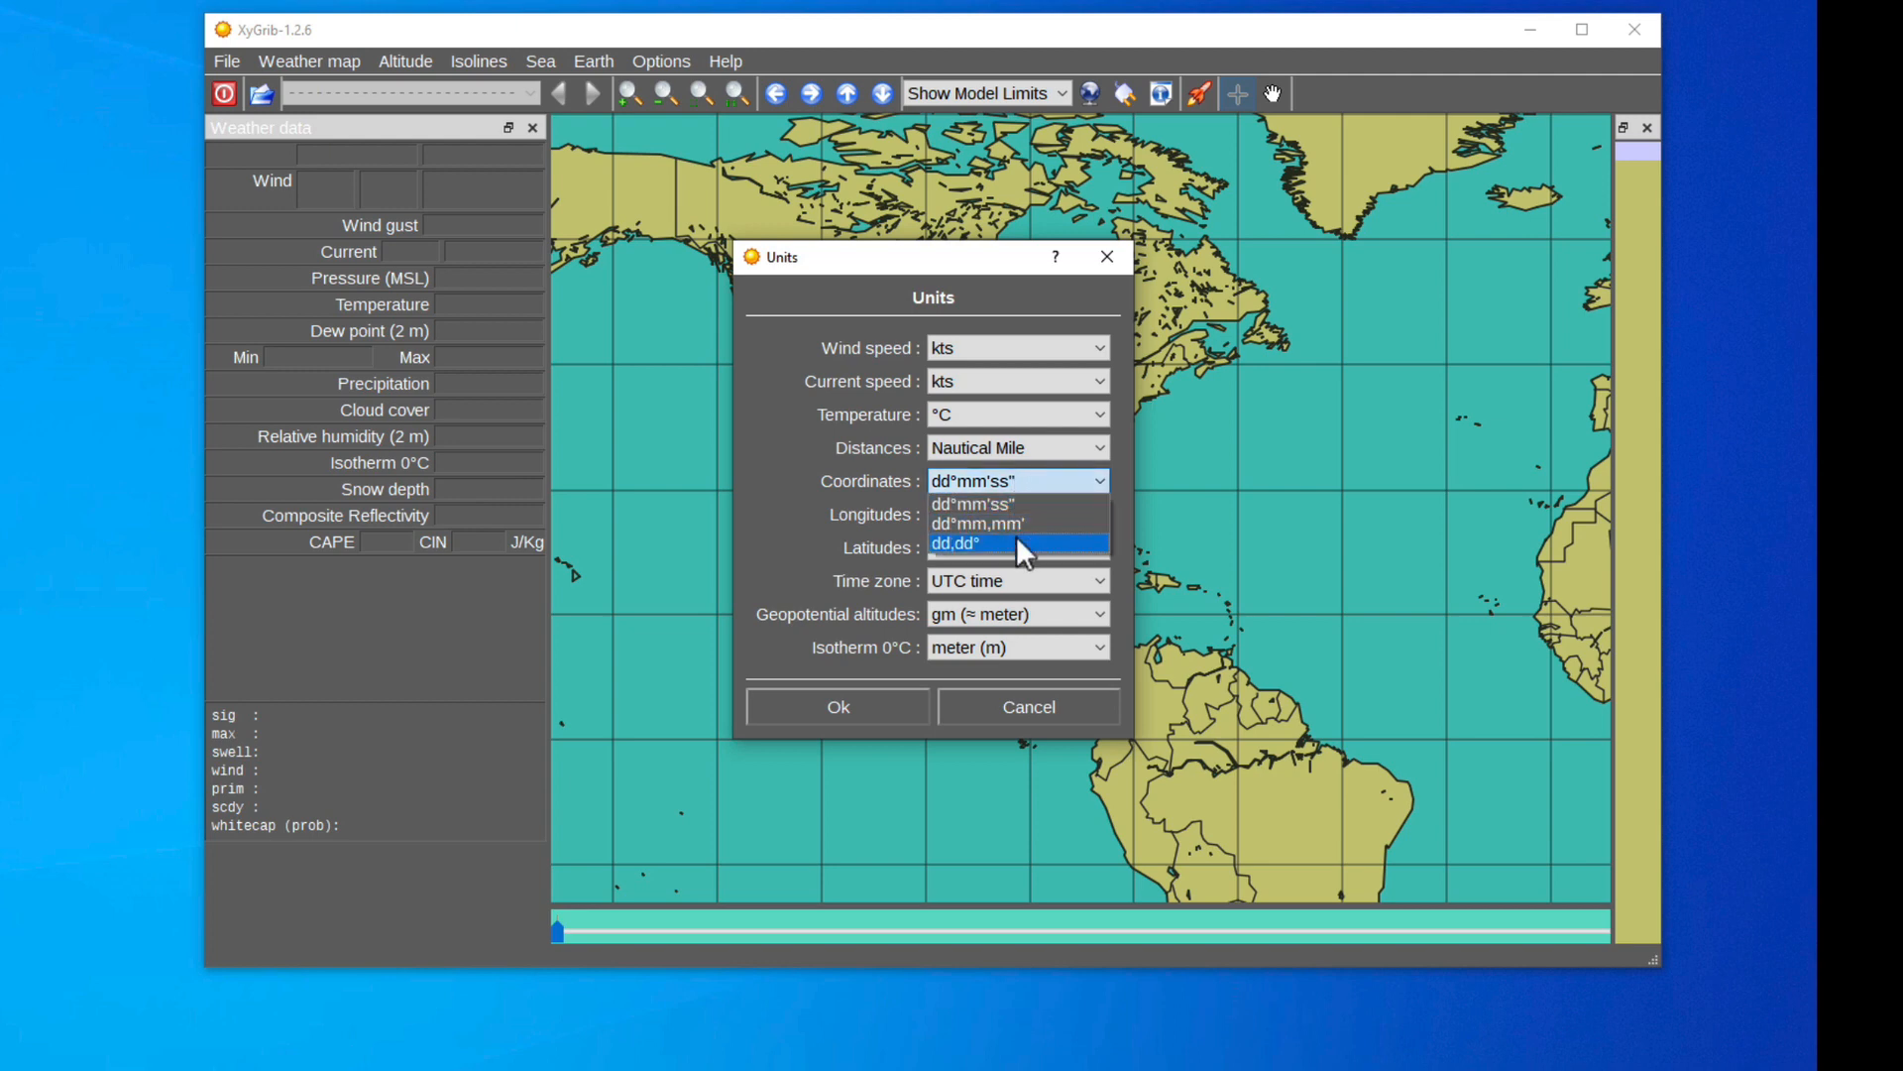
click(1015, 523)
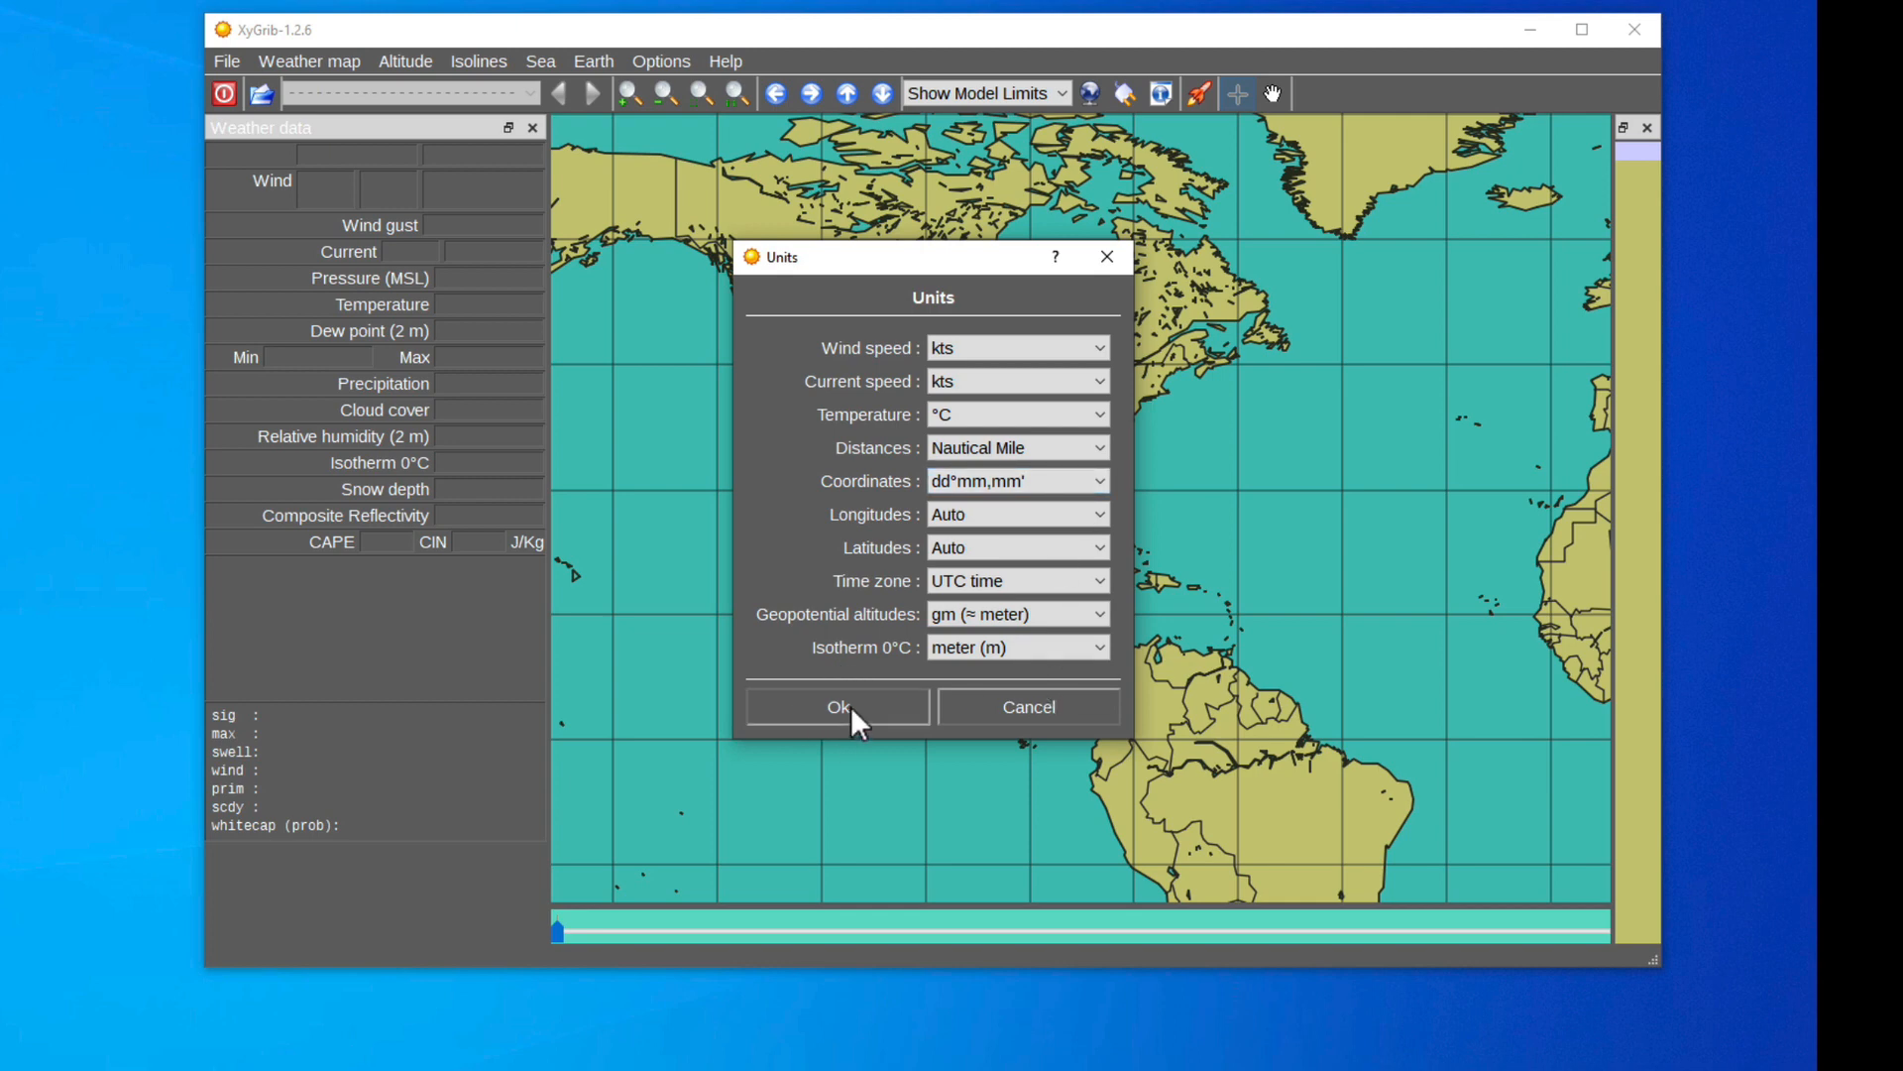
click(836, 707)
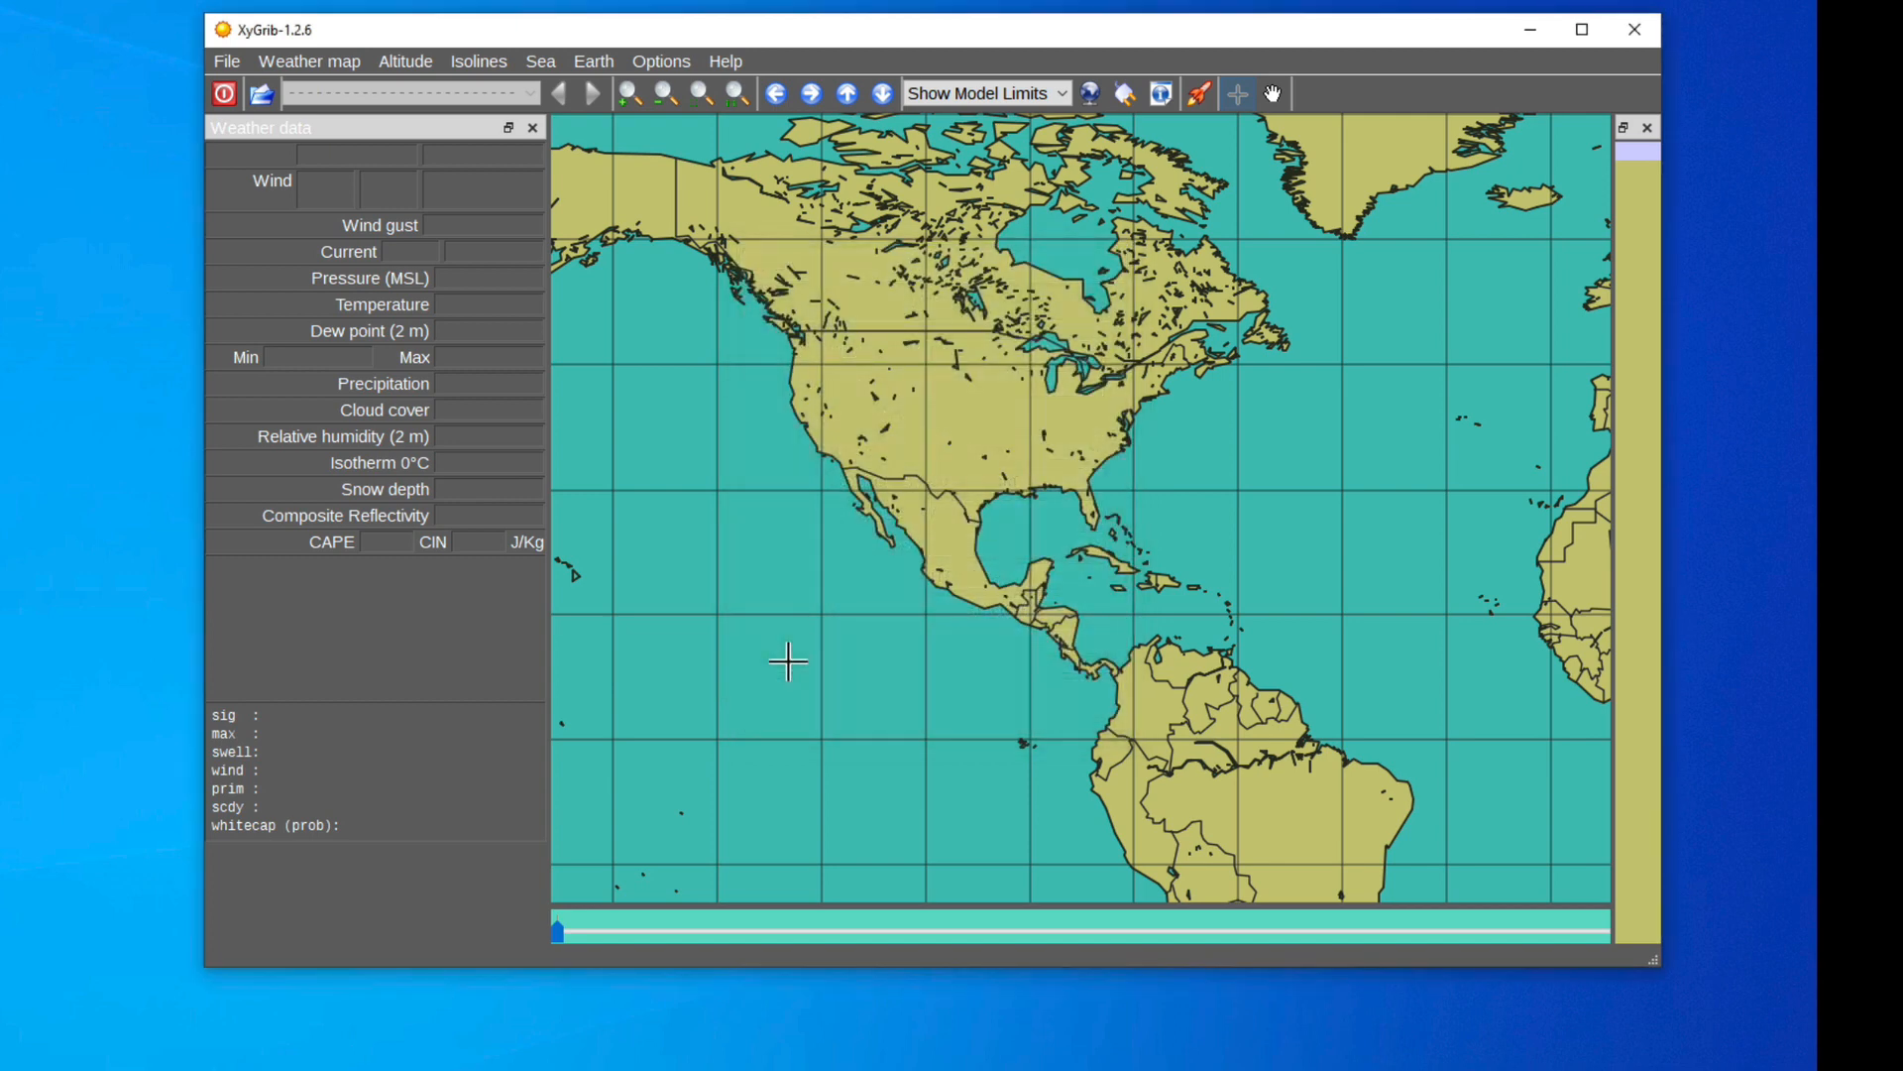
mouse_move(941, 367)
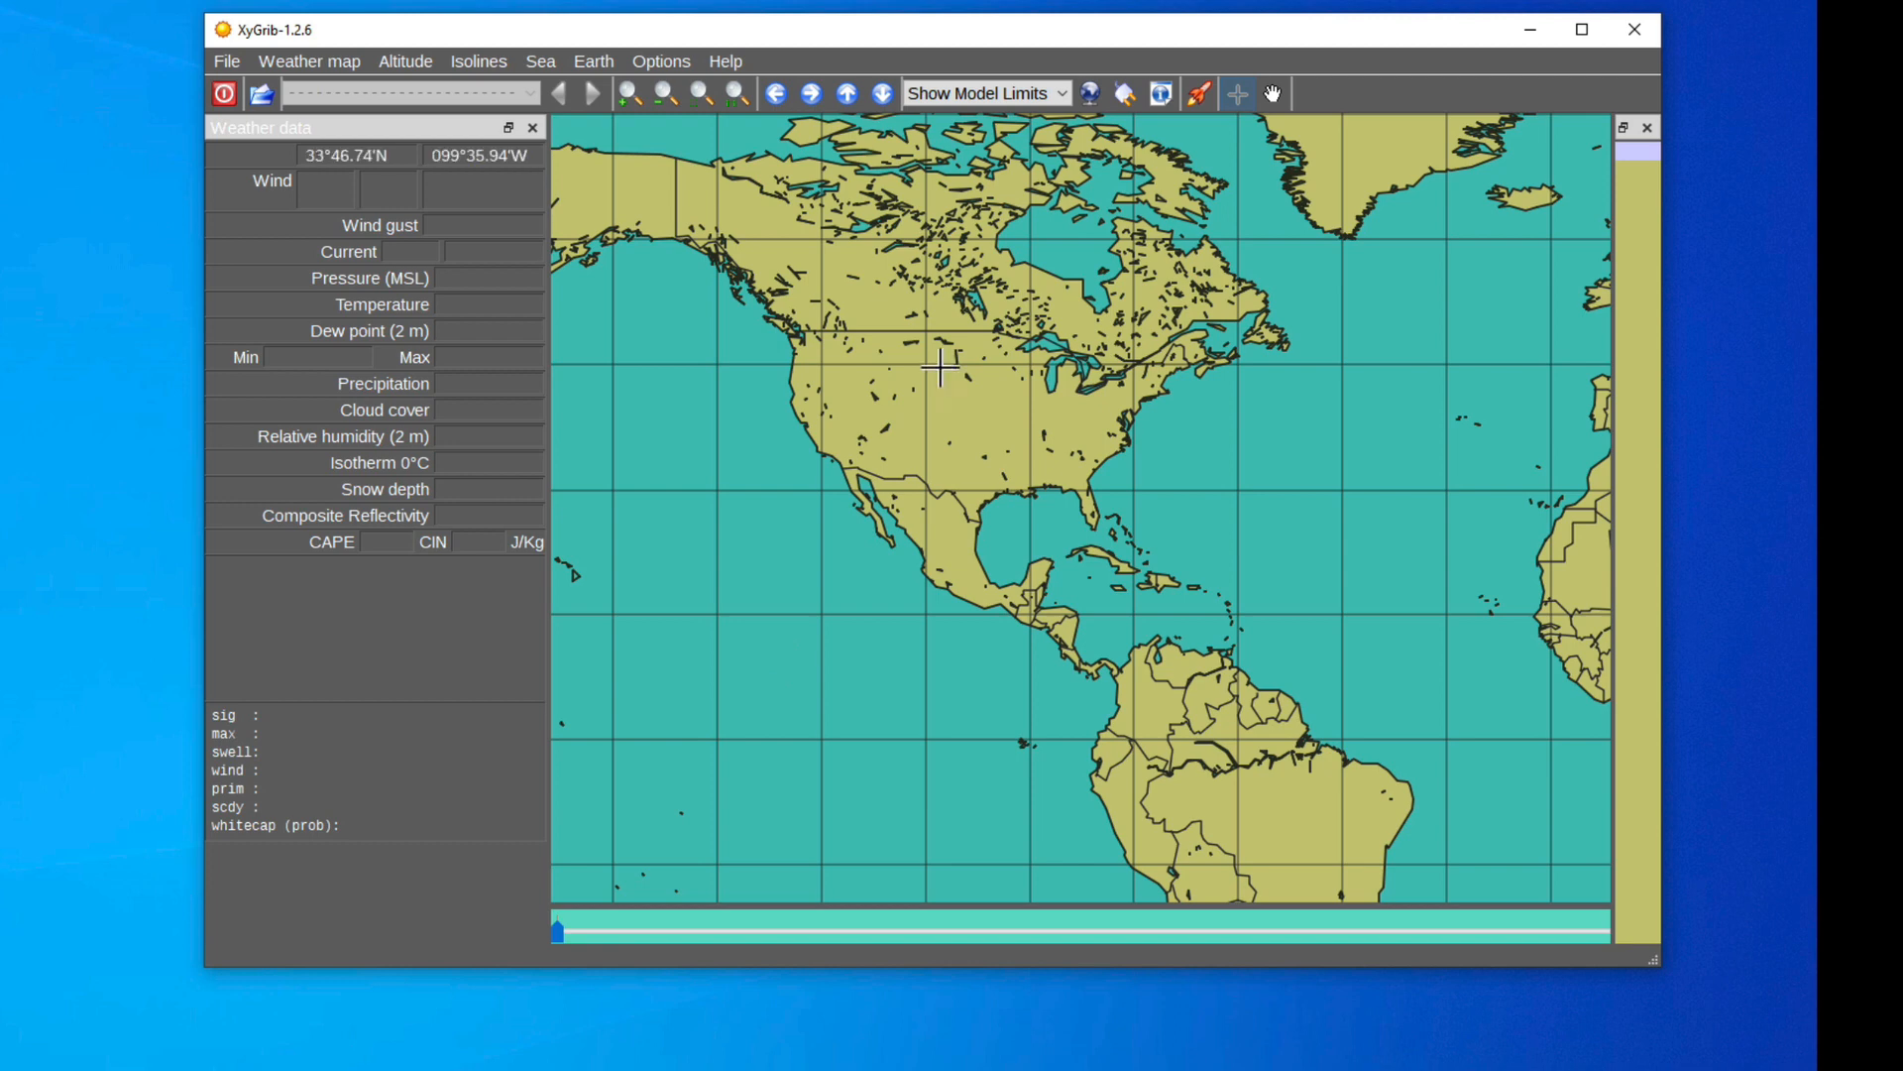
mouse_move(1169, 368)
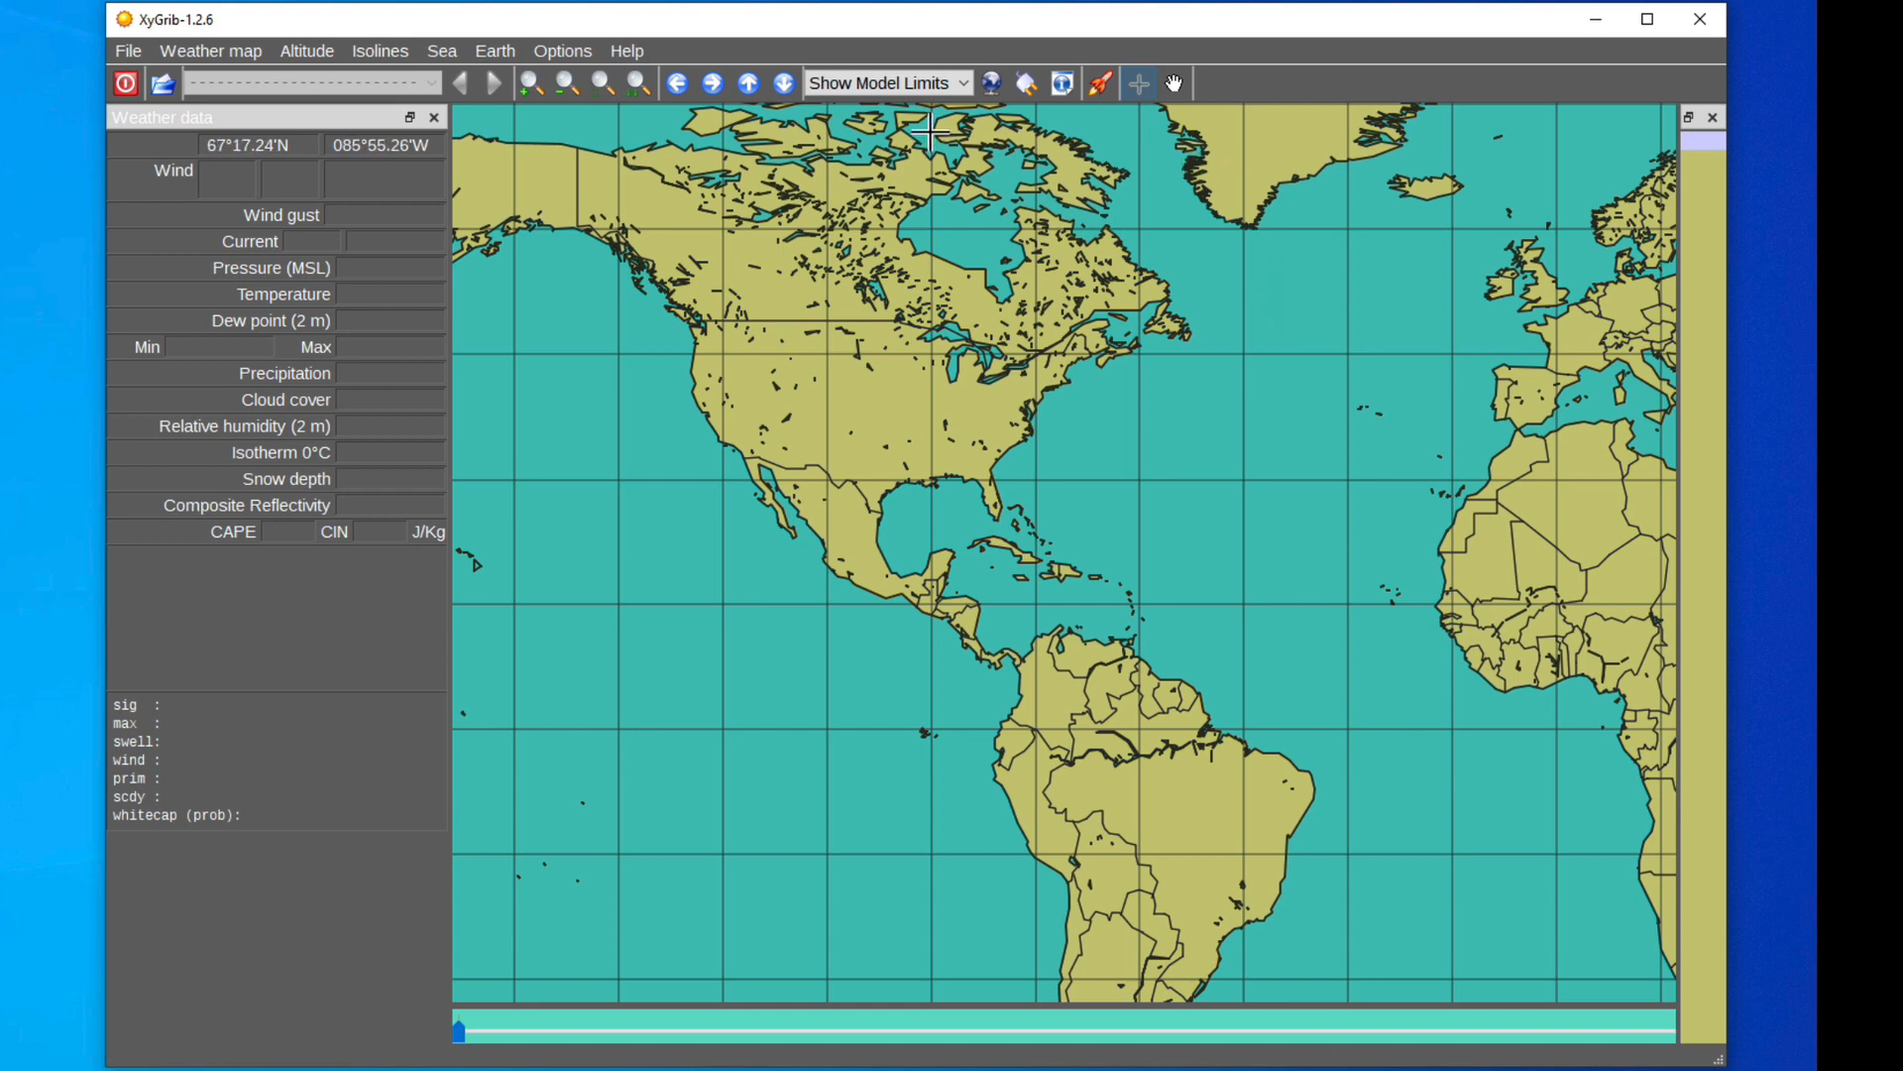
mouse_move(1007, 147)
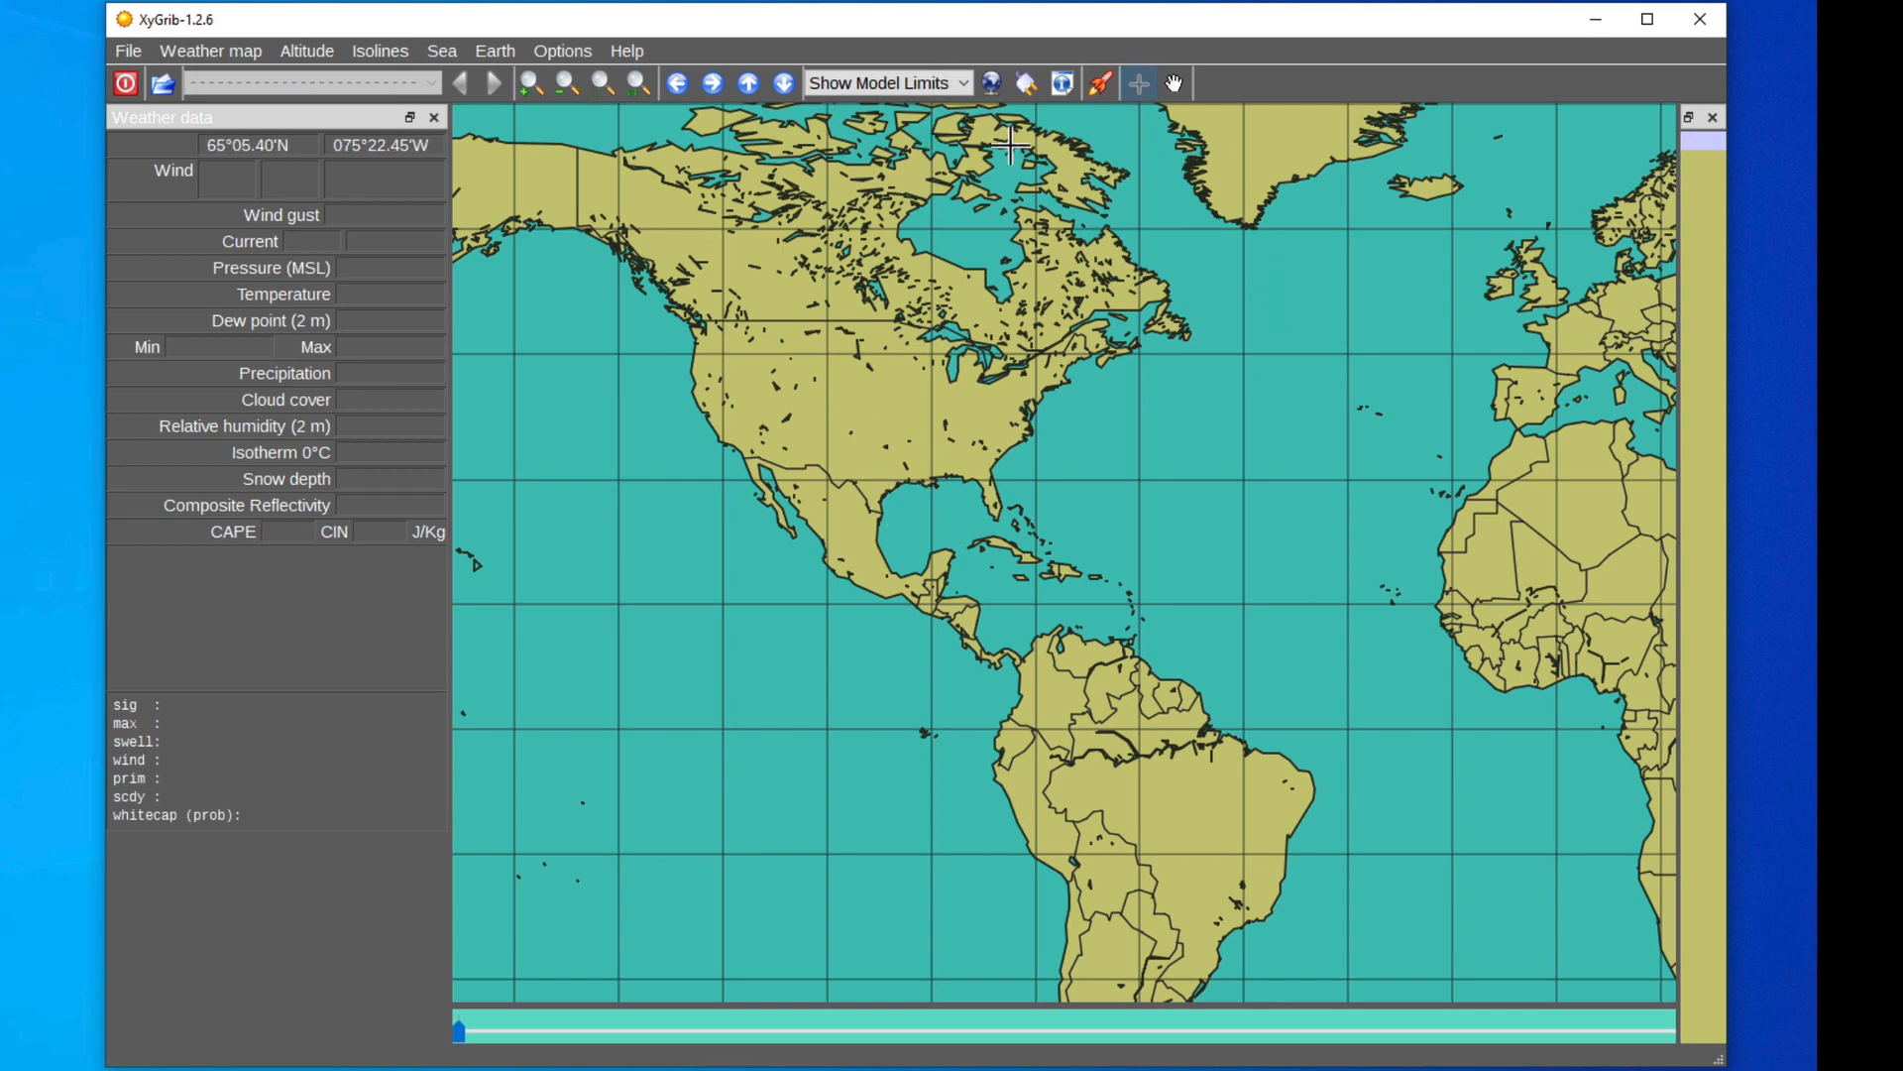
mouse_move(698, 146)
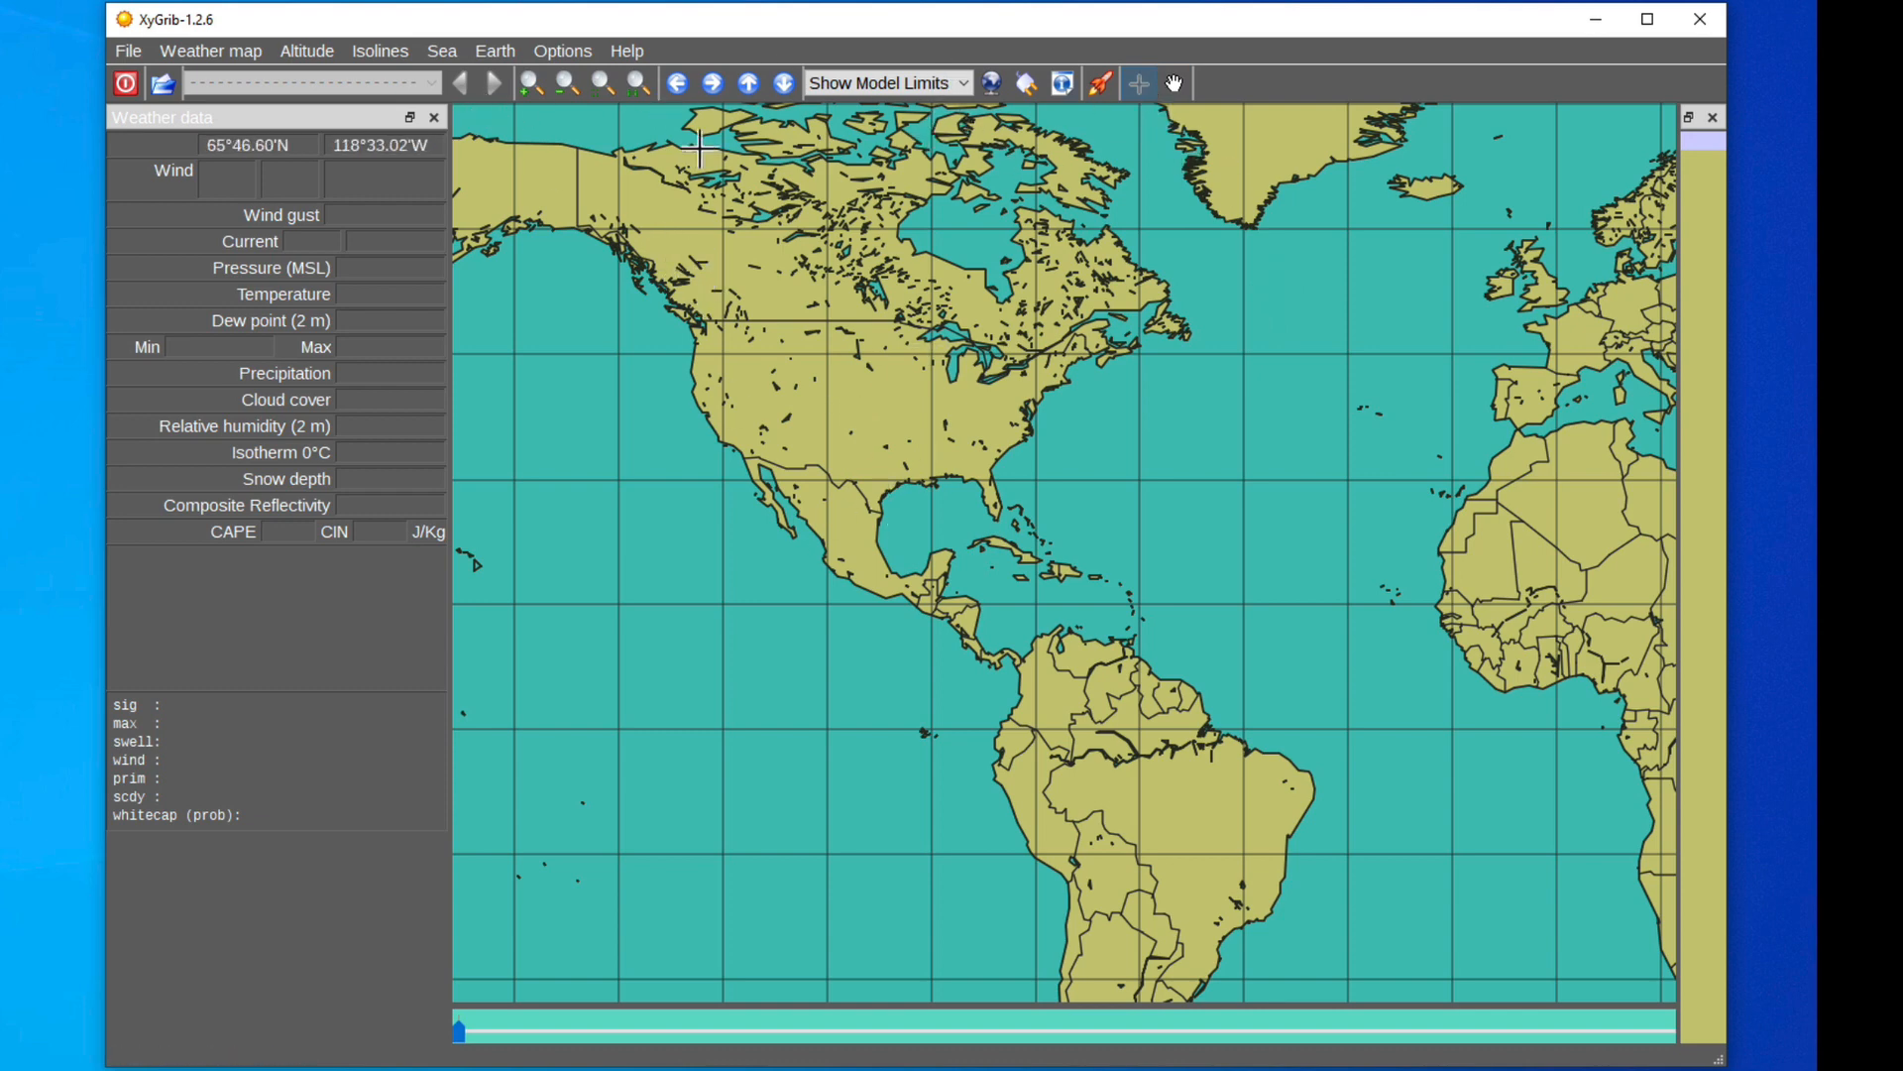
click(492, 50)
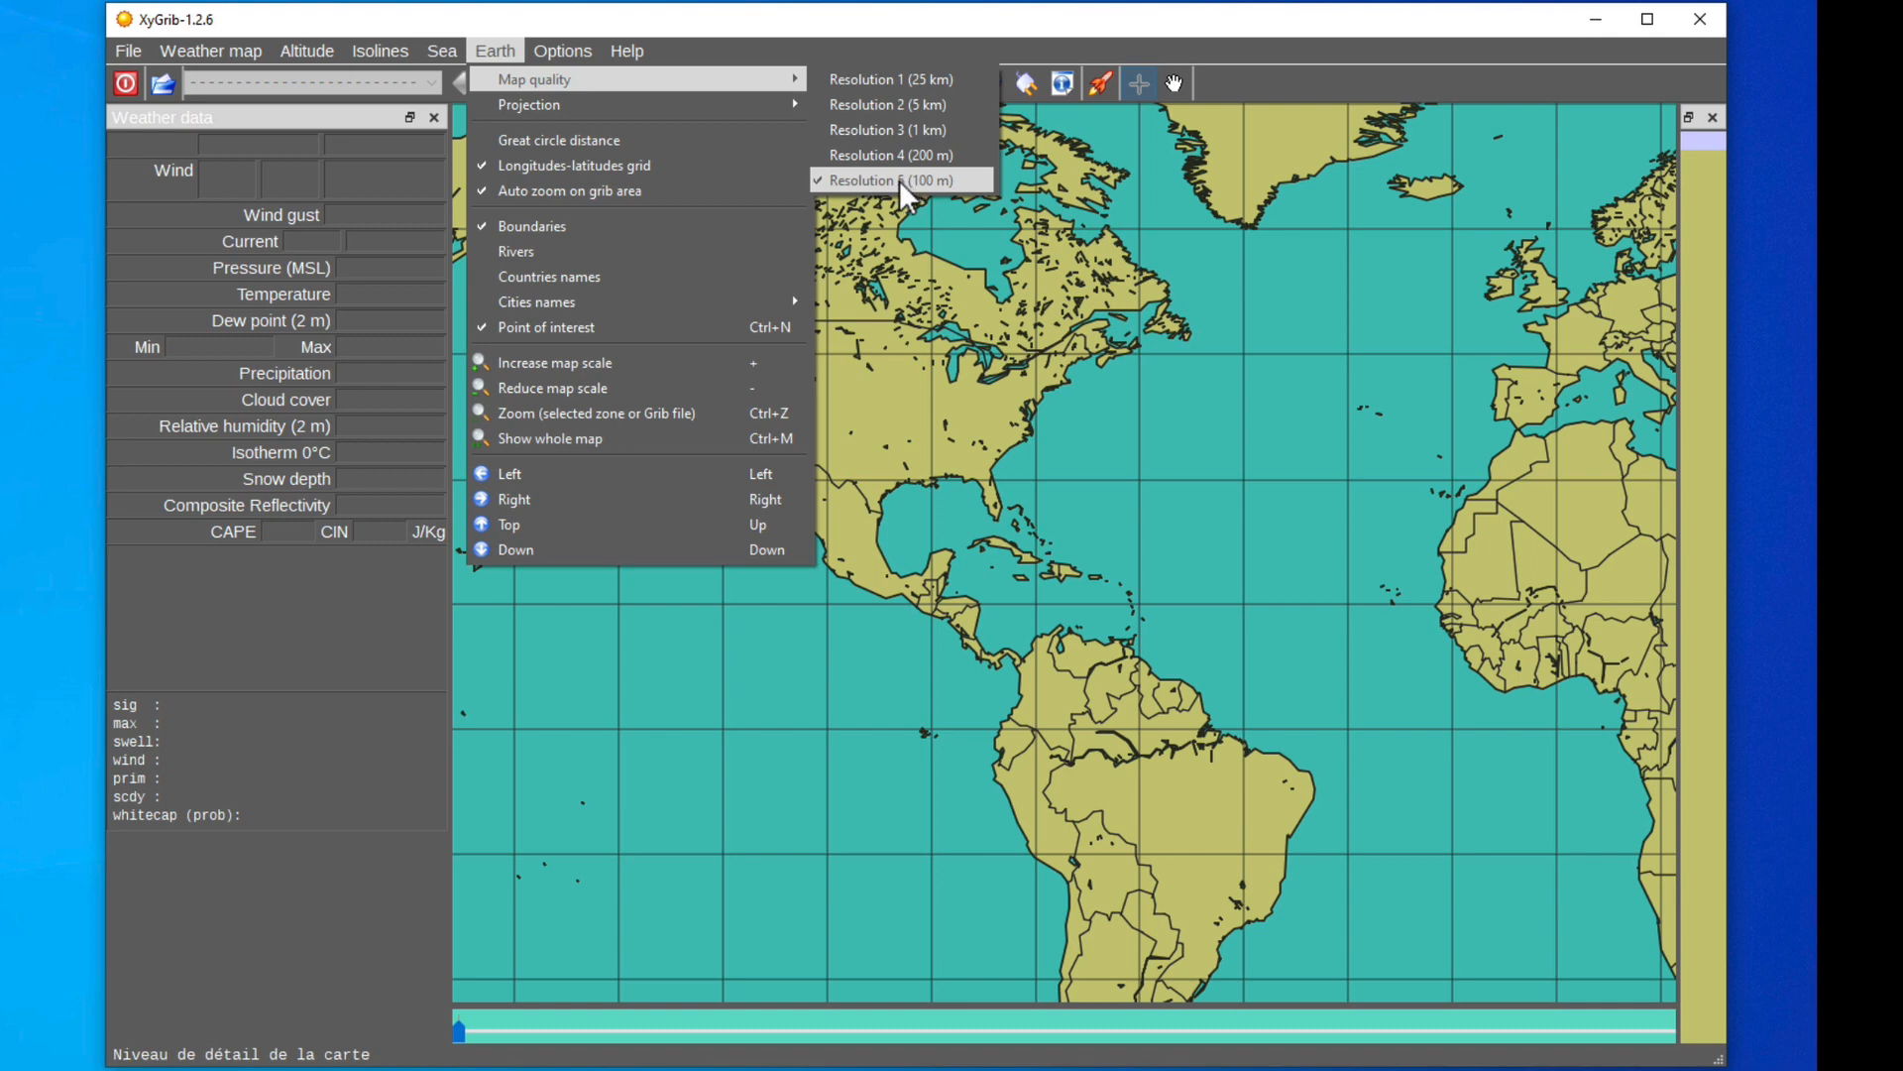
mouse_move(901, 197)
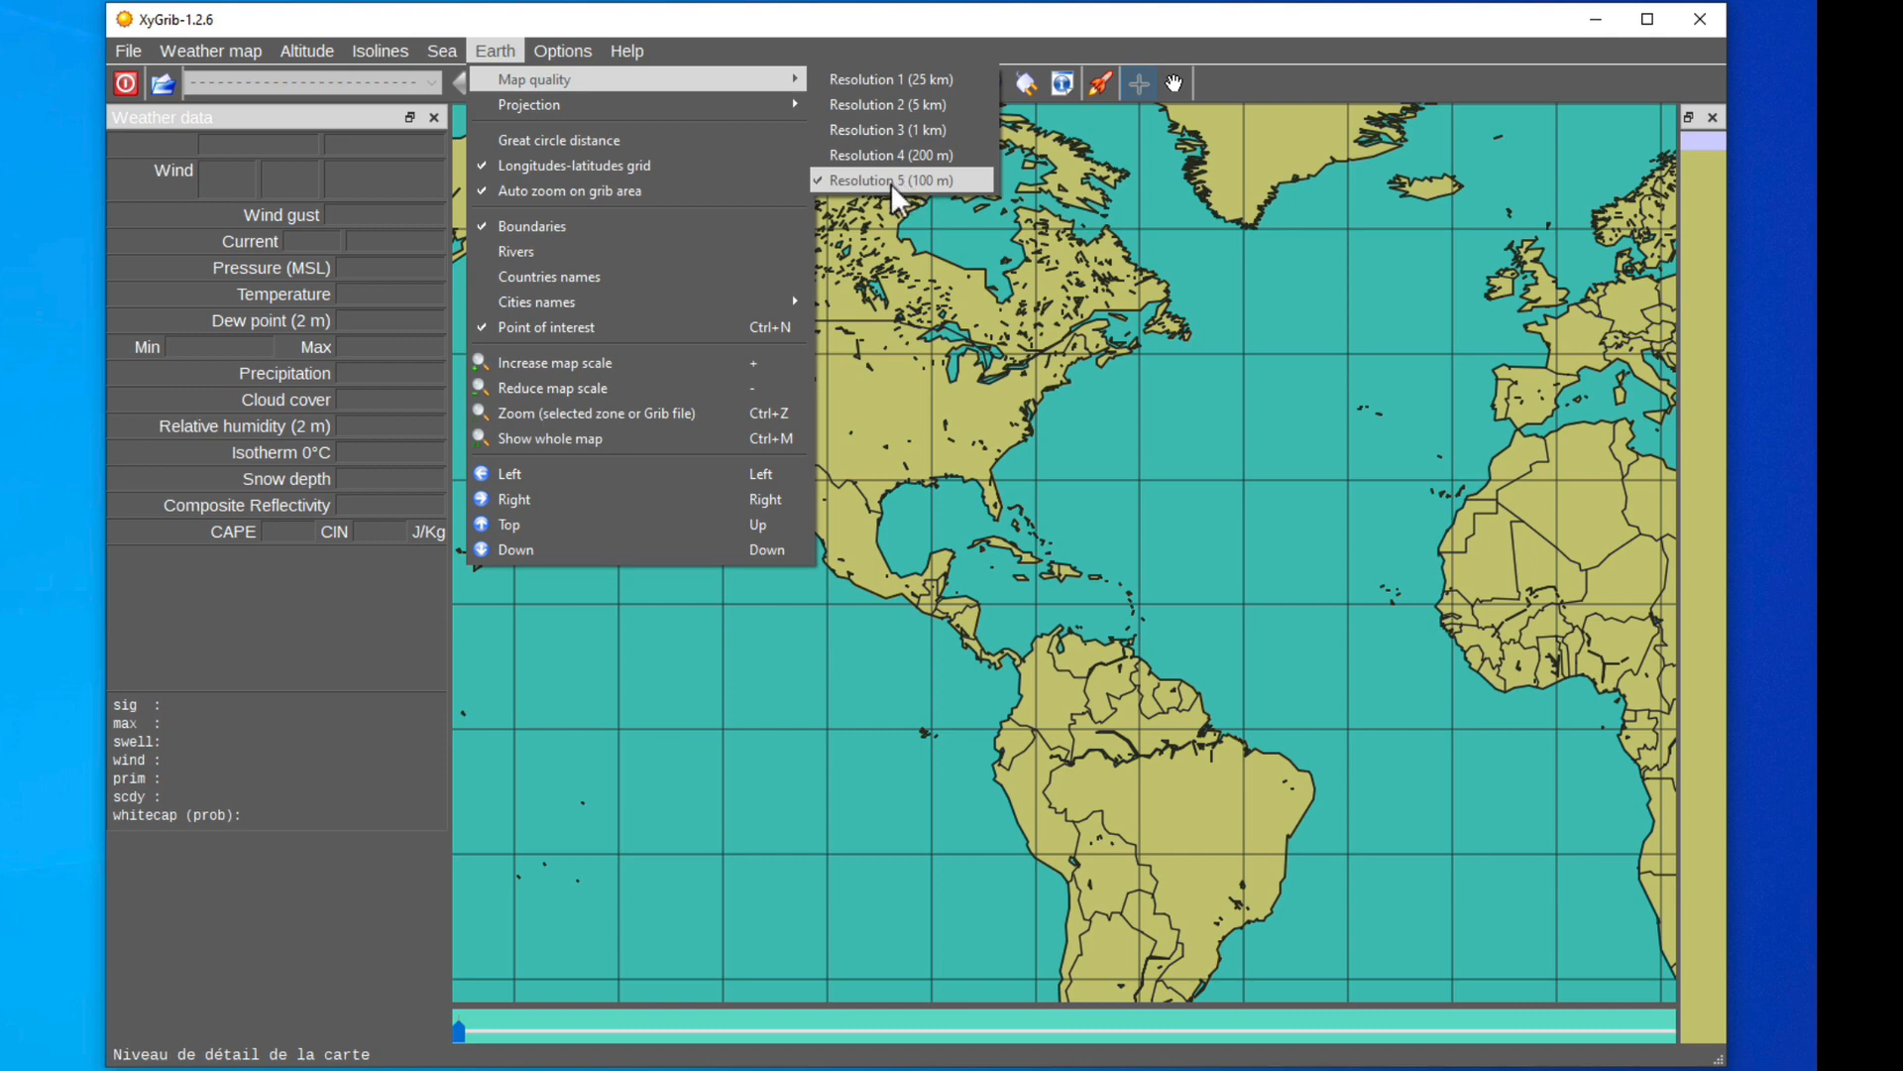
click(896, 179)
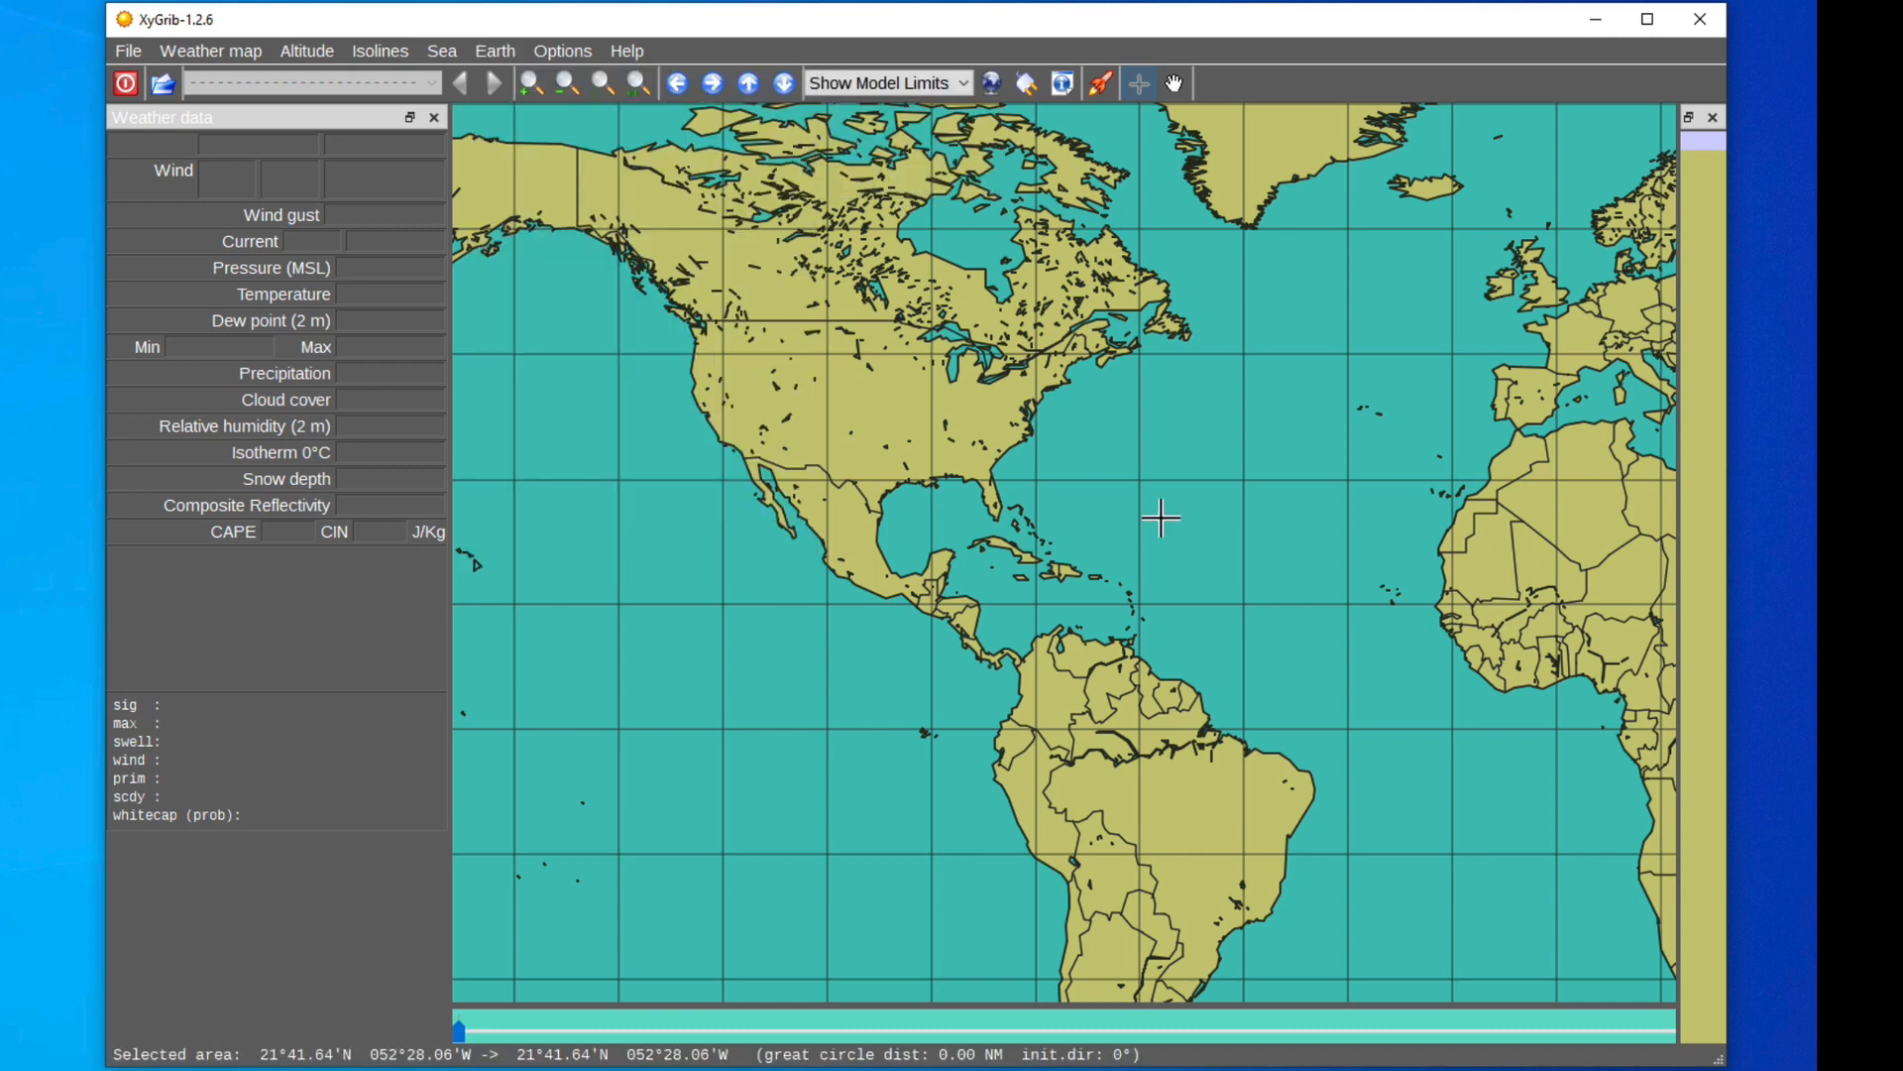
mouse_move(1013, 388)
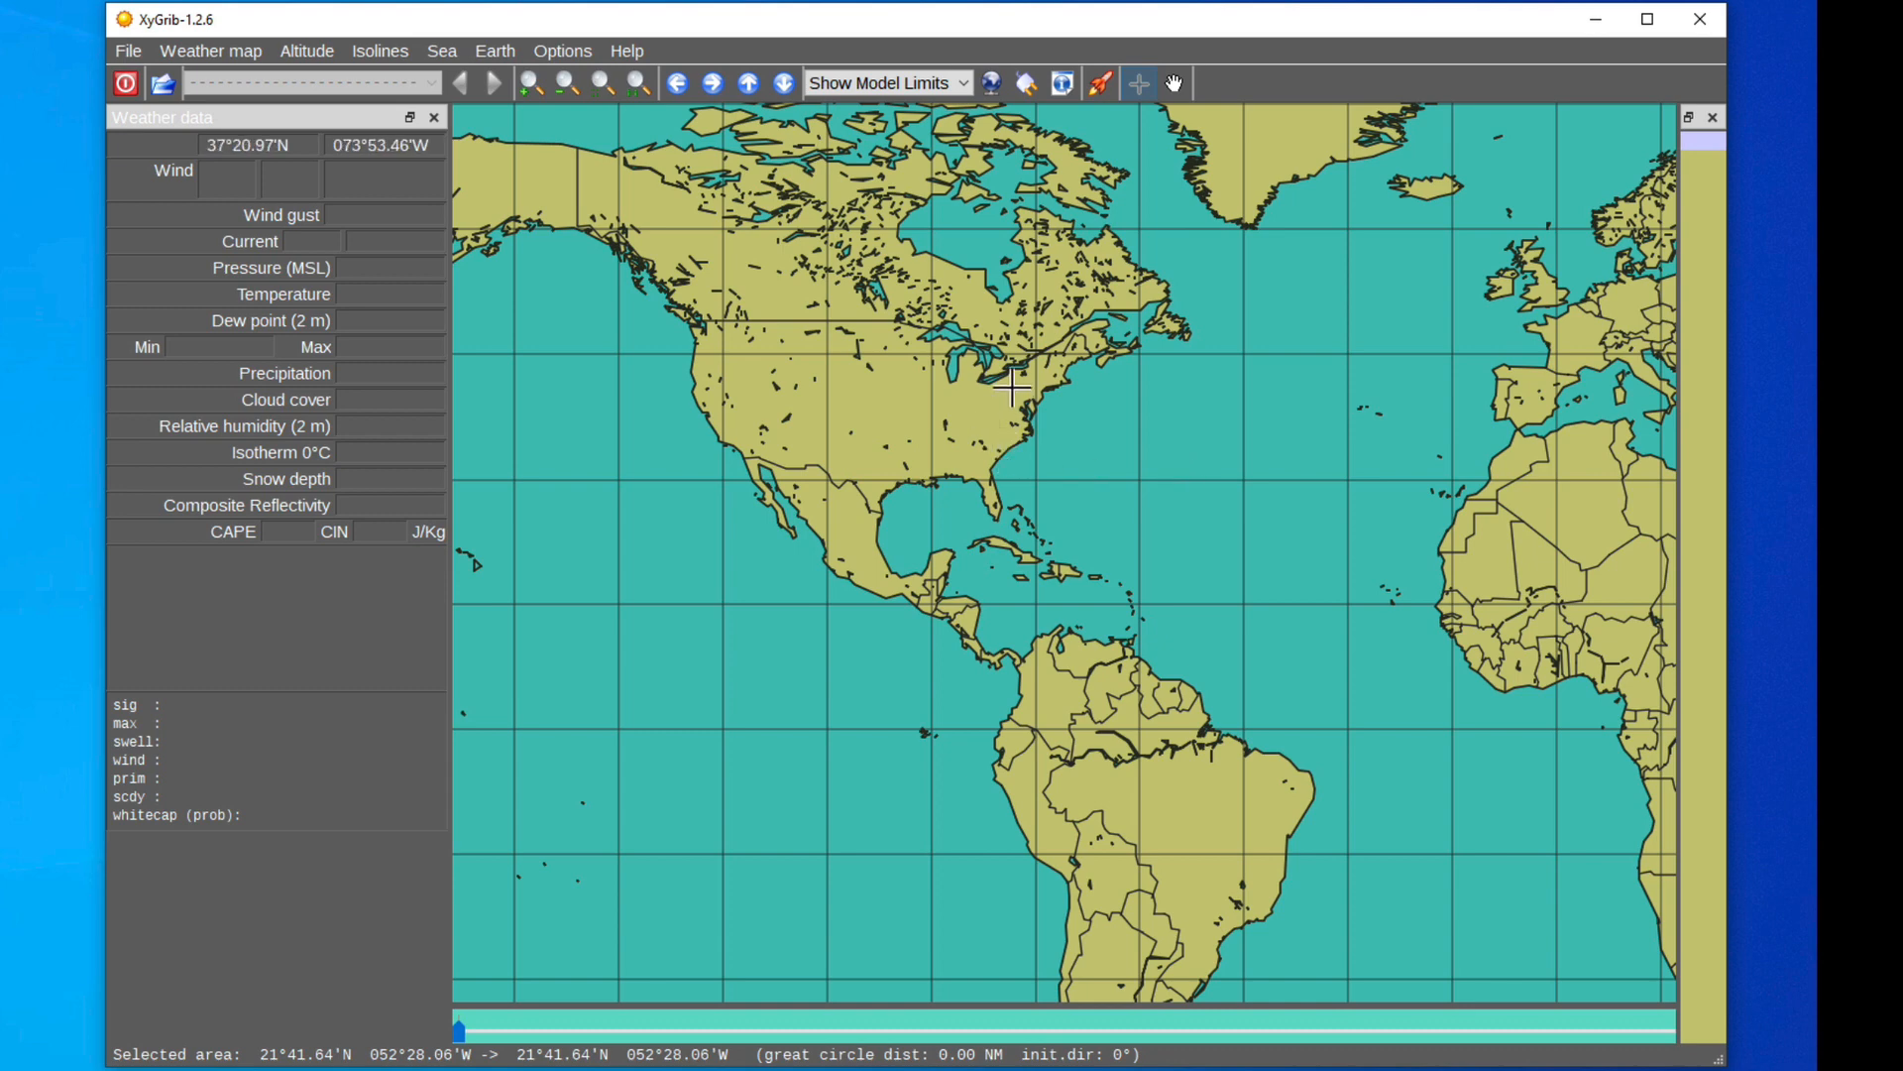
mouse_move(959, 128)
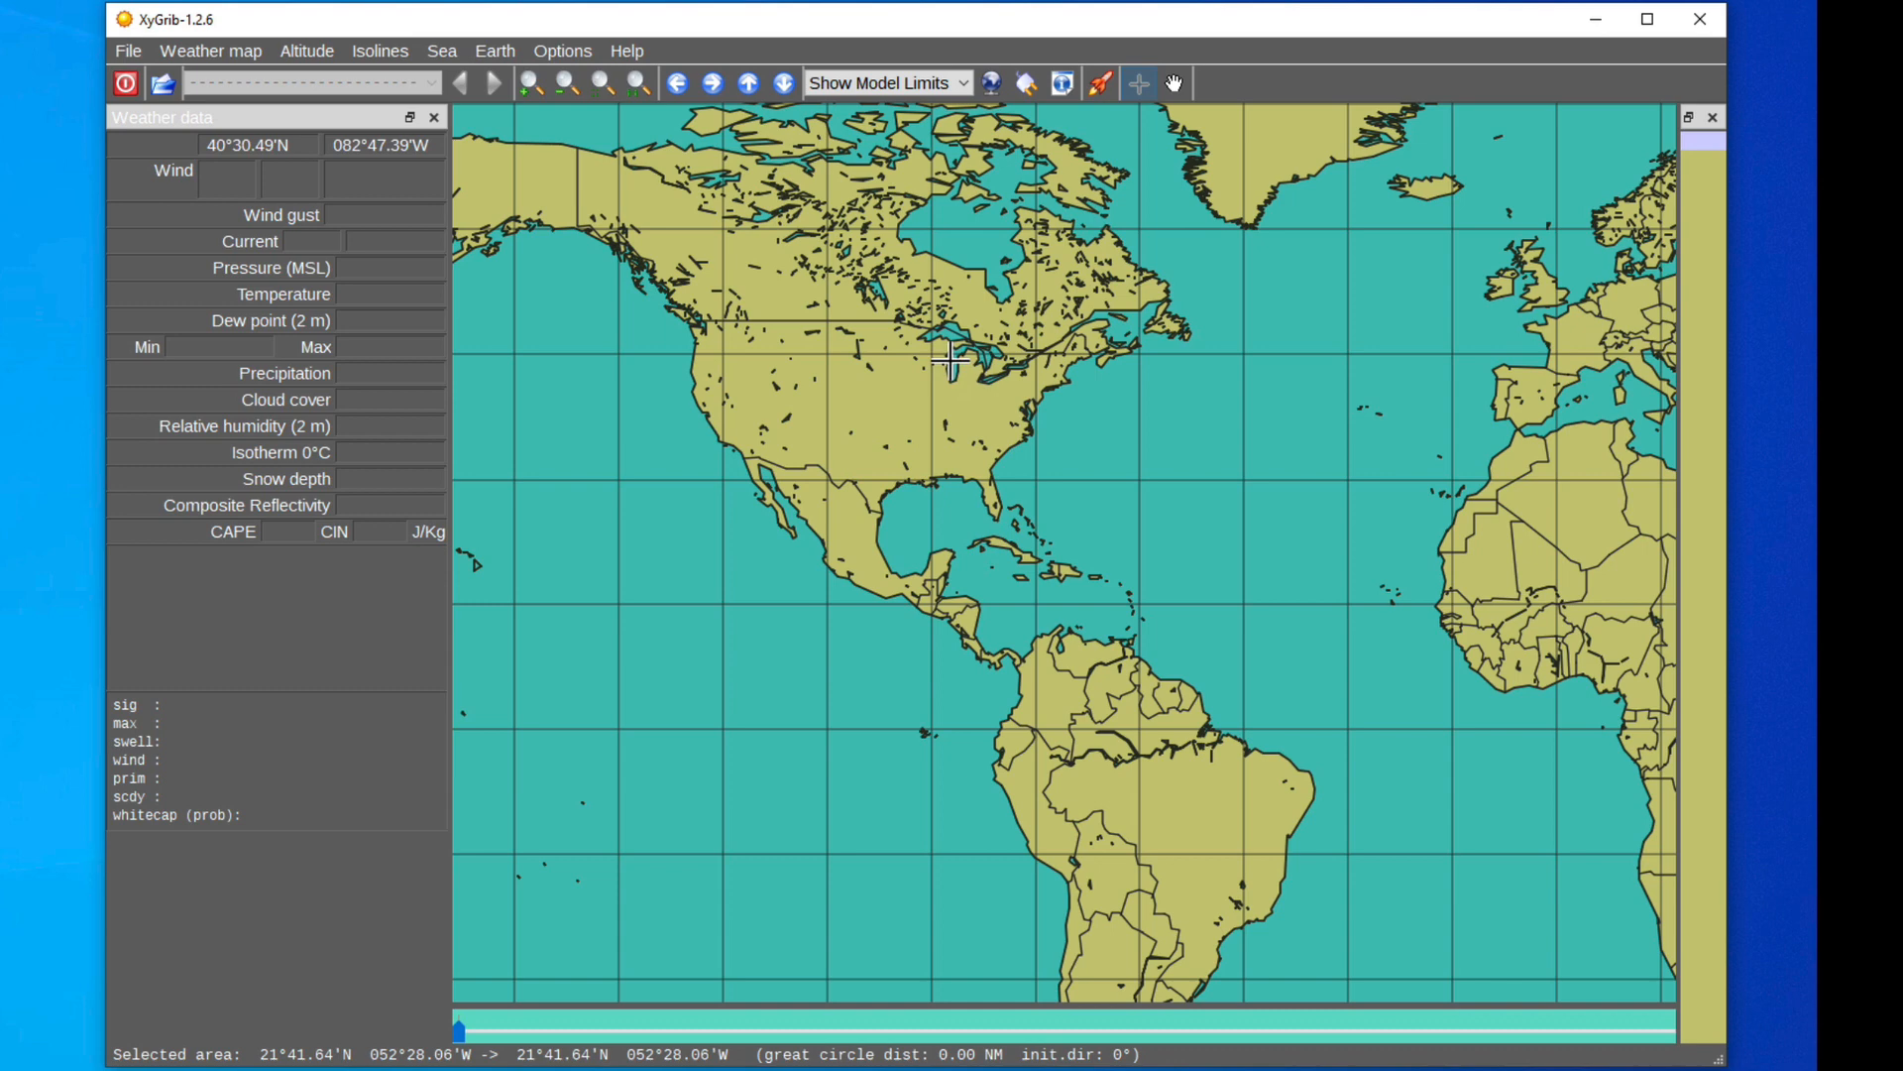
Step: Mark a selection rectangle from the US East Coast across the western Atlantic to northern South America
drag(946, 362, 1206, 564)
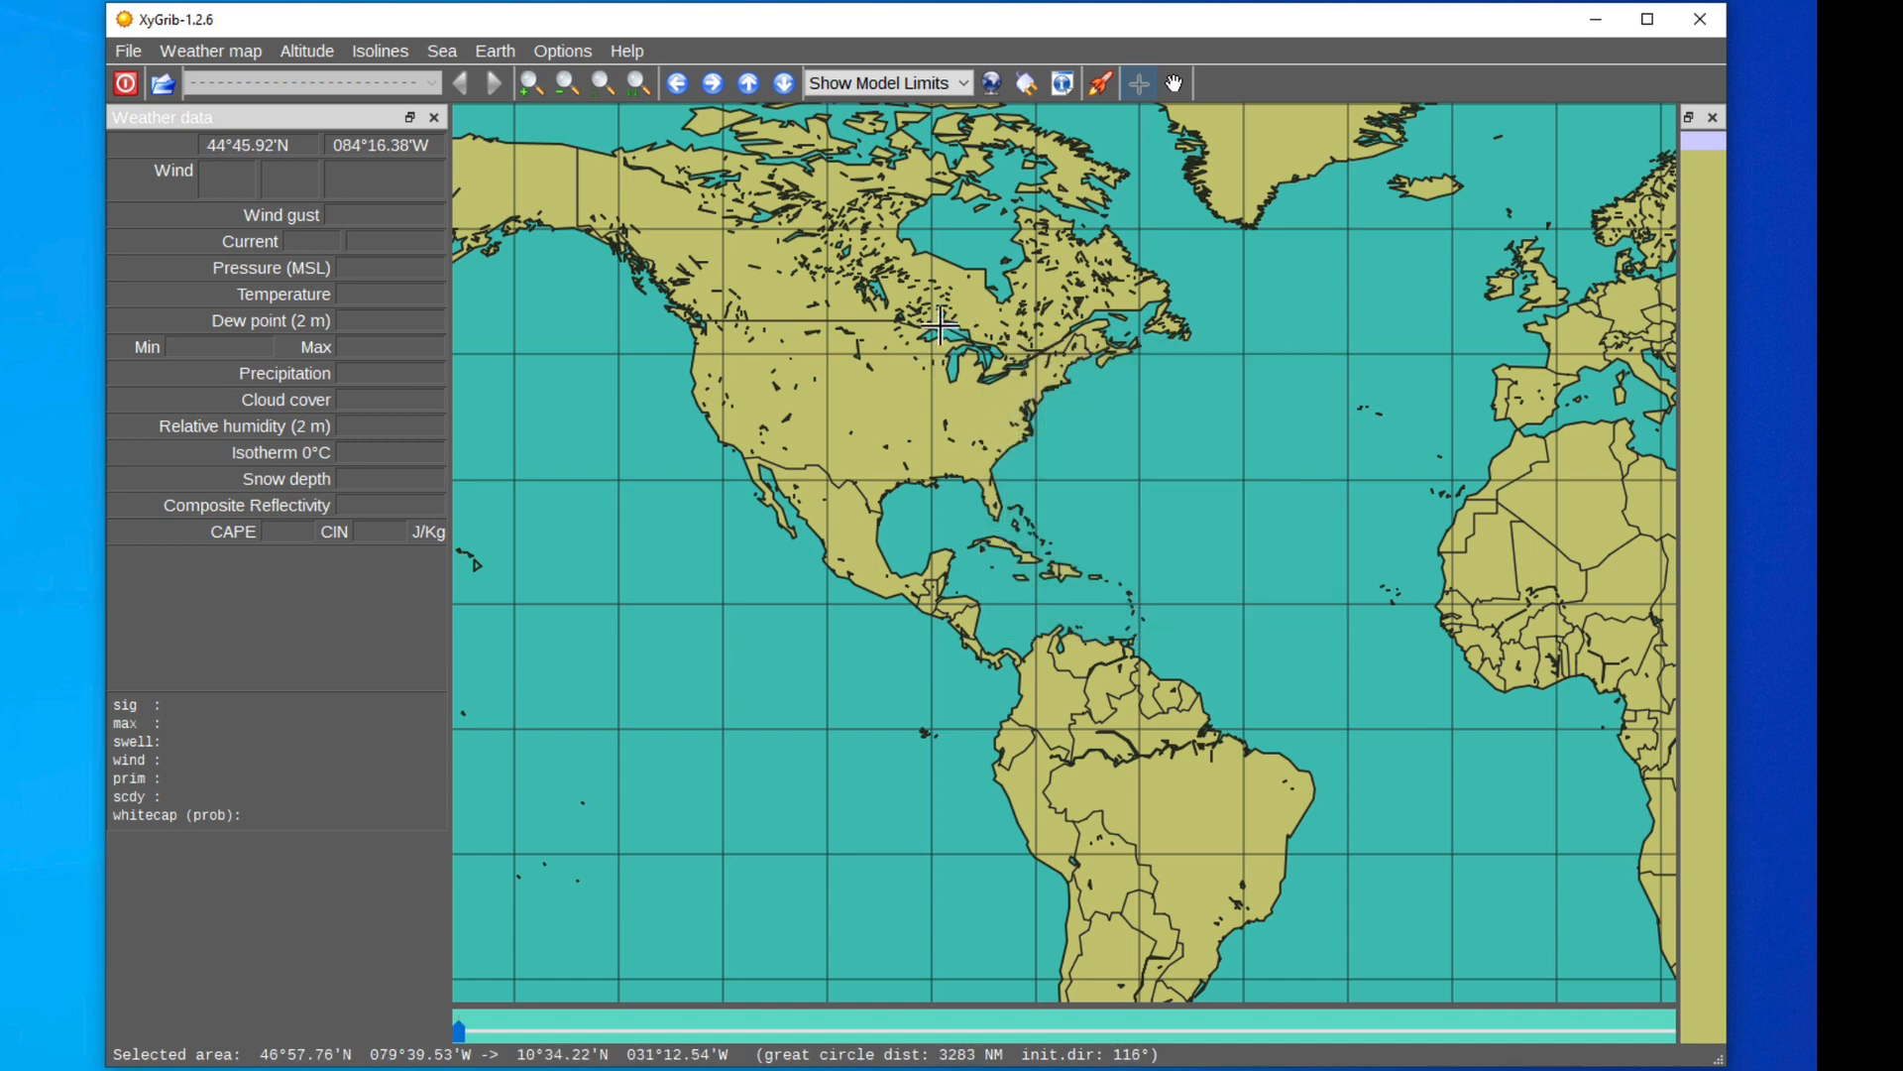
drag(943, 319, 1270, 623)
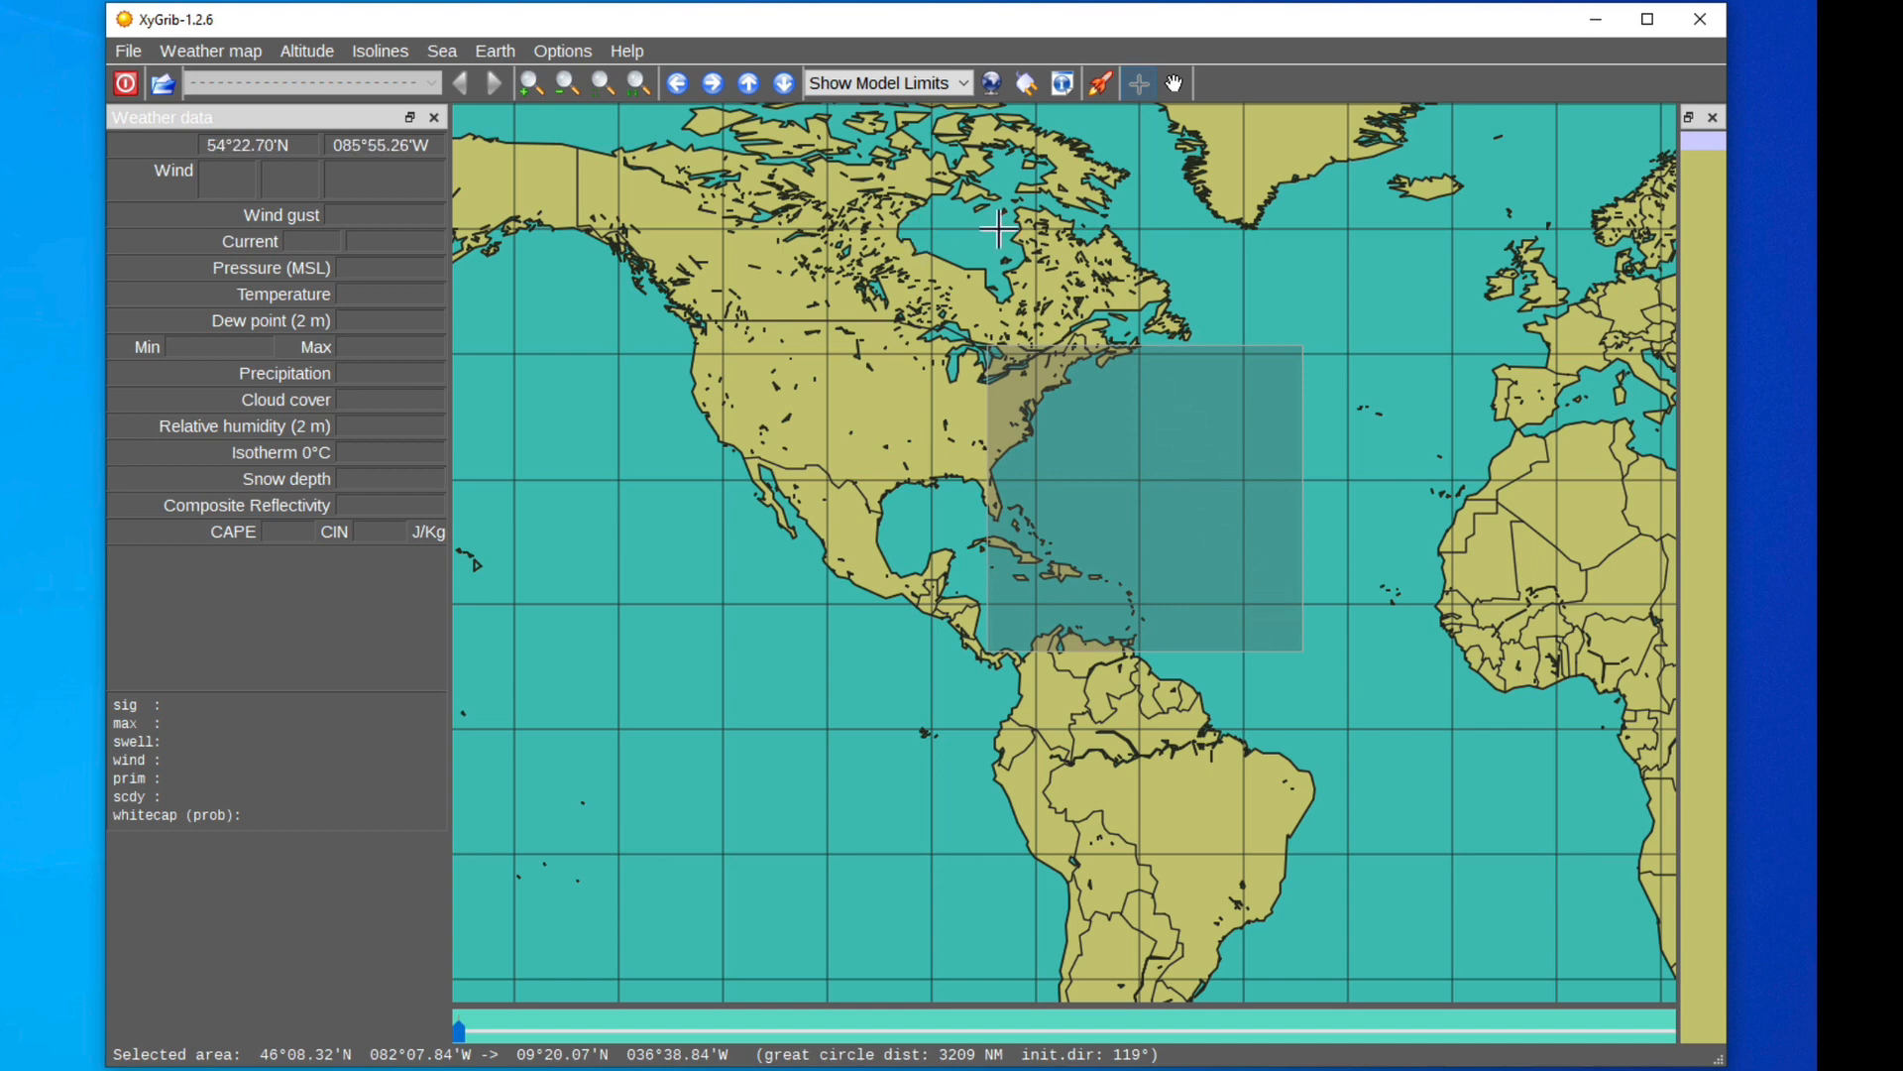
mouse_move(805, 234)
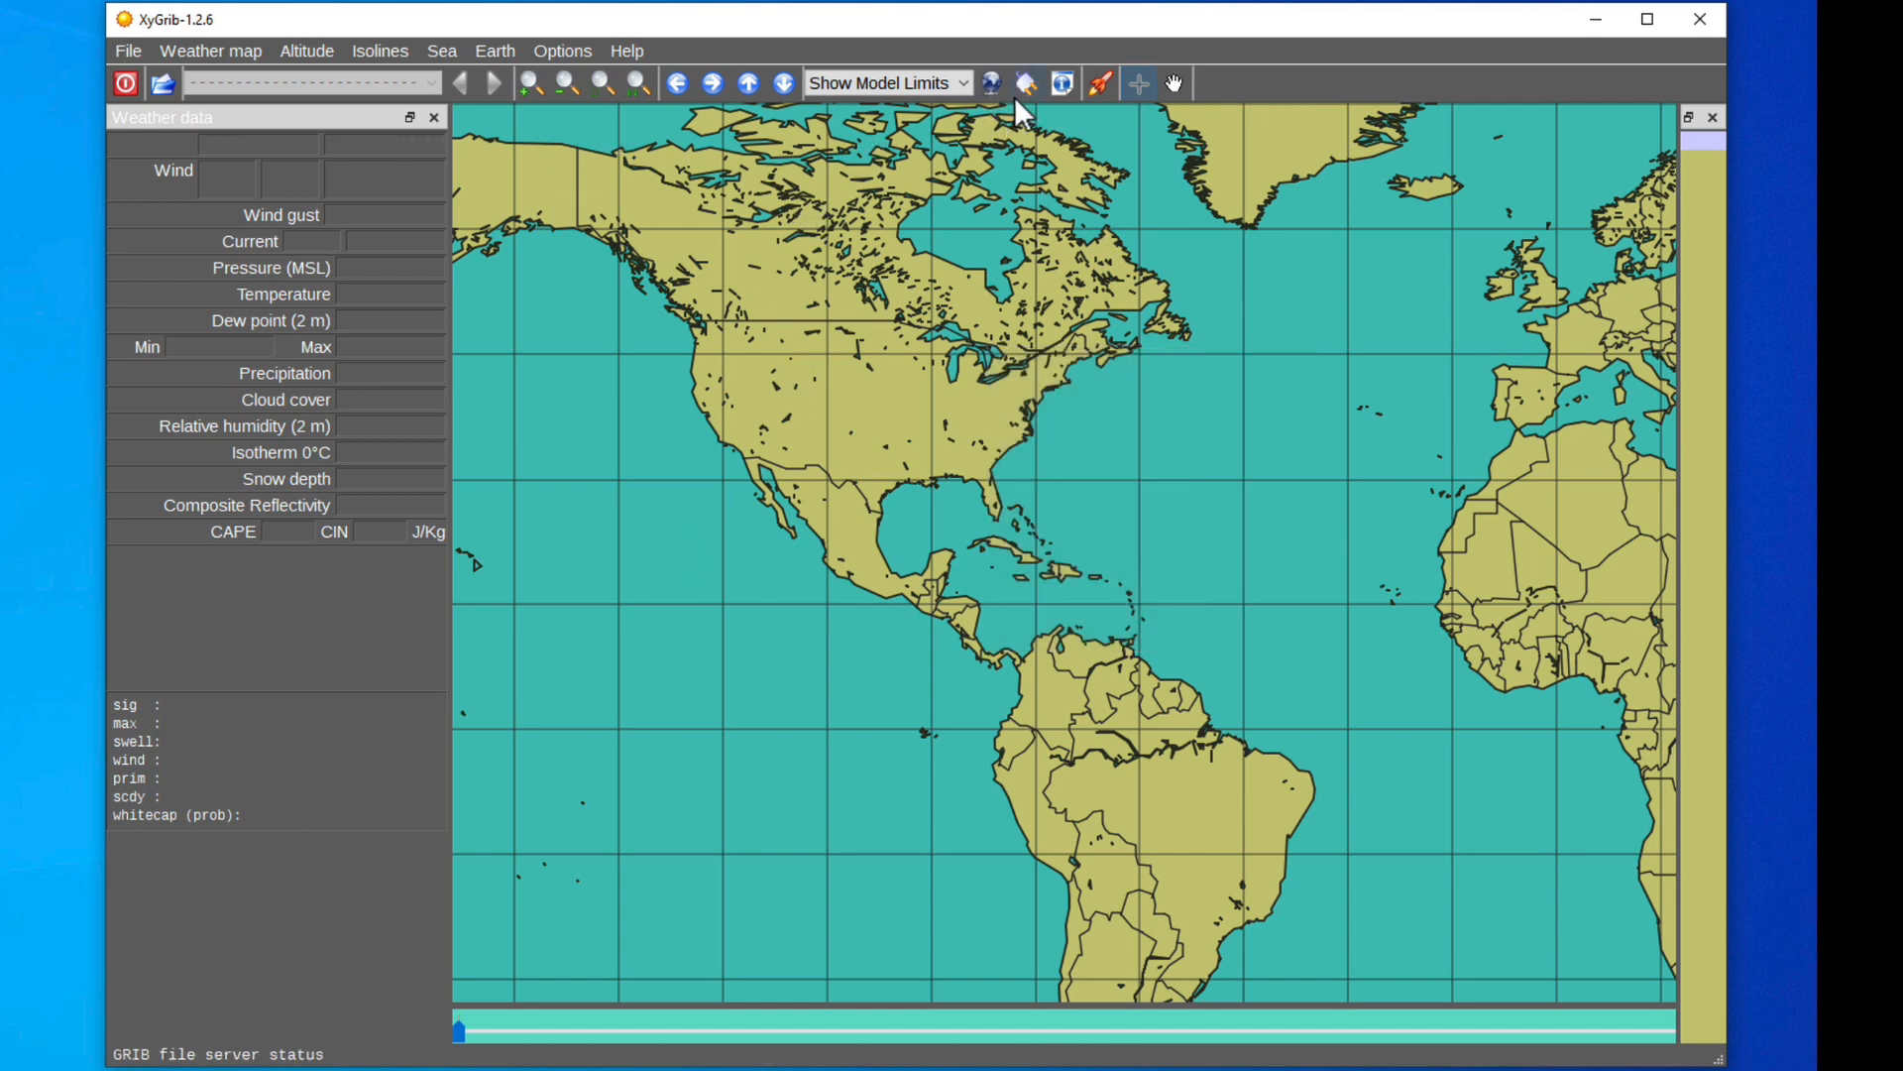
mouse_move(923, 261)
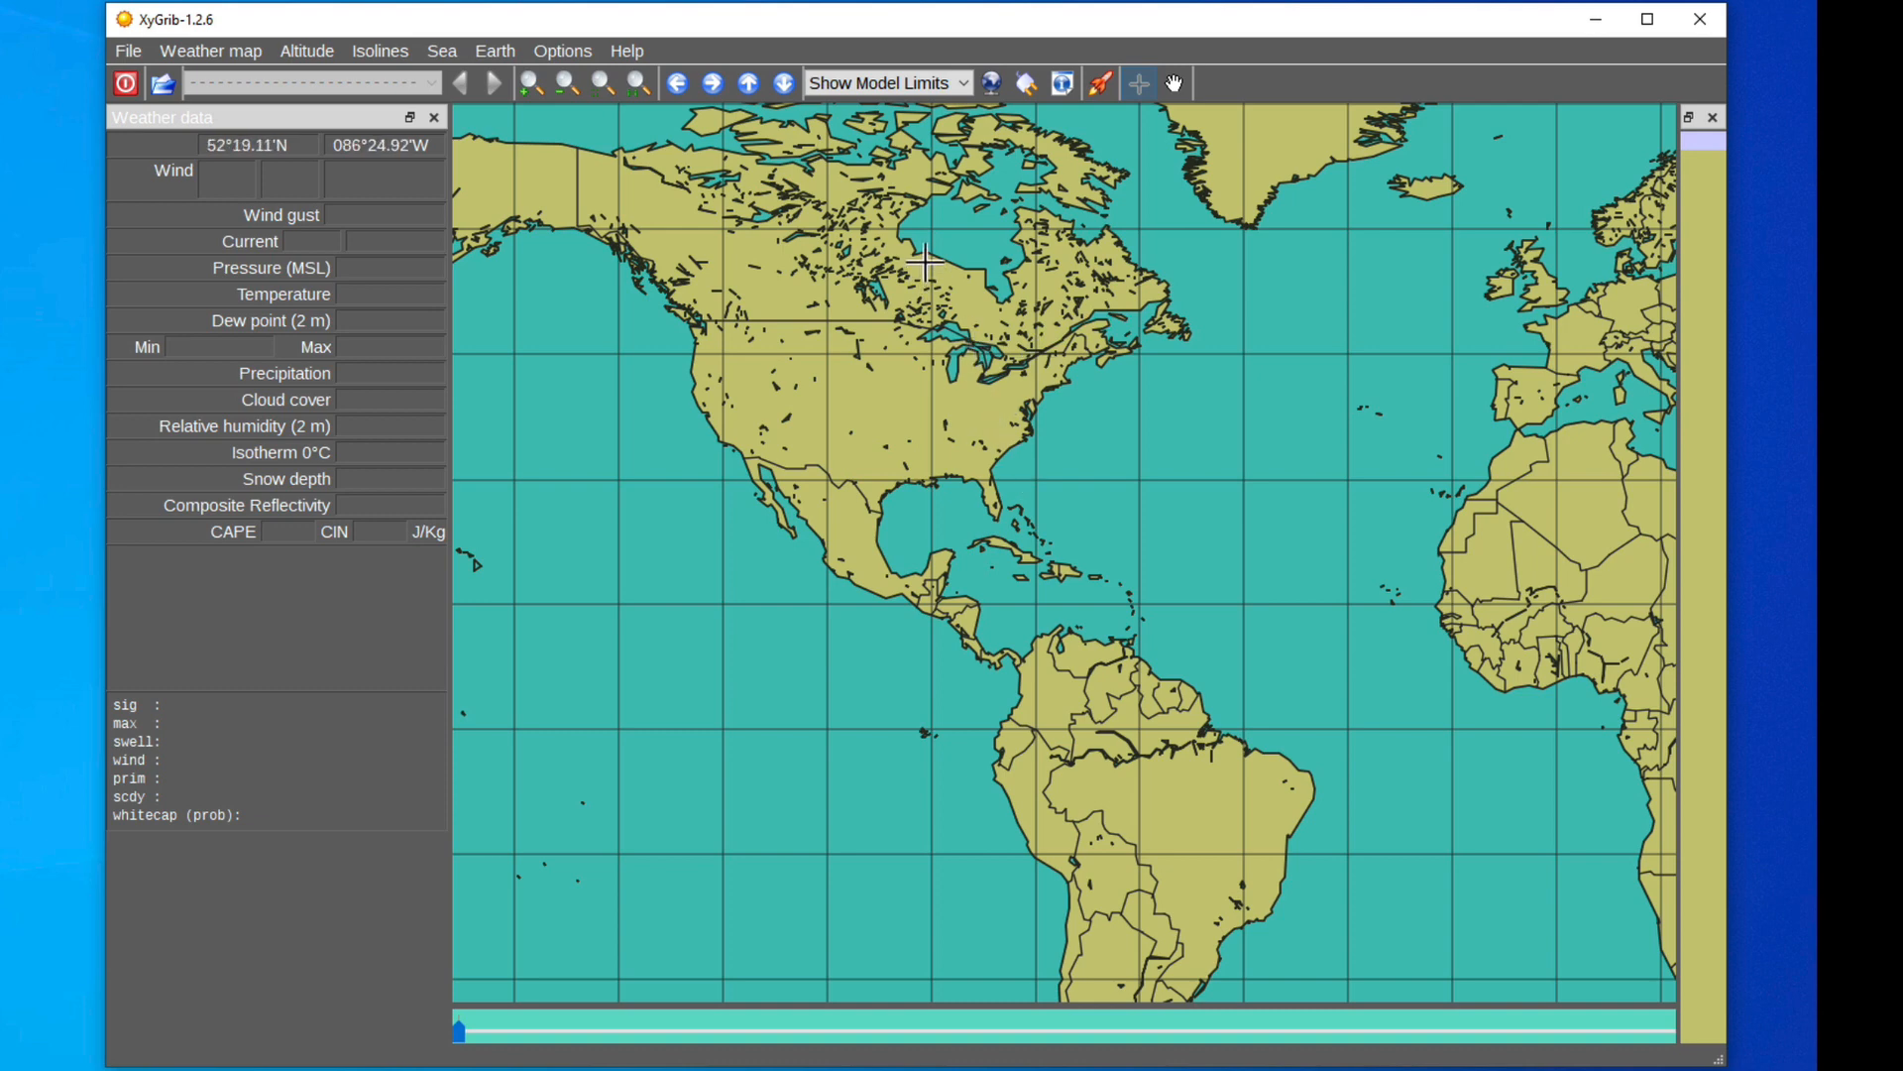
drag(923, 259, 1326, 645)
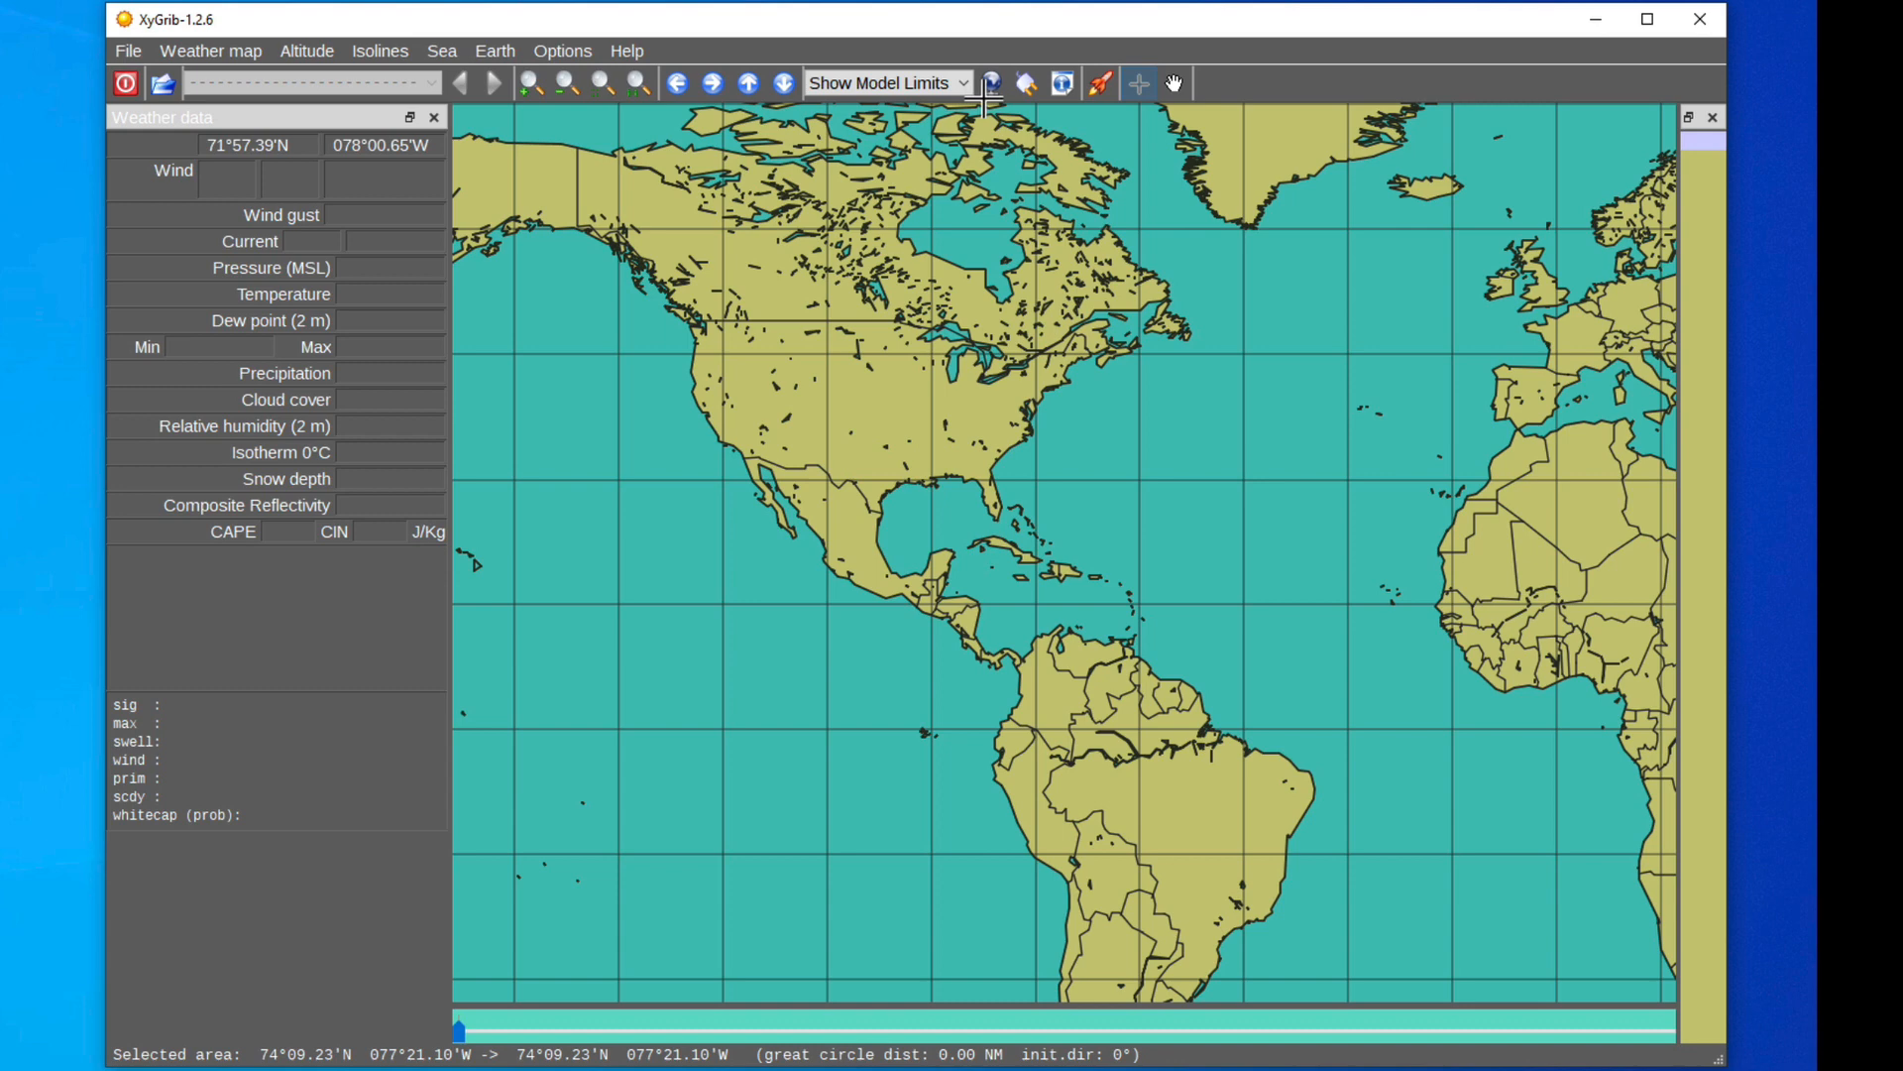
mouse_move(1040, 358)
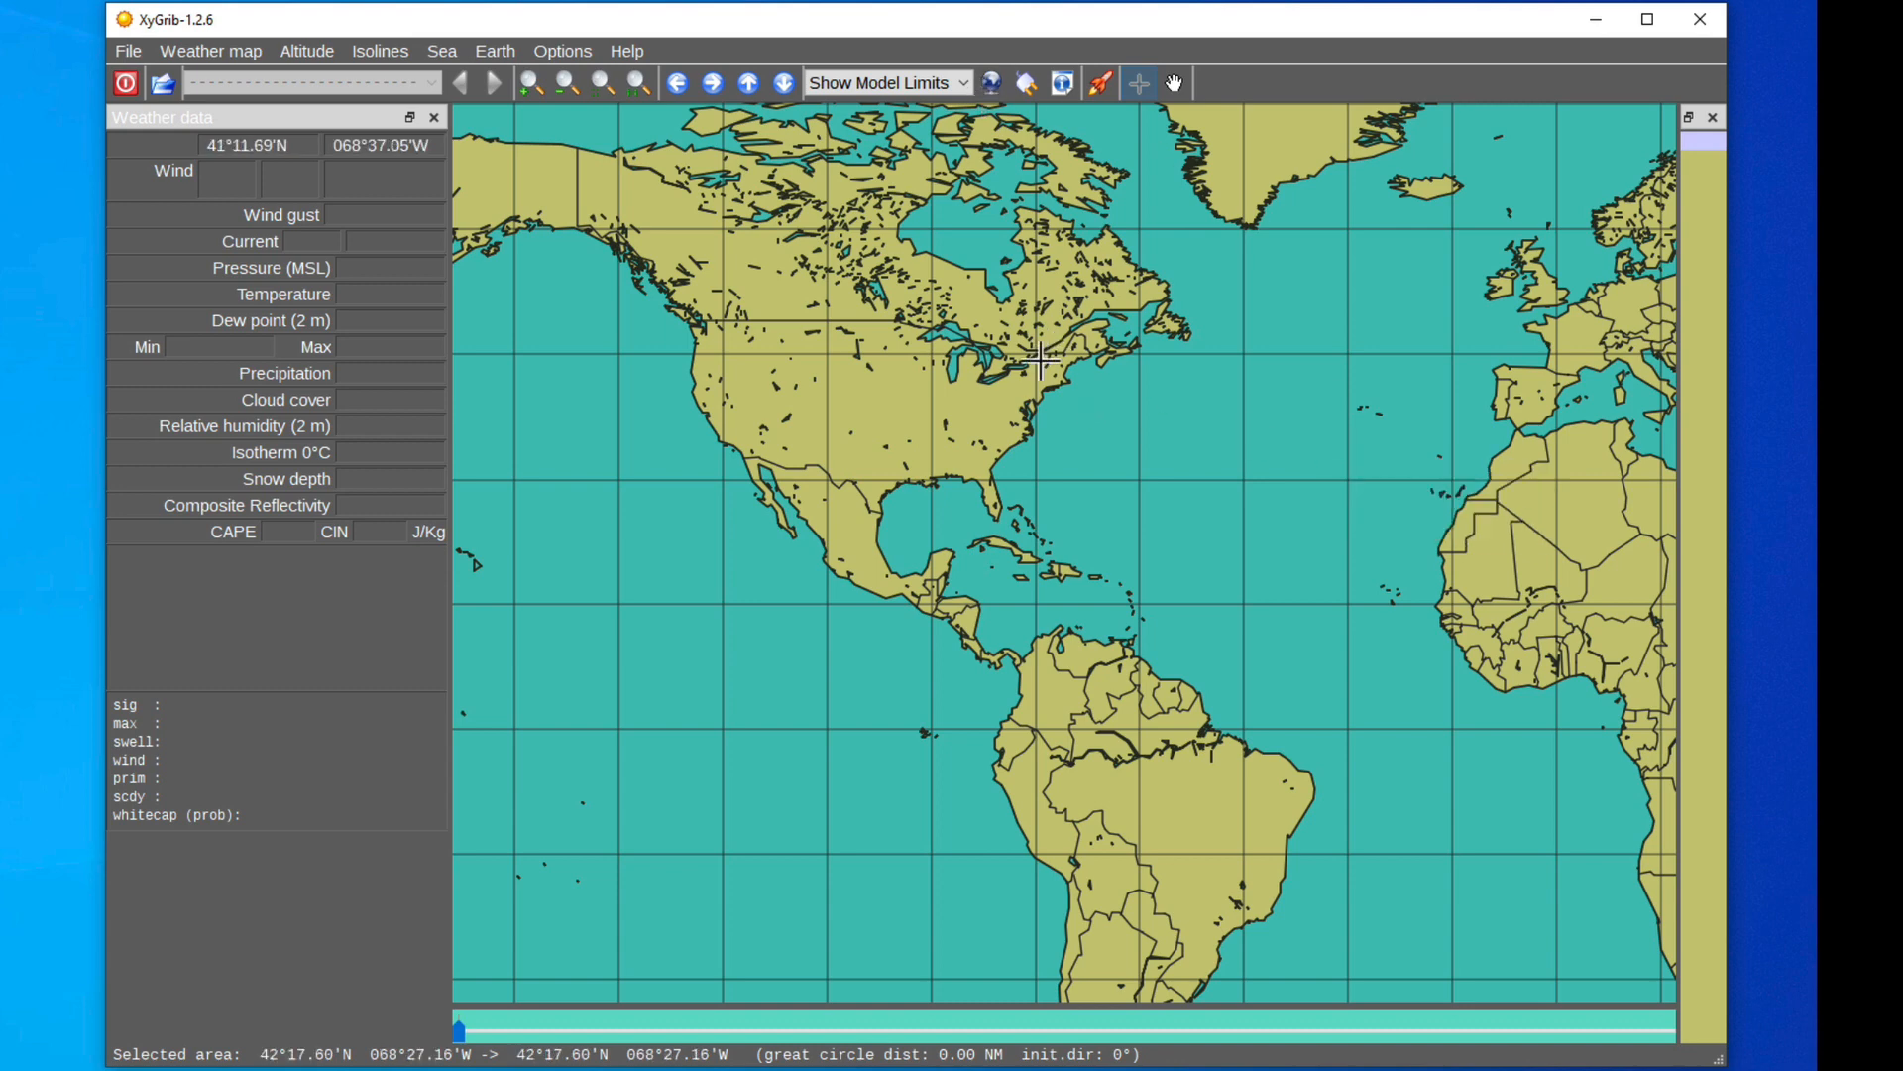
drag(1013, 351, 1395, 764)
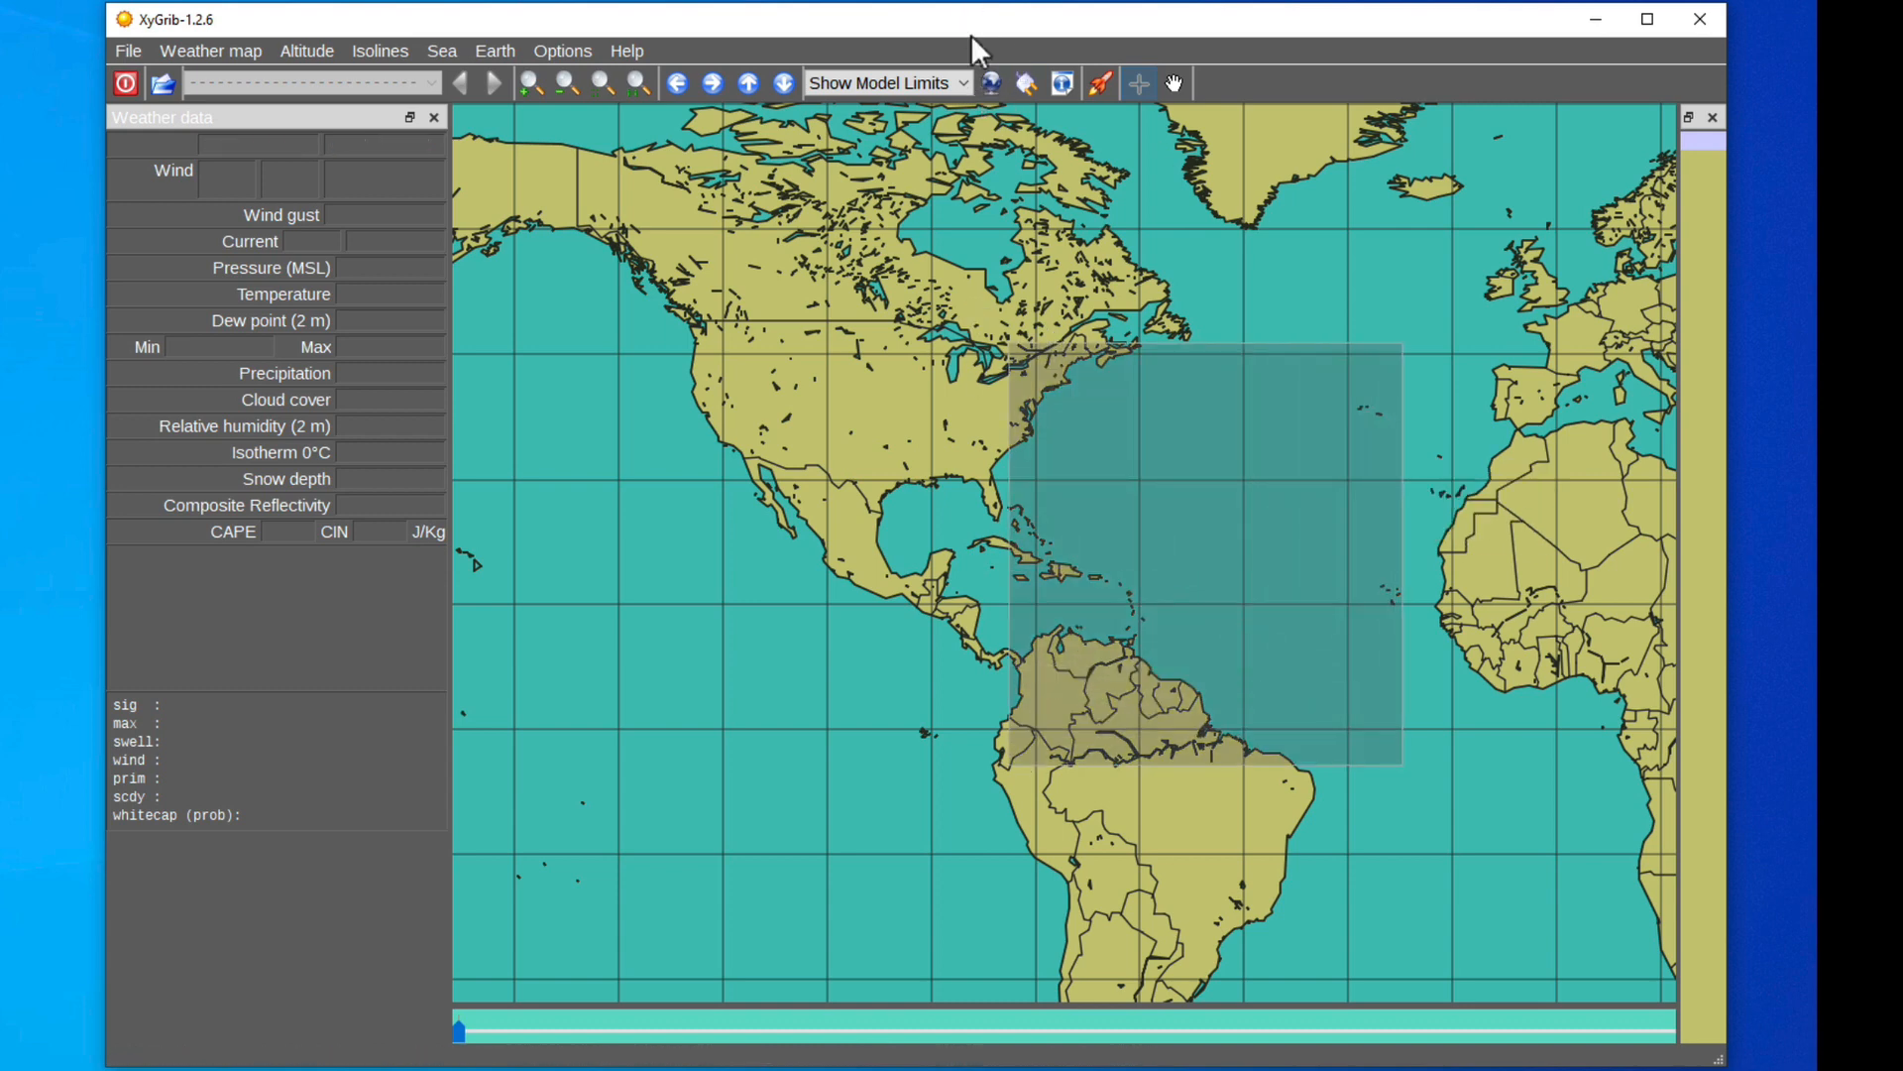
mouse_move(989, 82)
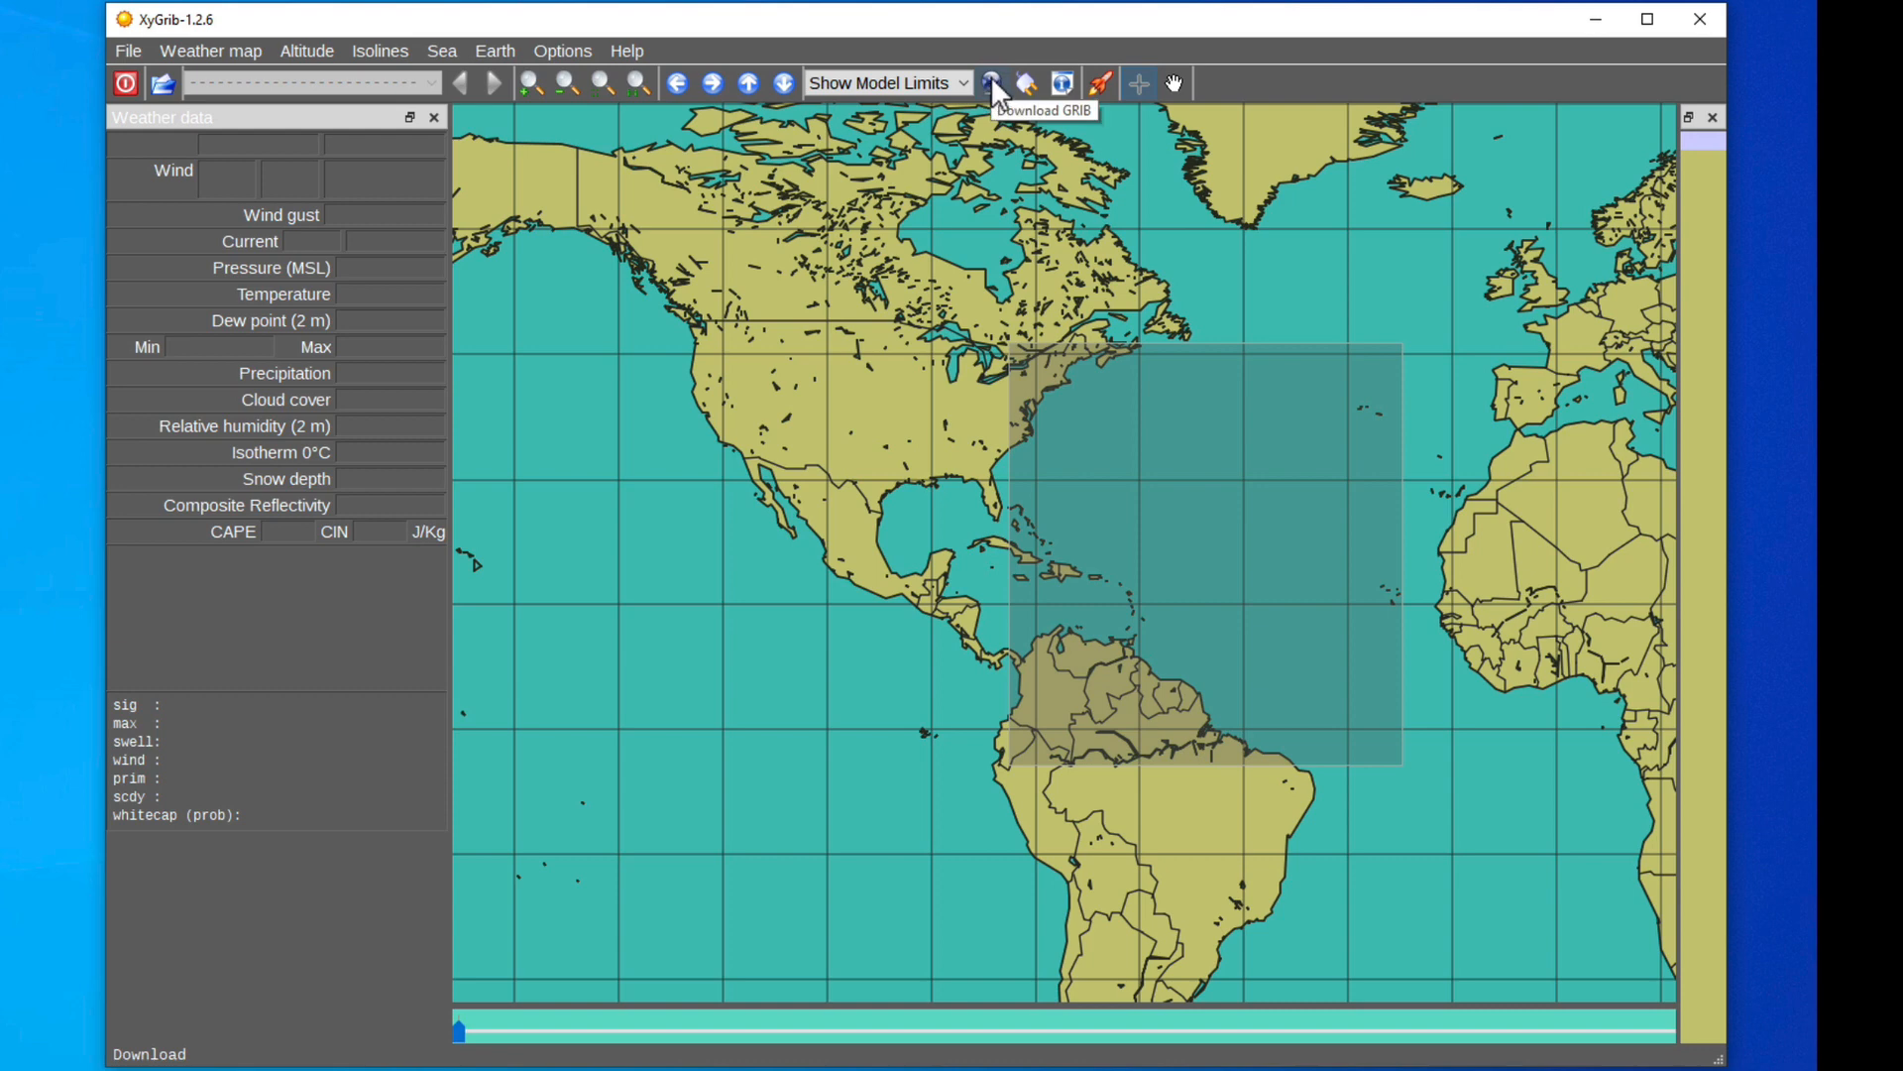
mouse_move(956, 109)
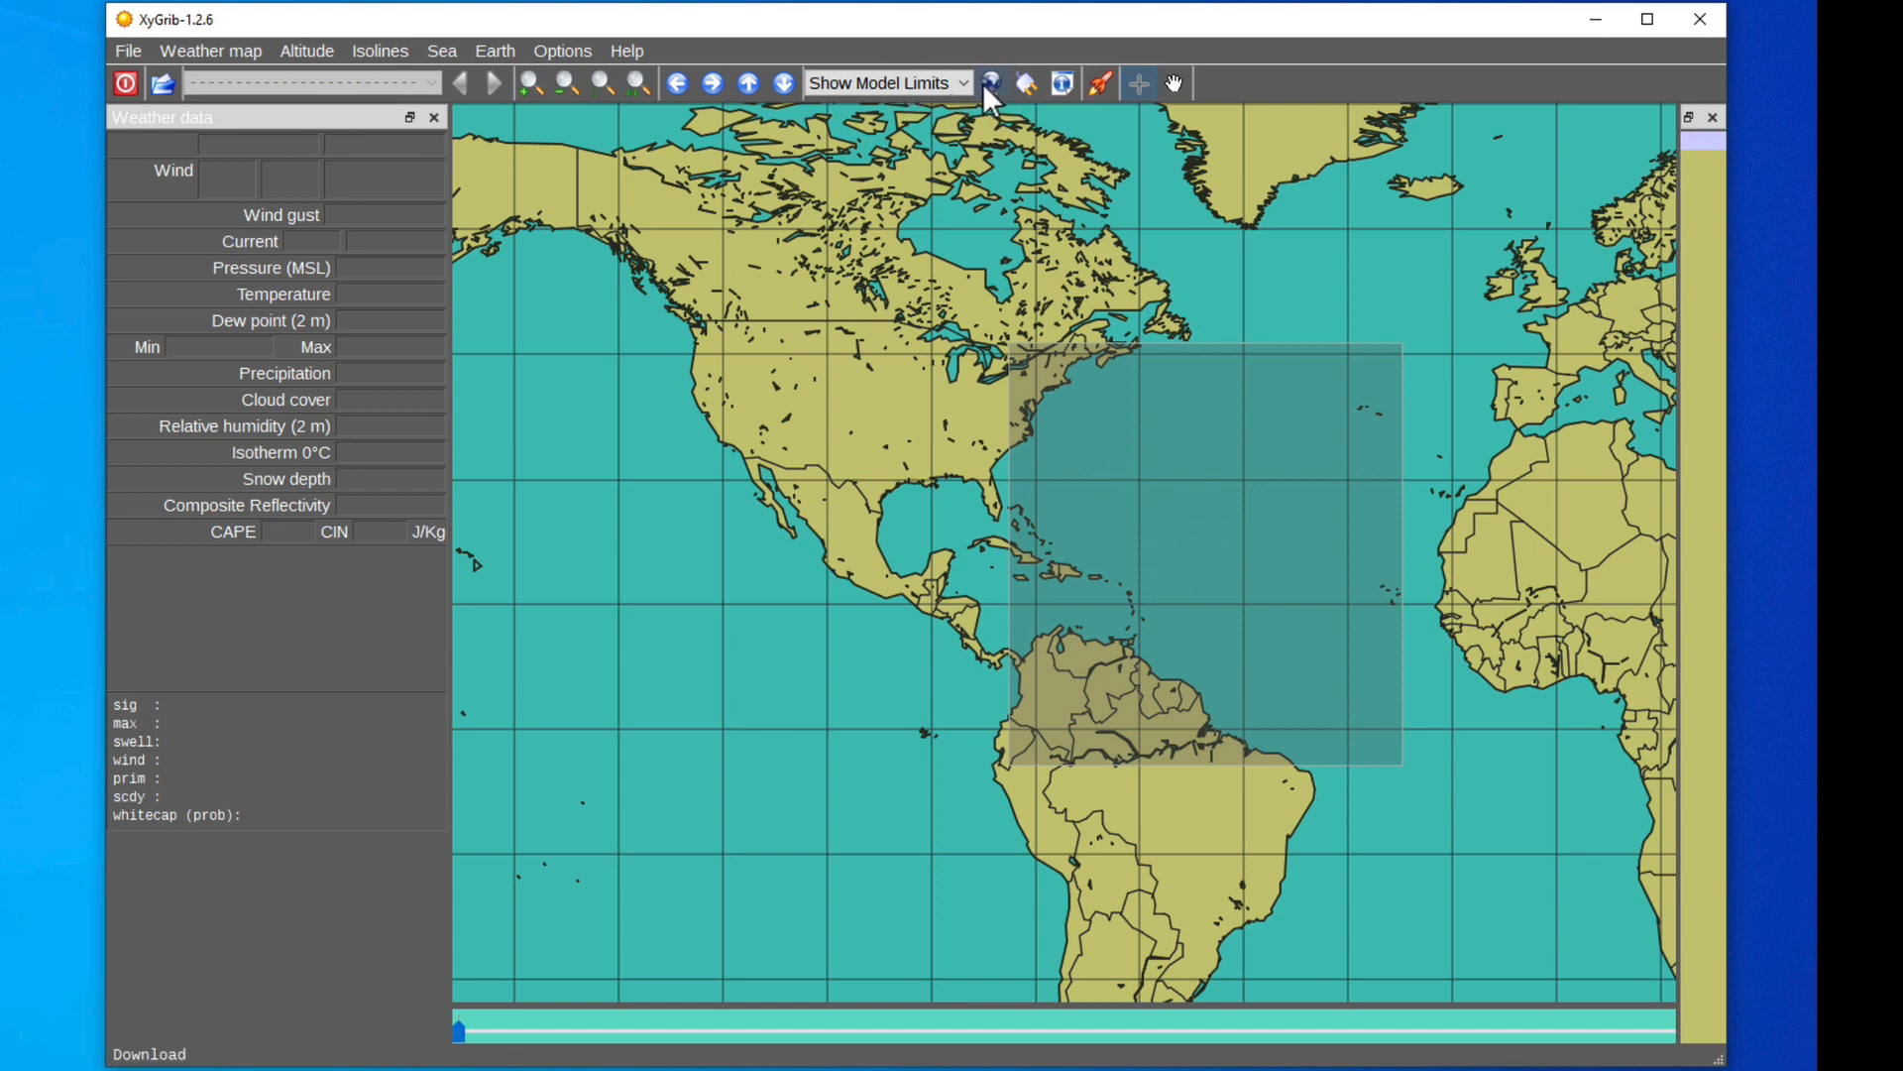
mouse_move(990, 83)
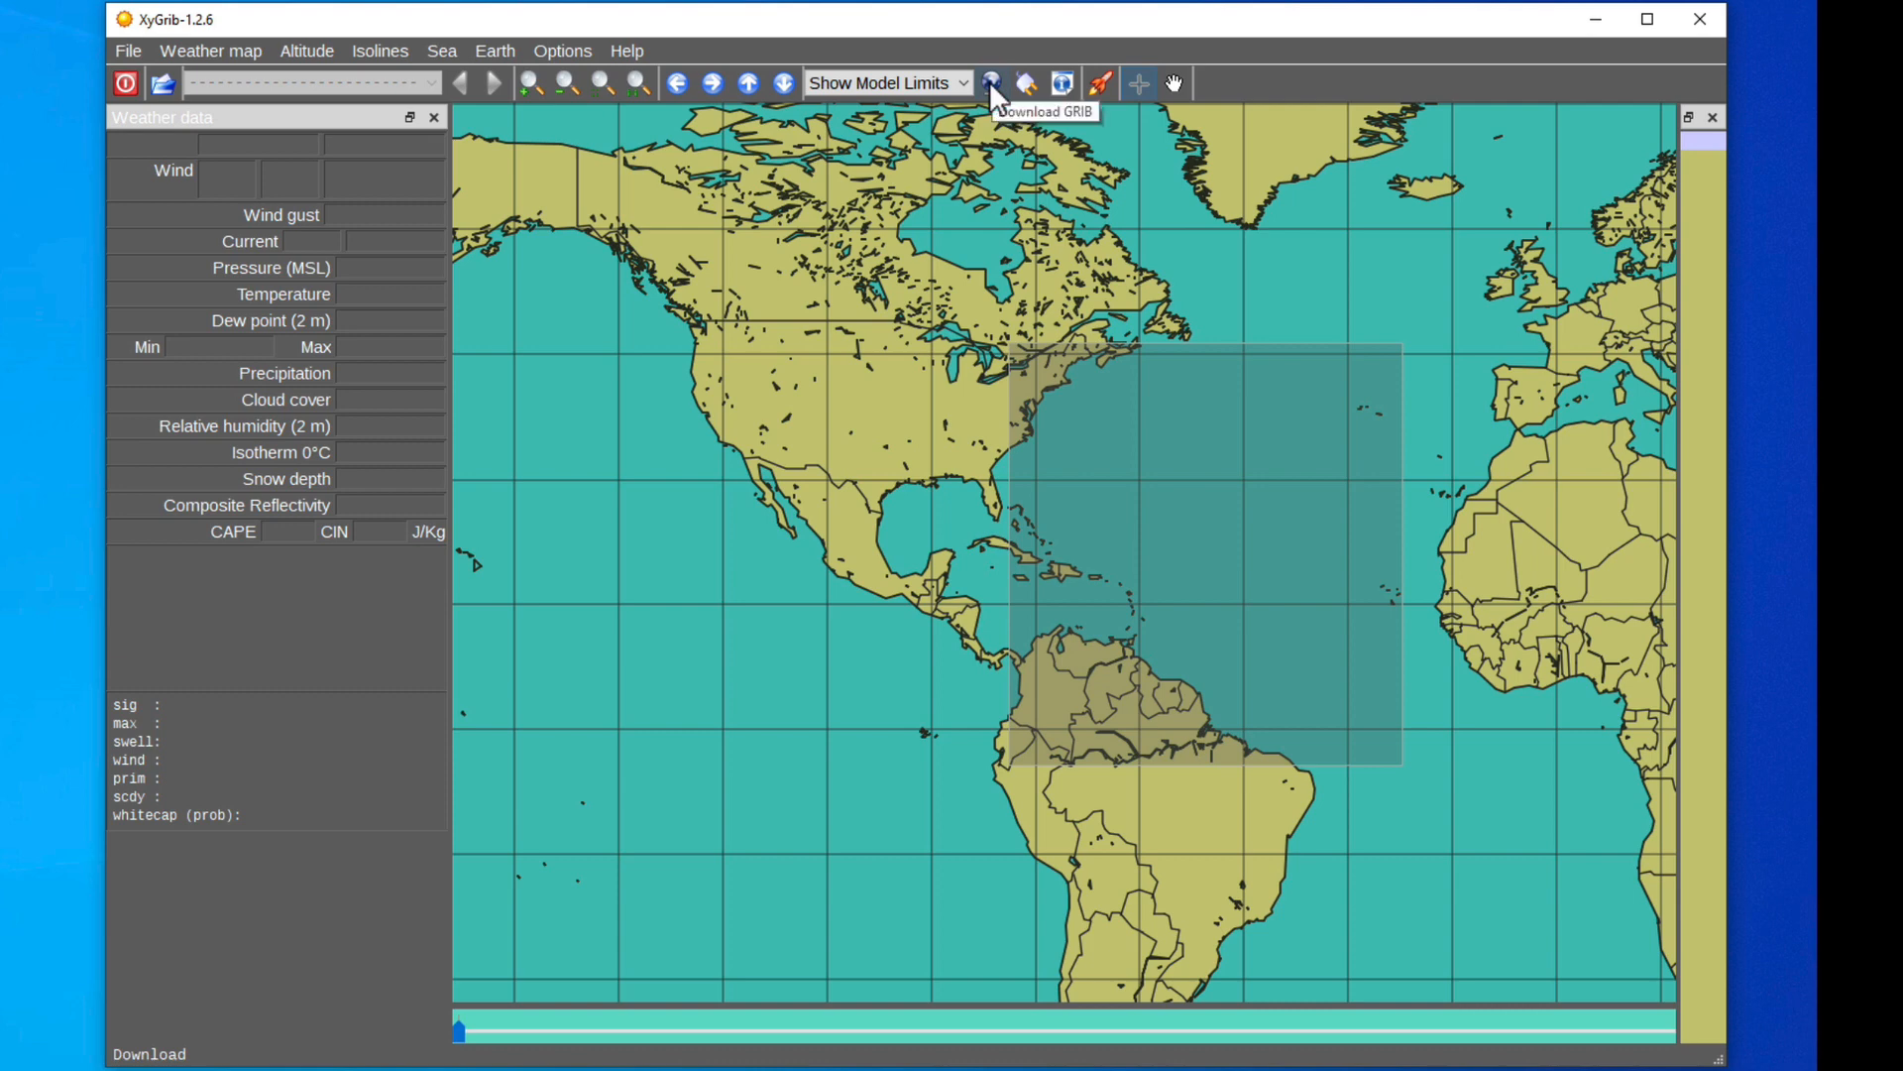
Step: Bring up the GRIB download dialog for the marked area and keep the GFS resolution at 0.25°
click(992, 83)
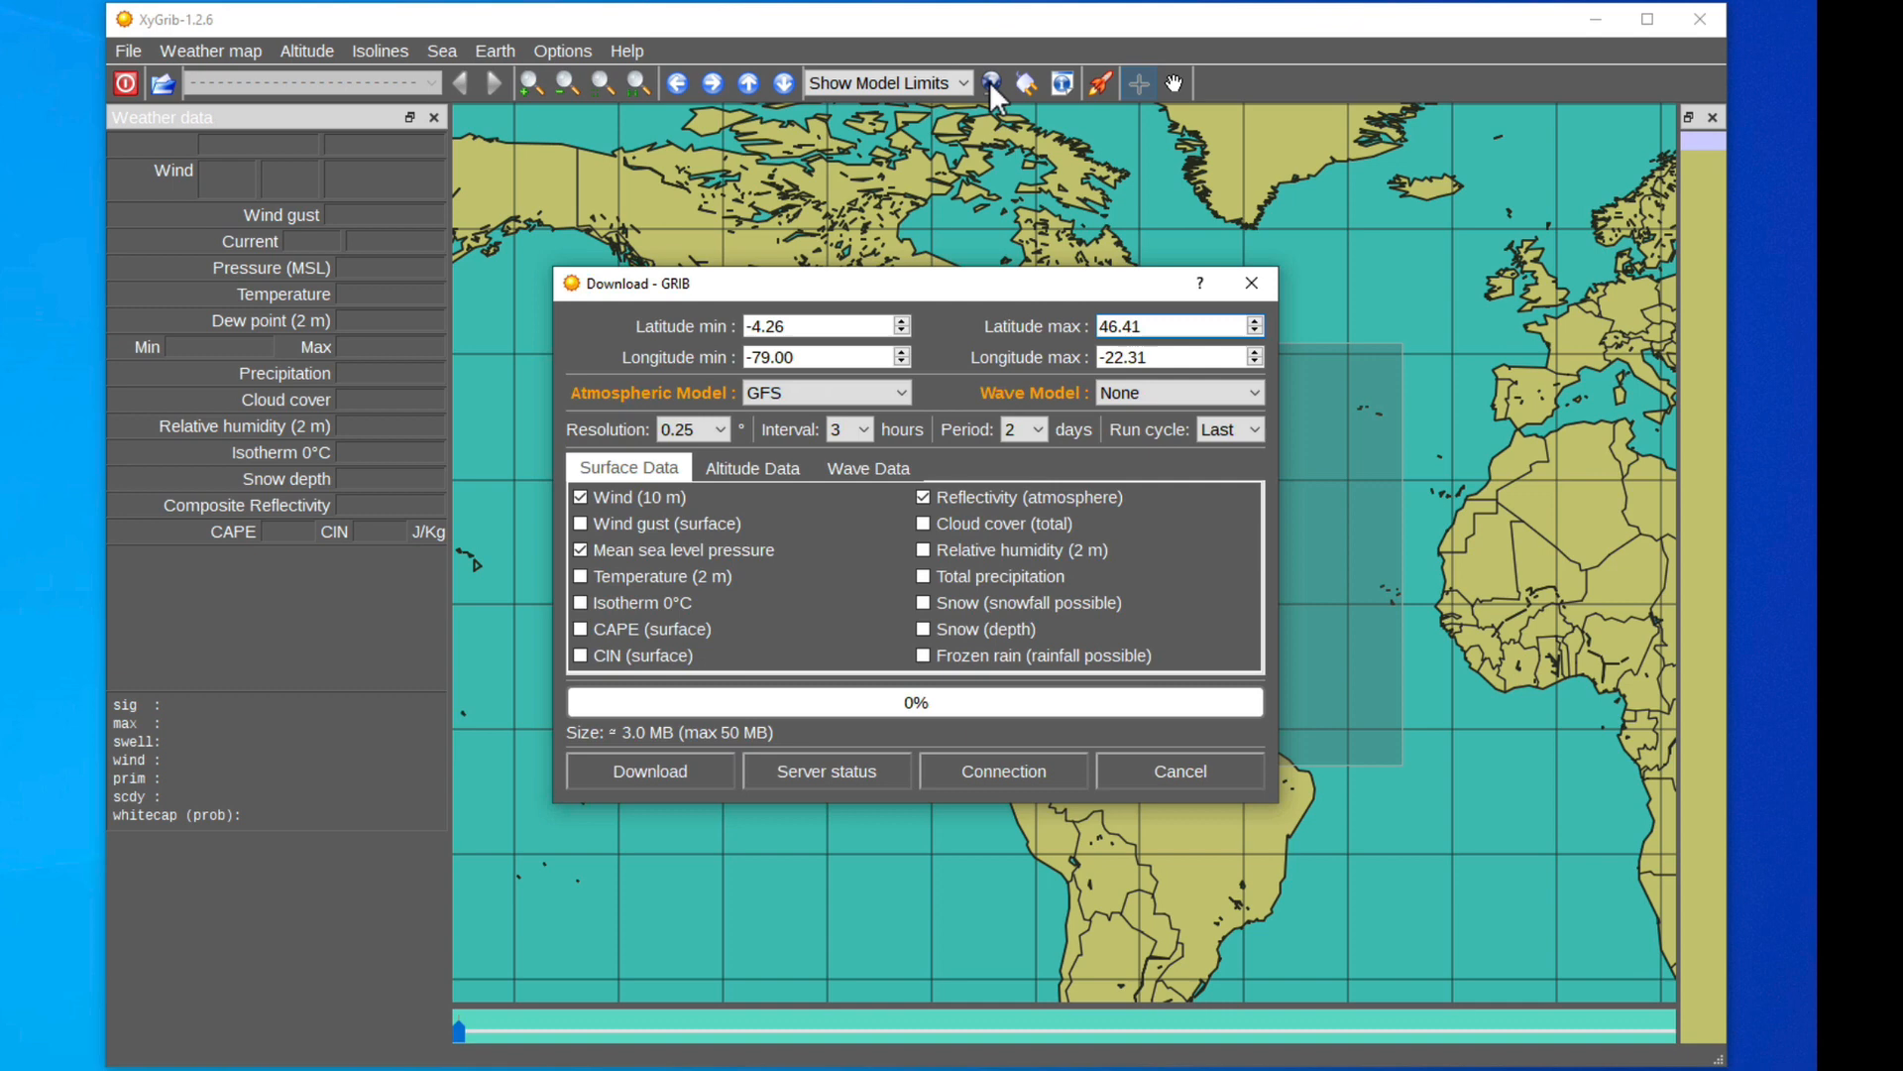
drag(922, 282, 886, 188)
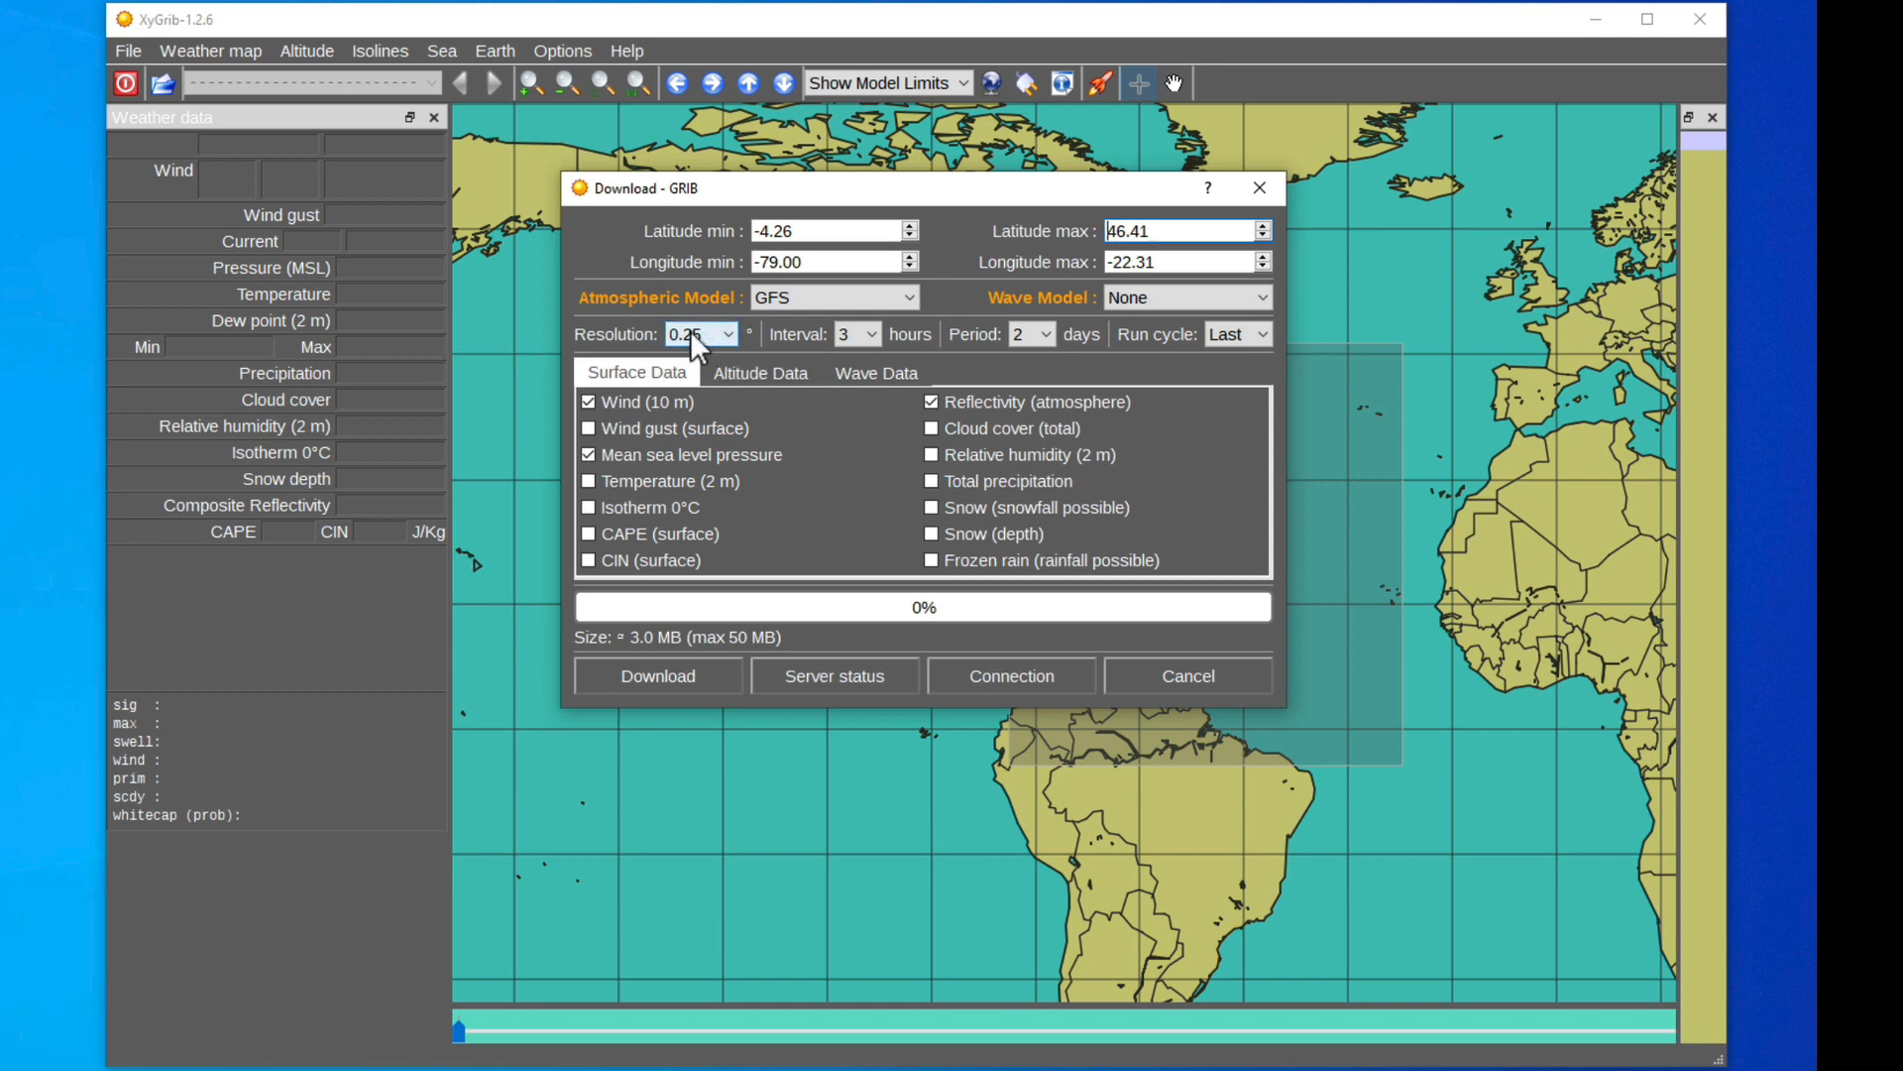
click(834, 298)
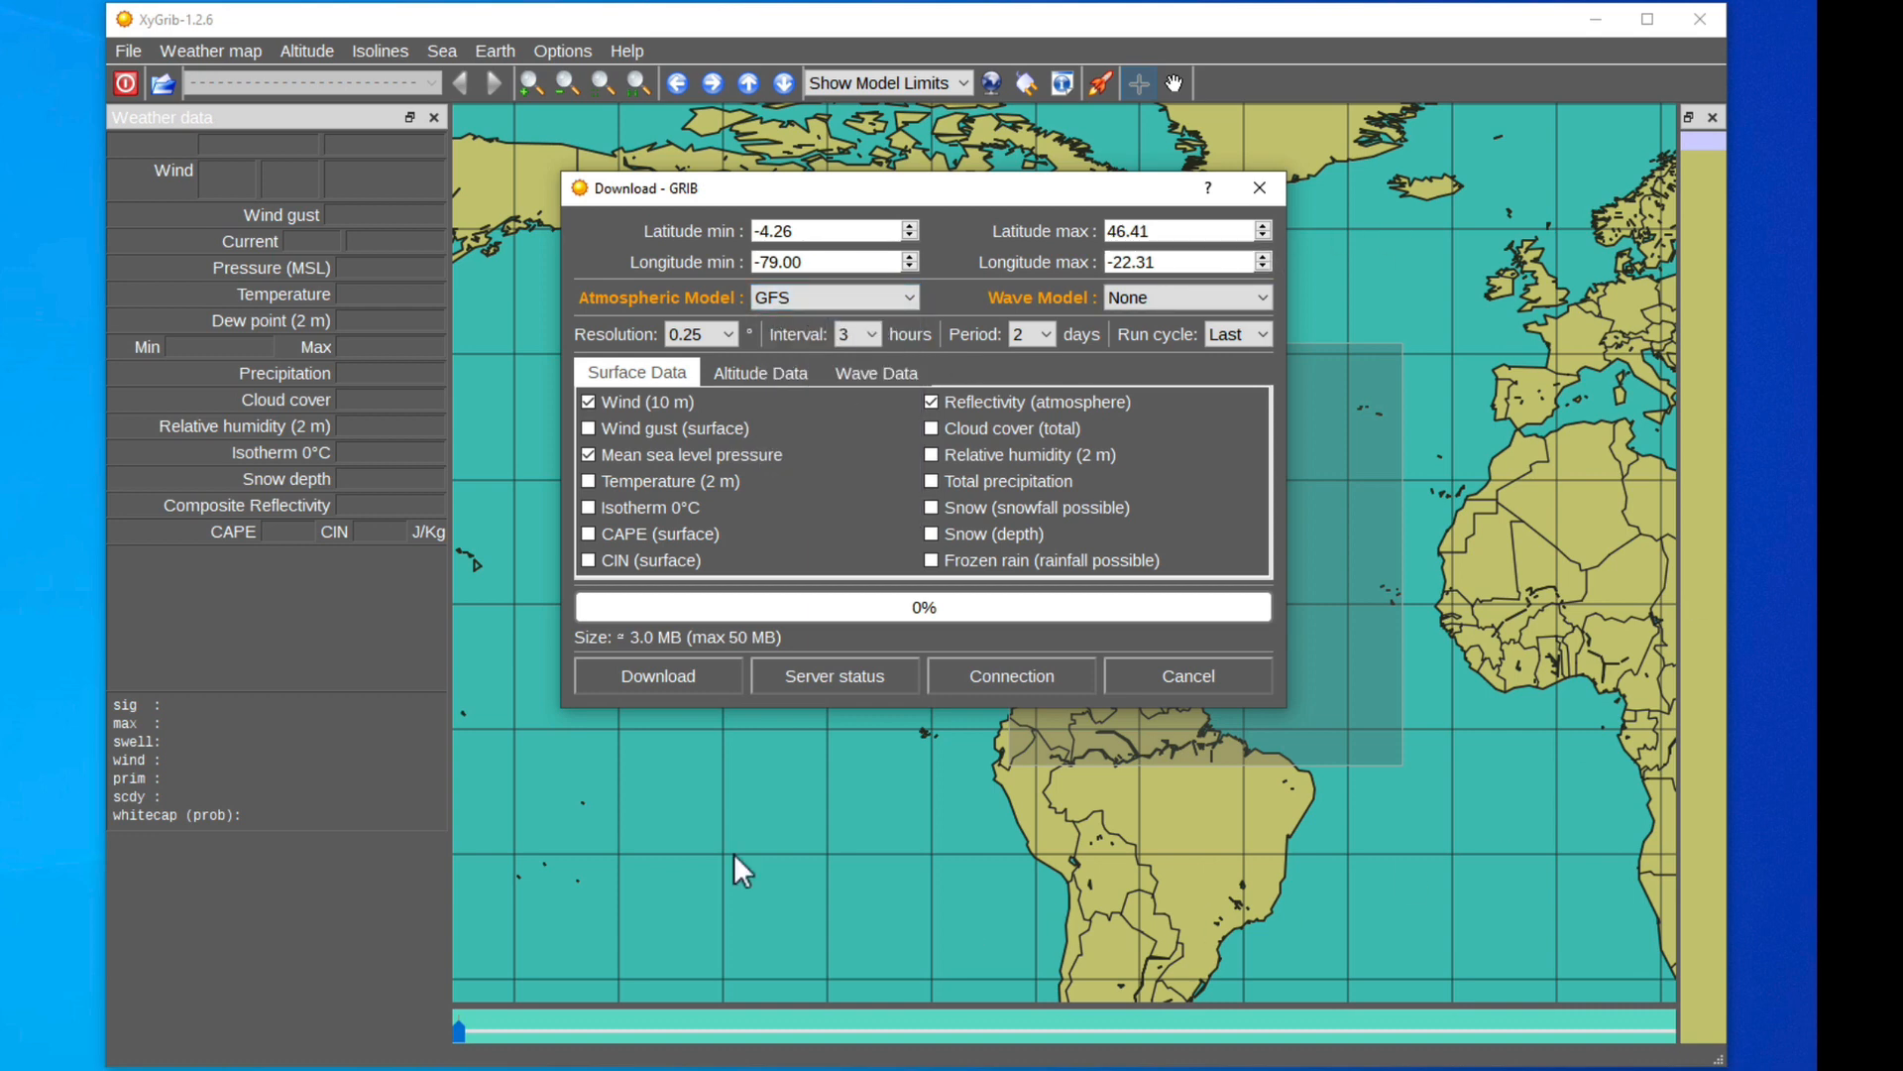
mouse_move(595, 882)
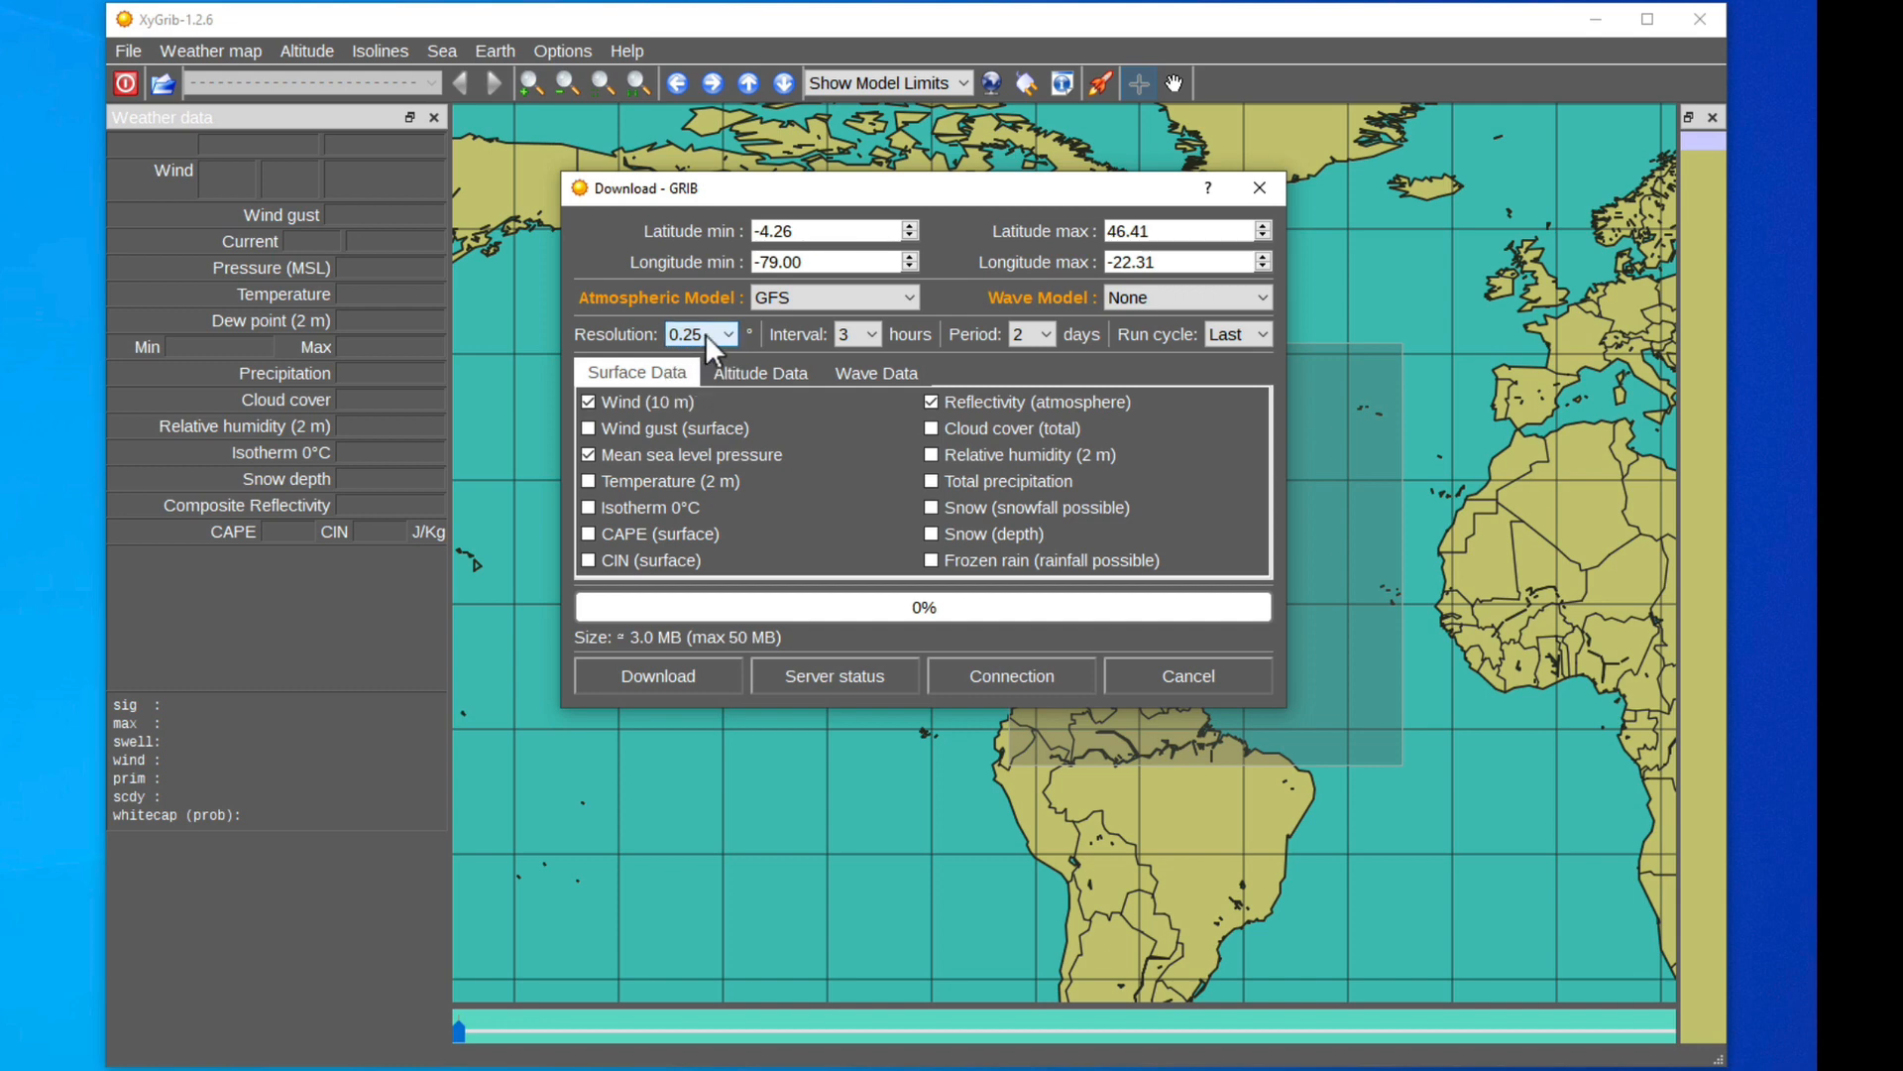
click(729, 335)
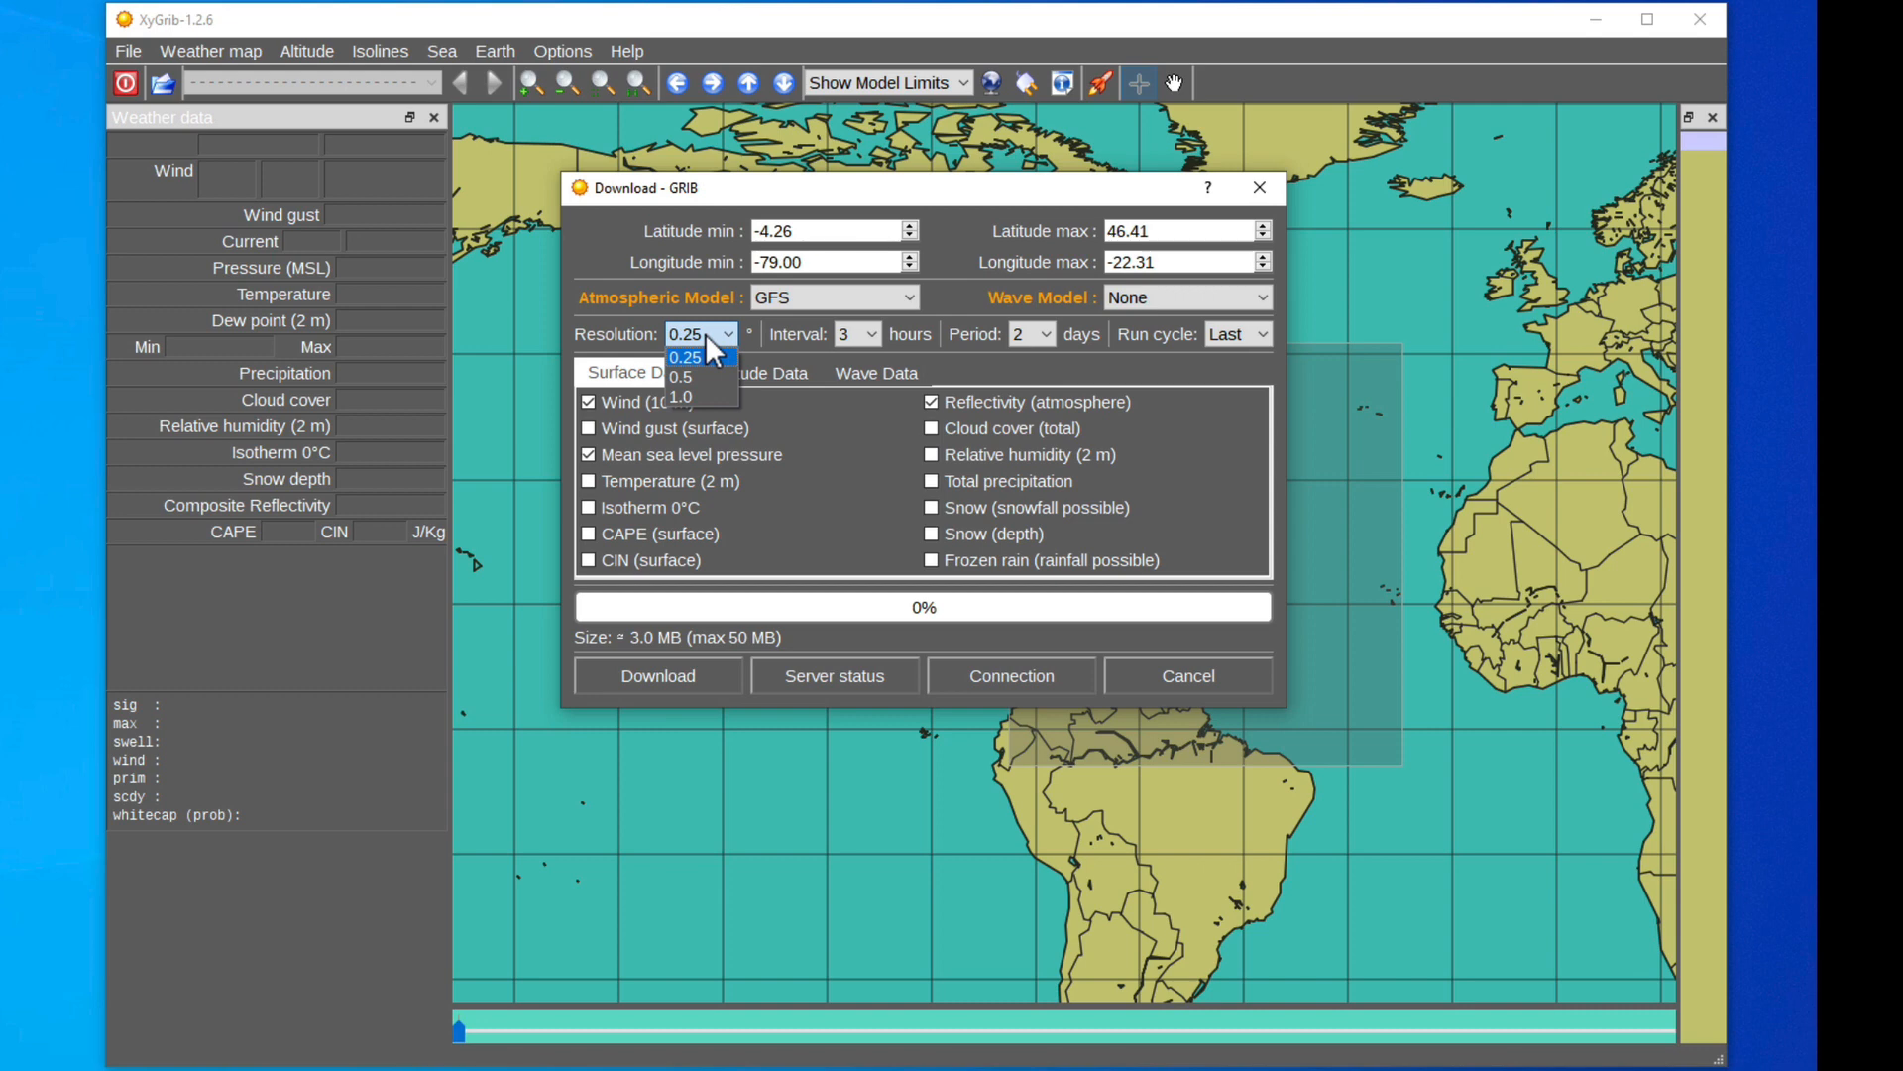
click(685, 356)
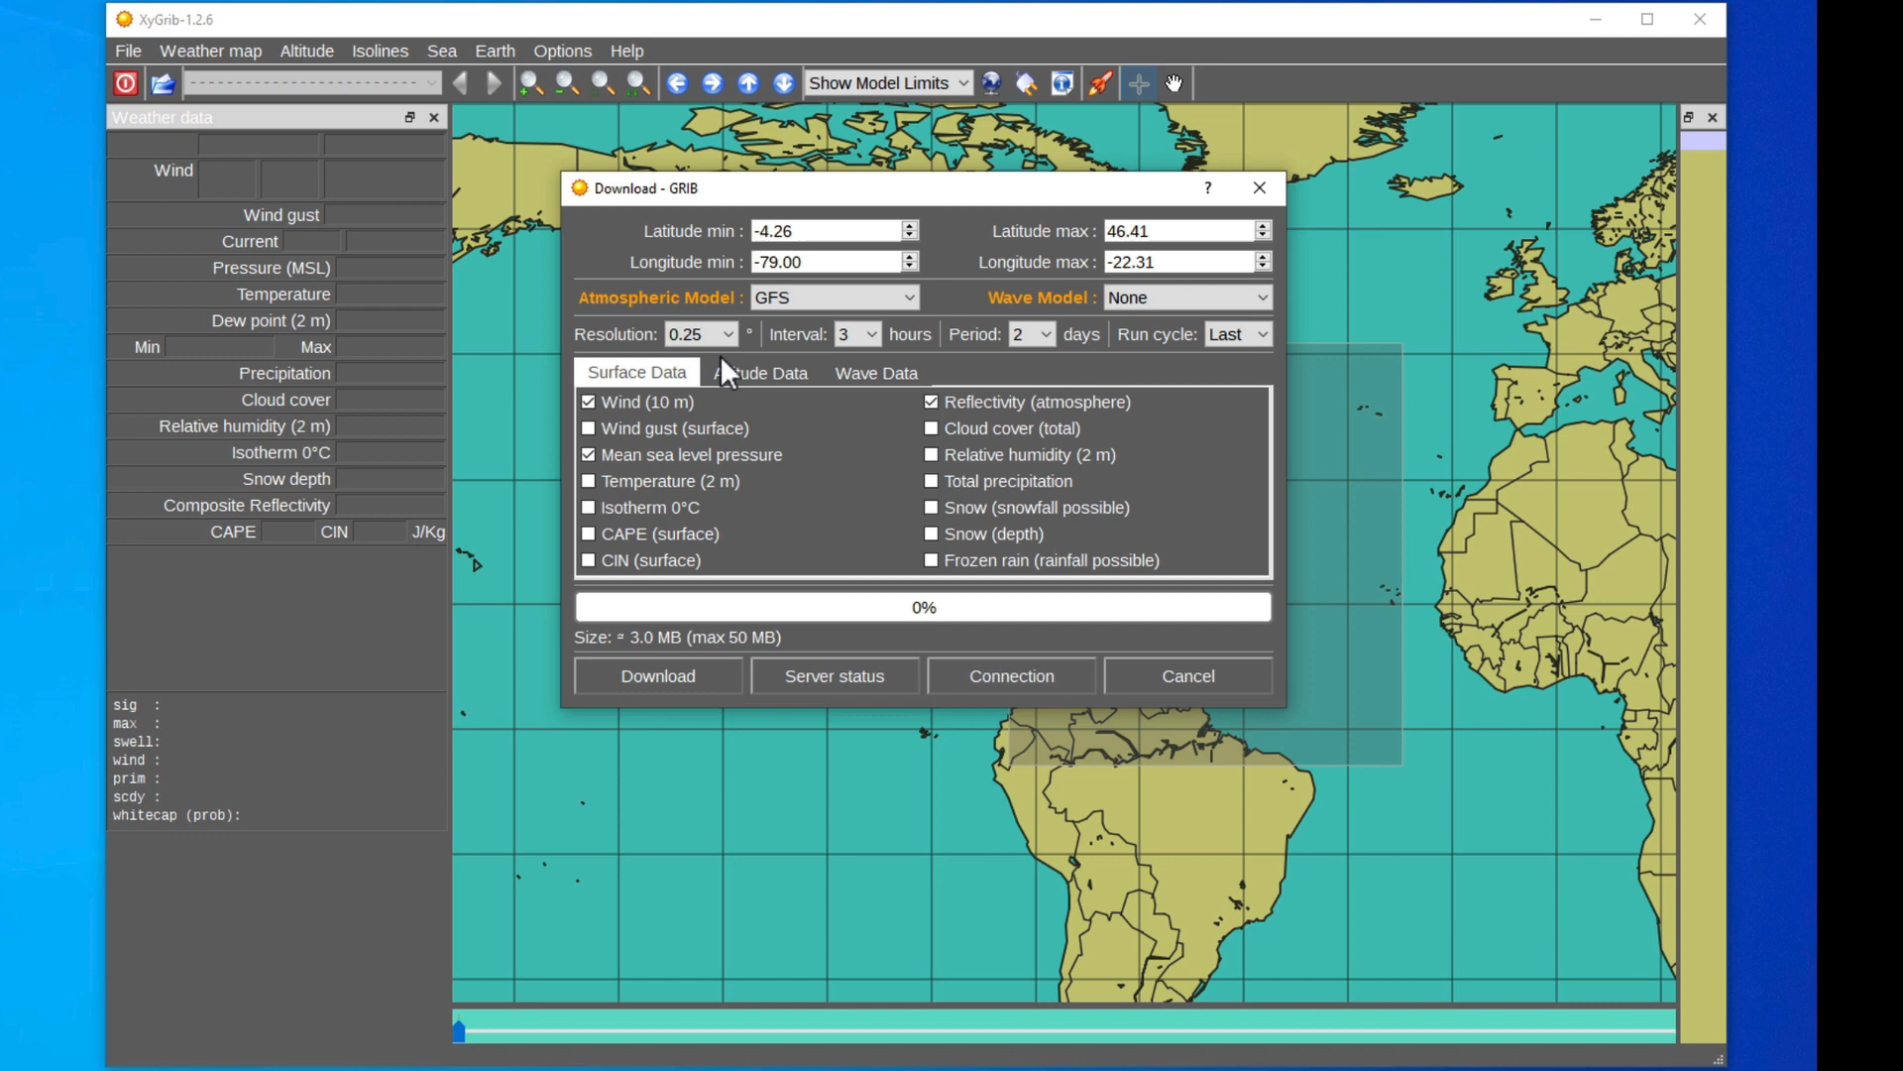
click(722, 335)
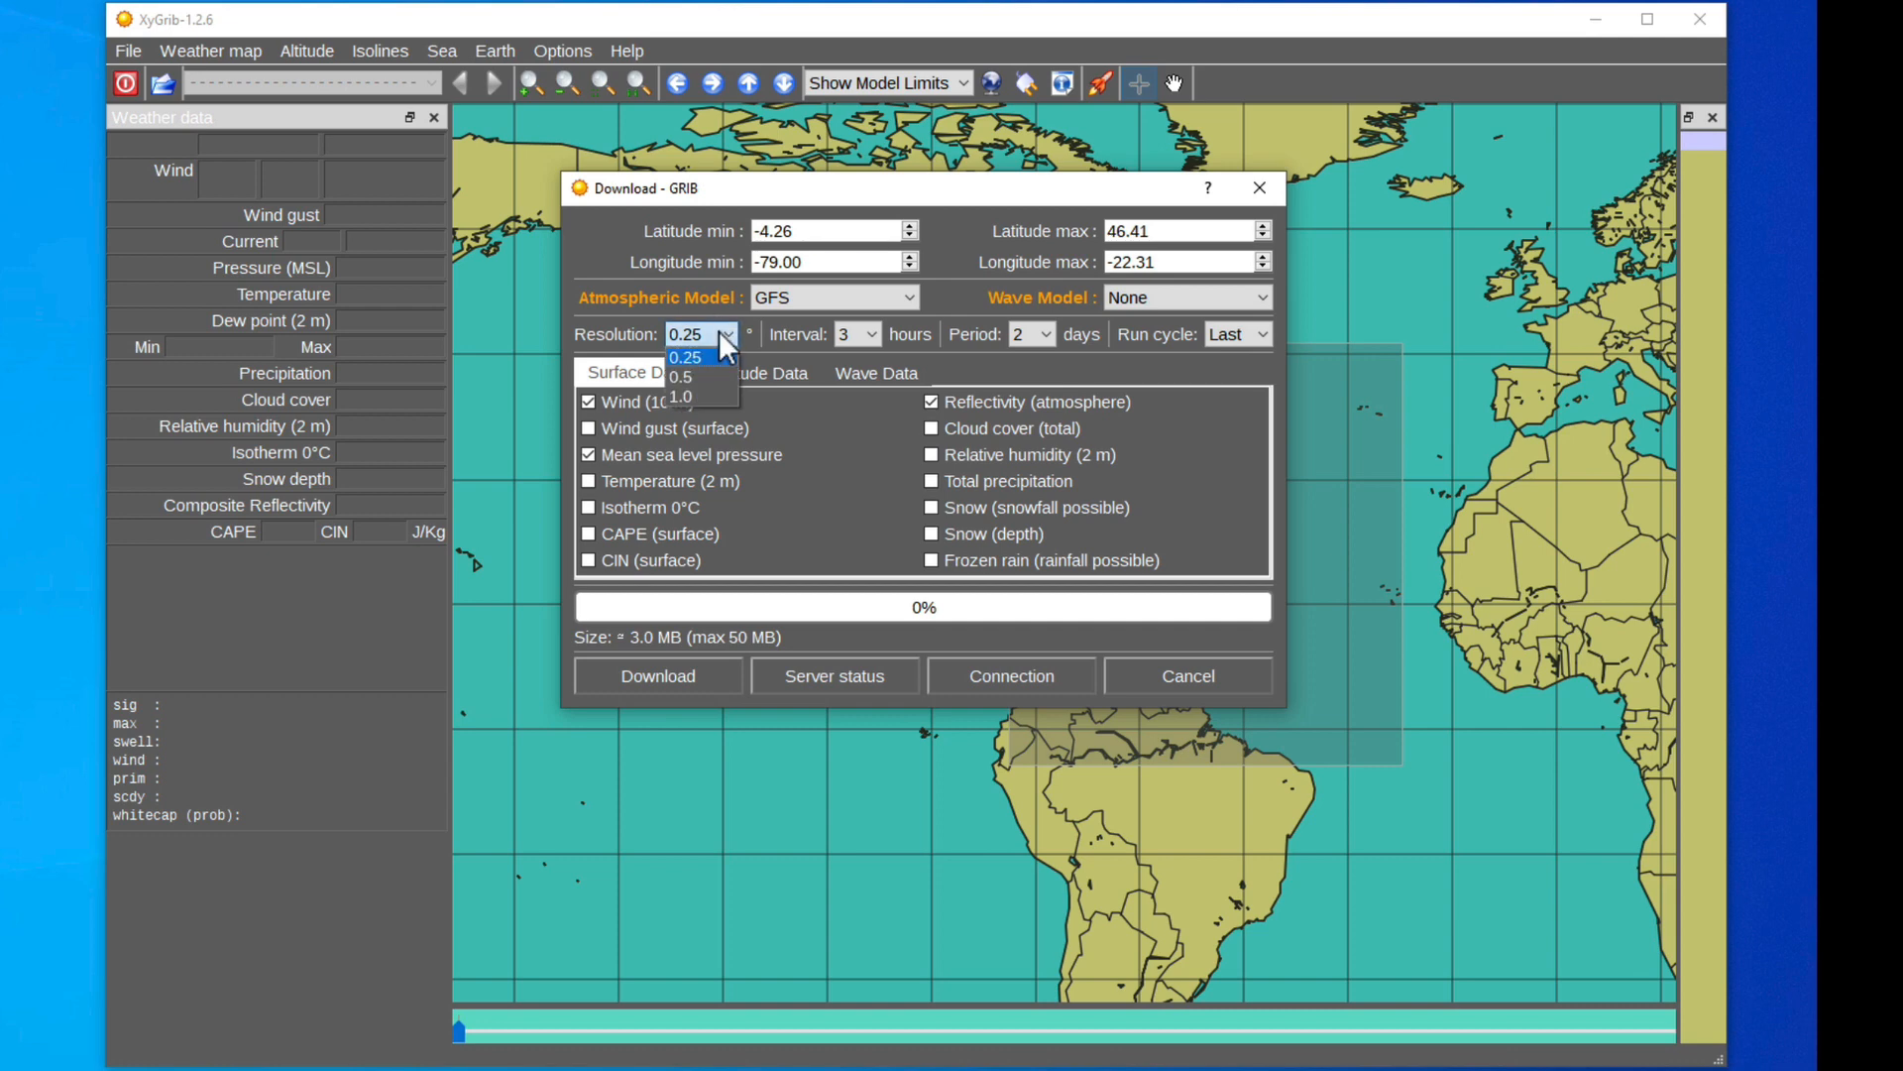
click(699, 334)
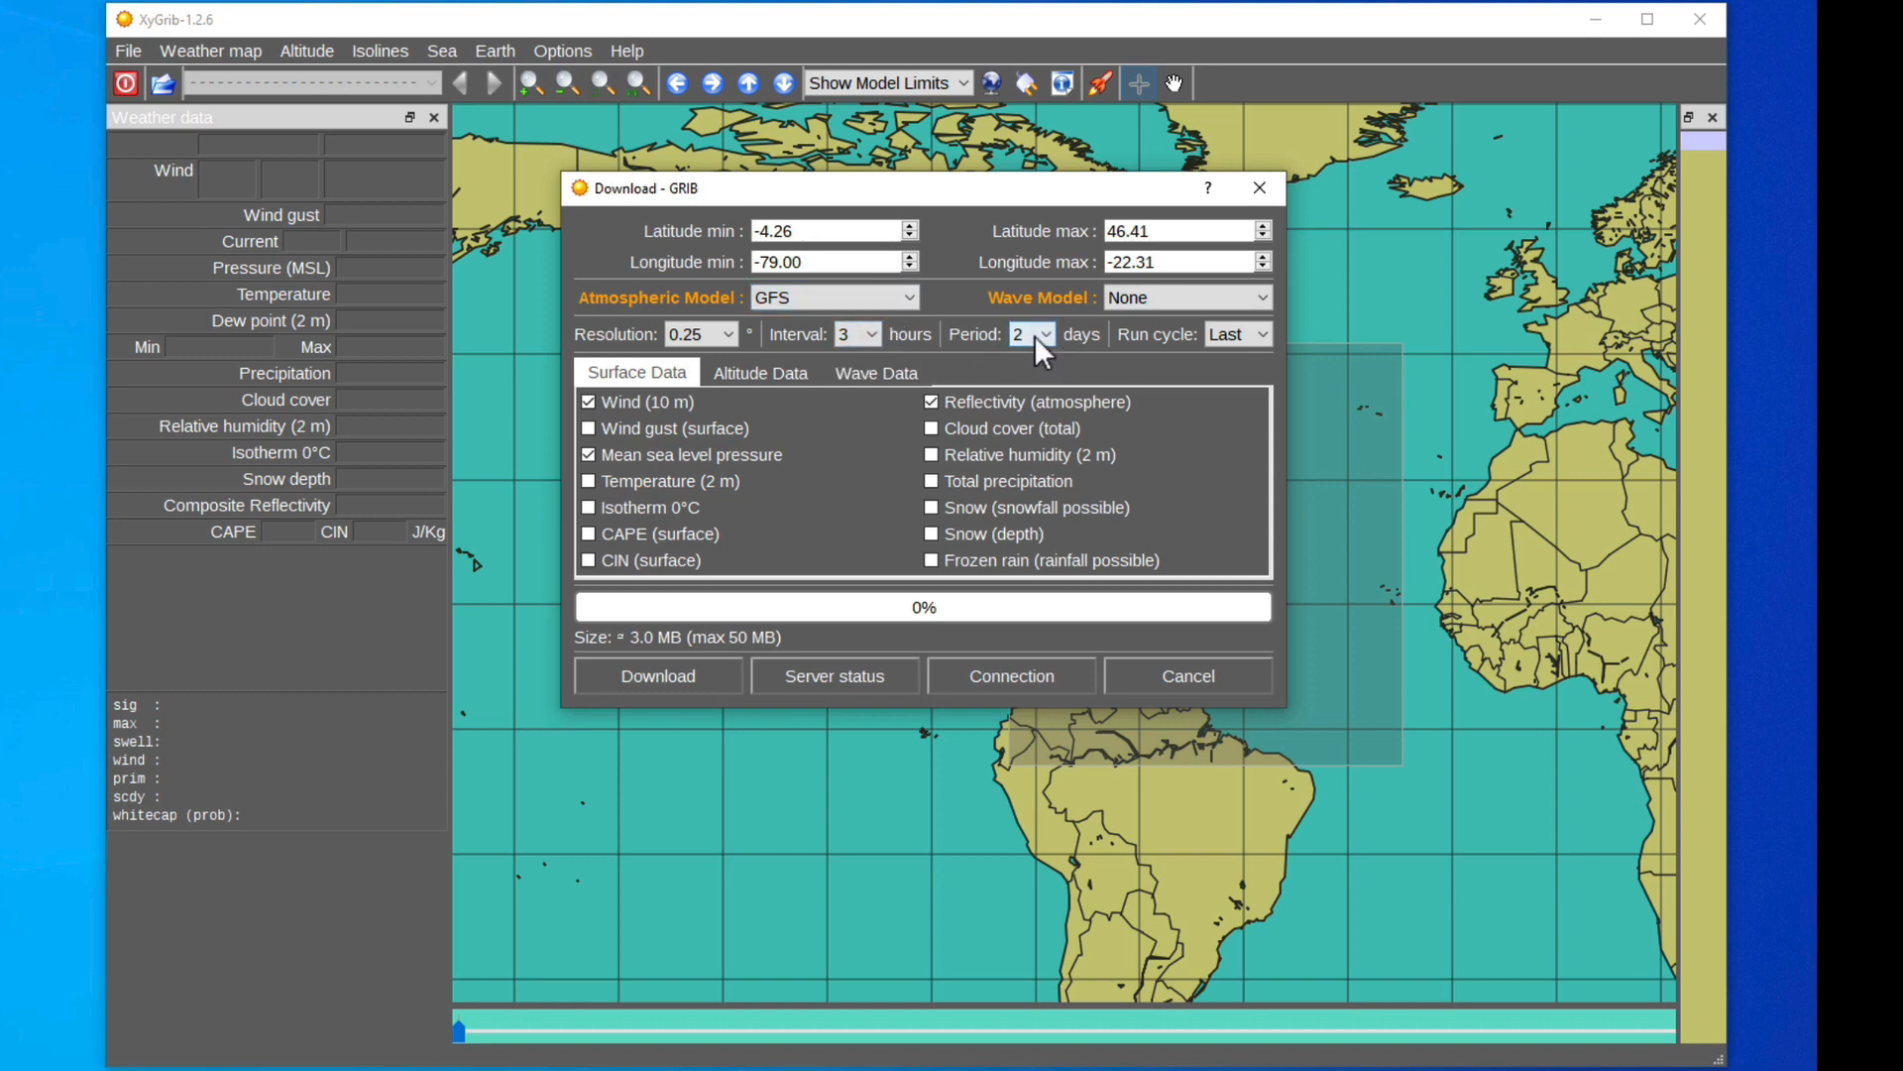
Step: Keep the forecast period at 2 days and the latest run cycle
click(1031, 334)
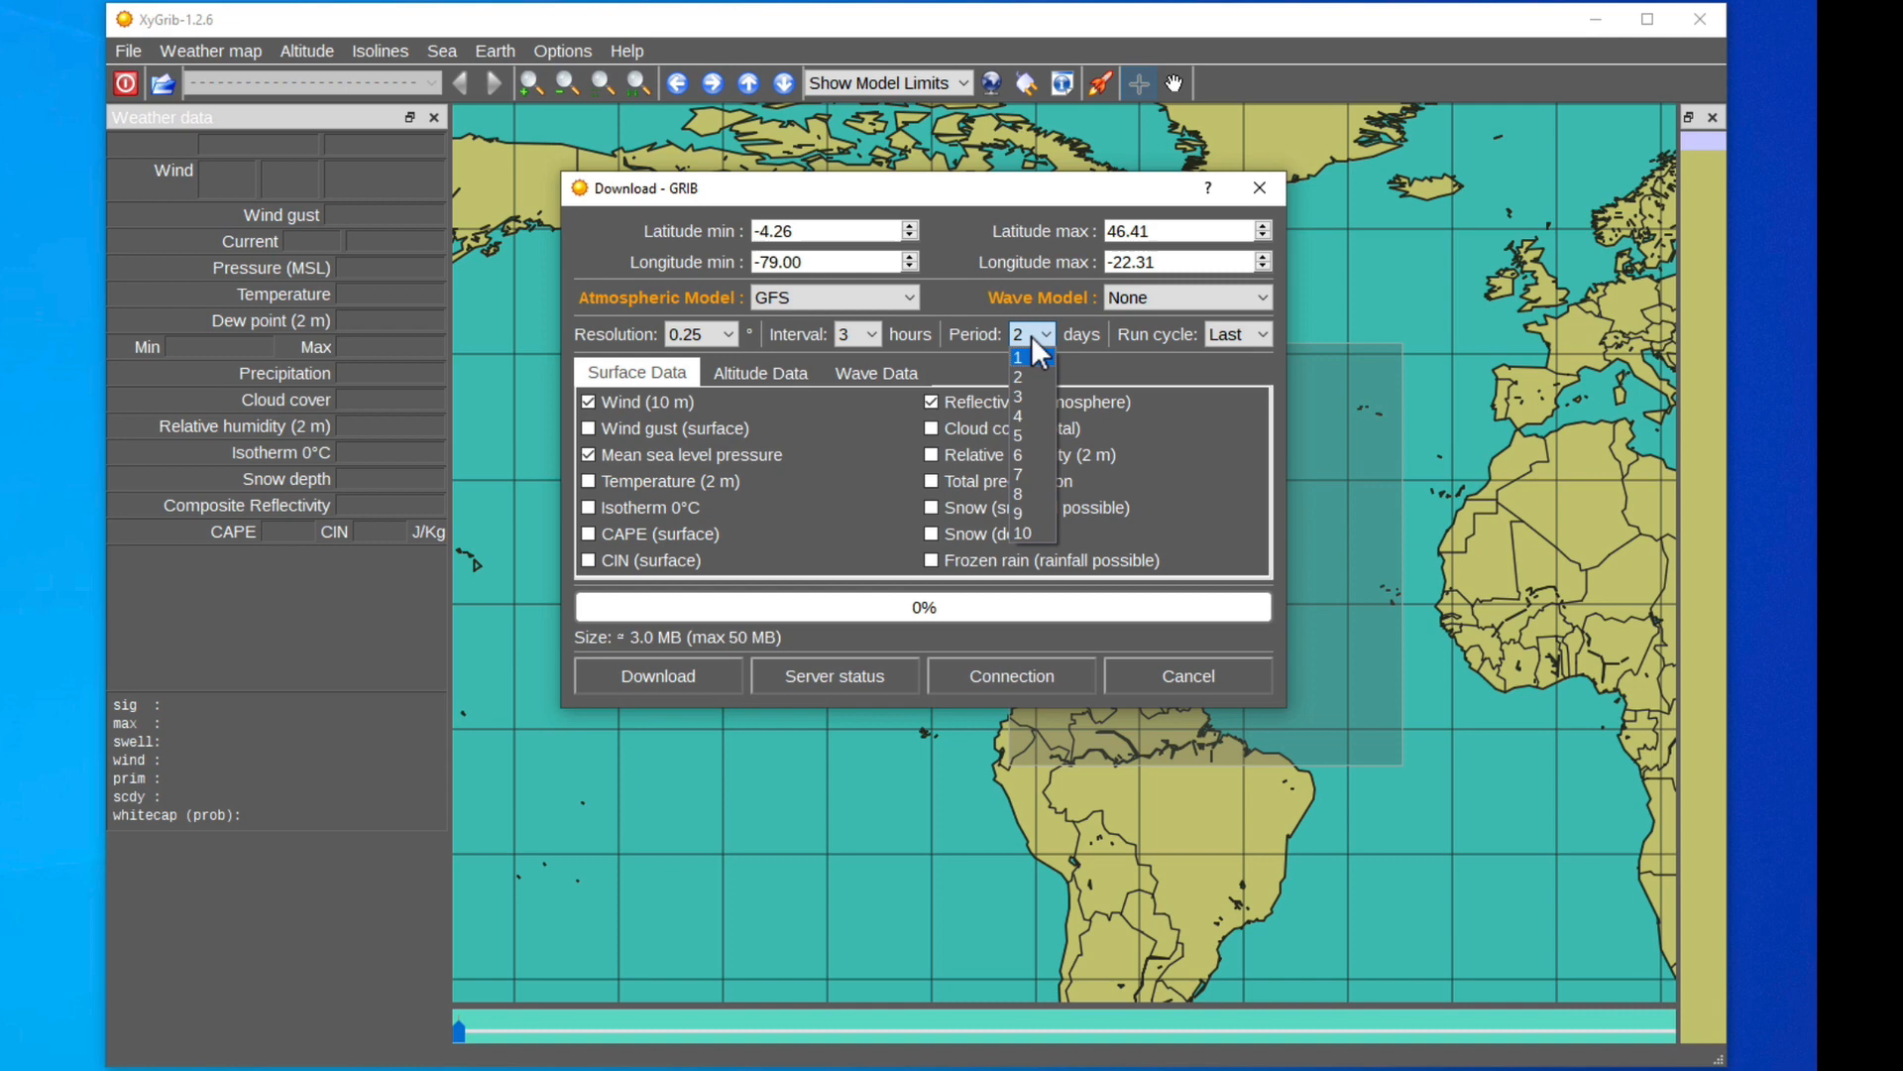
mouse_move(1031, 534)
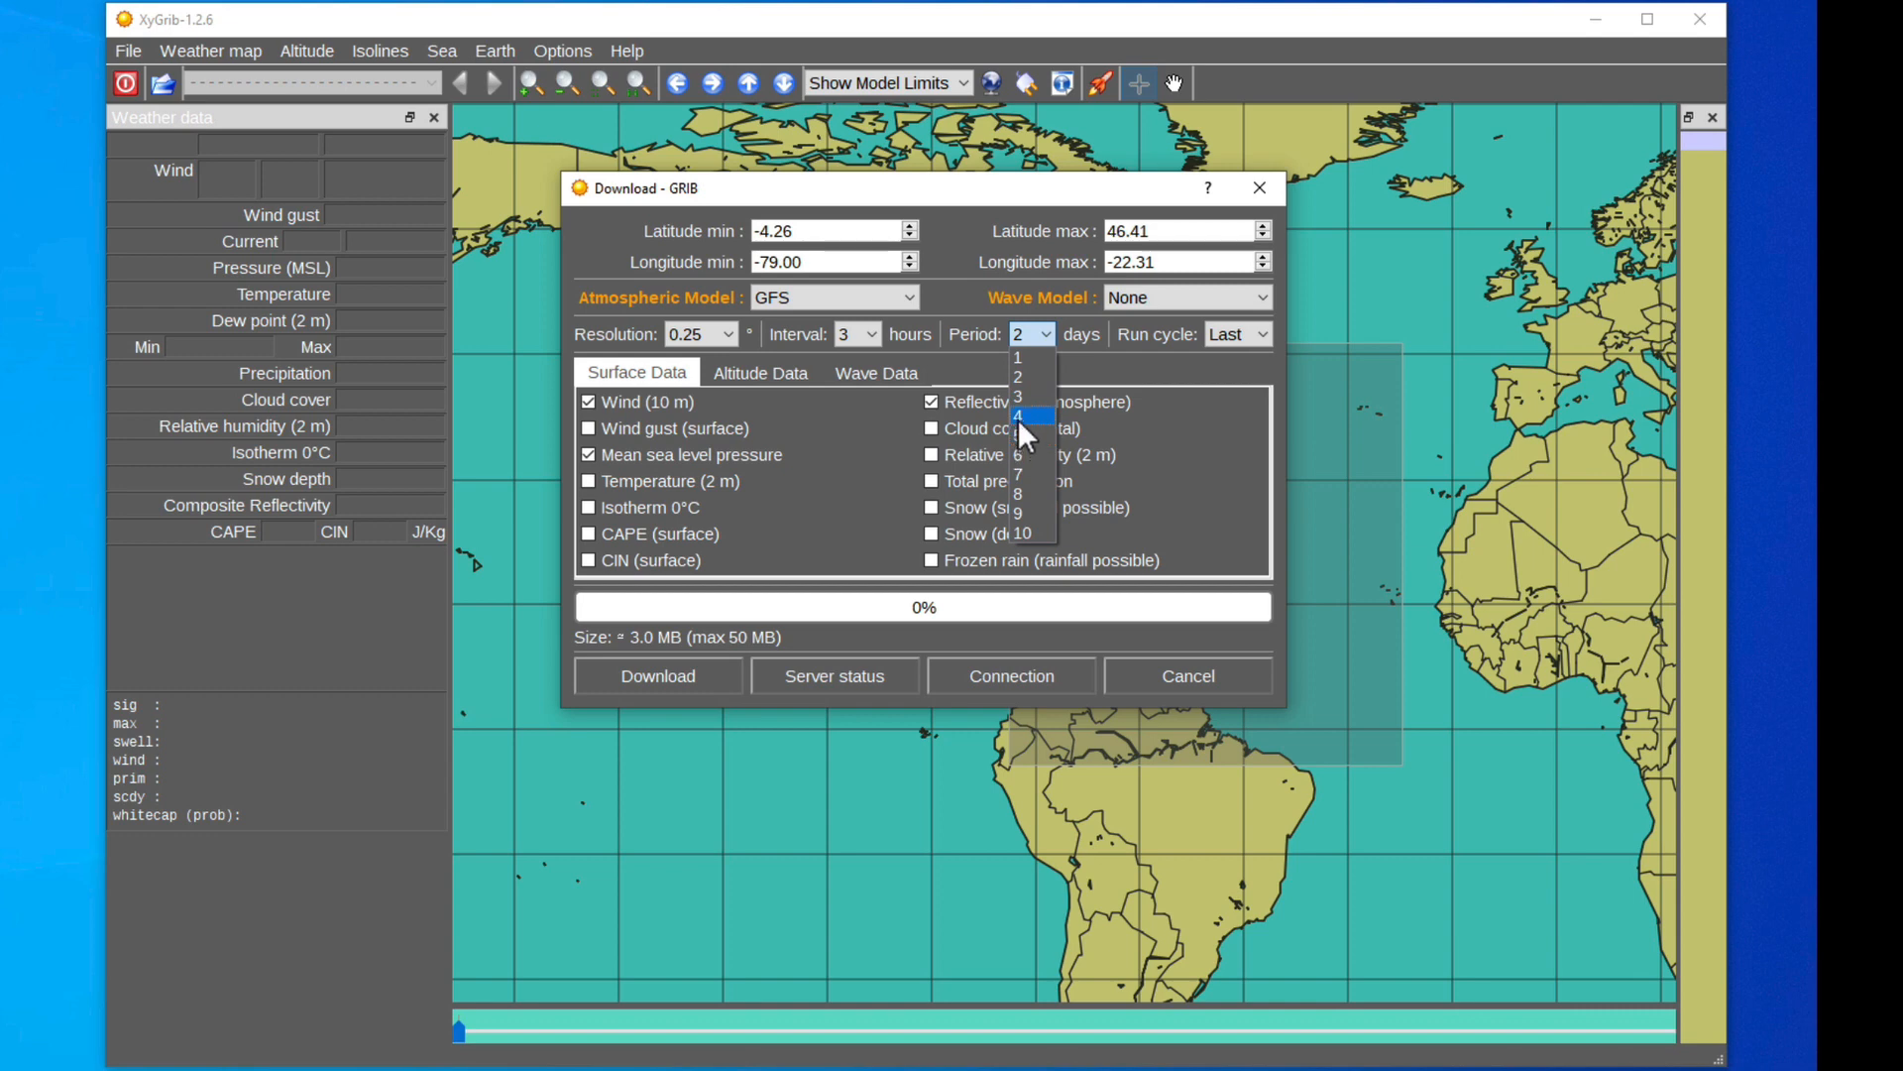
mouse_move(1029, 534)
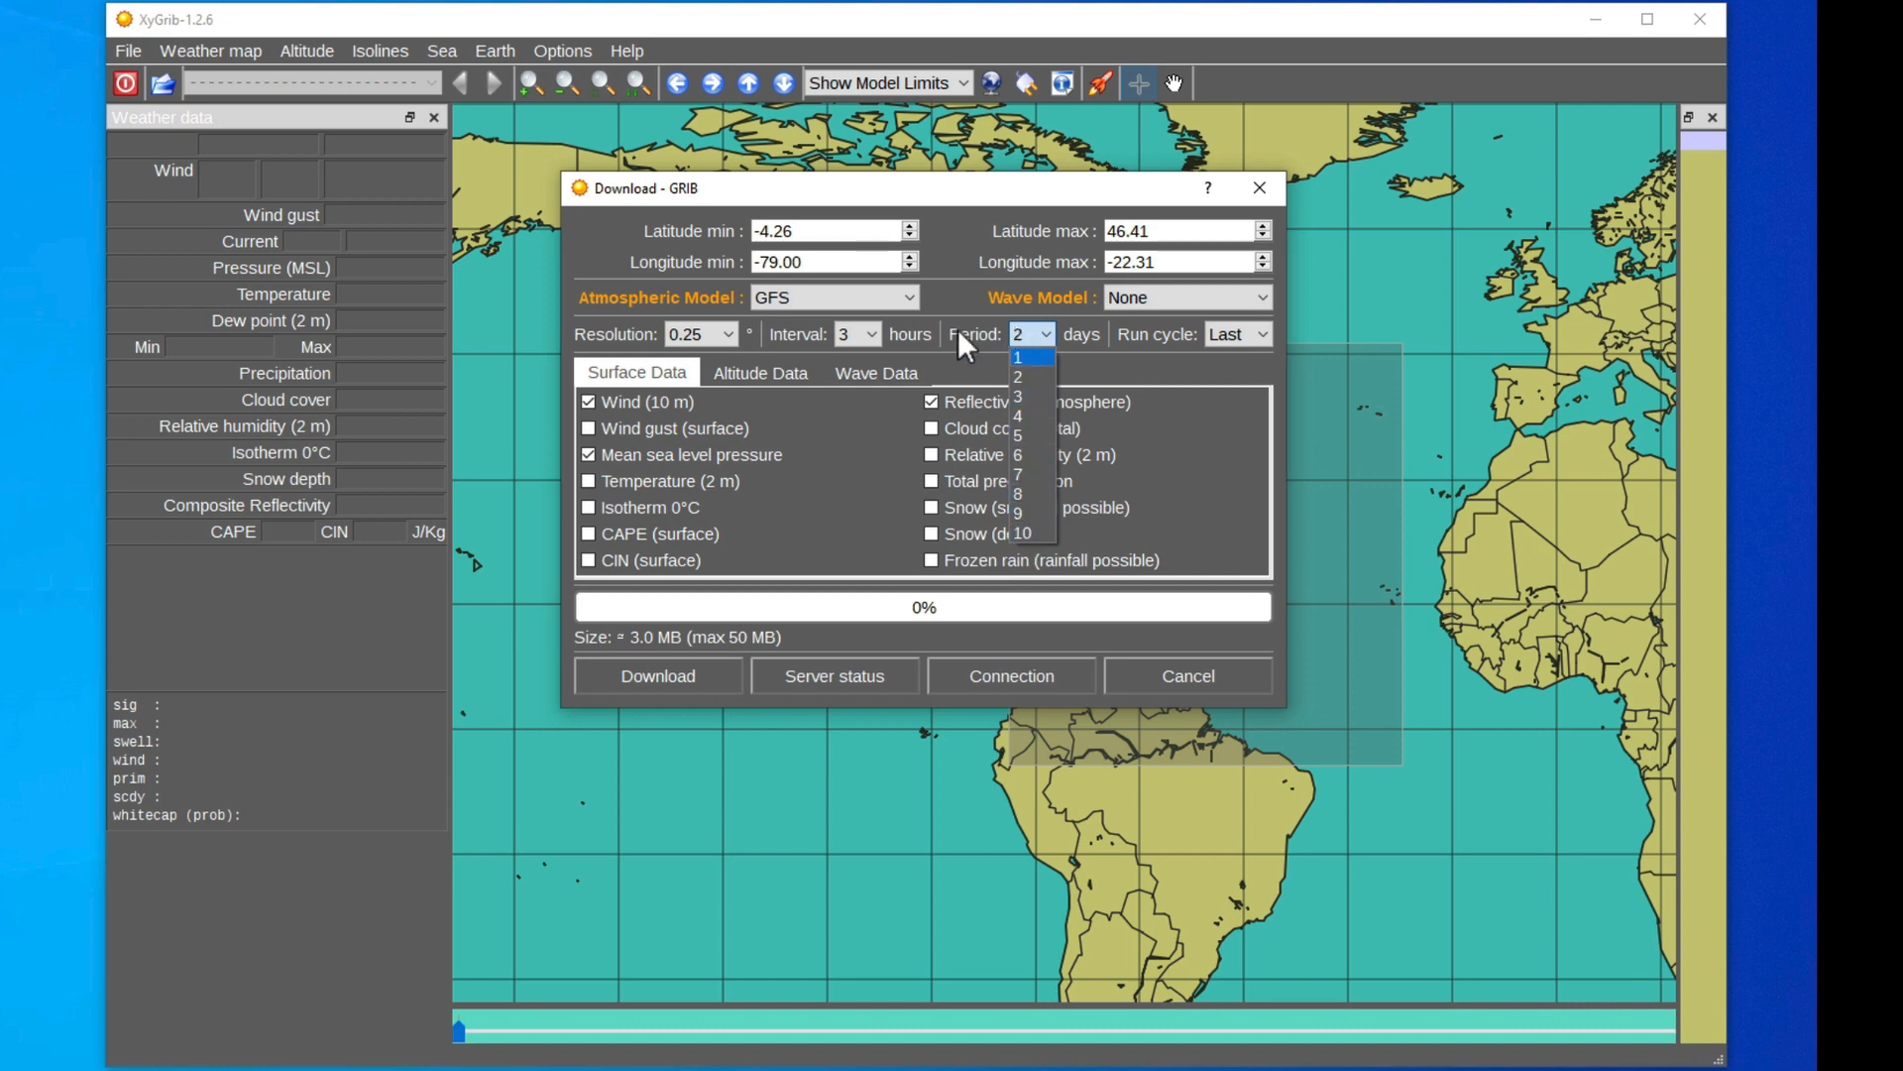
click(1031, 334)
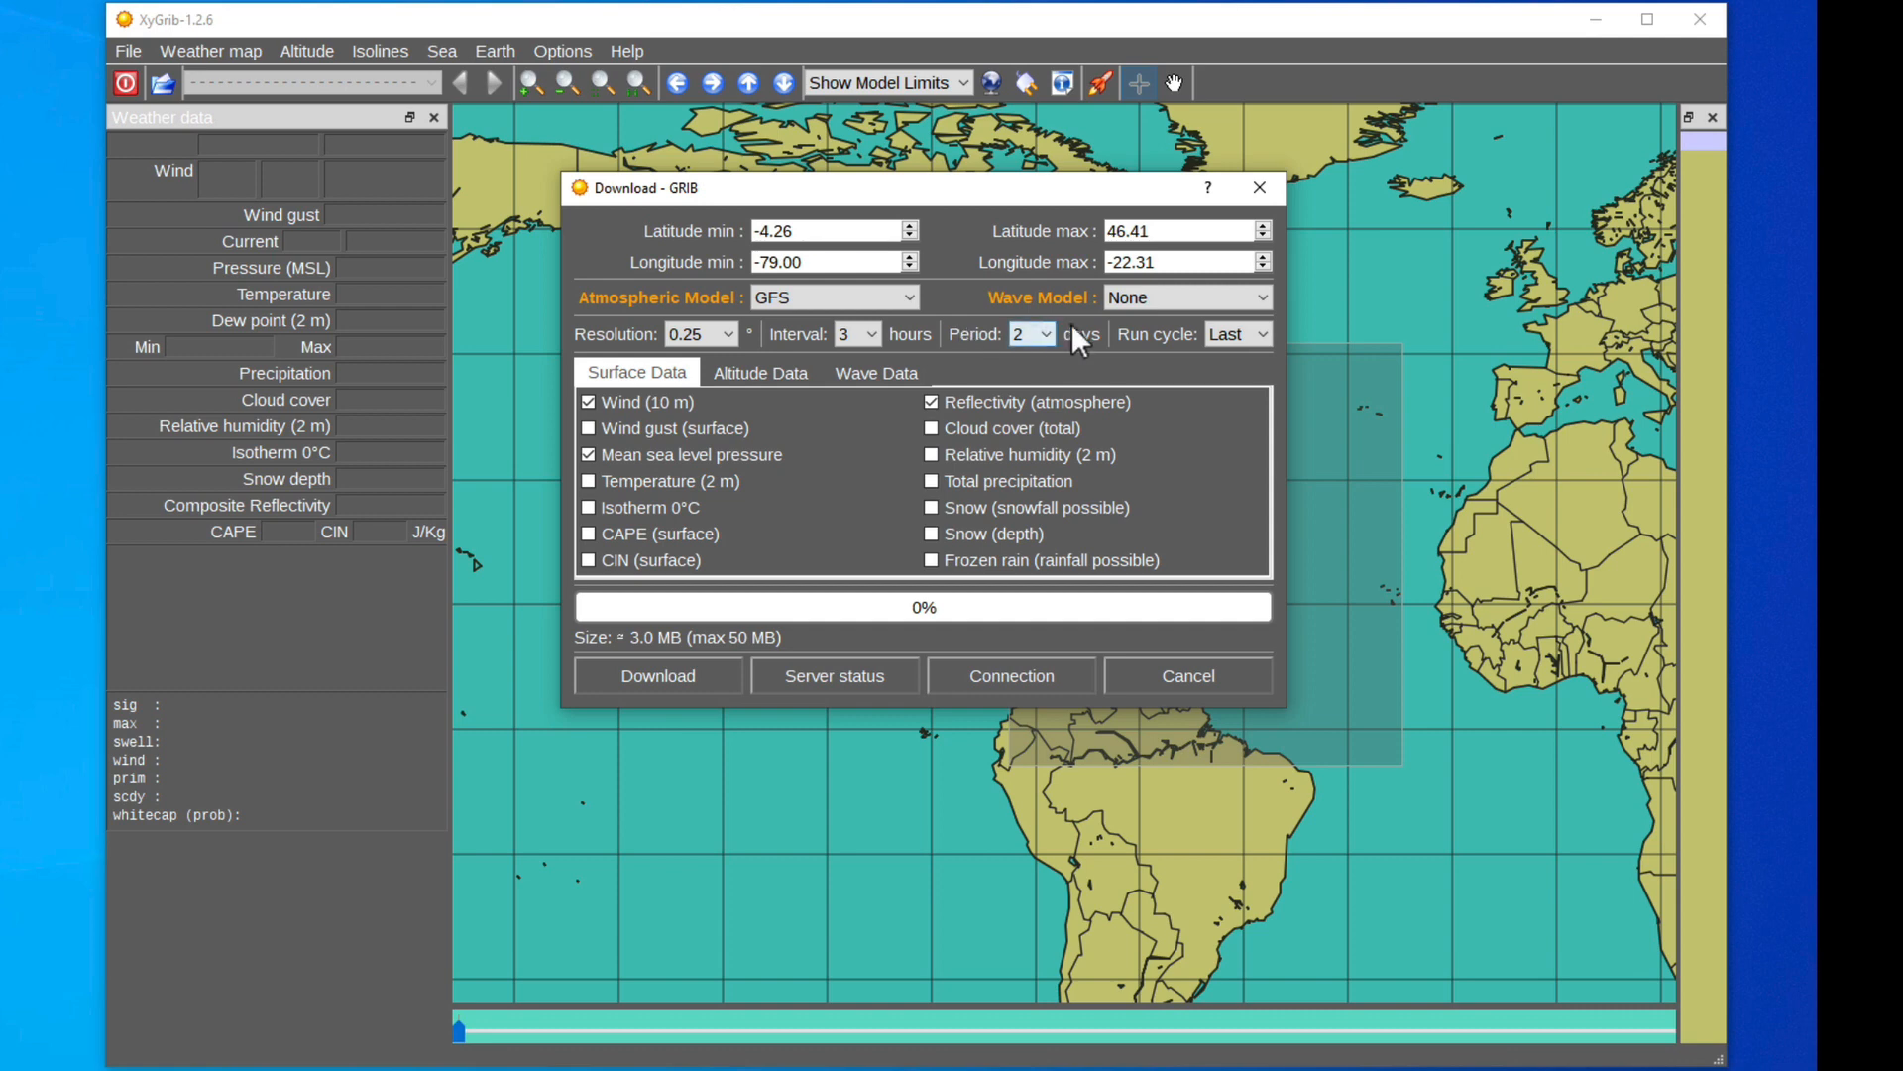
mouse_move(1238, 334)
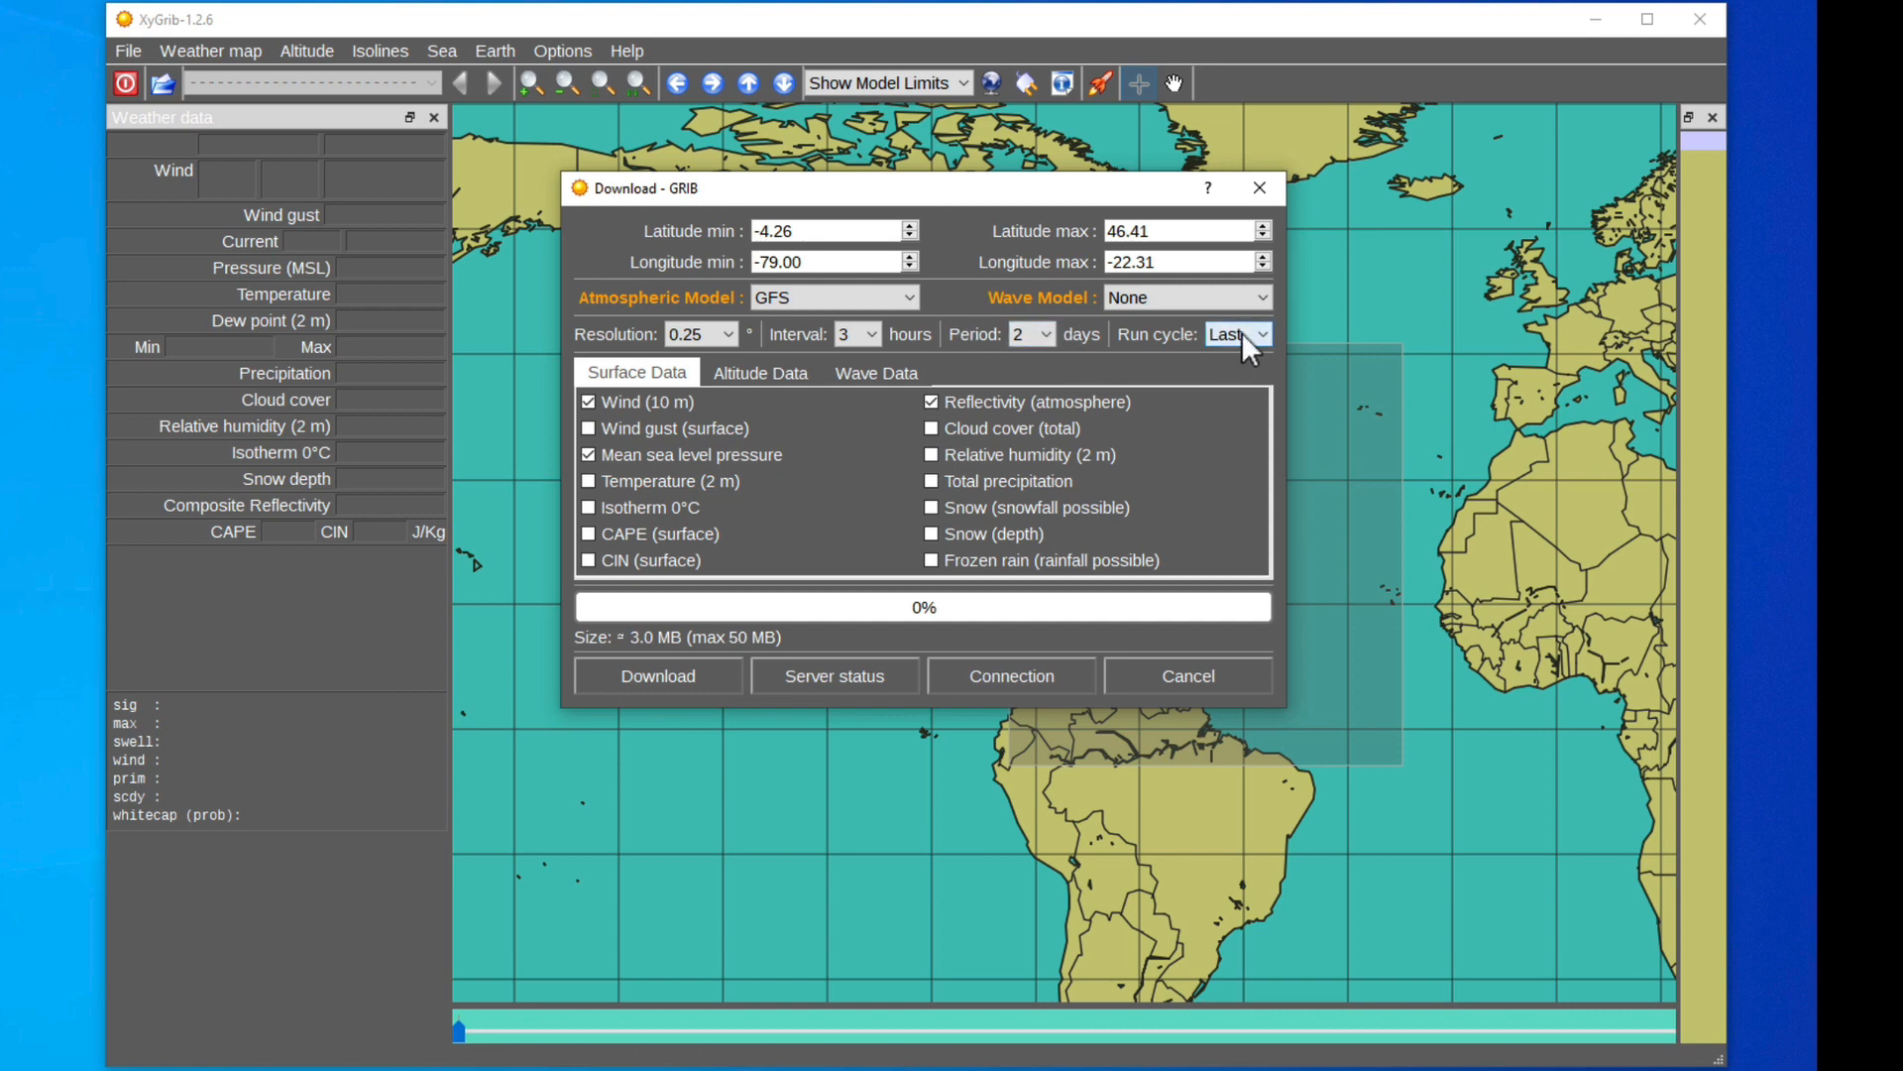
click(1237, 334)
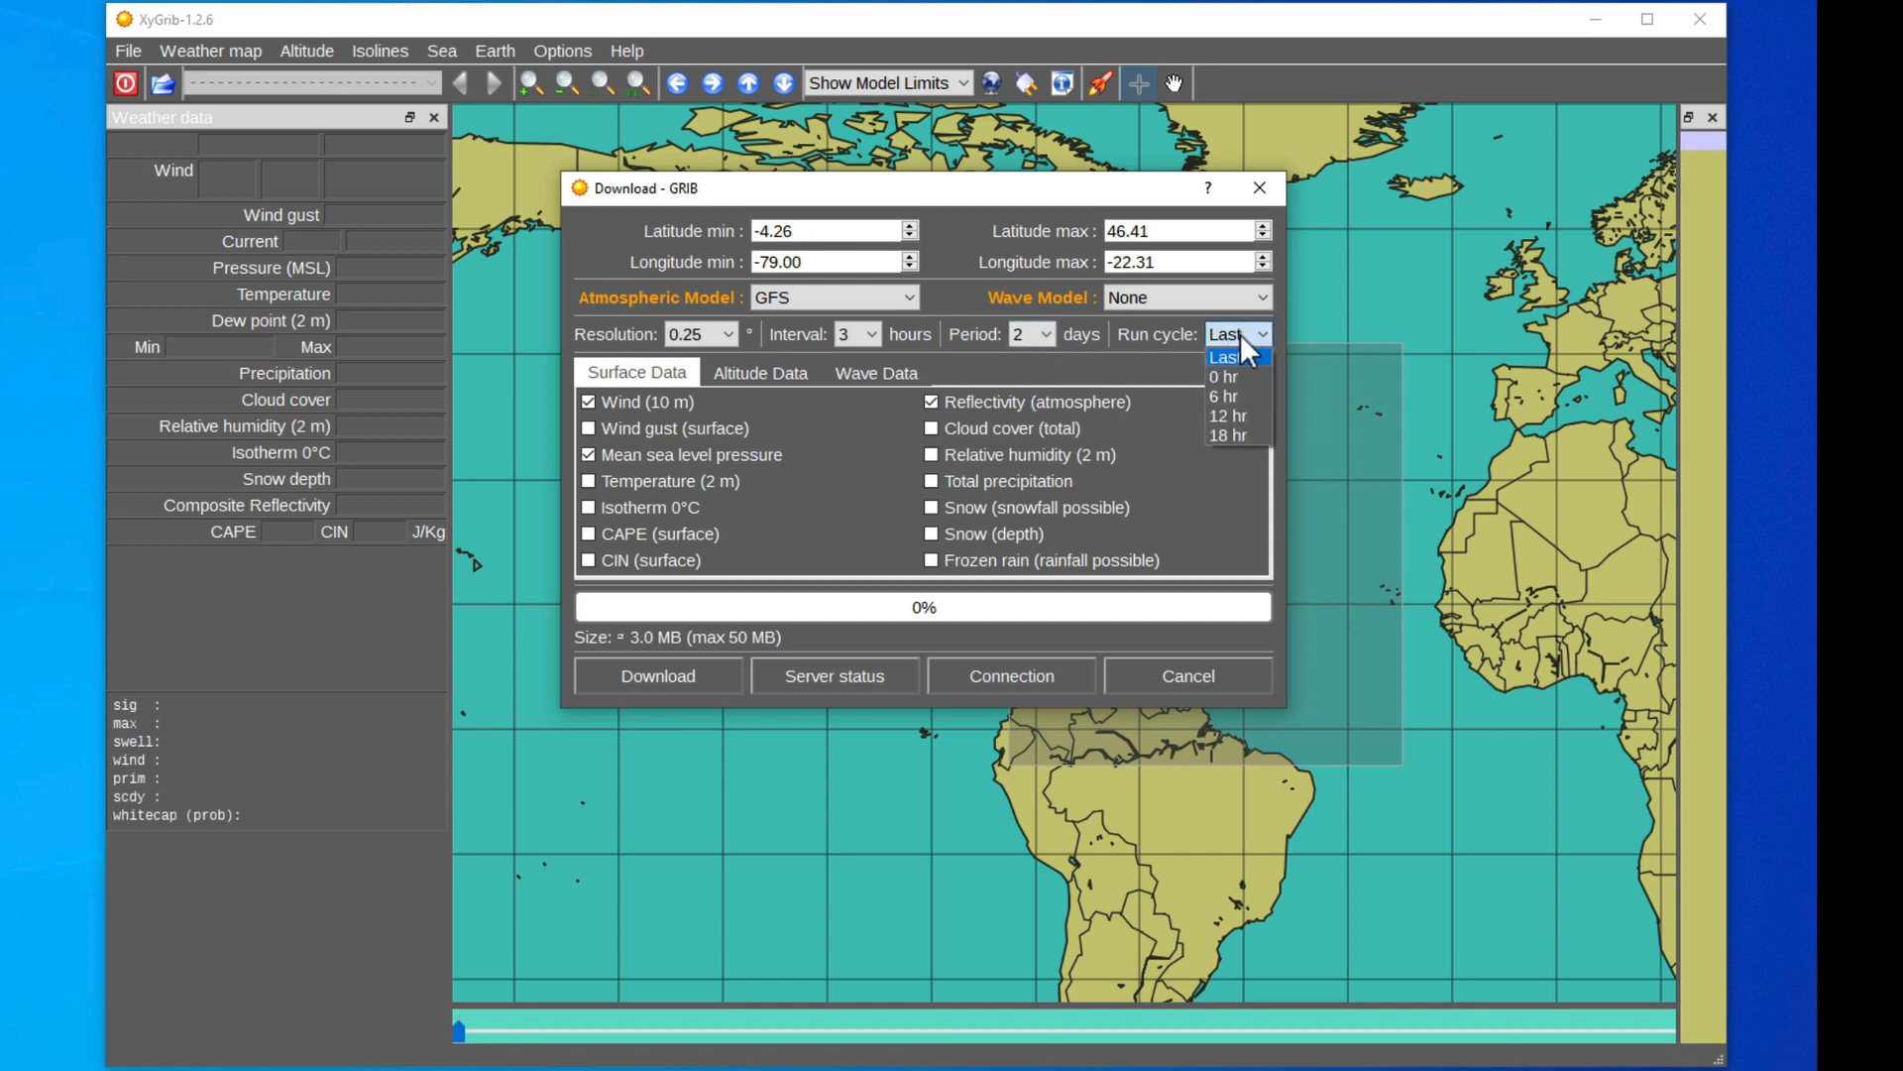
click(1226, 356)
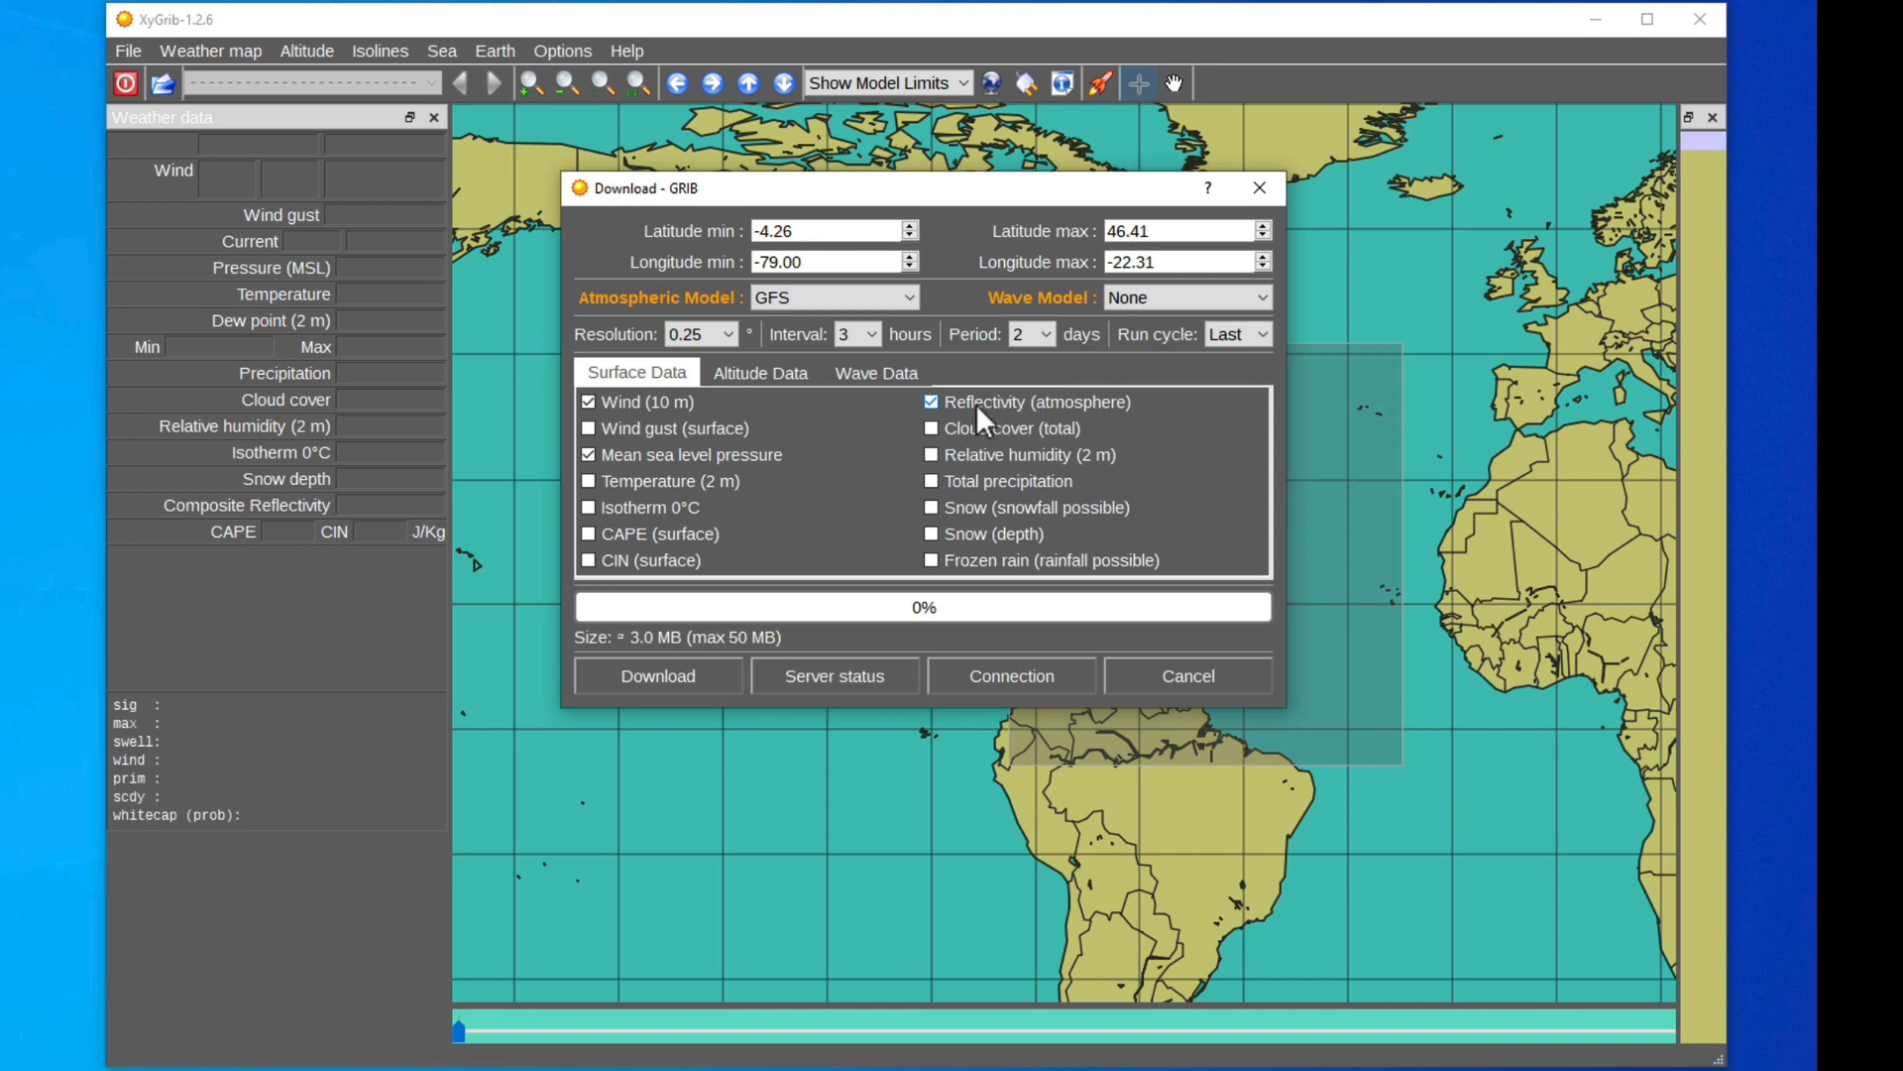
mouse_move(995, 426)
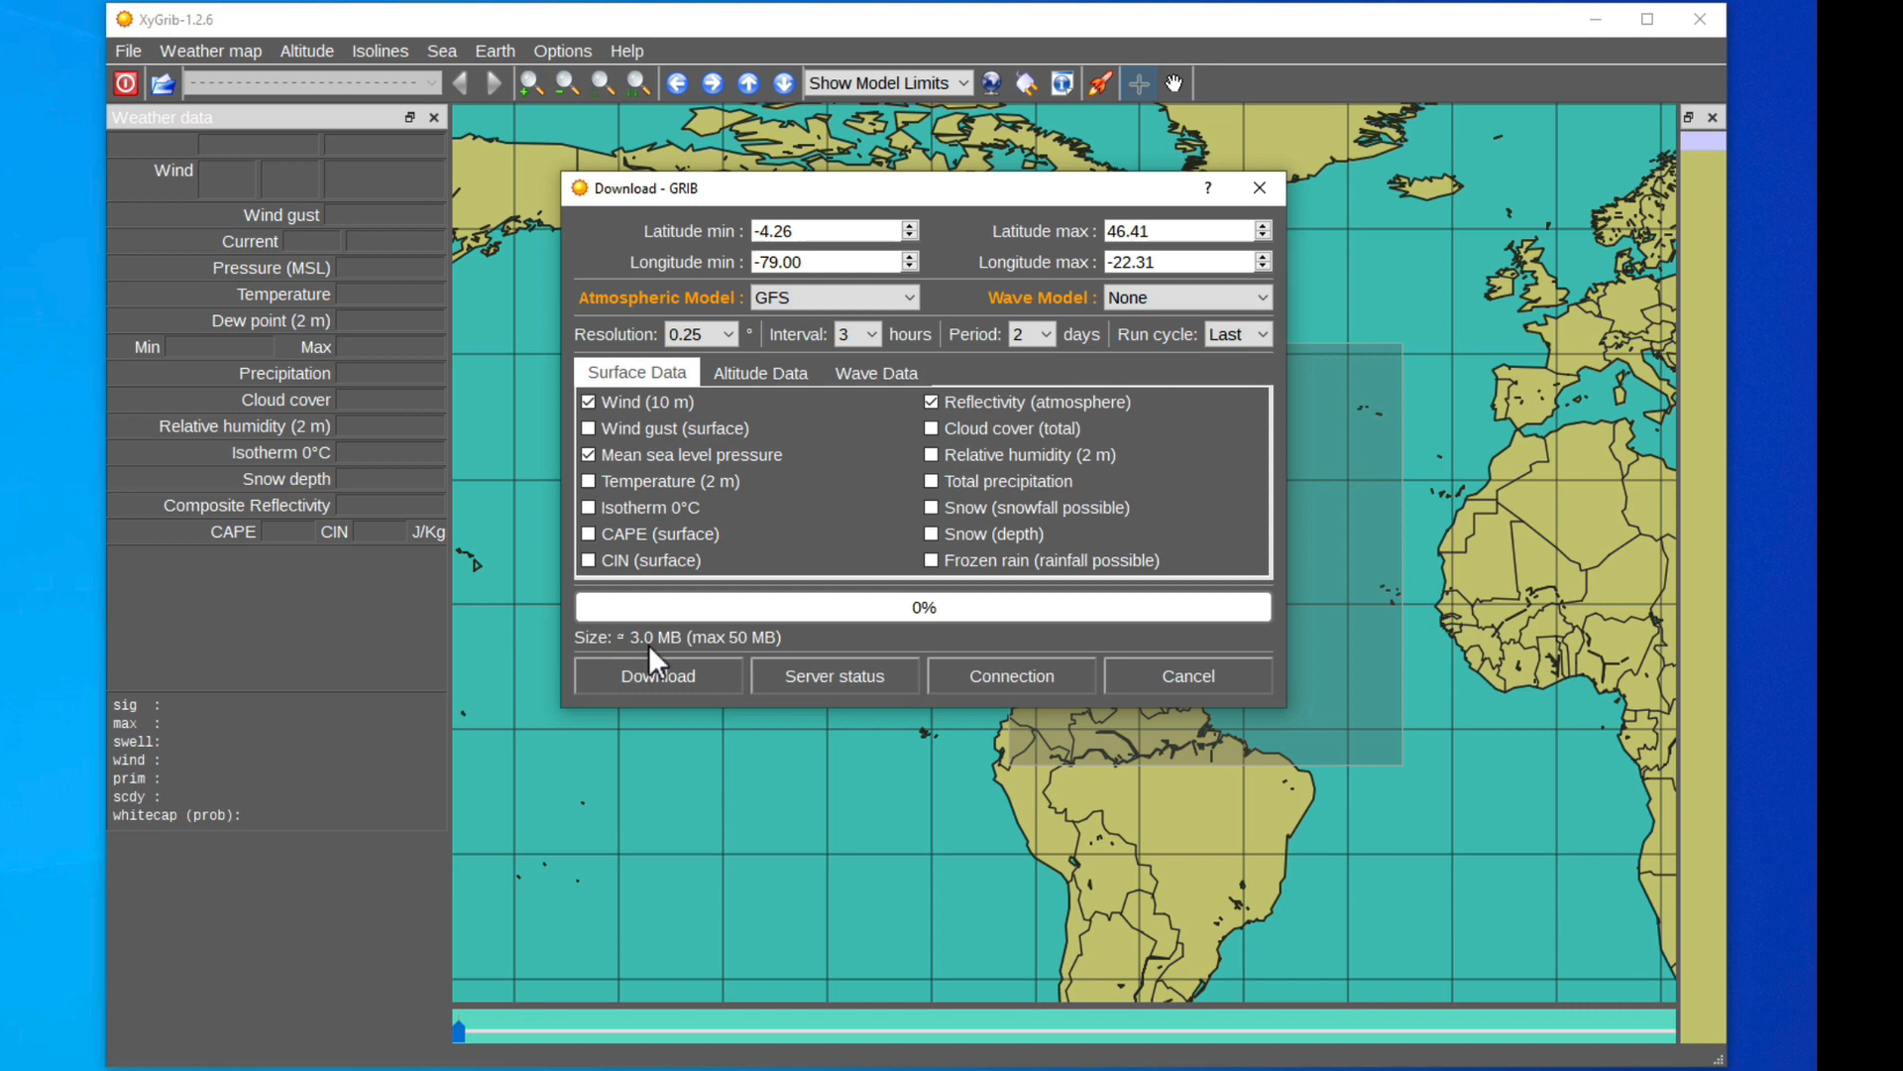
mouse_move(891, 486)
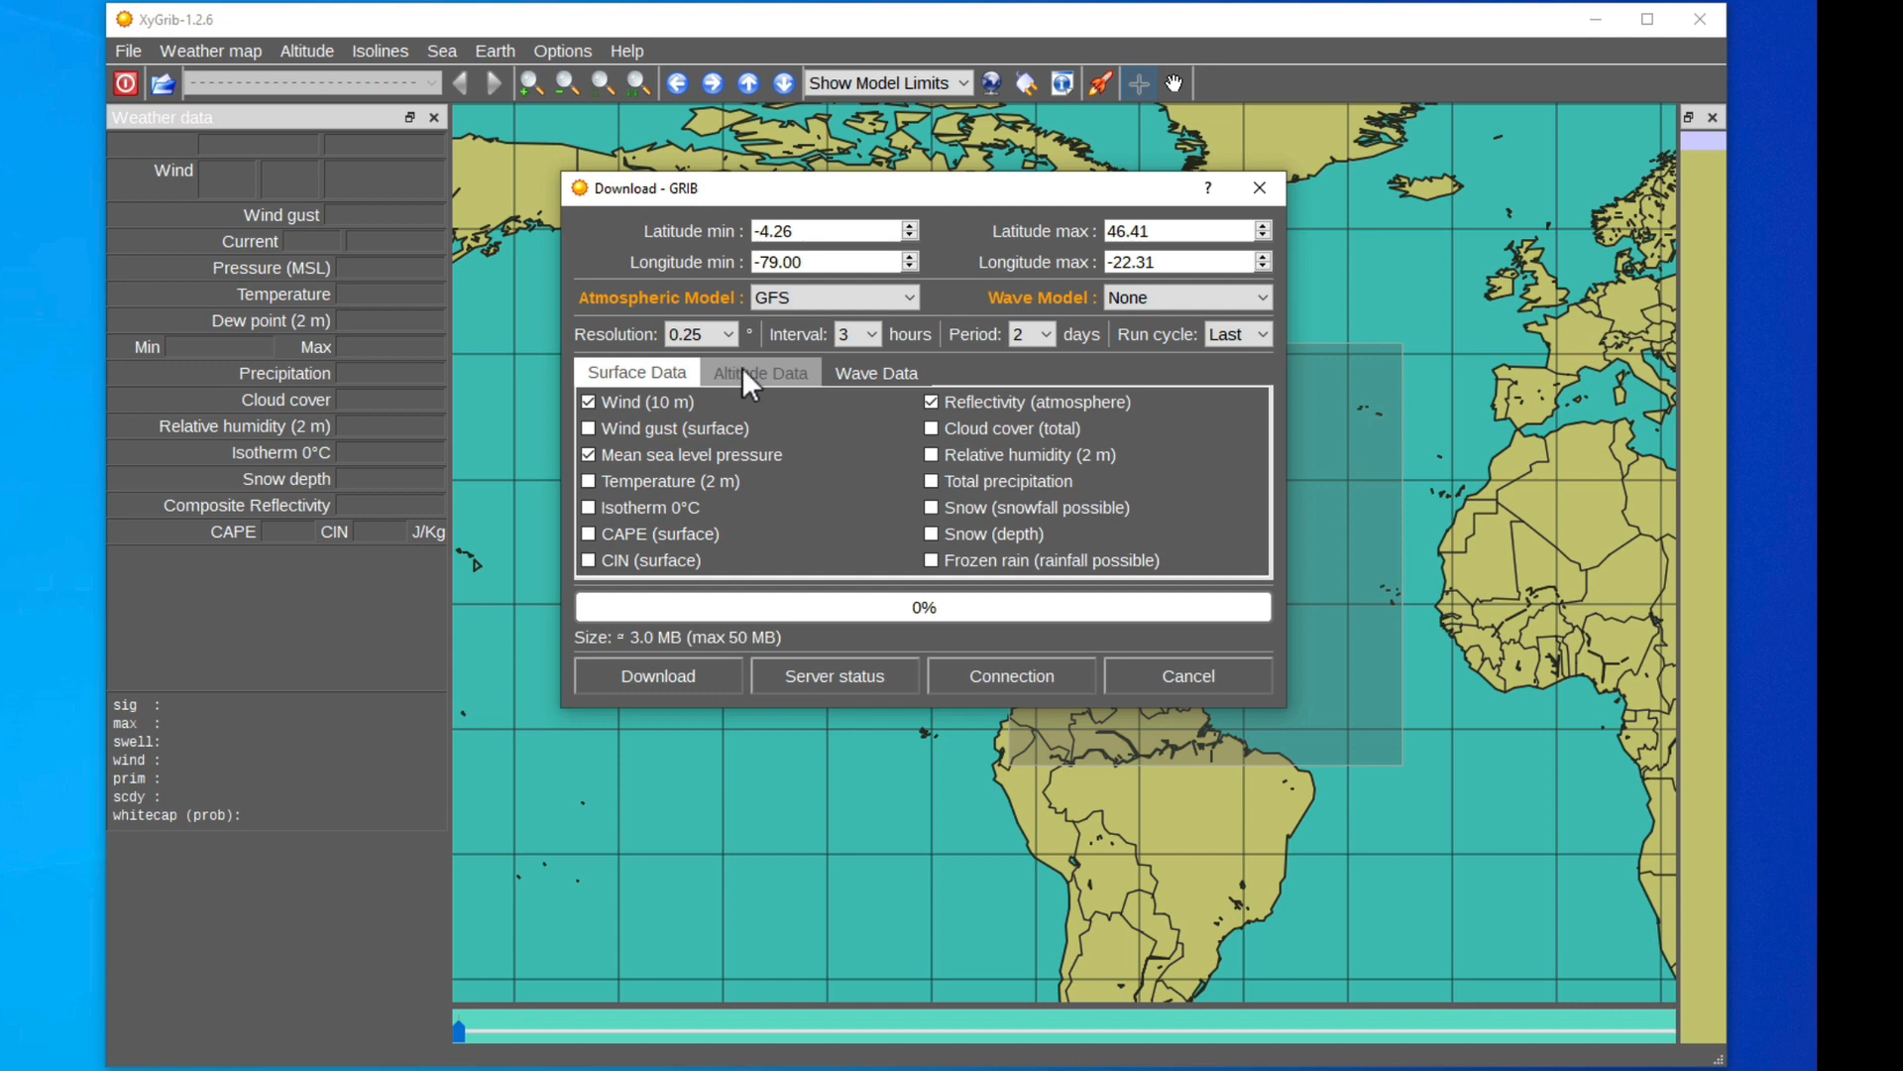
Step: Try the 500 mb altitude level, then drop it and return to surface data only (~3 MB)
click(760, 372)
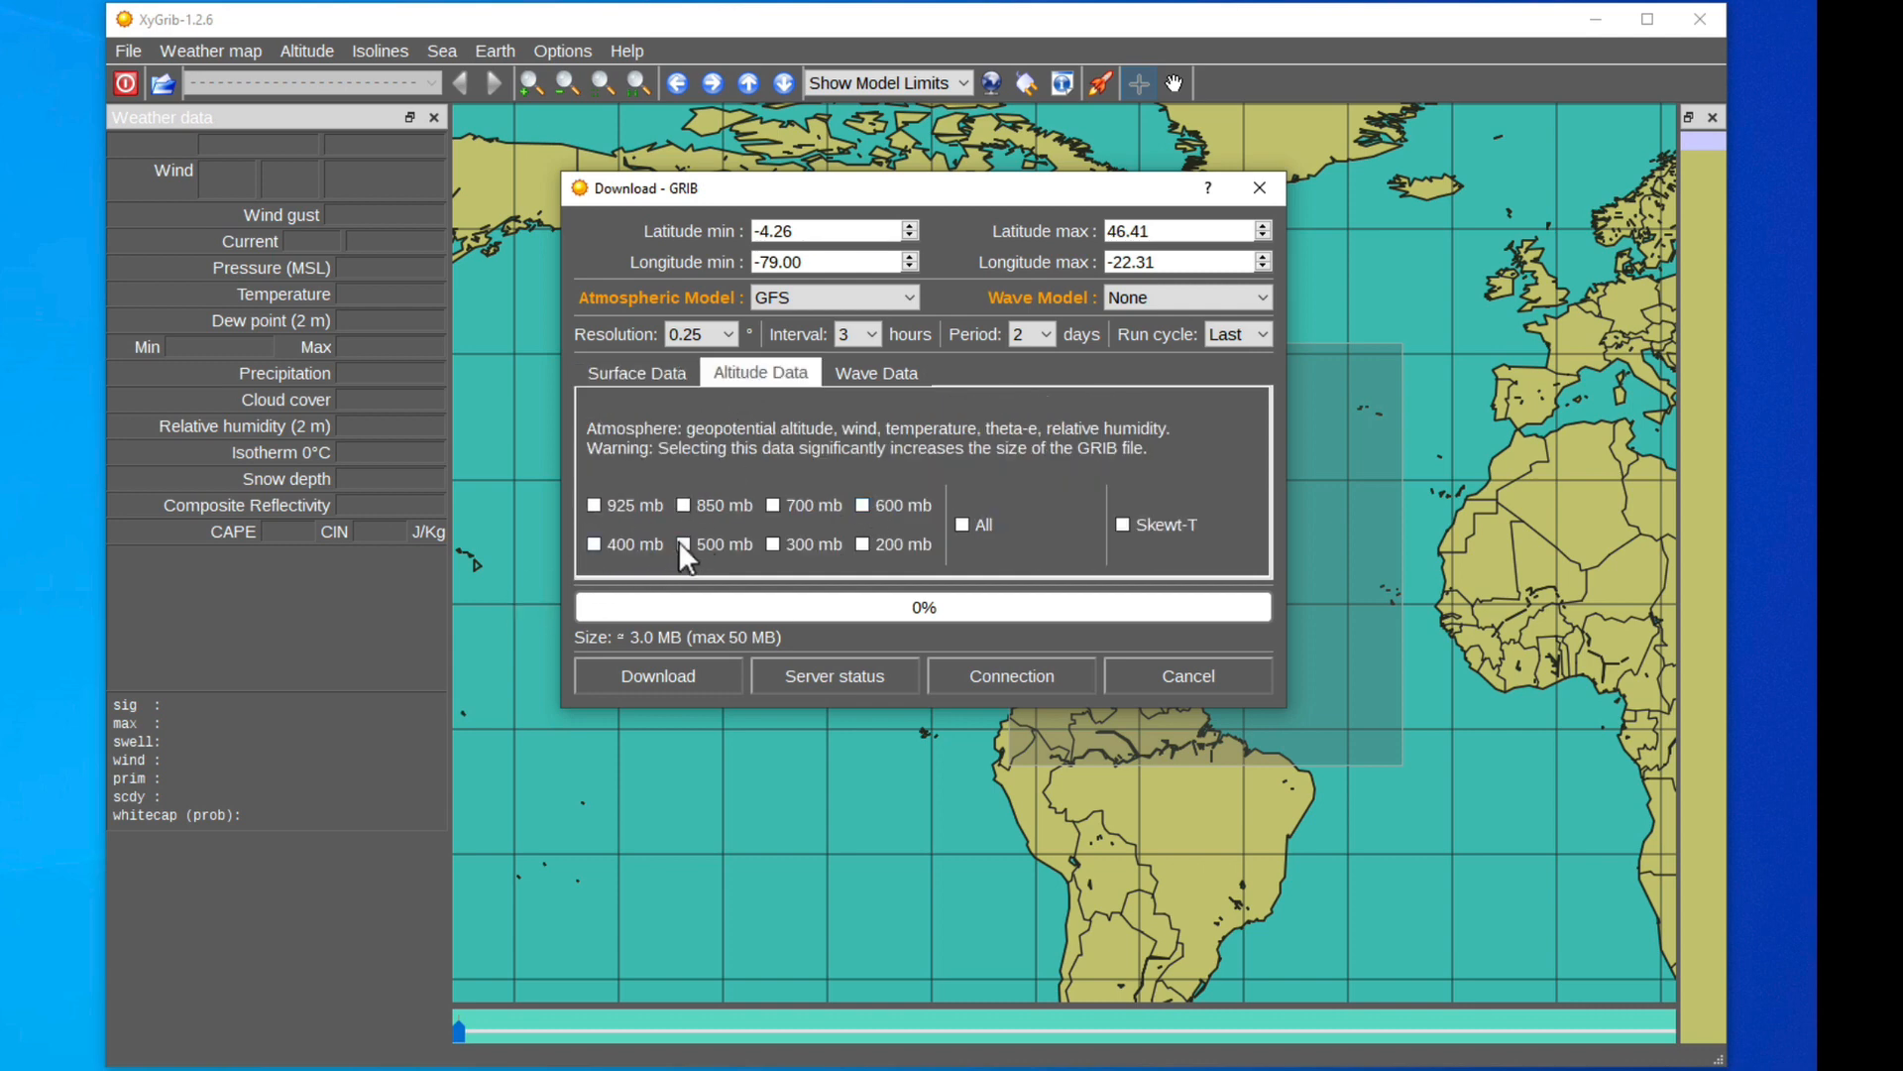
click(682, 545)
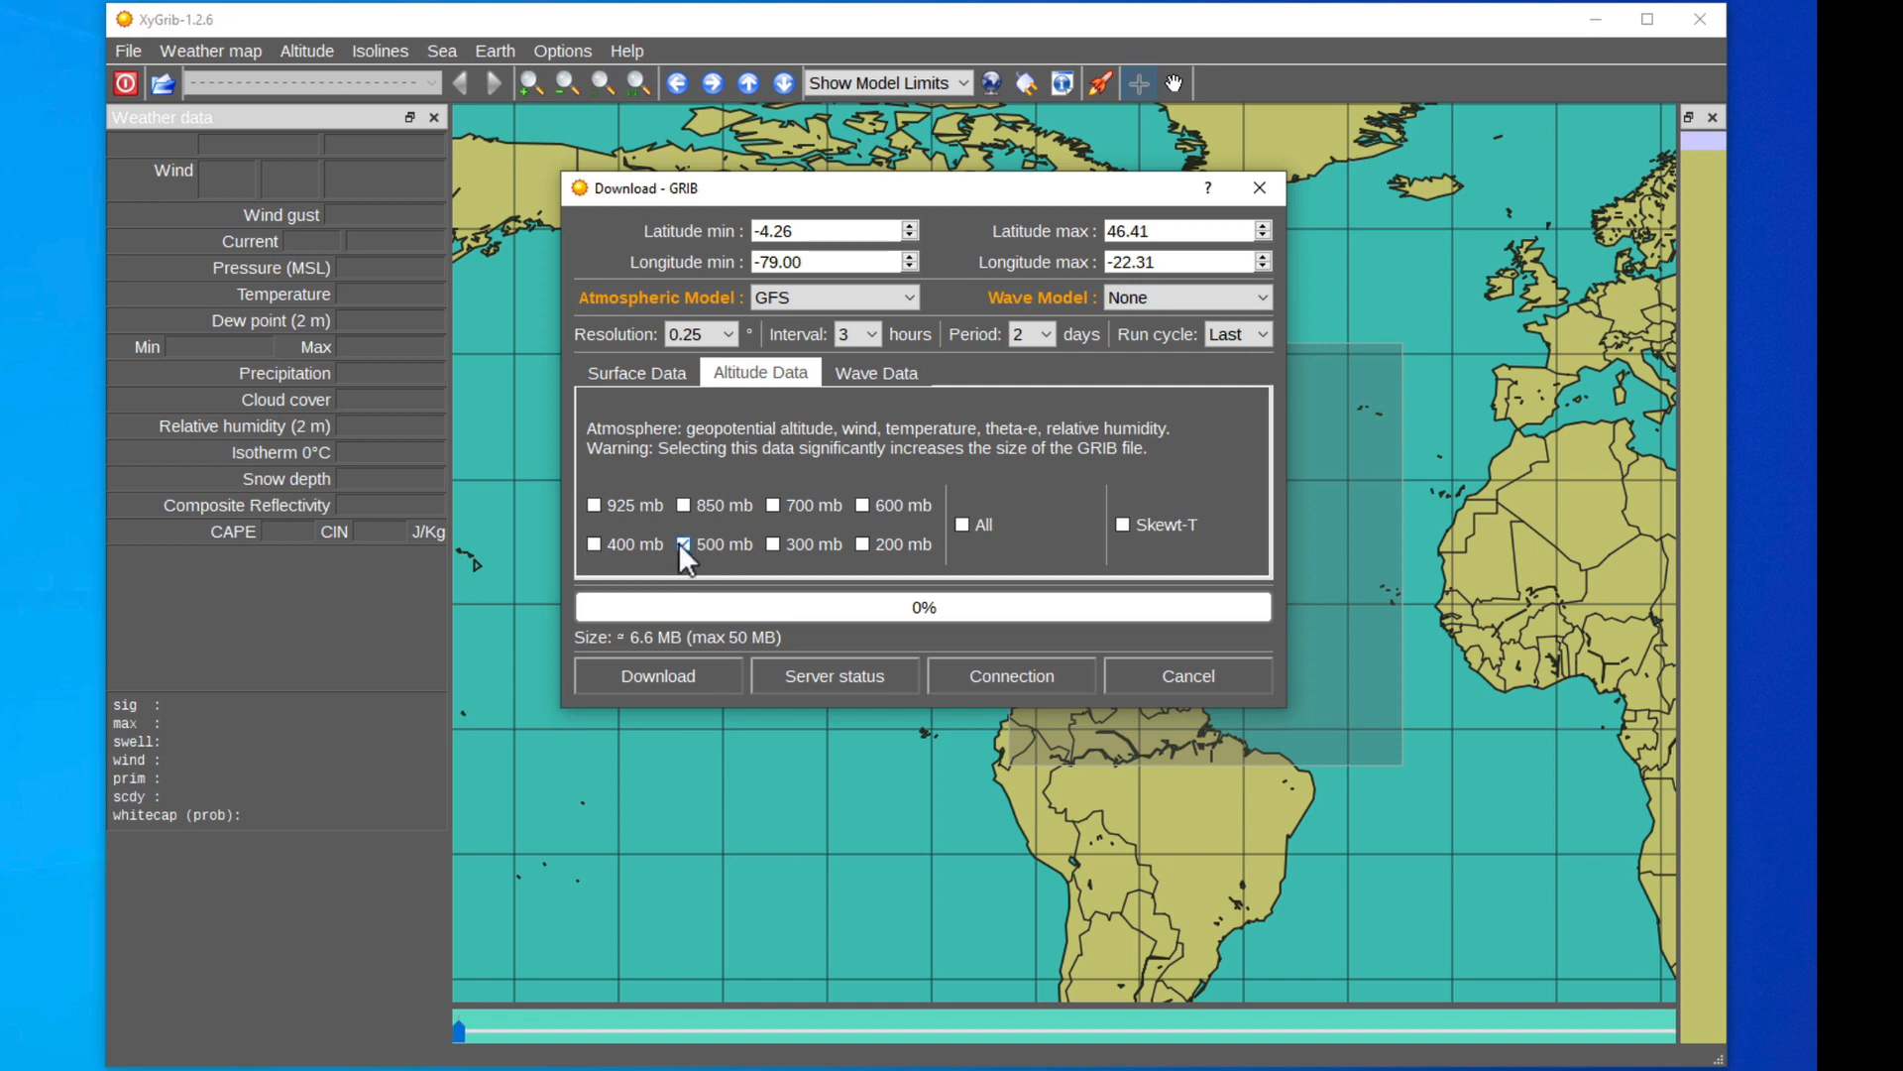
click(683, 544)
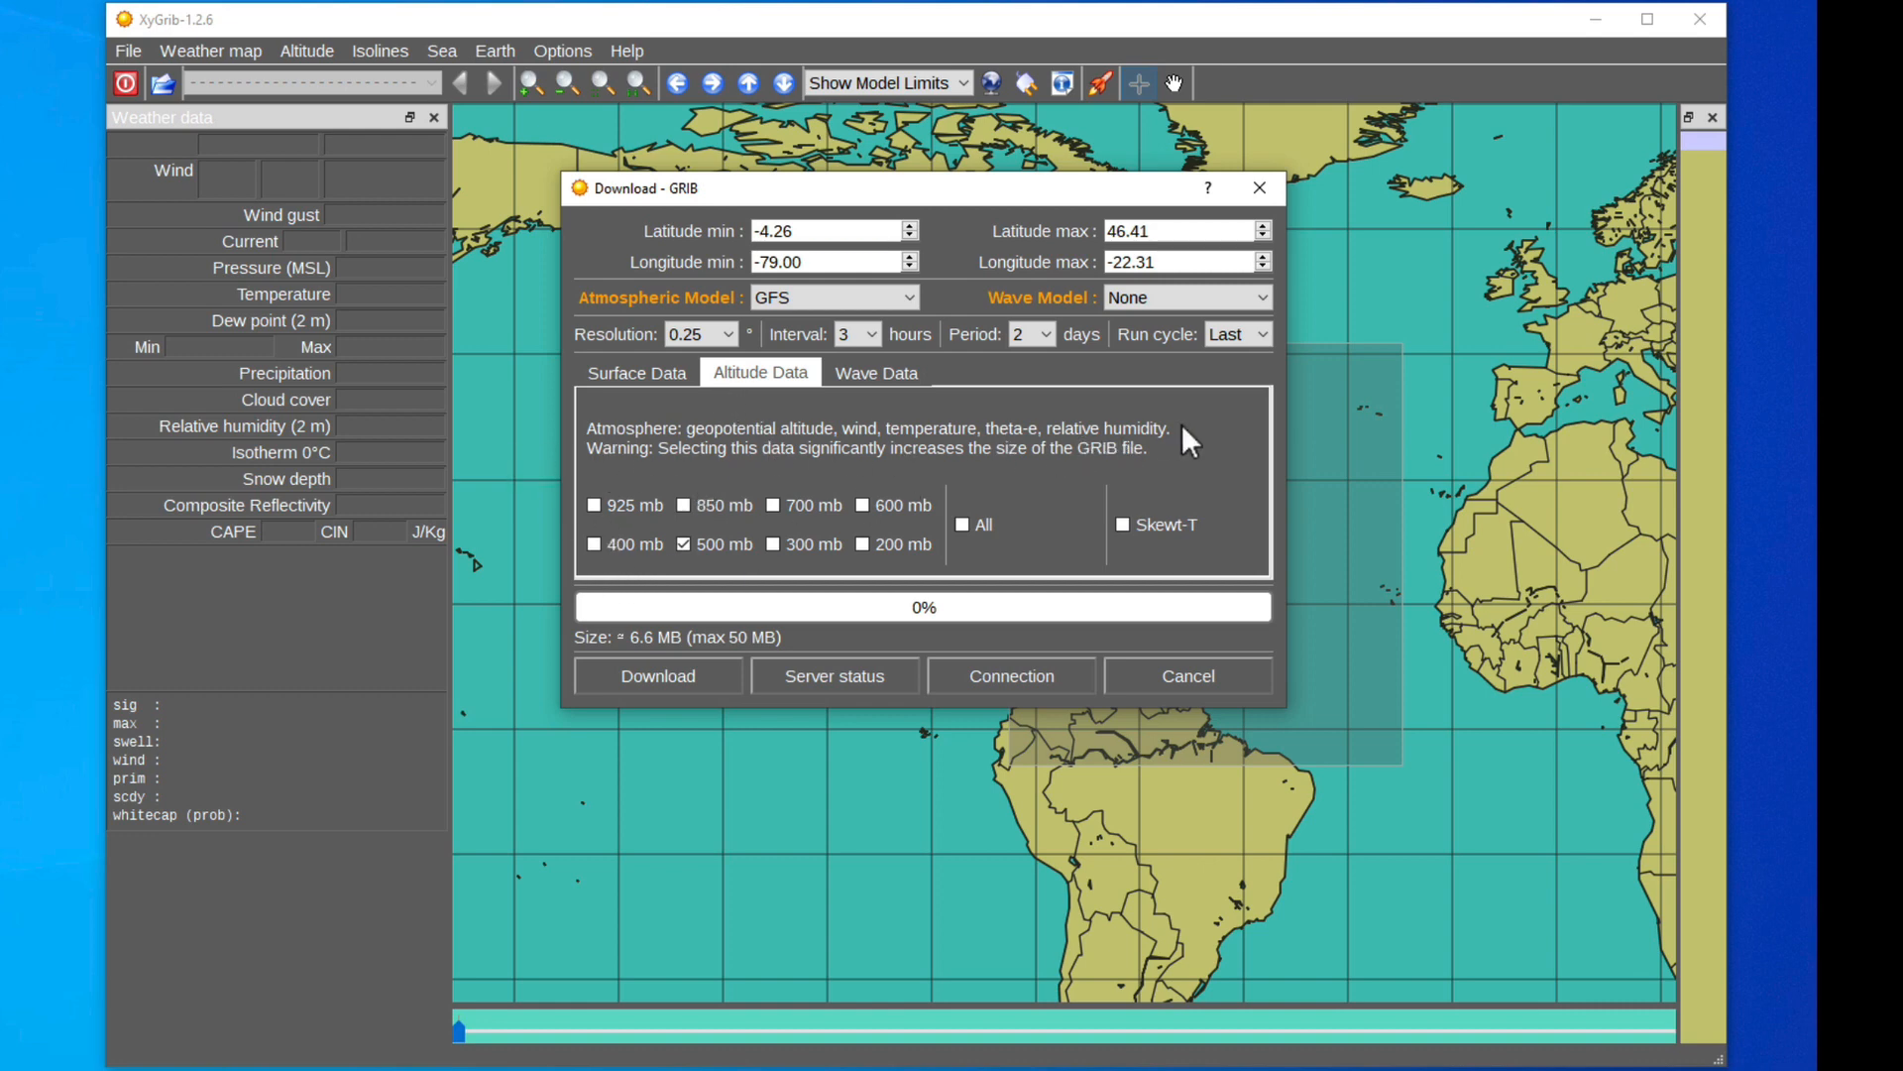
mouse_move(1222, 461)
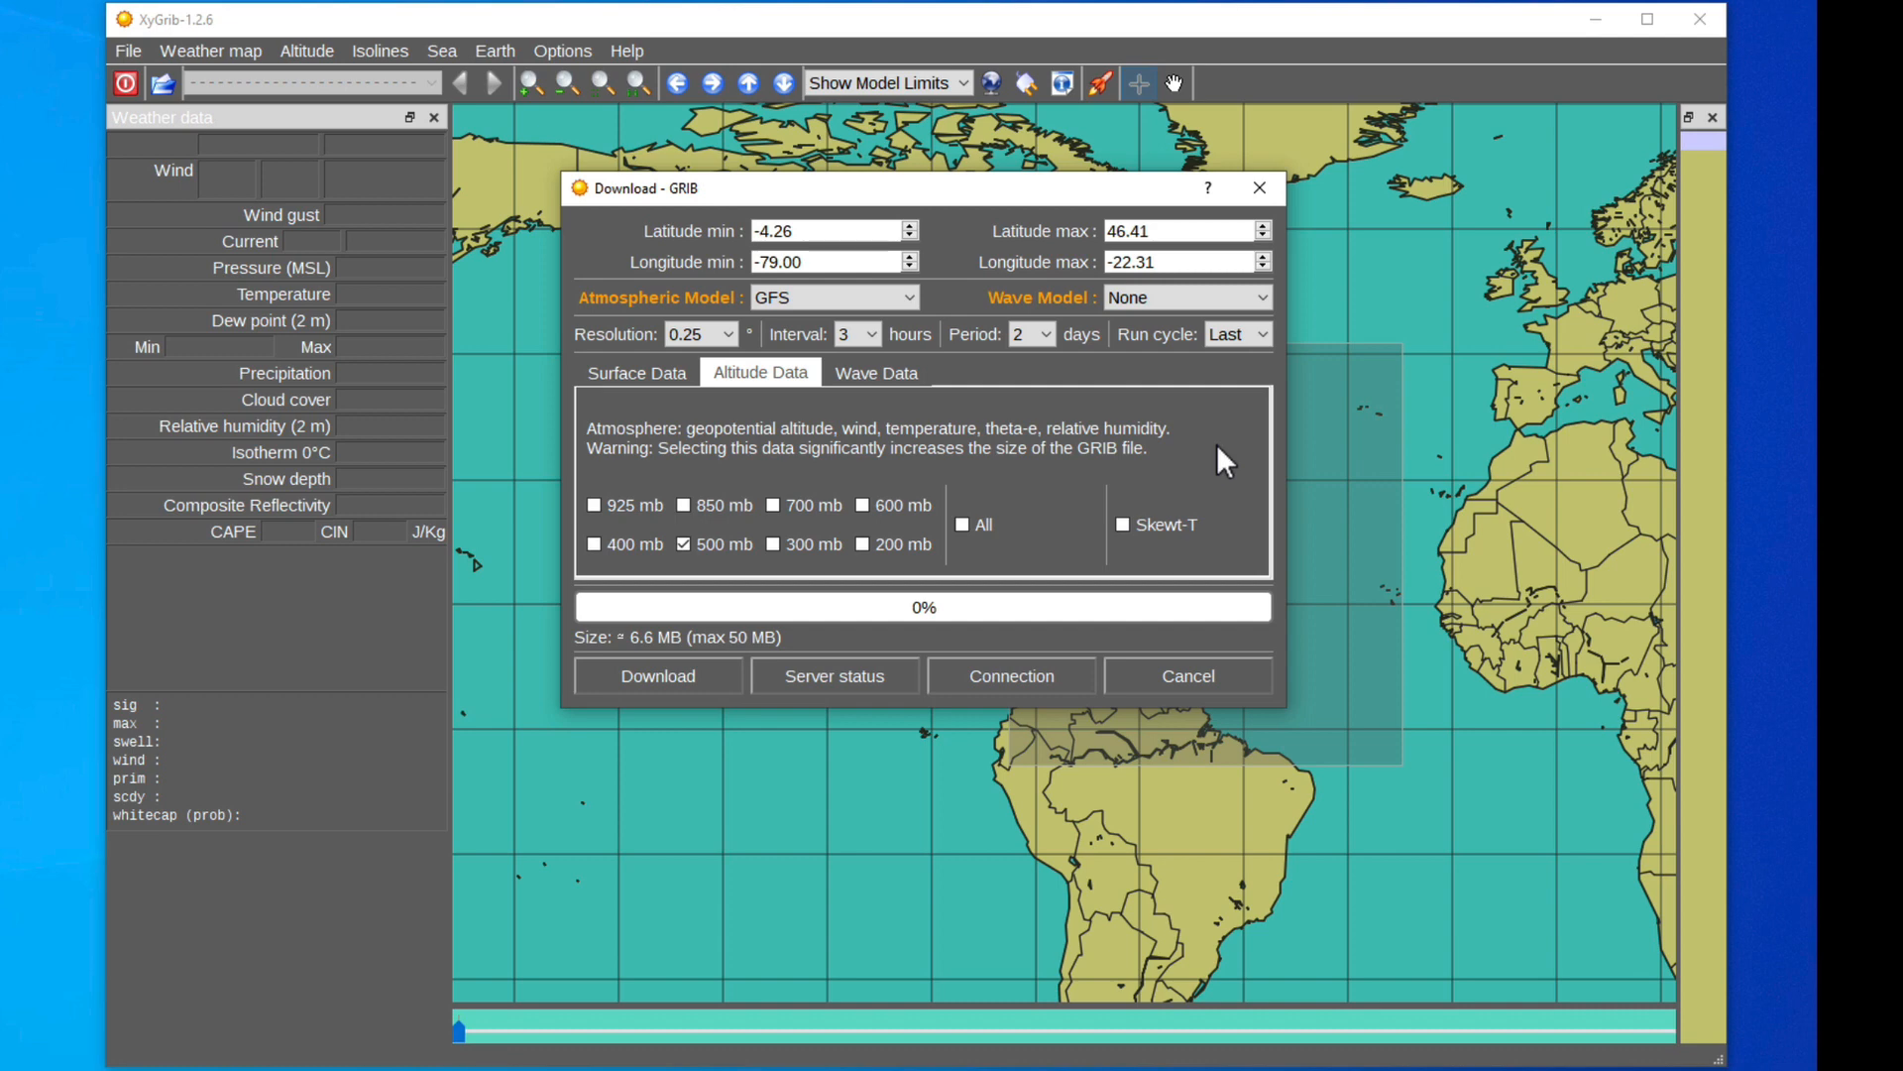
mouse_move(762, 460)
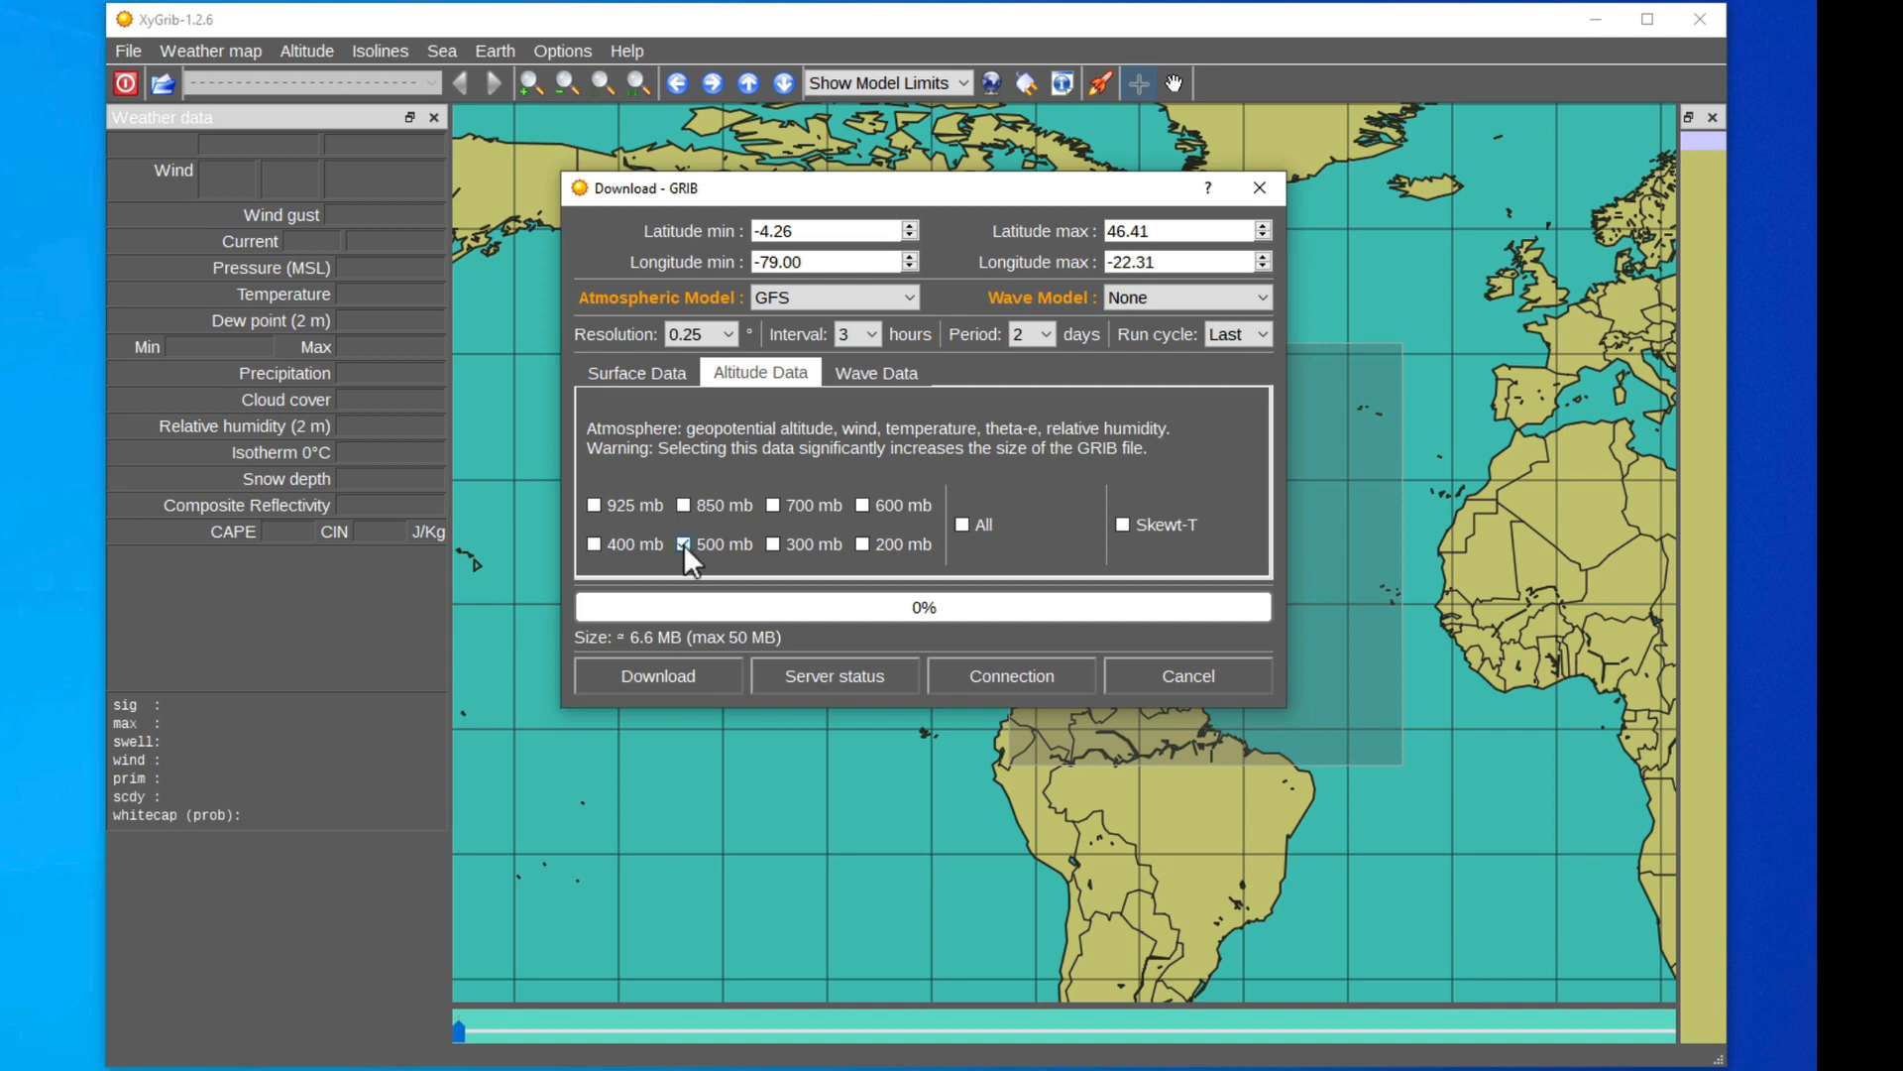
click(634, 373)
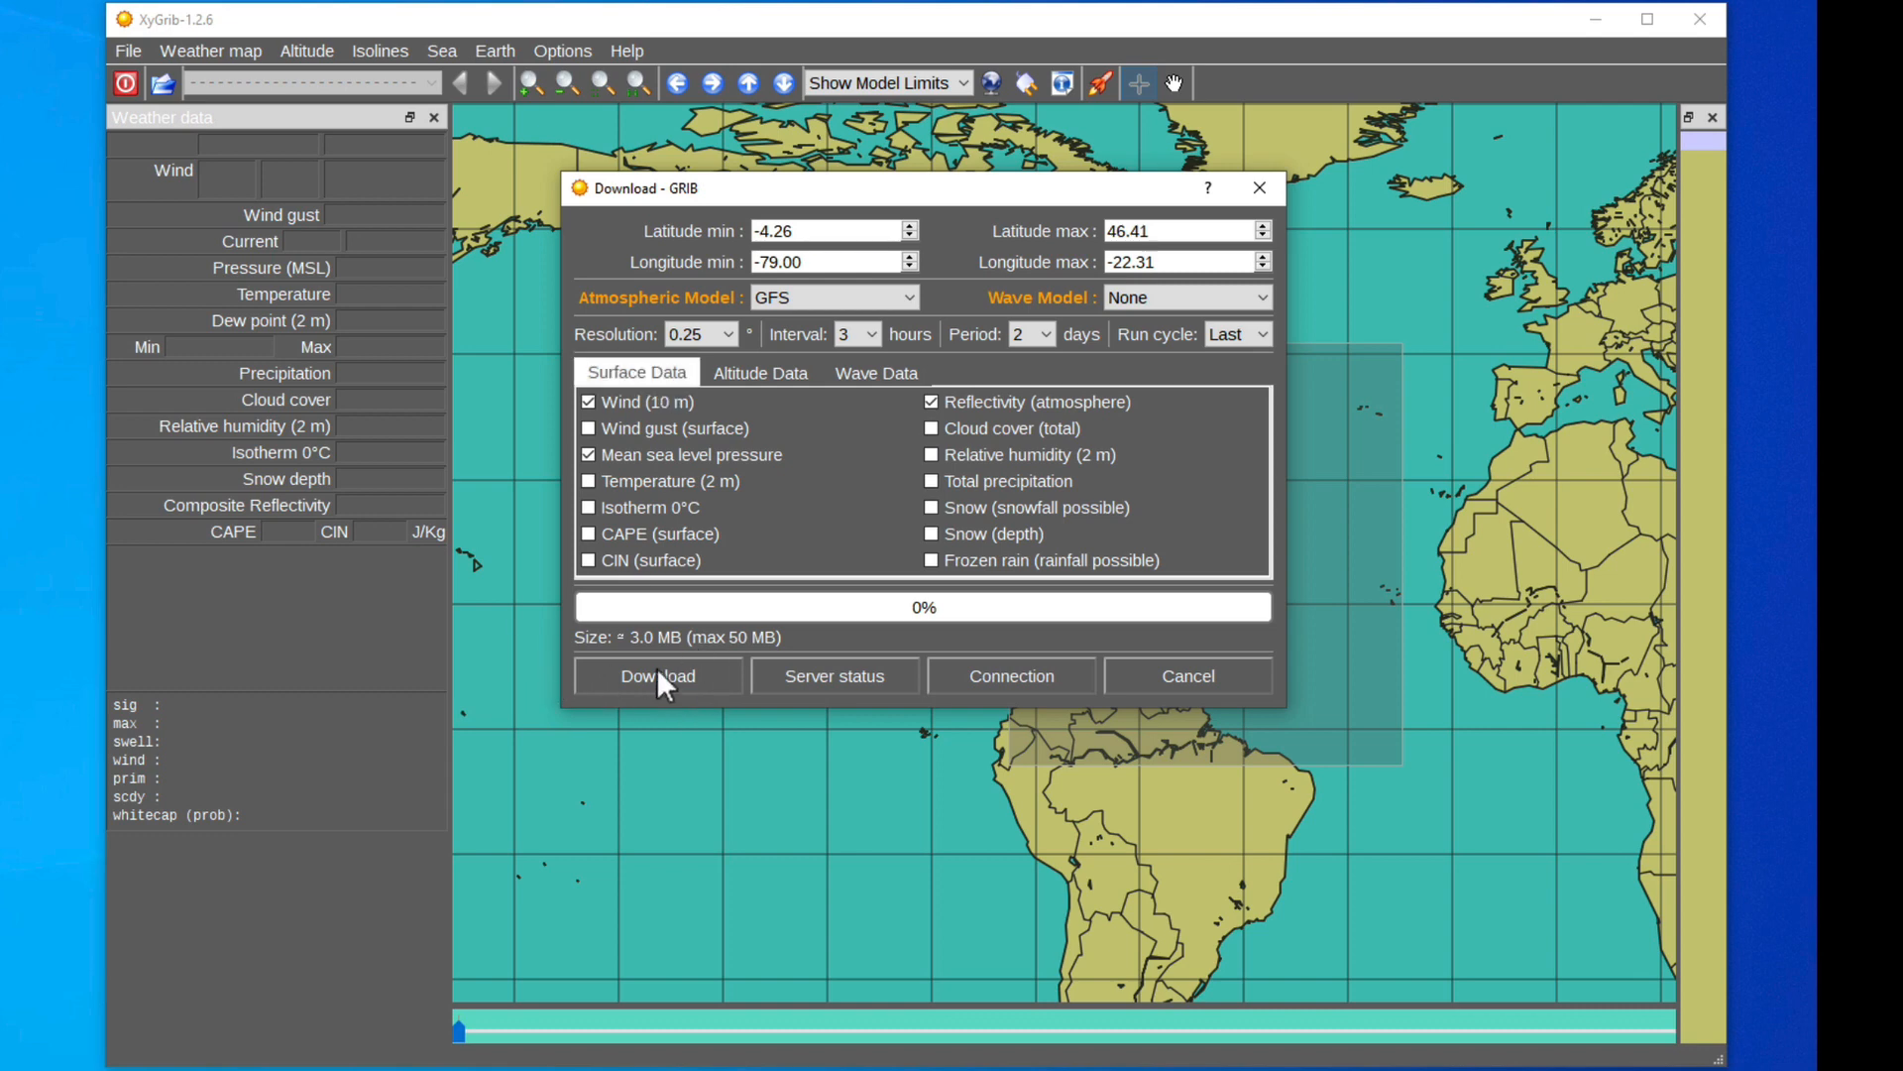
Step: Download the roughly 3 MB GFS GRIB data for the marked area
click(656, 675)
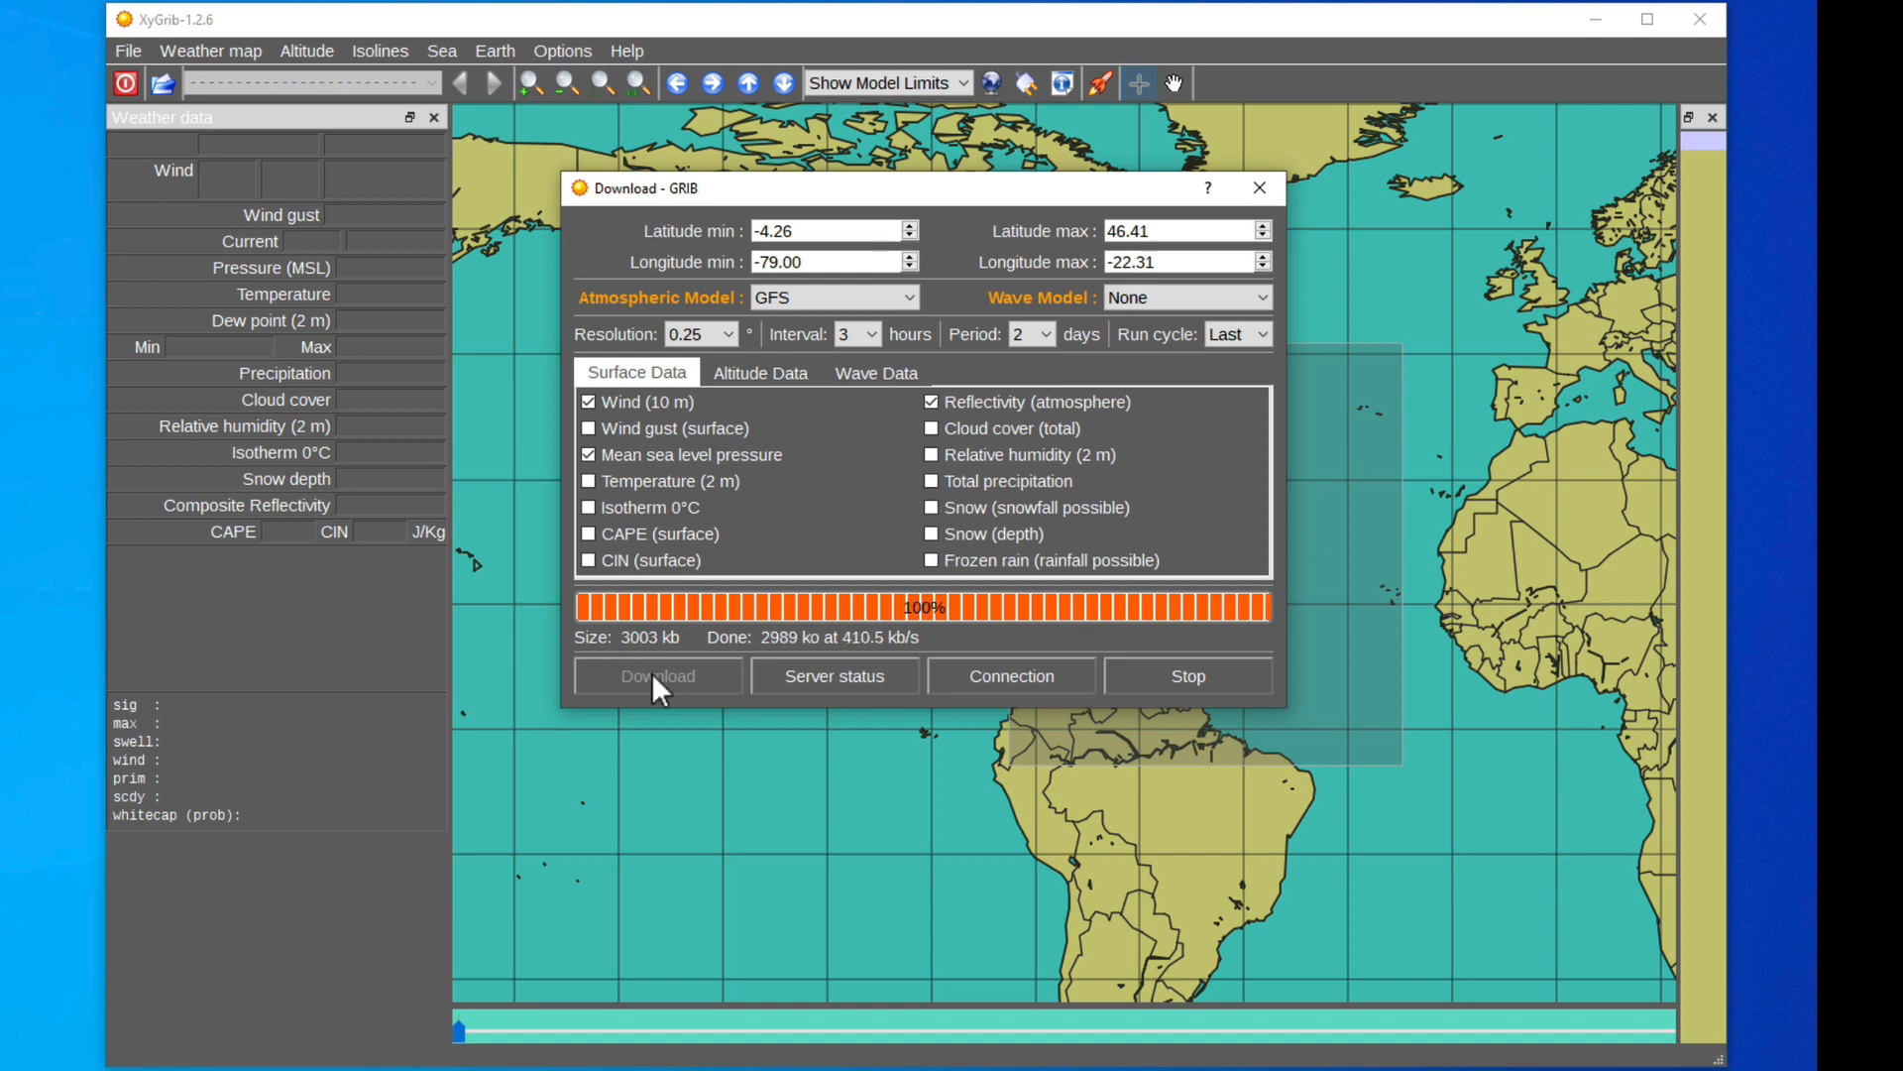
click(656, 675)
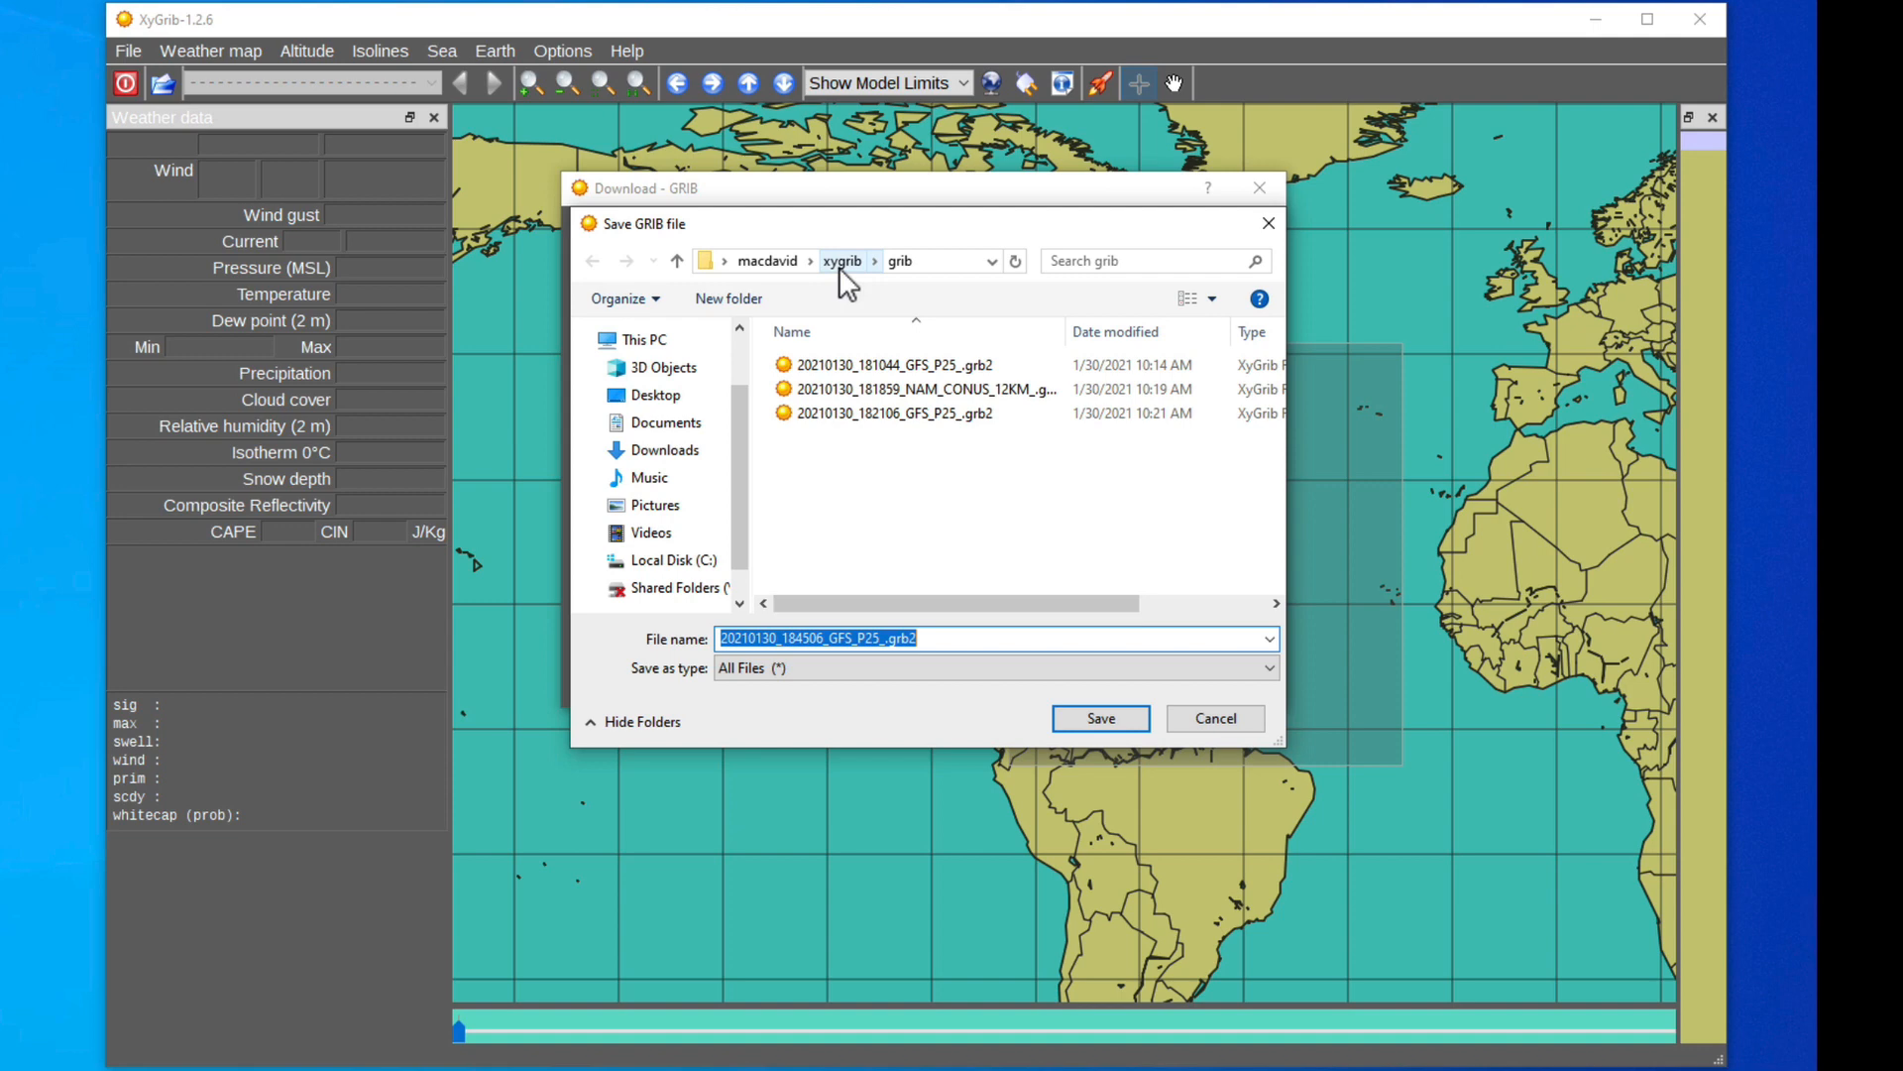
mouse_move(925, 285)
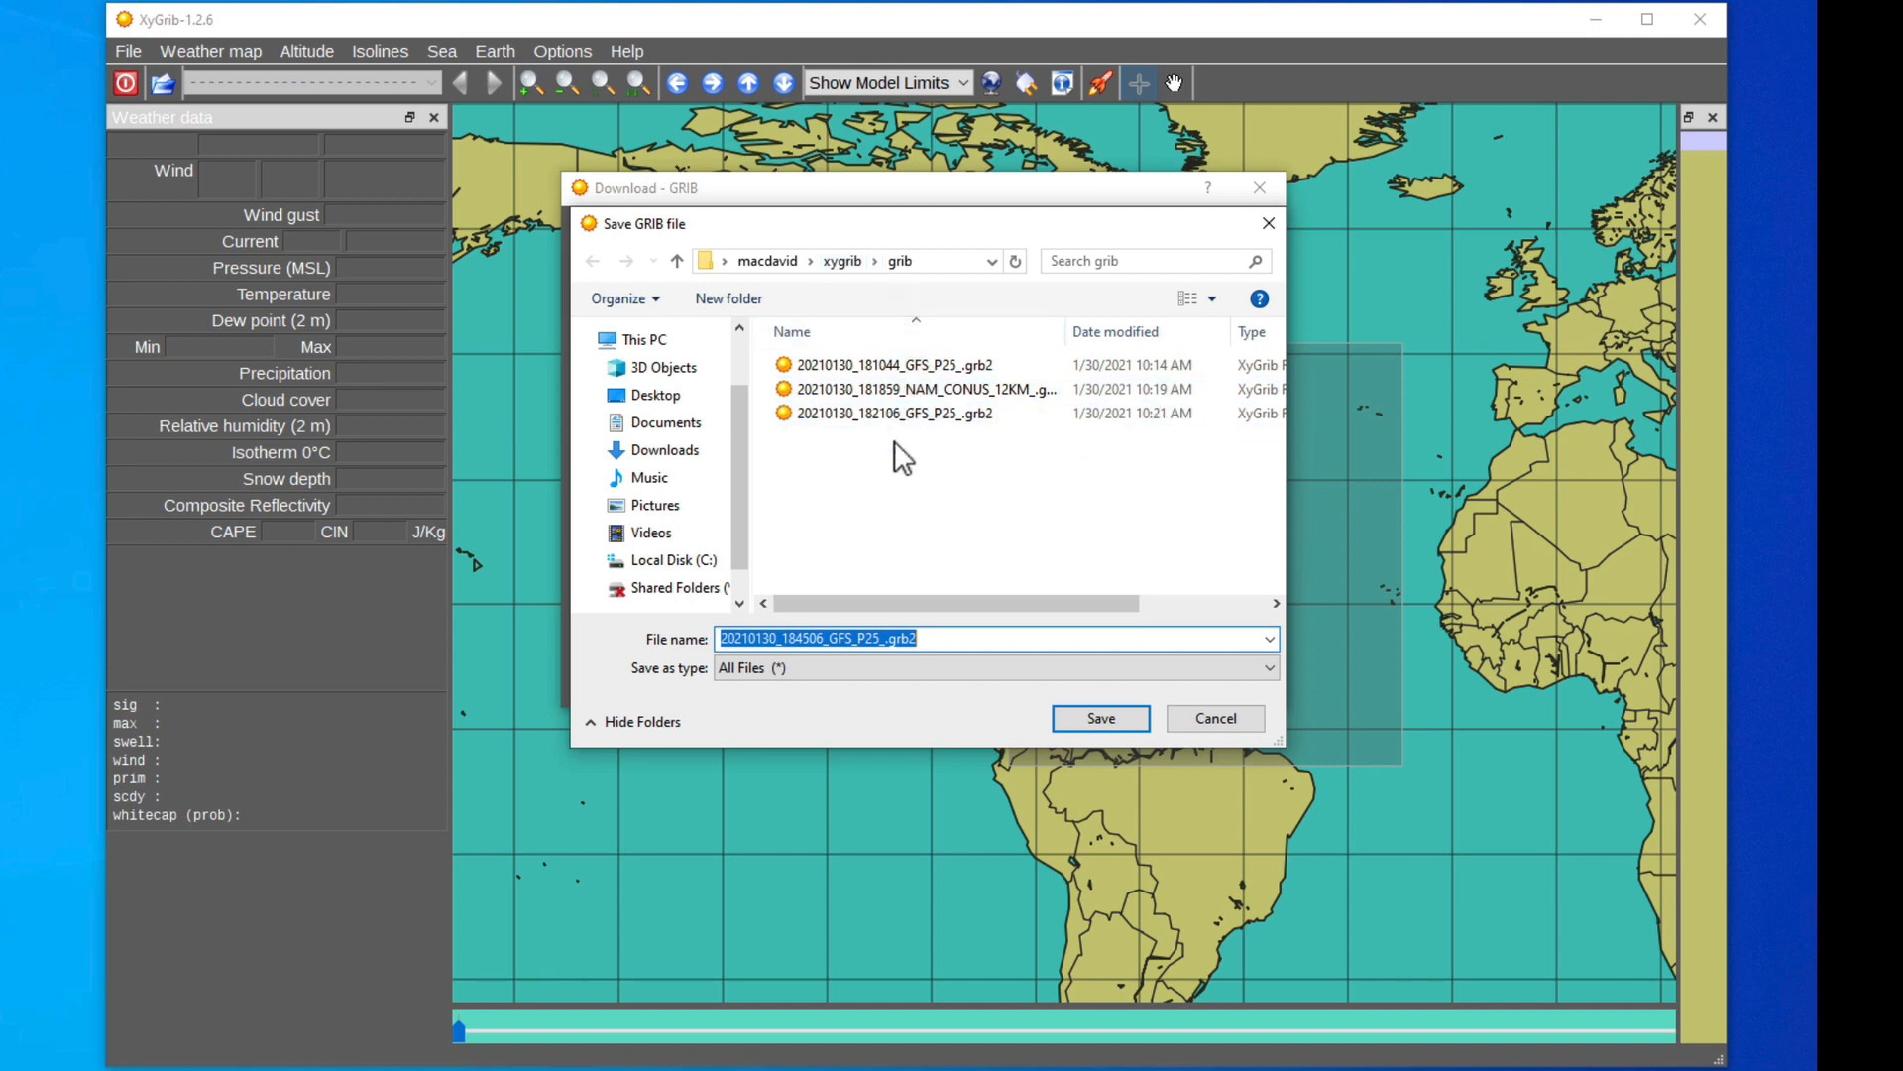
mouse_move(945, 780)
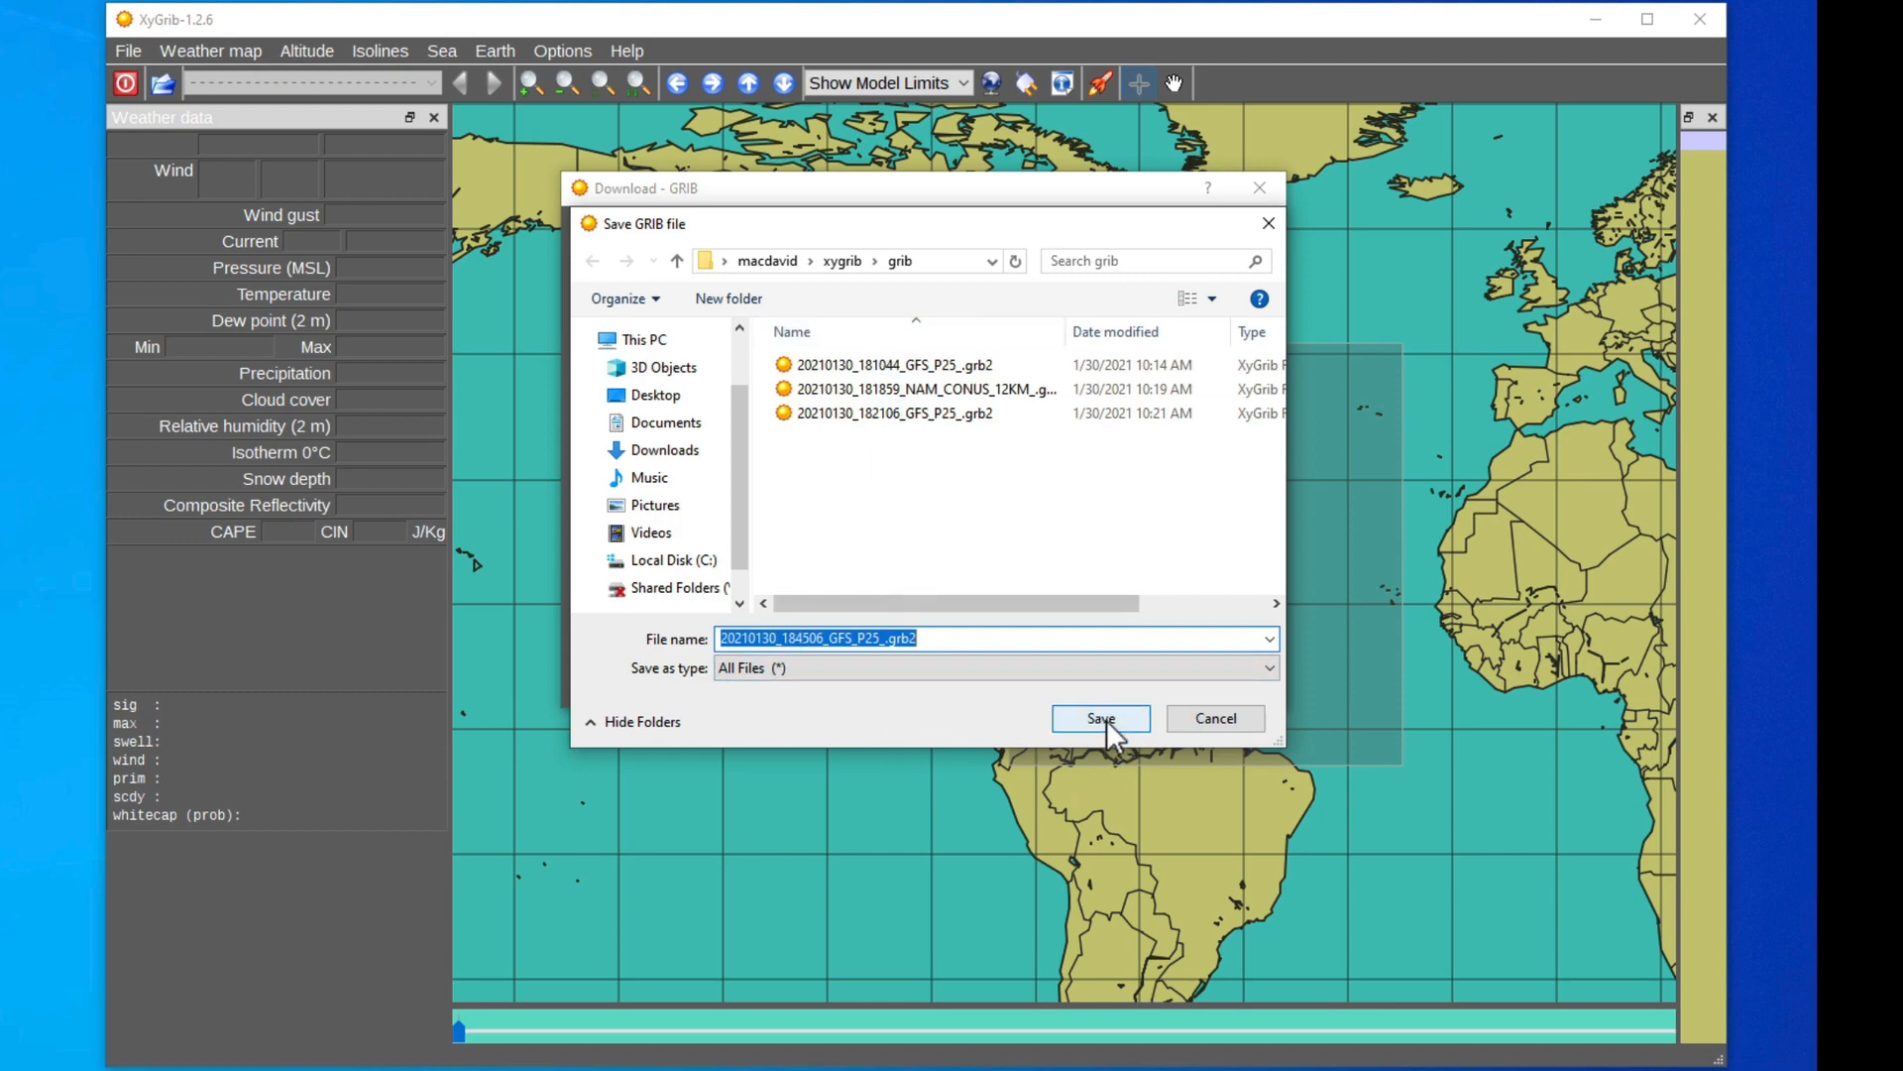
Step: Save the GFS grib2 file under the suggested name in the xygrib > grib folder
click(1099, 718)
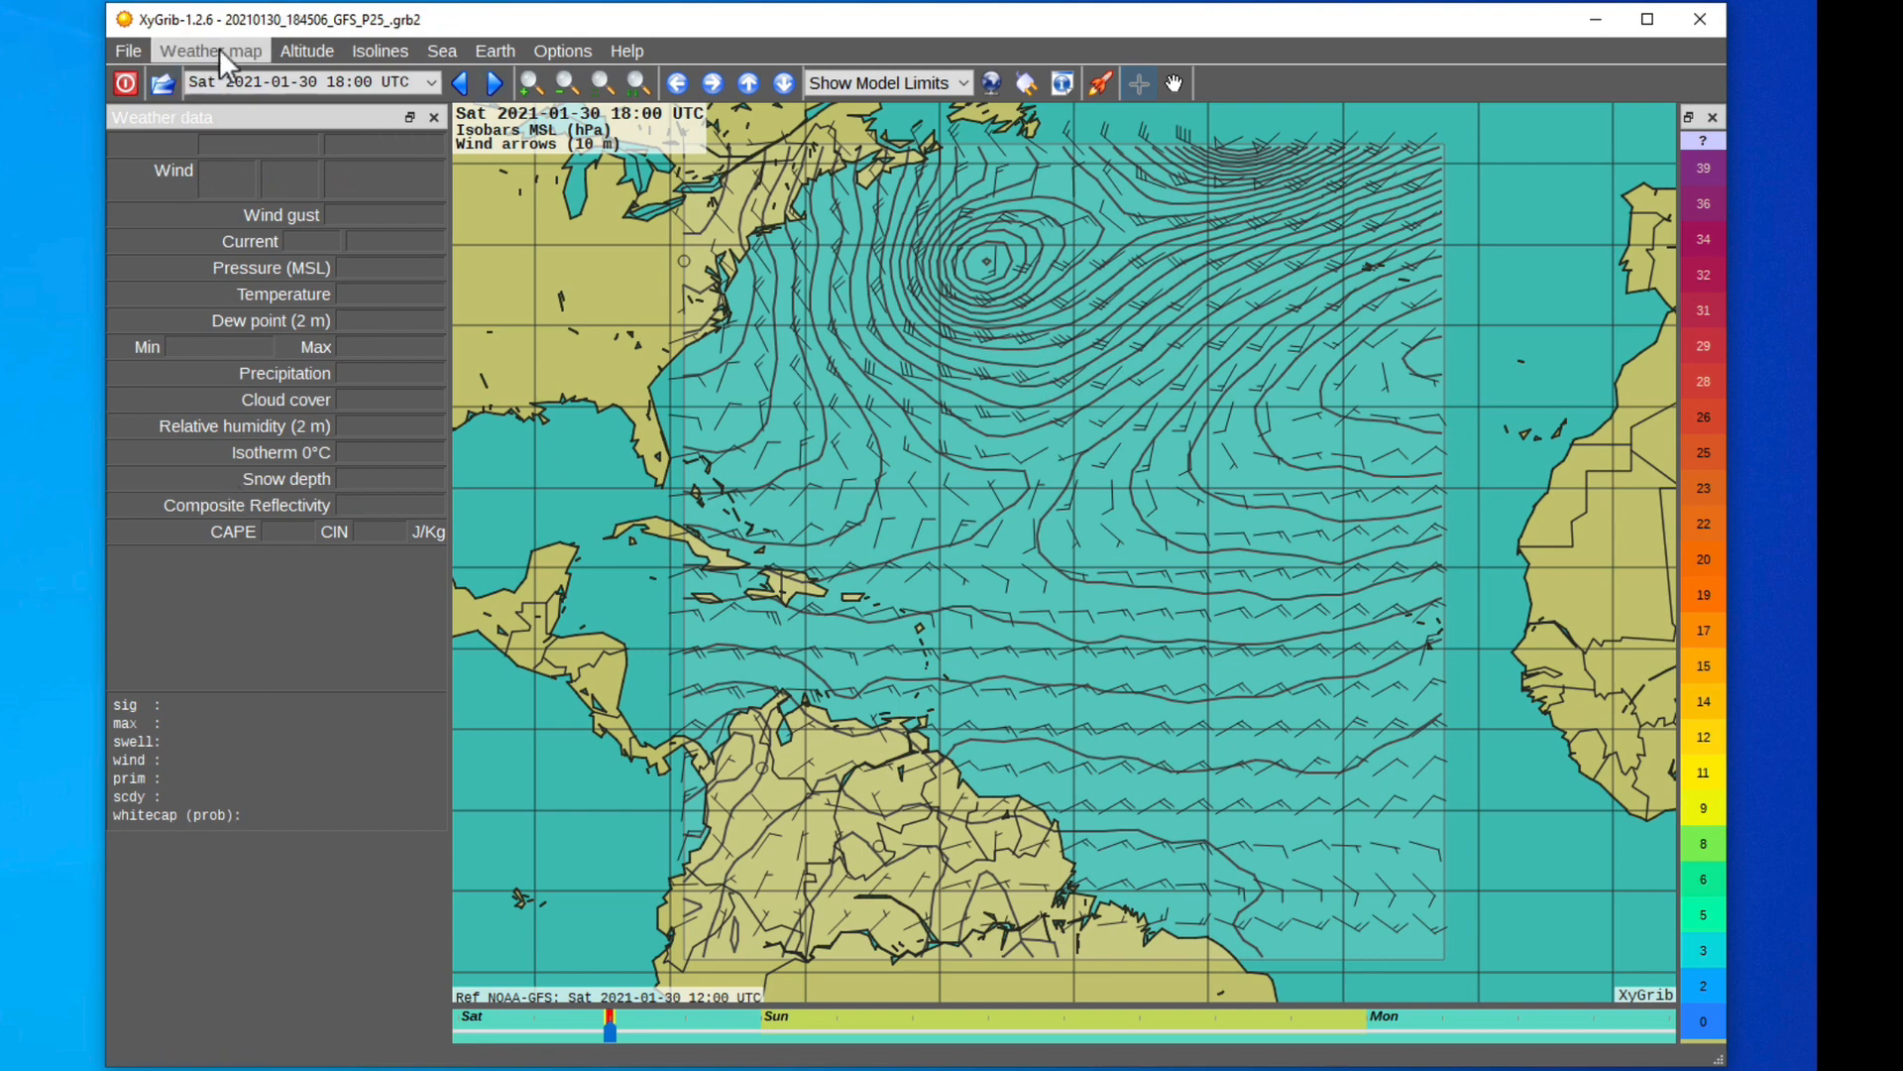
click(125, 50)
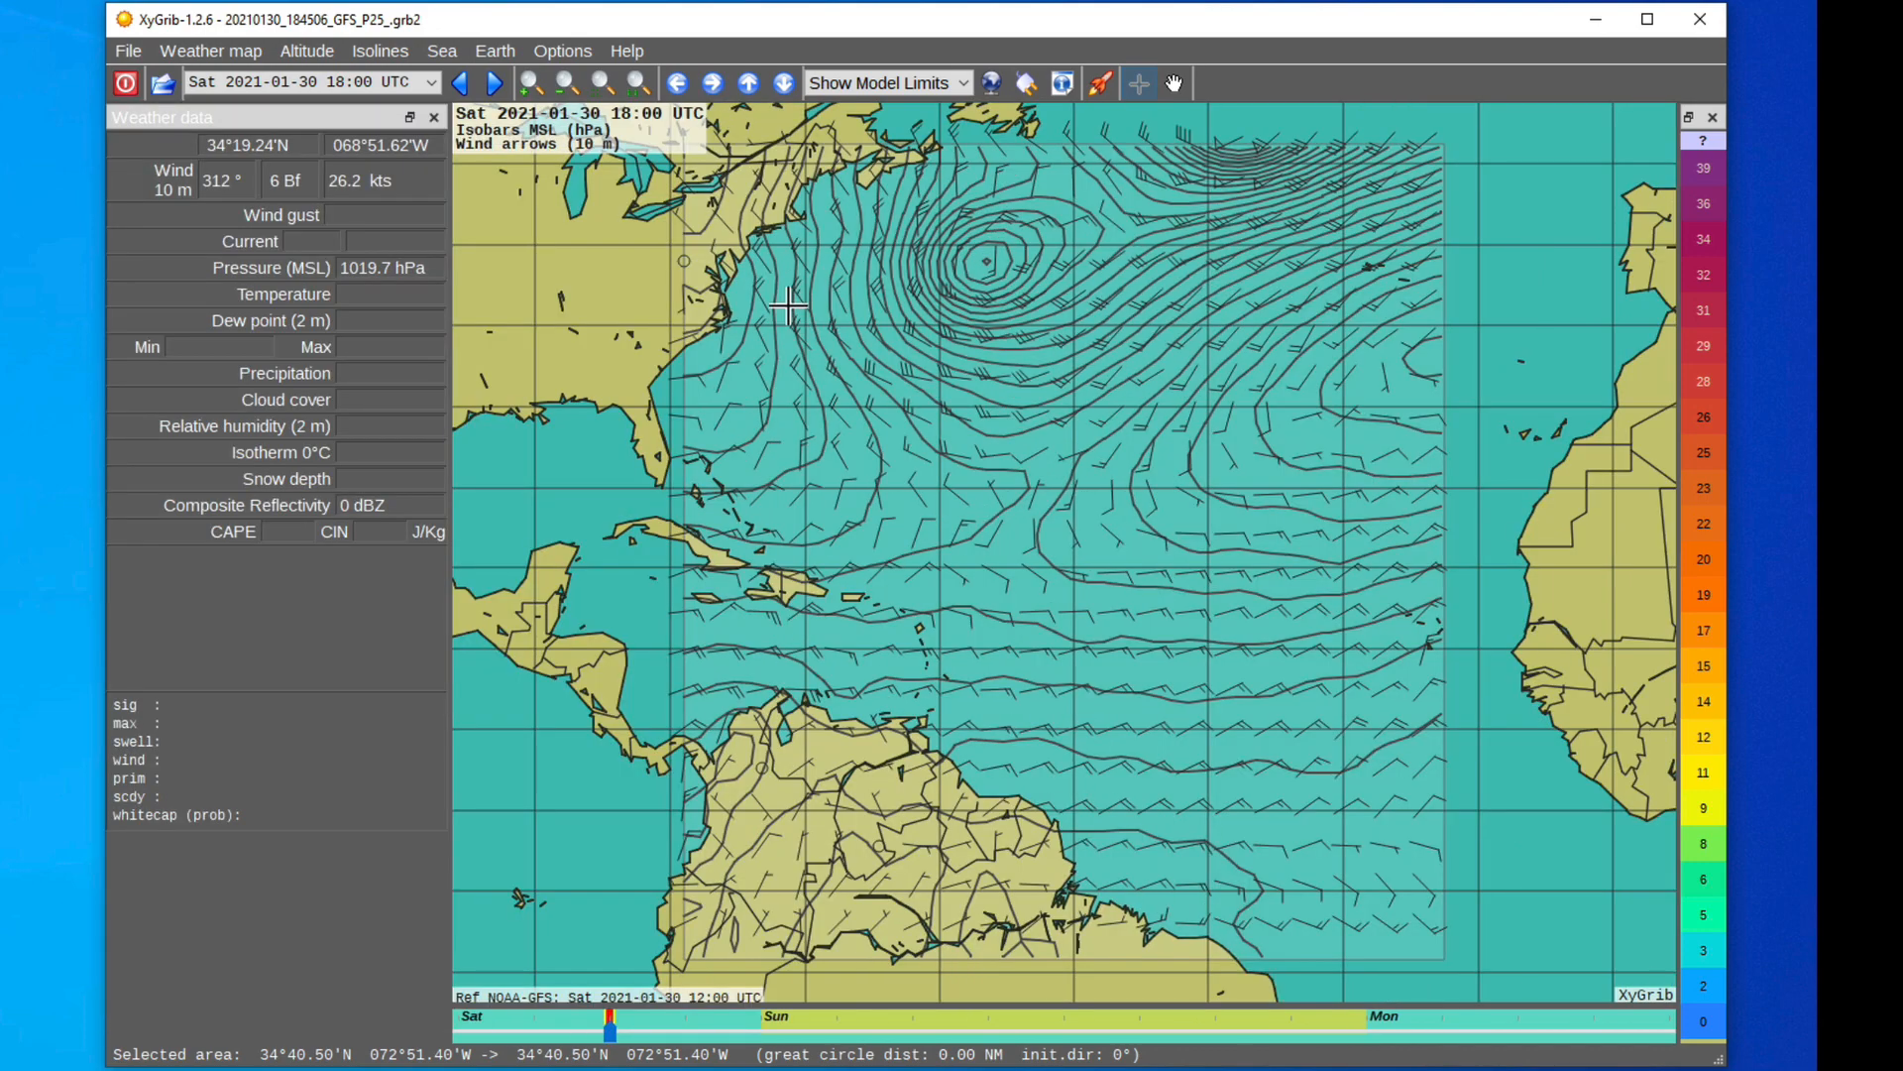
mouse_move(1399, 179)
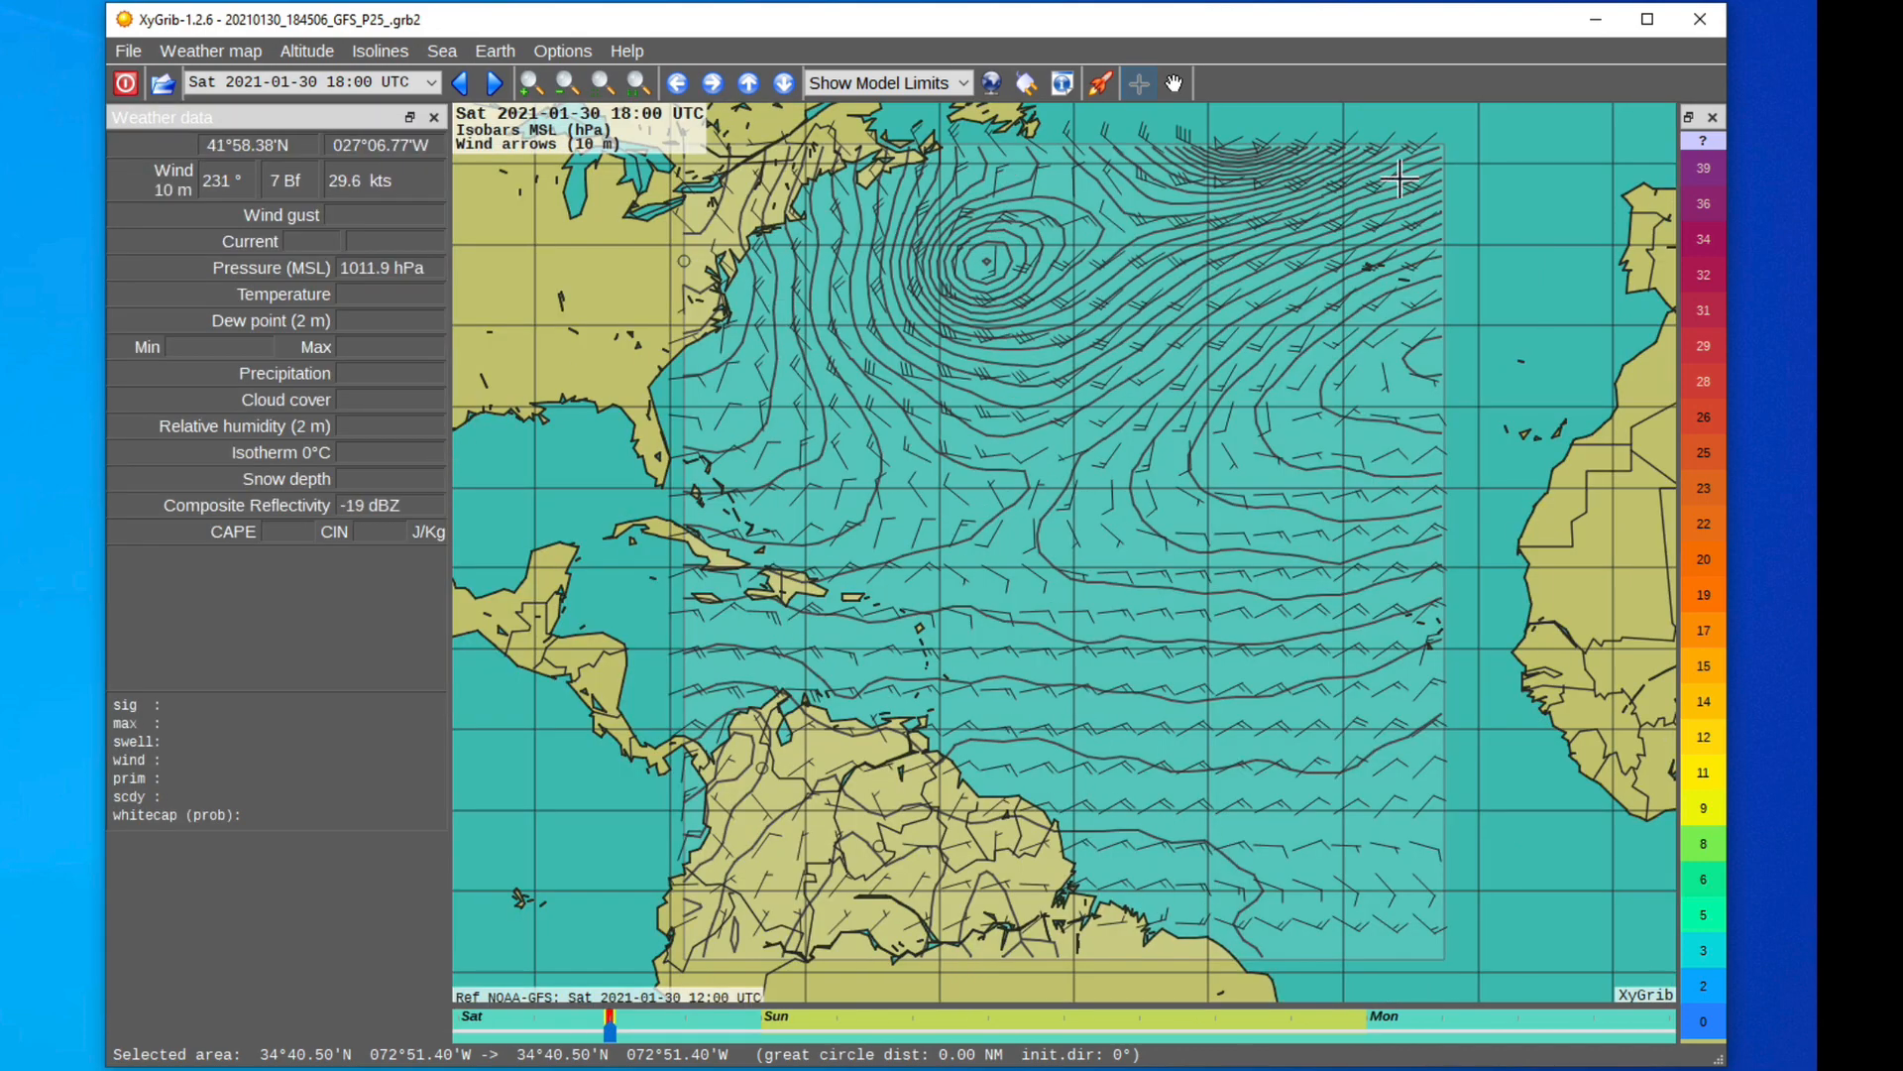
mouse_move(886, 324)
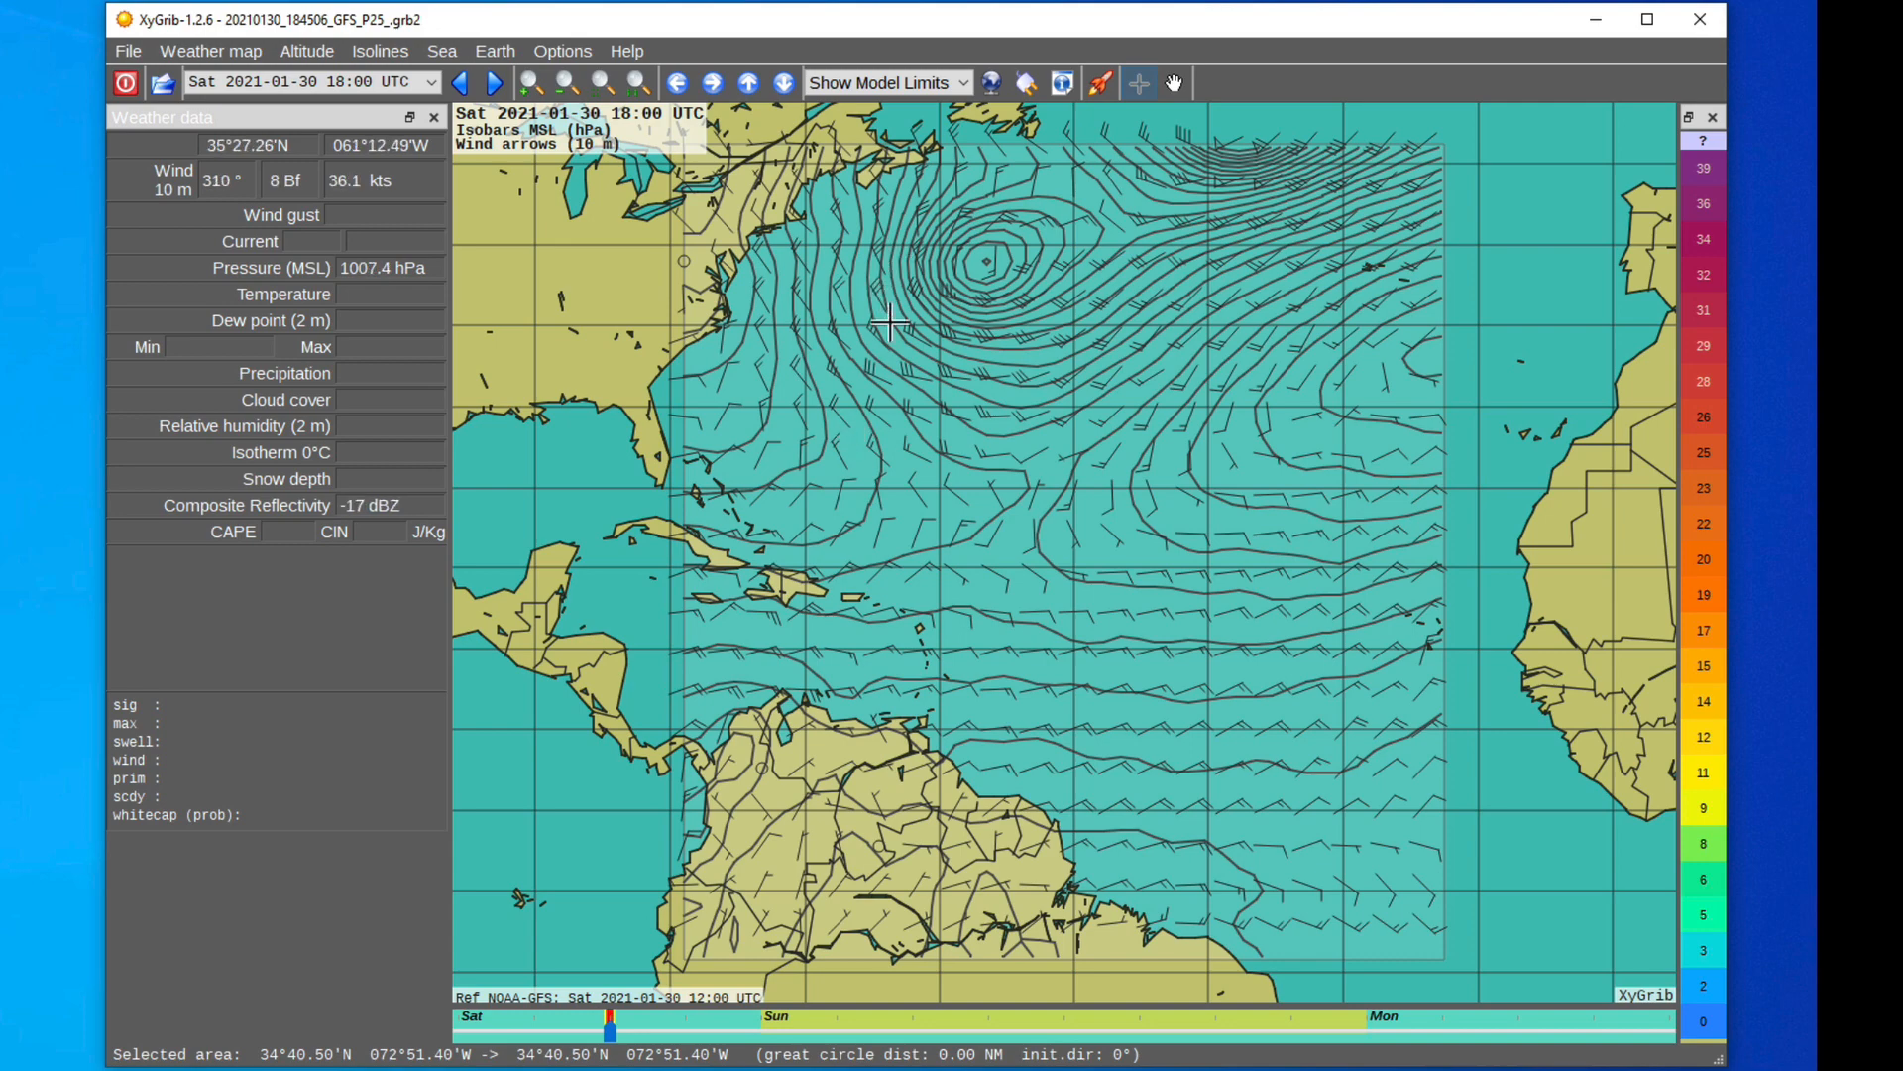
mouse_move(1018, 386)
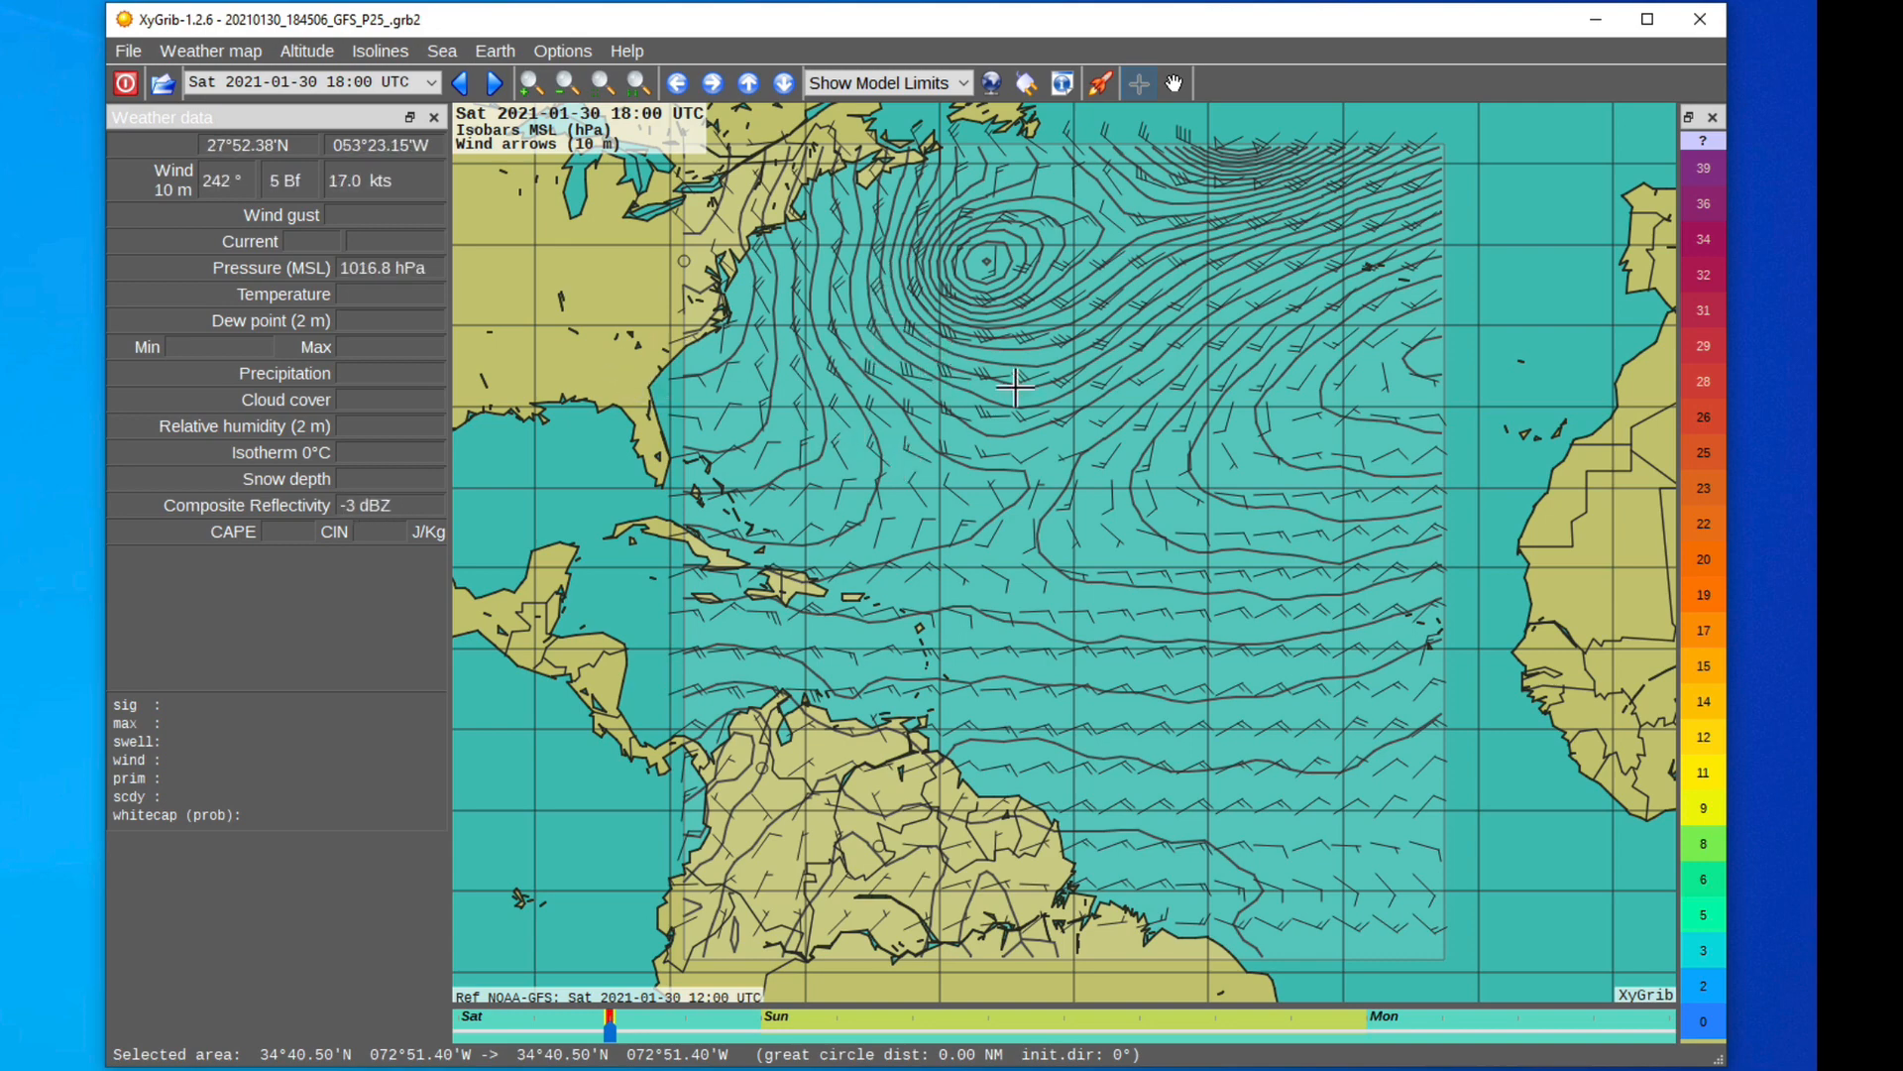
mouse_move(1042, 337)
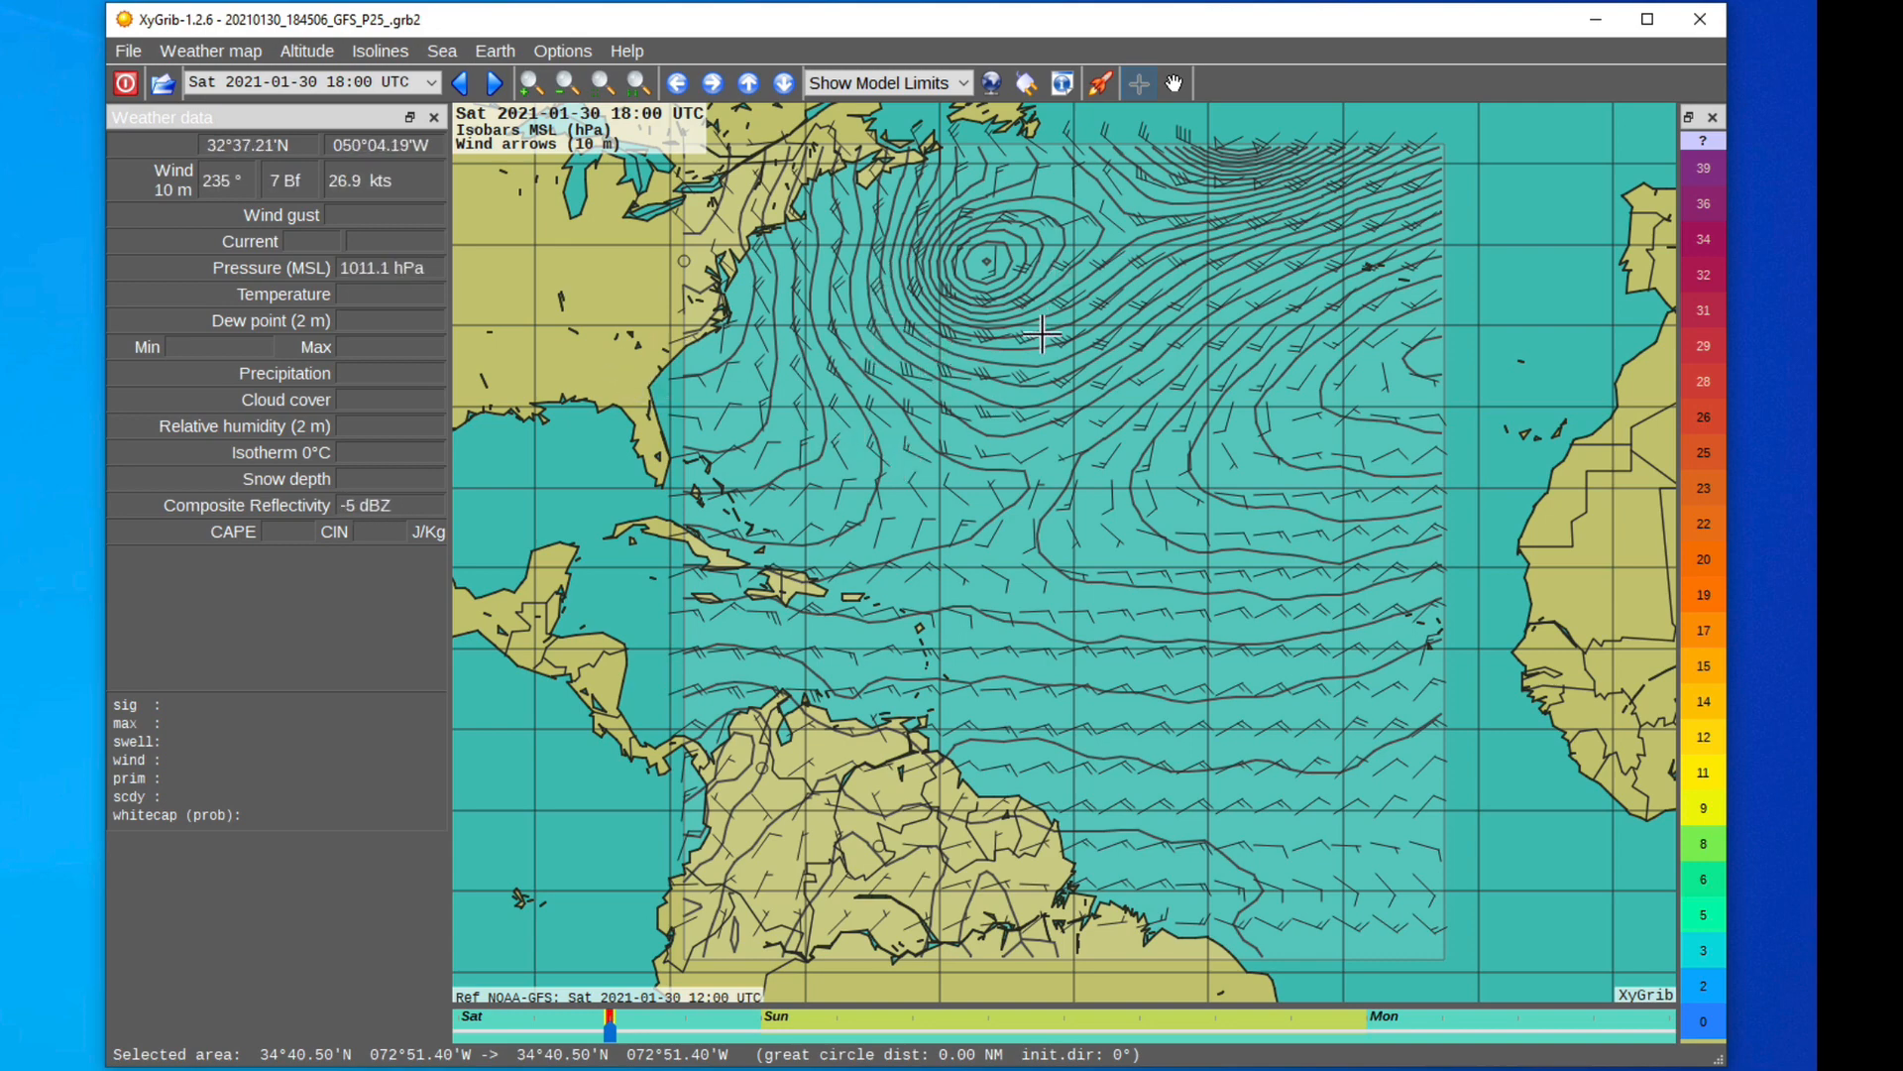
mouse_move(858, 559)
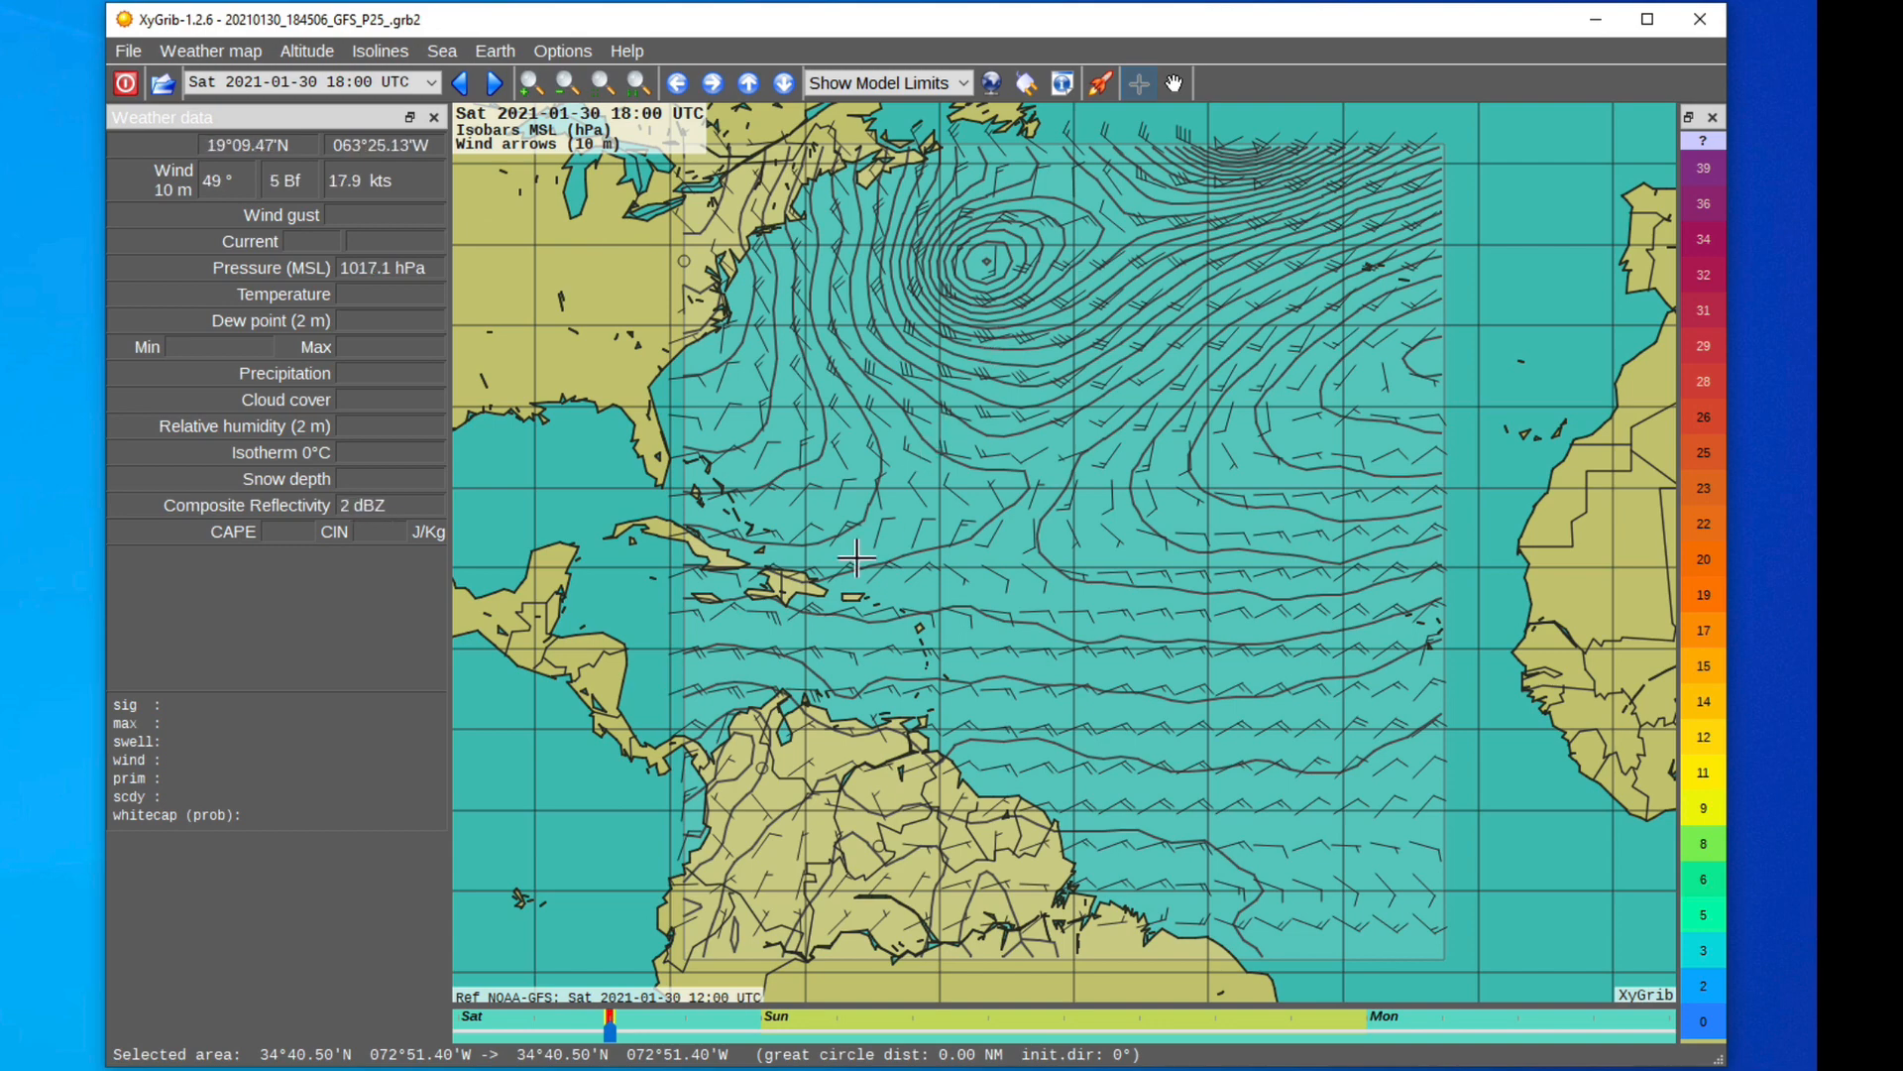
mouse_move(938, 423)
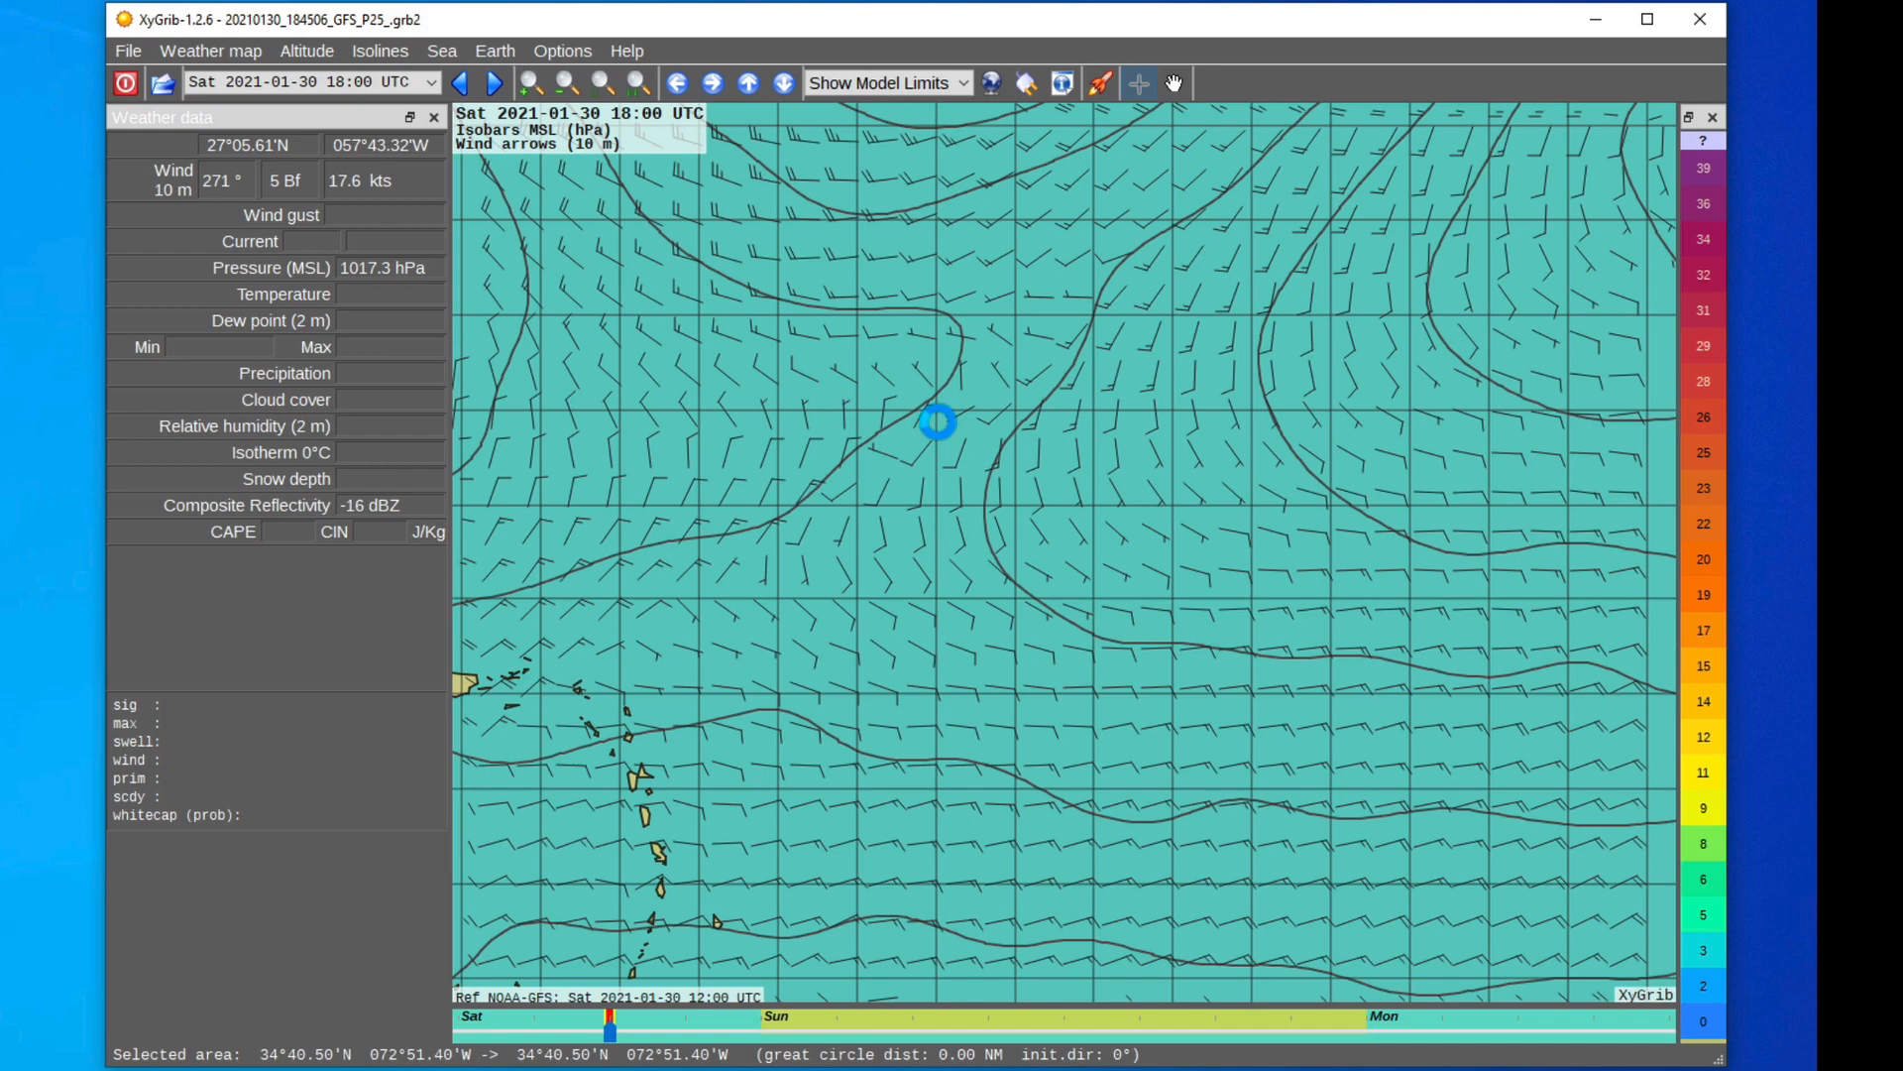
click(563, 82)
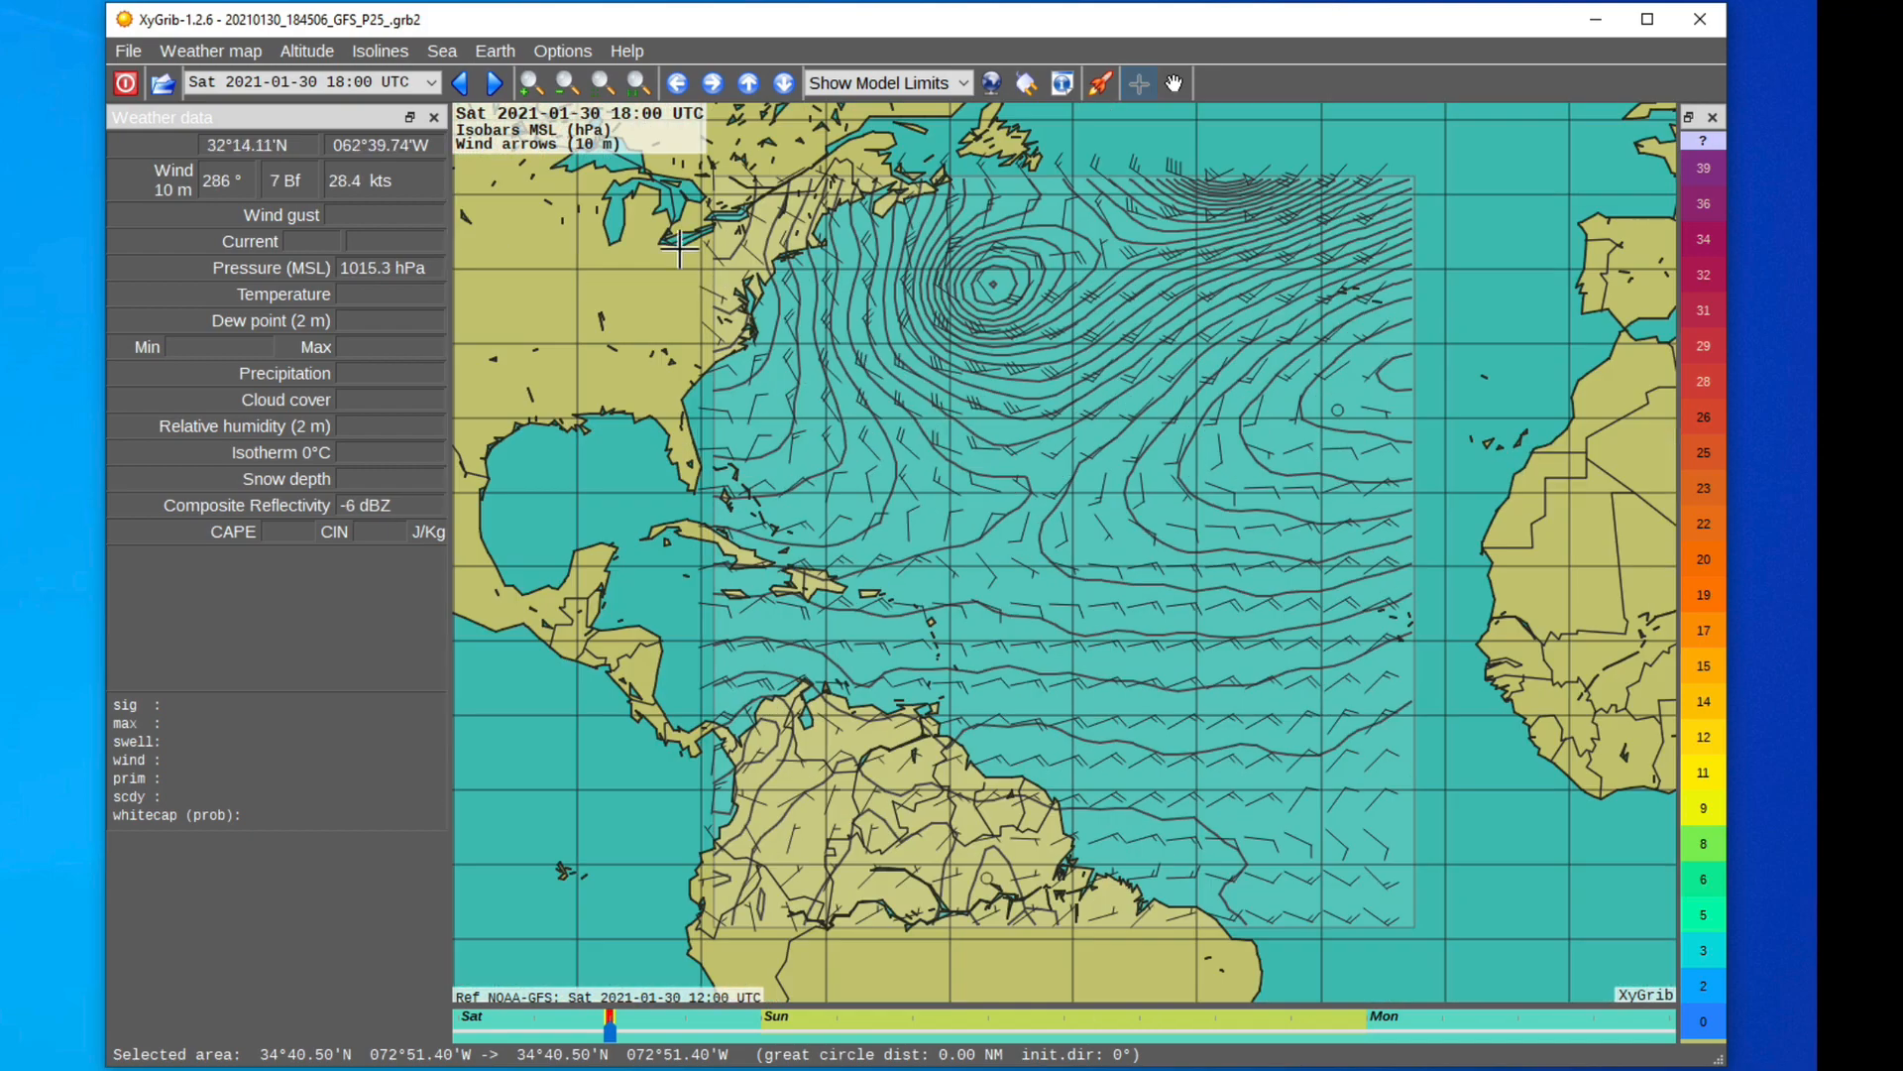
click(432, 81)
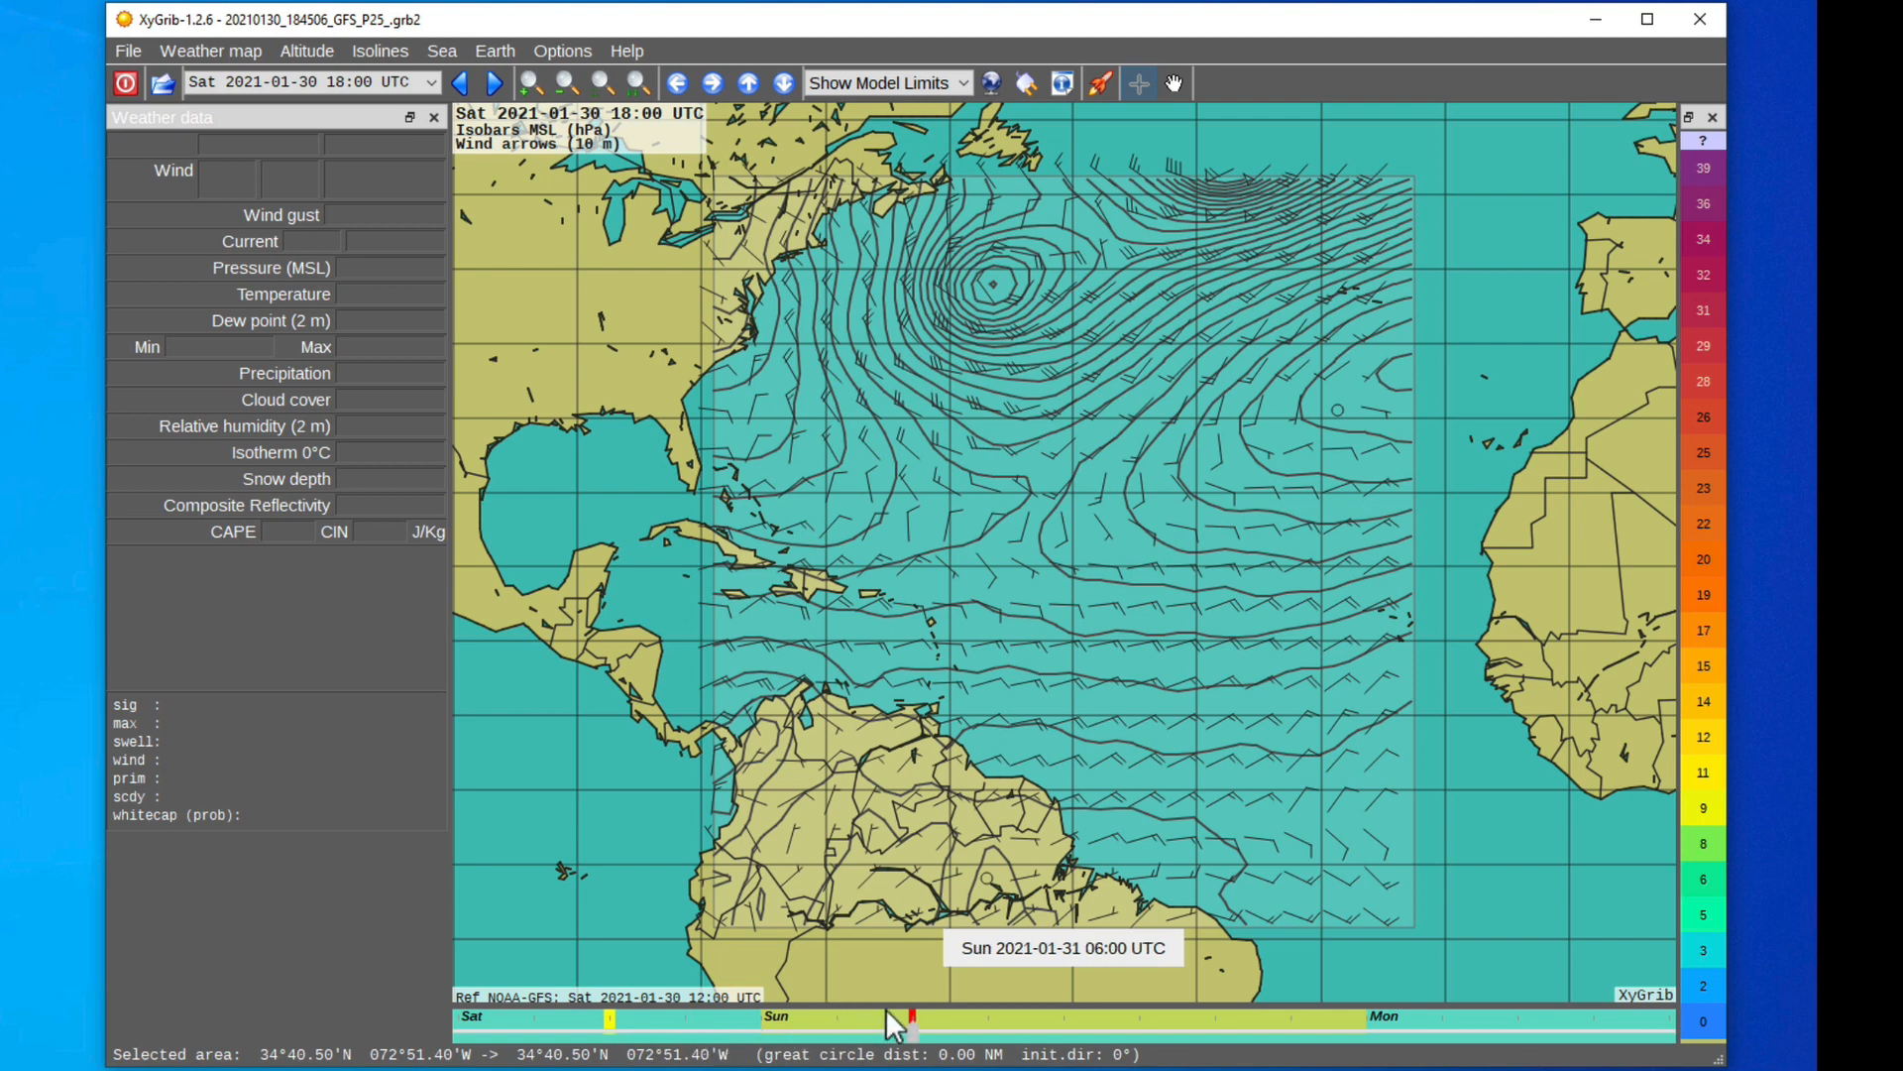
drag(886, 1017, 1275, 1017)
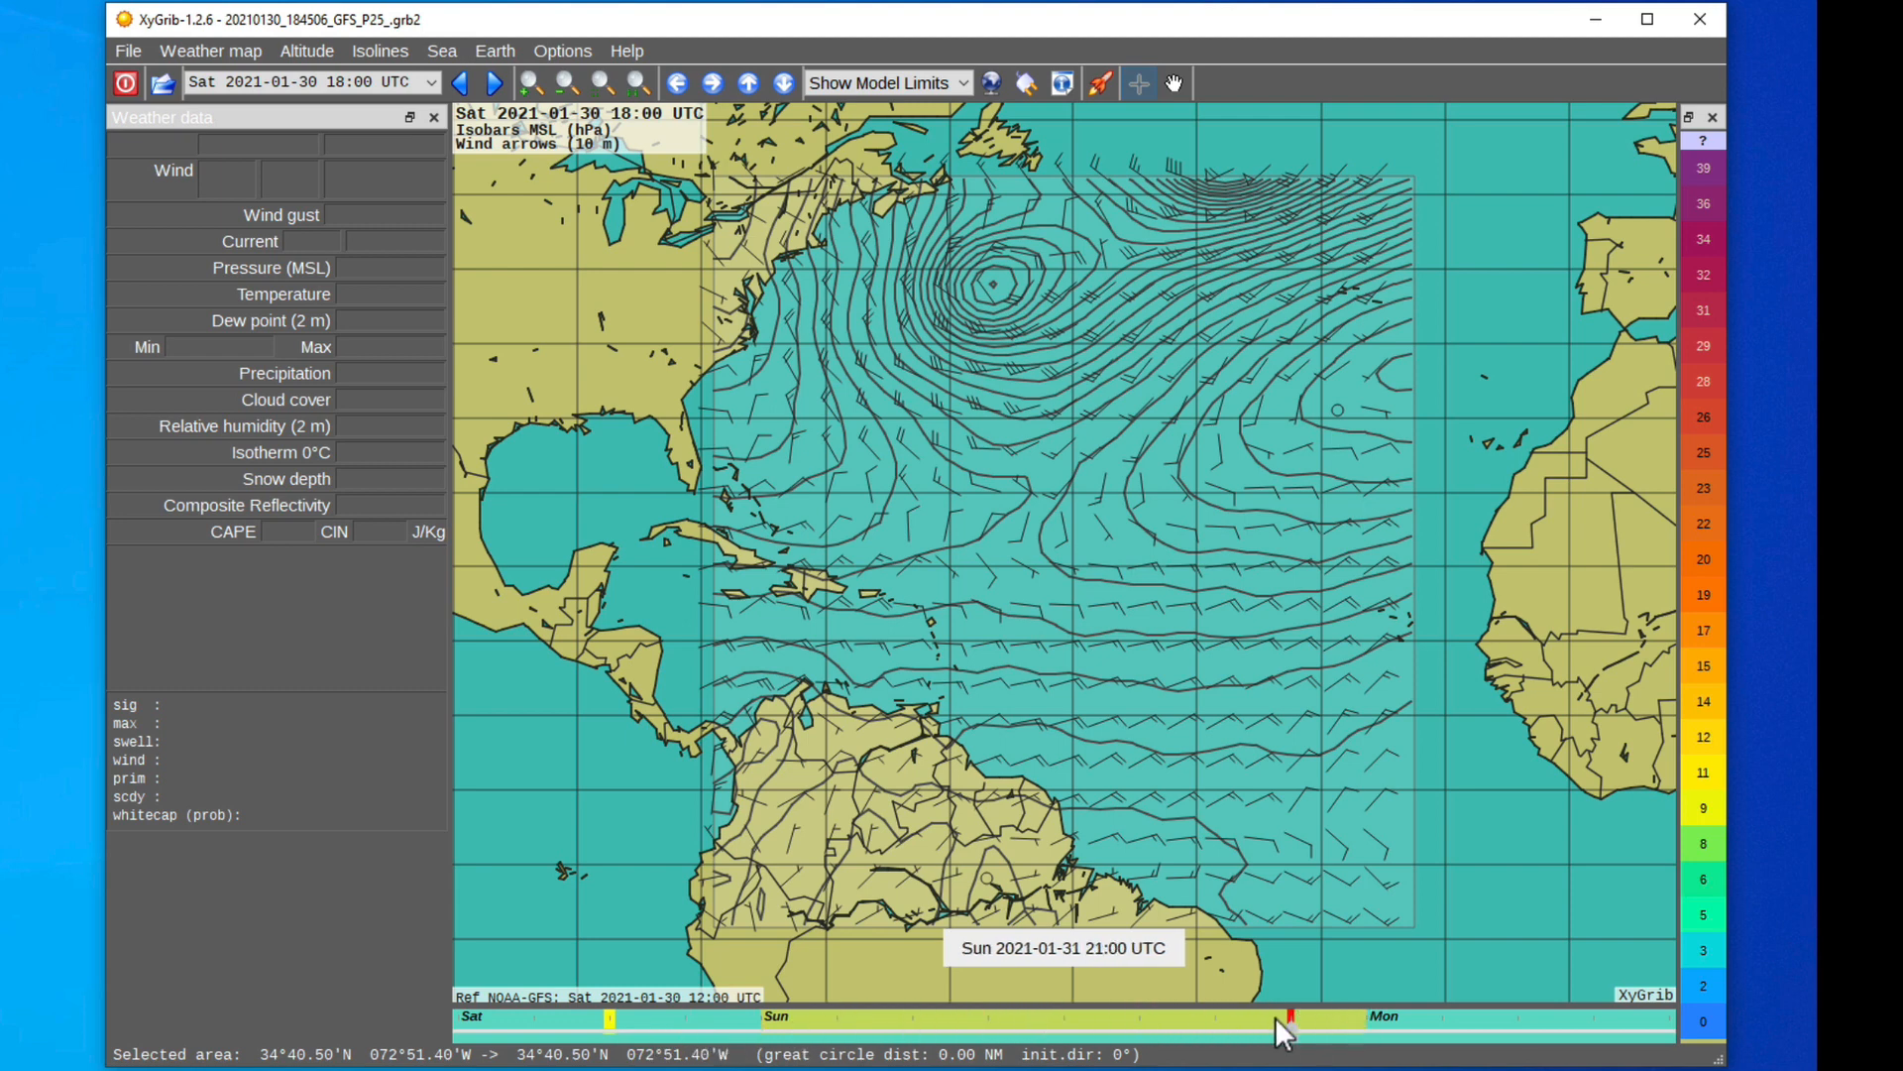
mouse_move(883, 466)
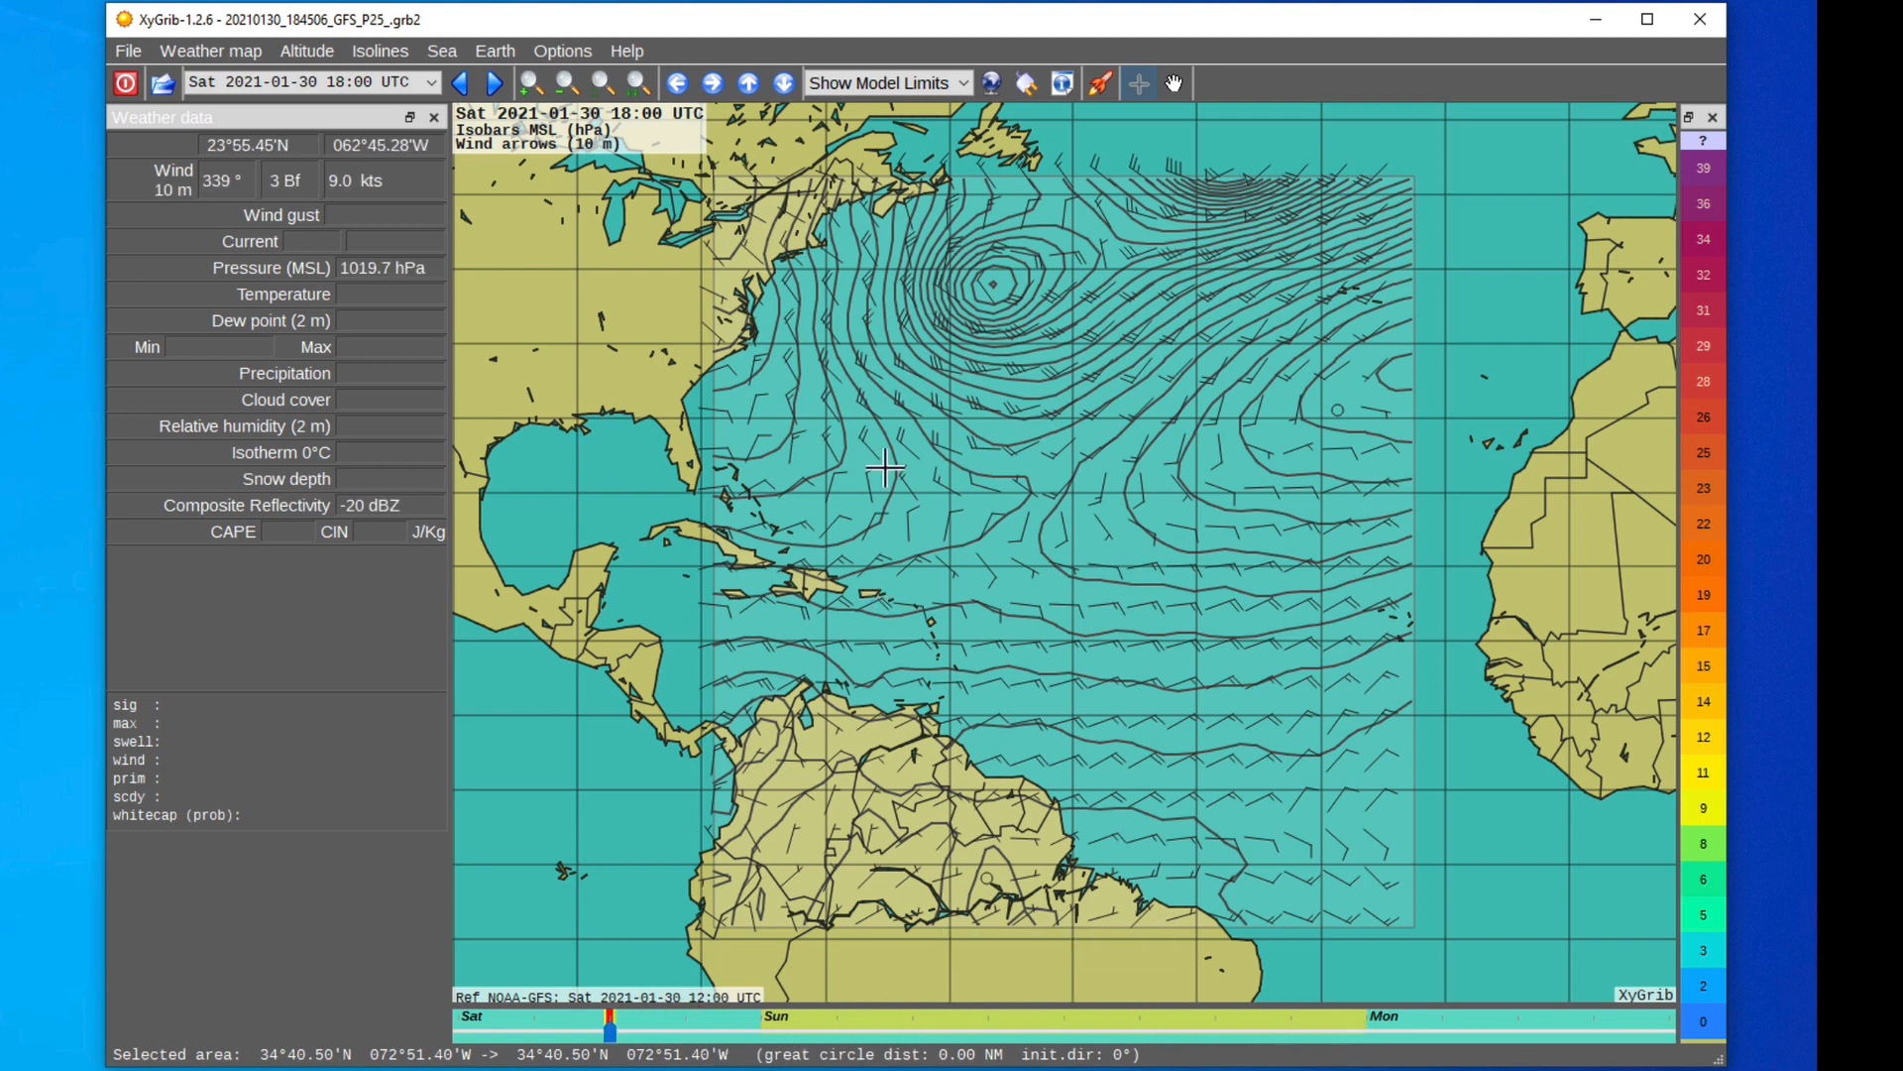
drag(883, 467, 1020, 437)
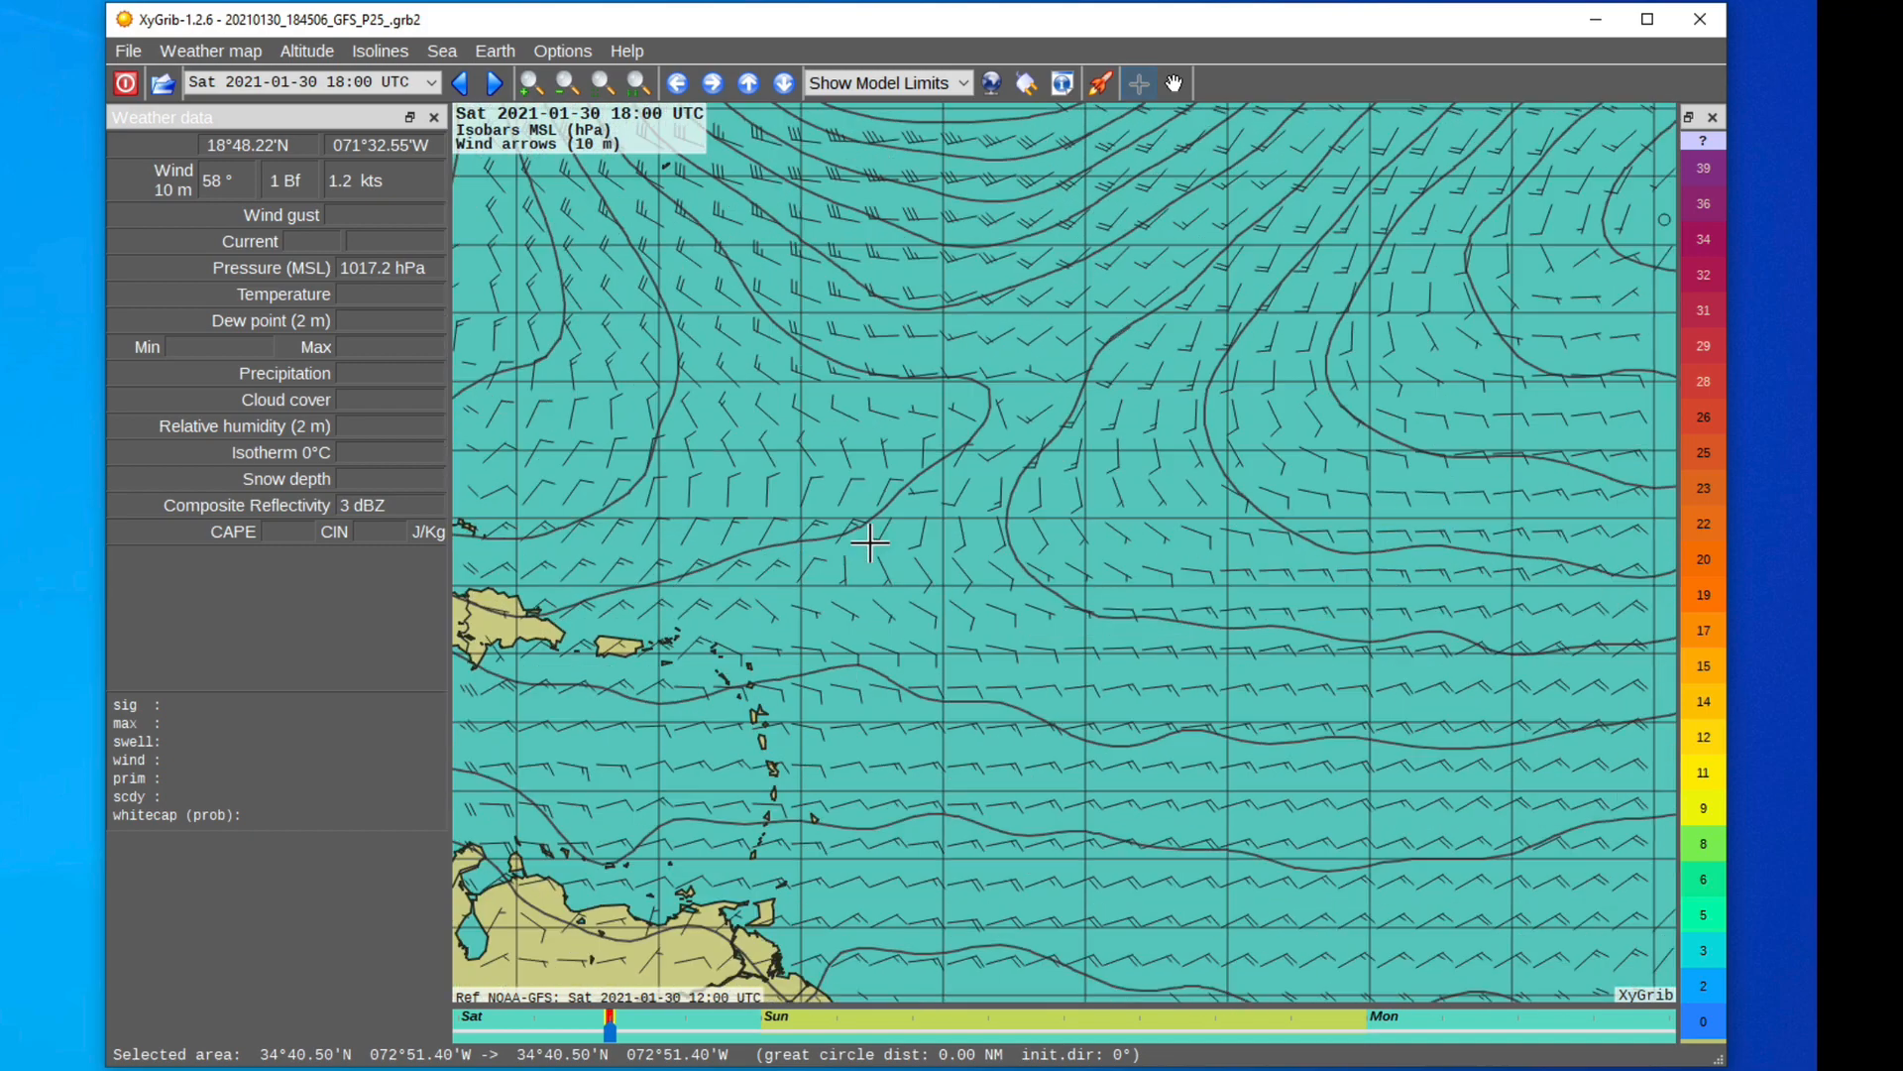
click(562, 83)
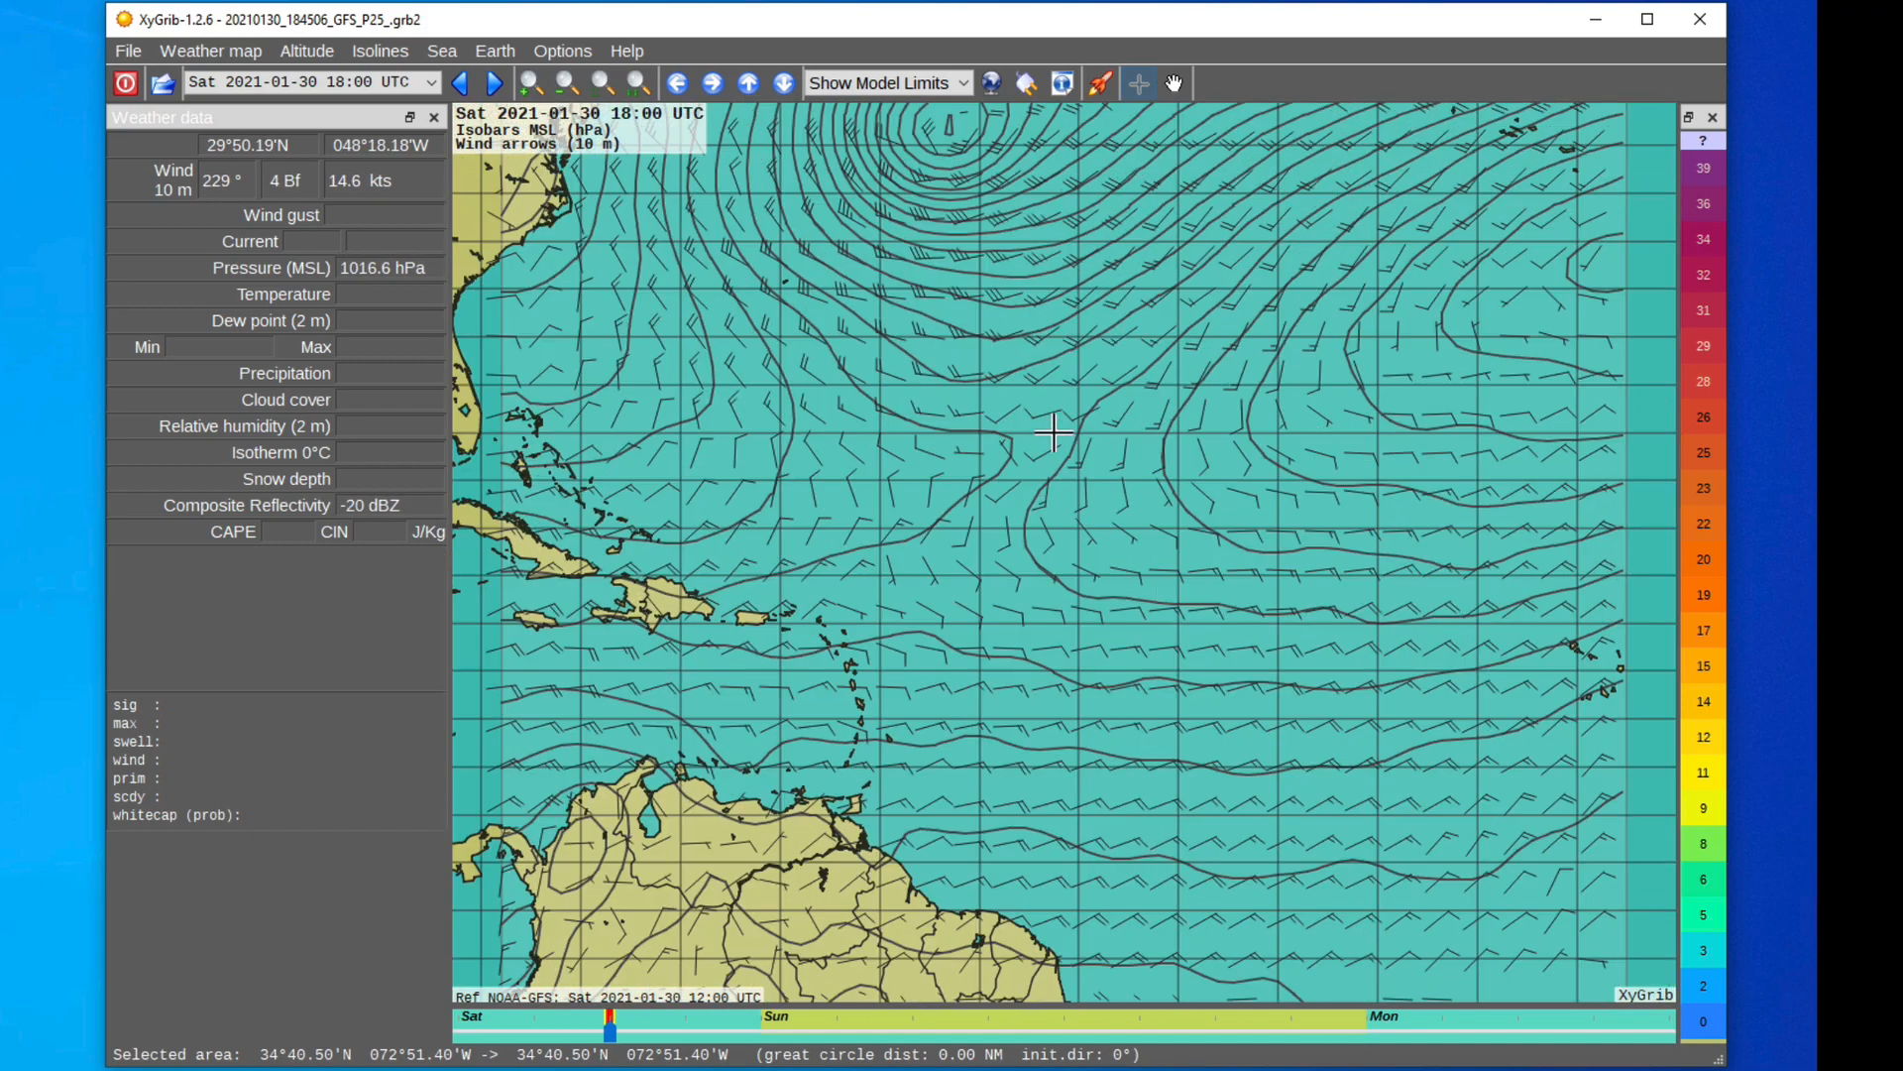
mouse_move(1080, 336)
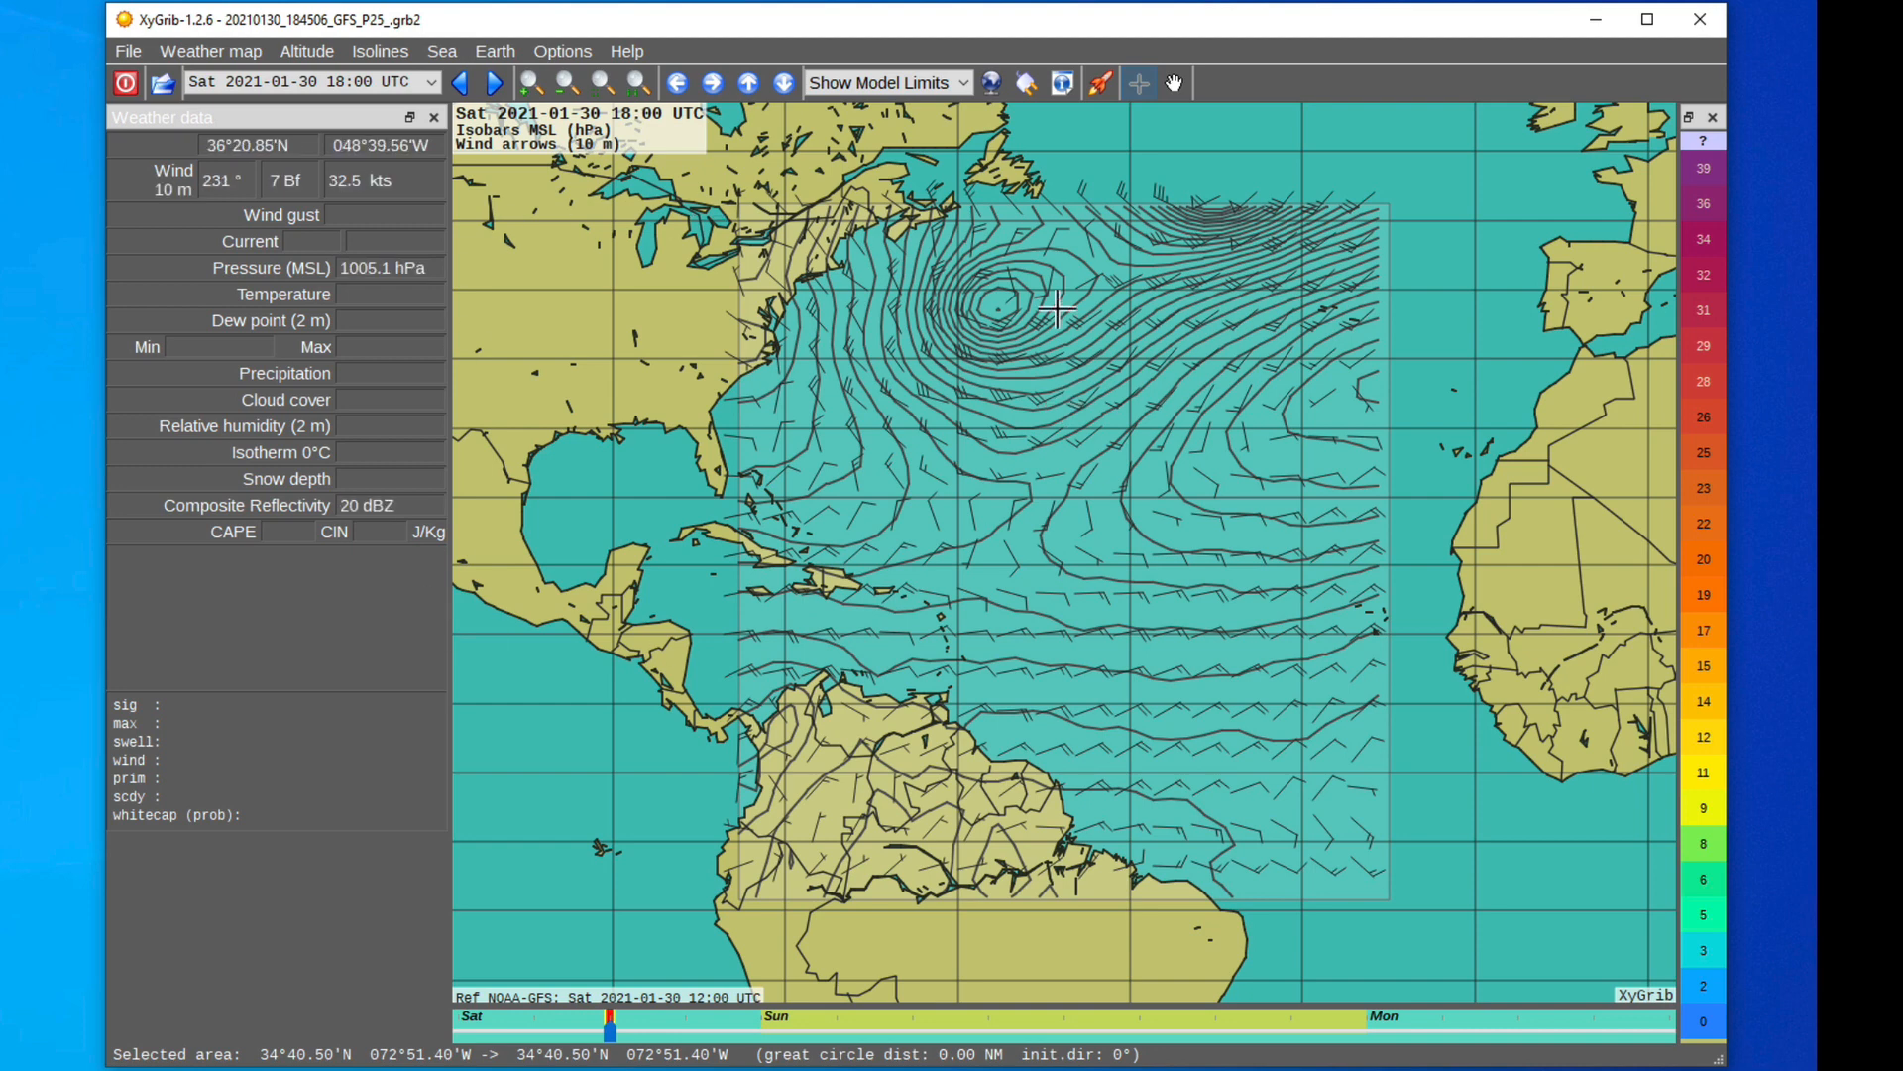
mouse_move(841, 475)
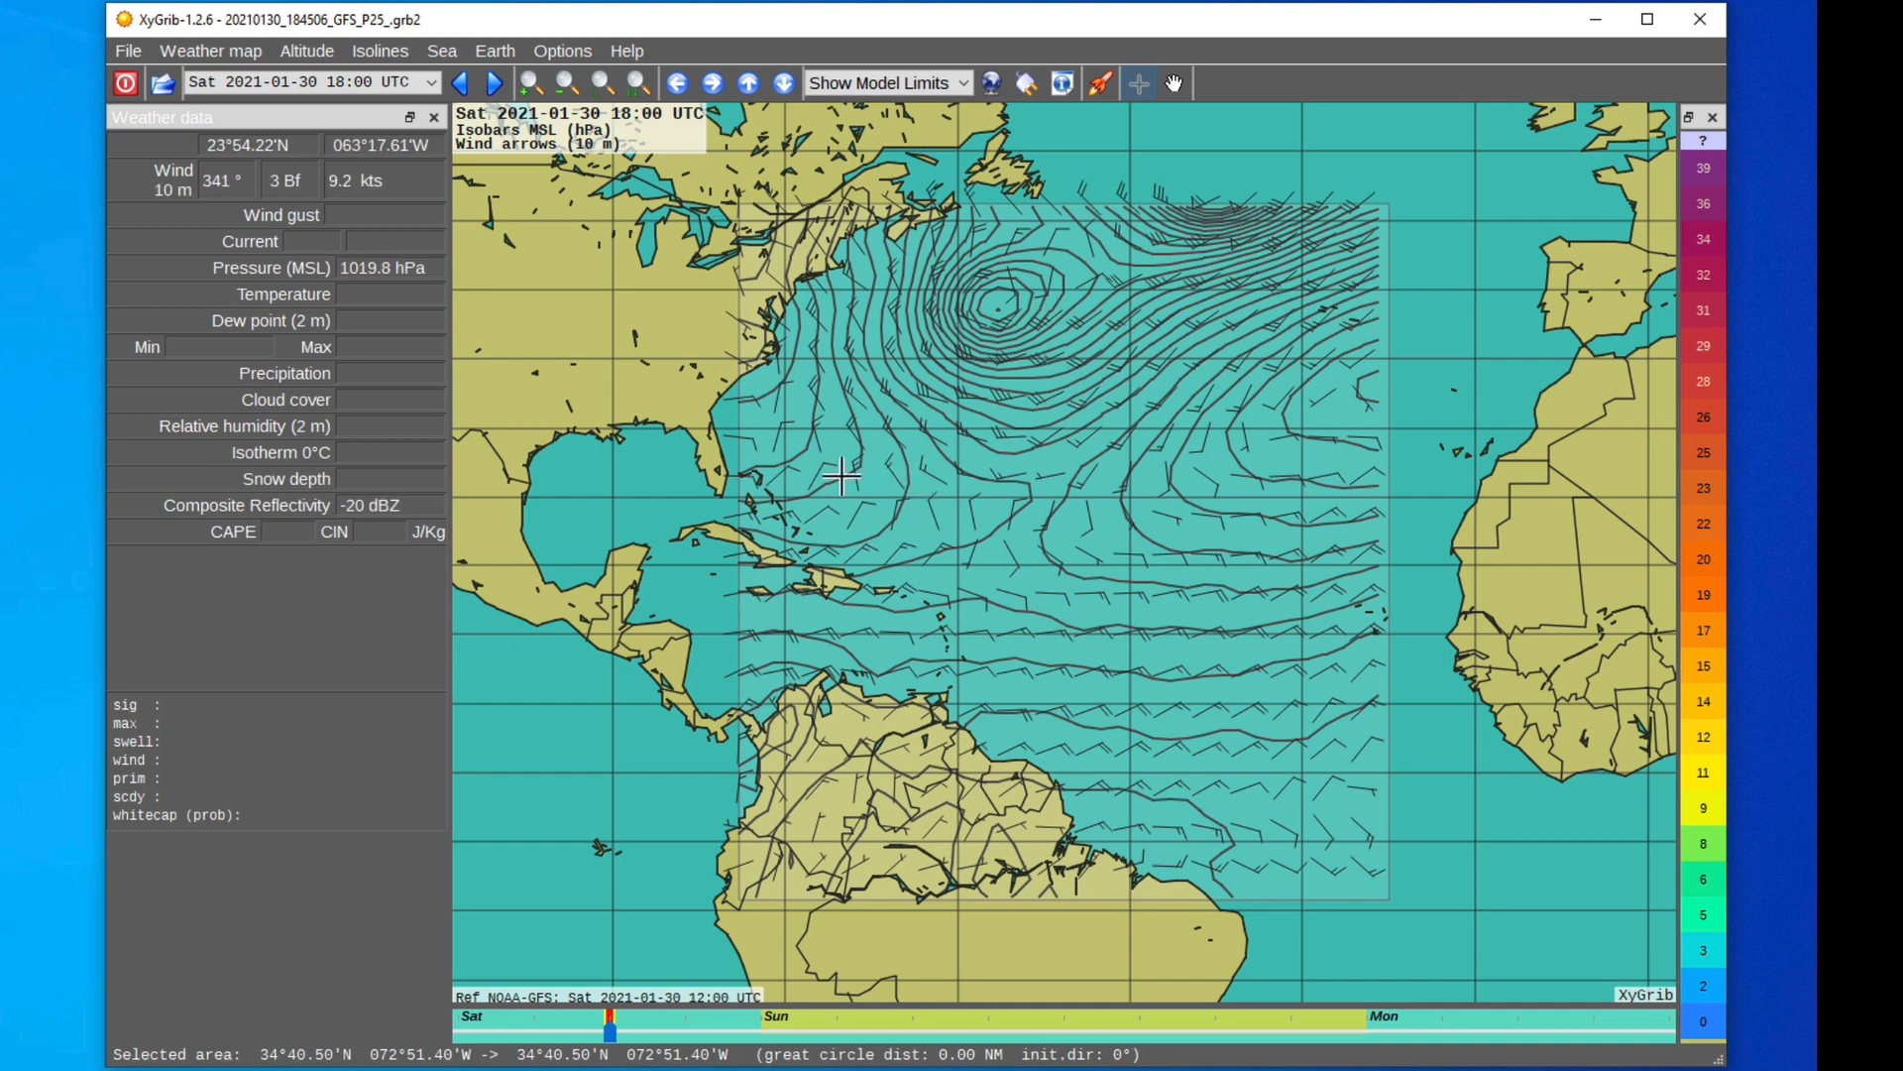
mouse_move(666, 409)
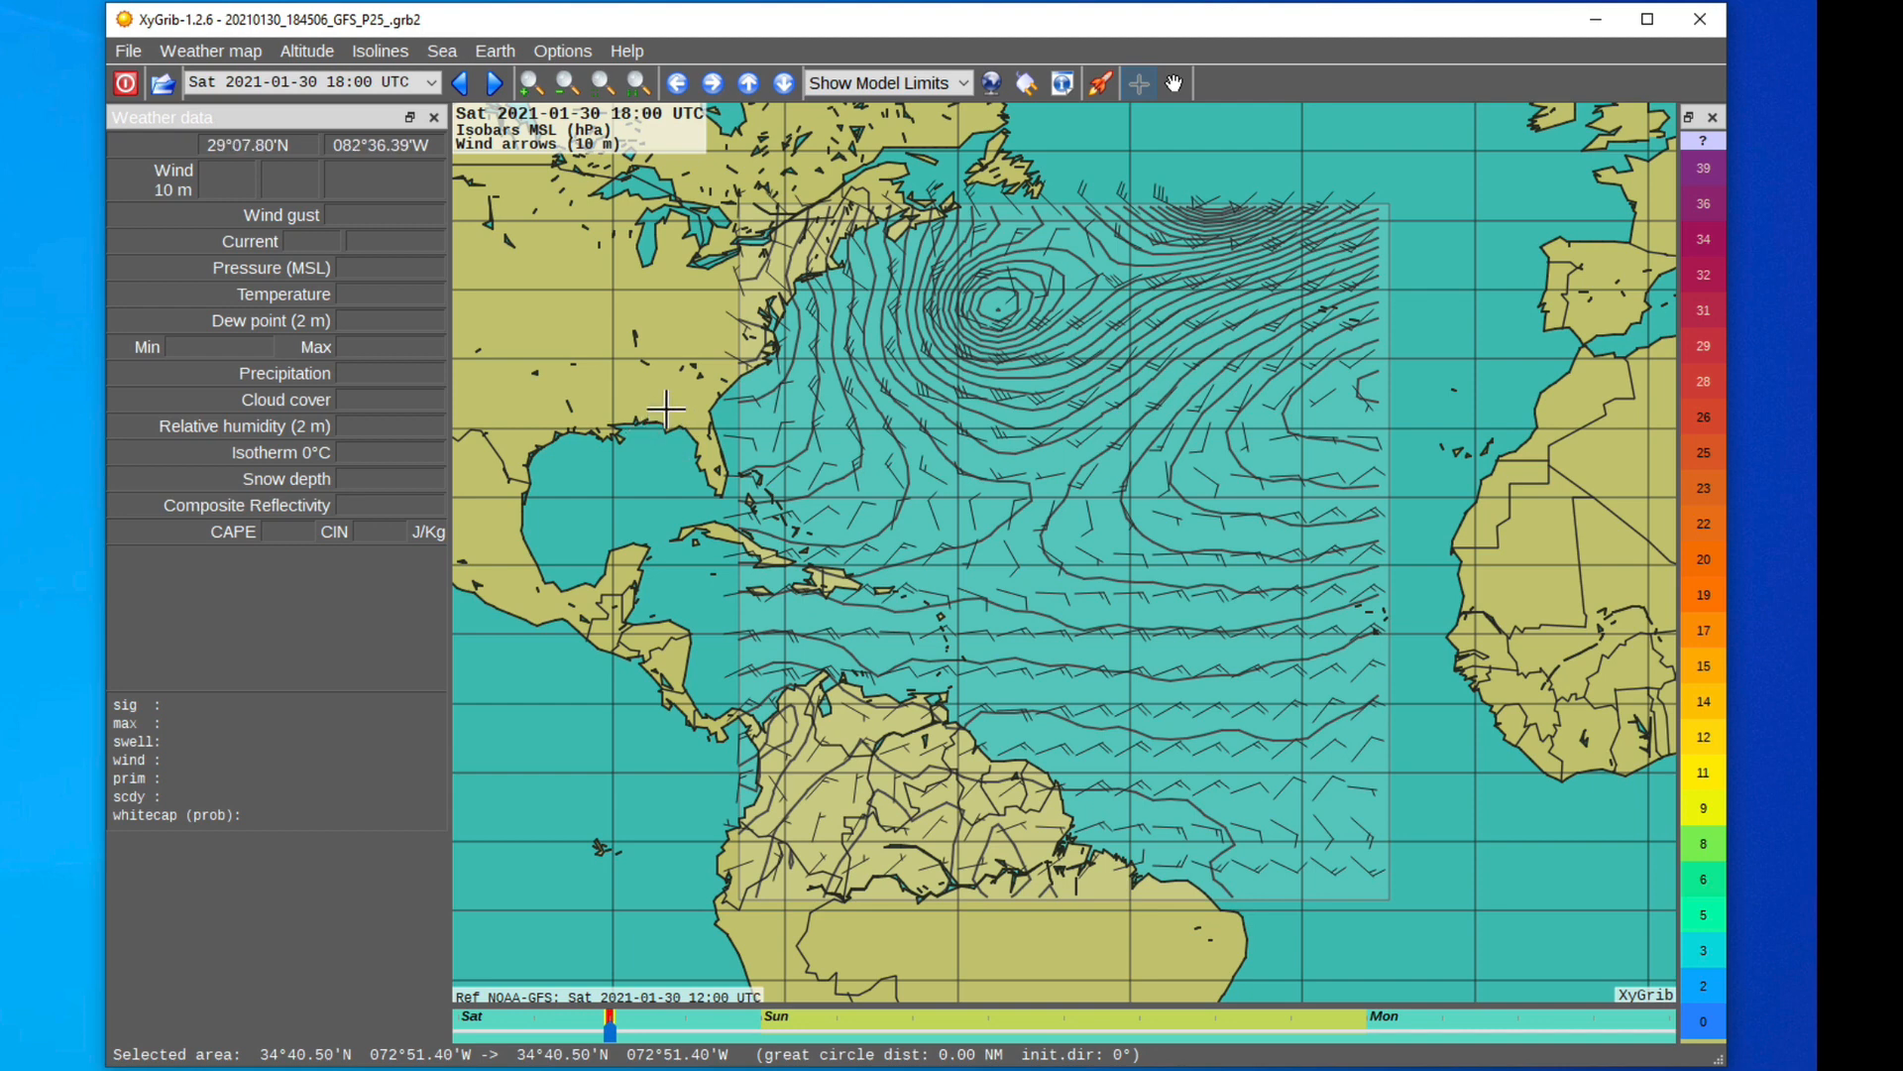
mouse_move(934, 510)
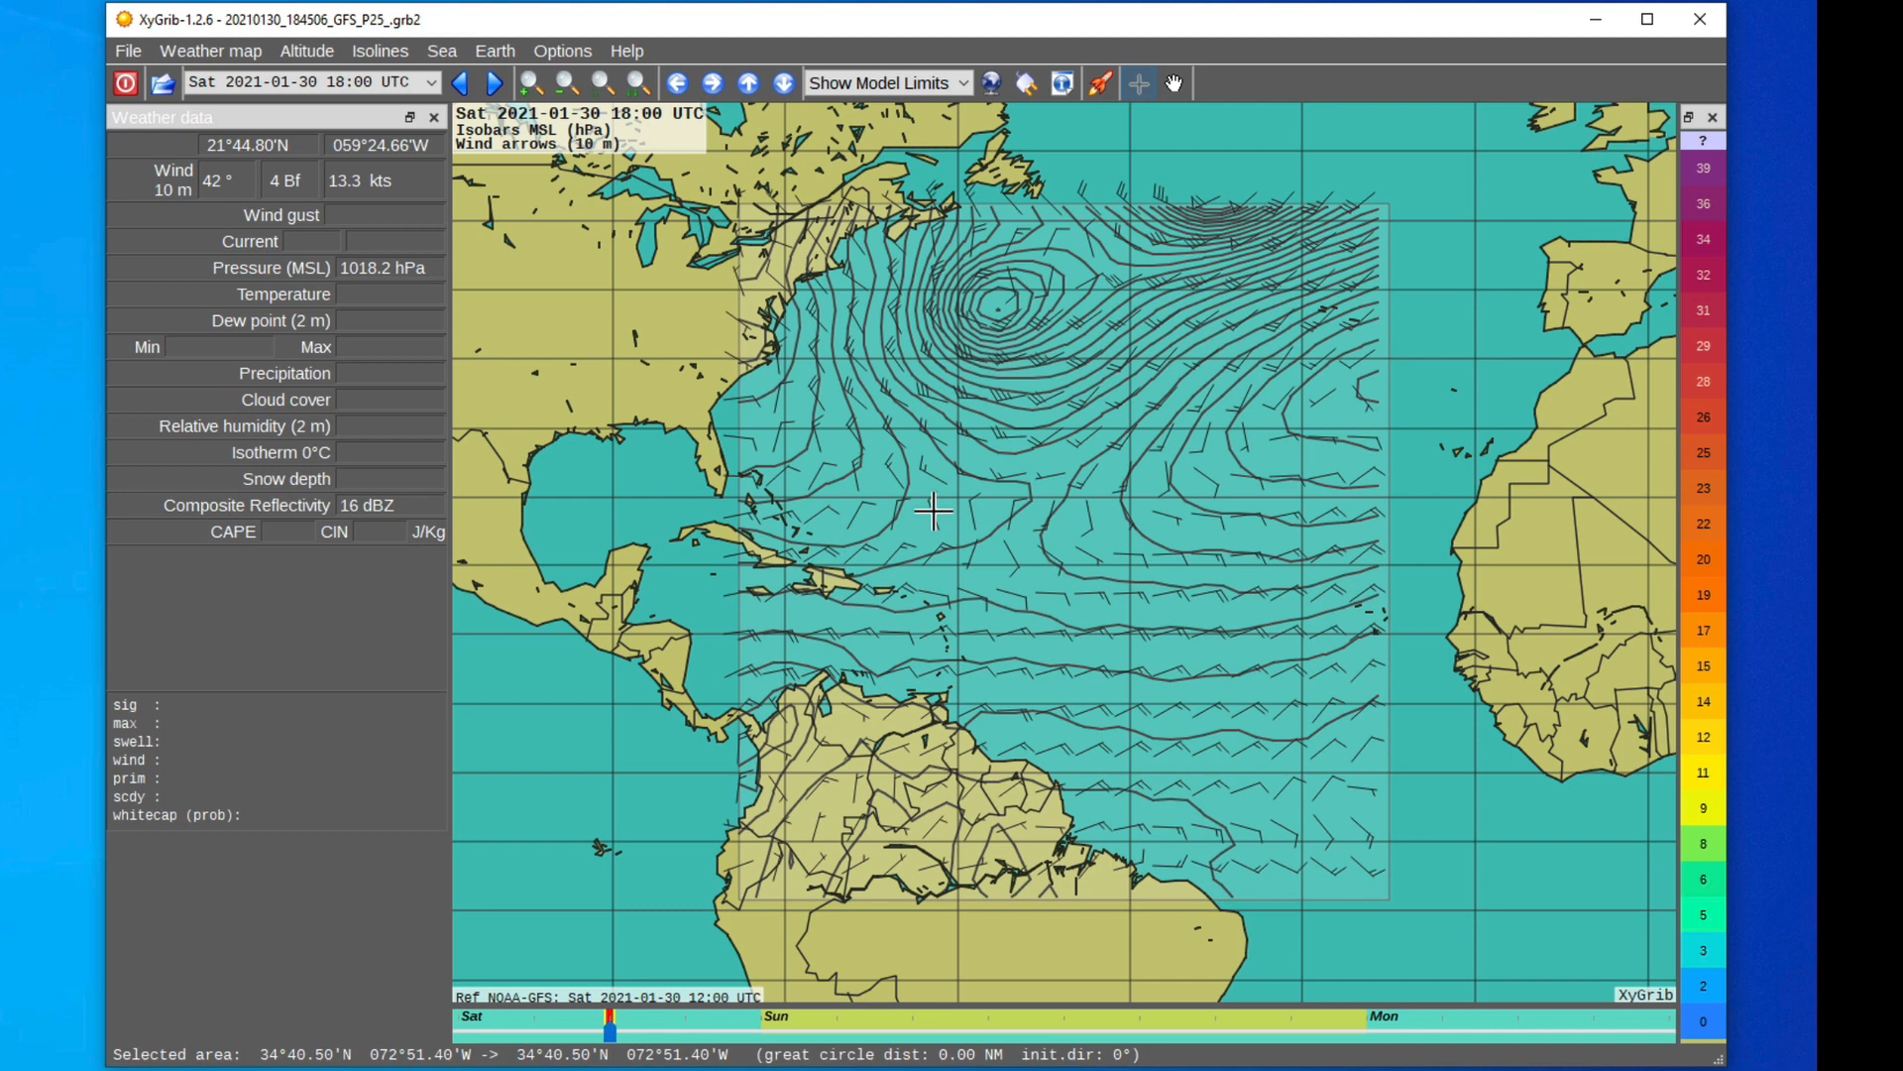
mouse_move(977, 355)
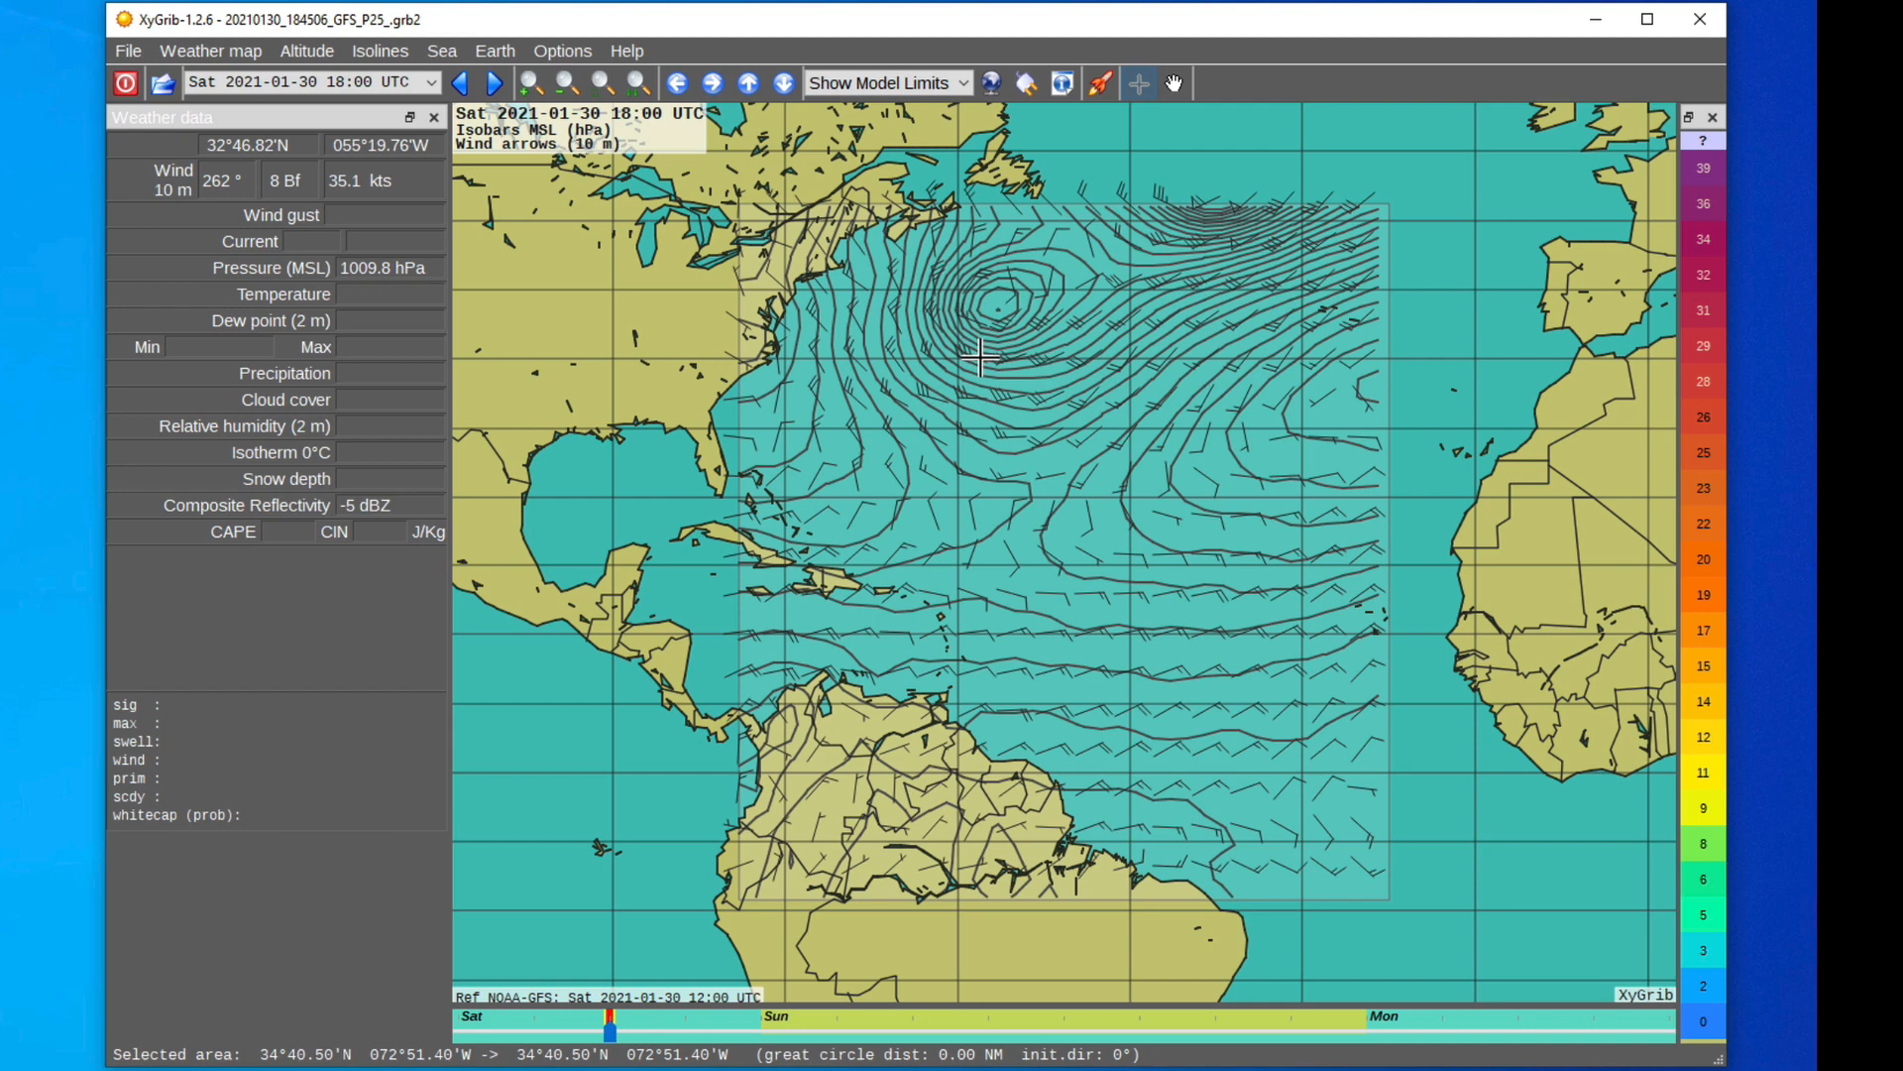
mouse_move(643, 424)
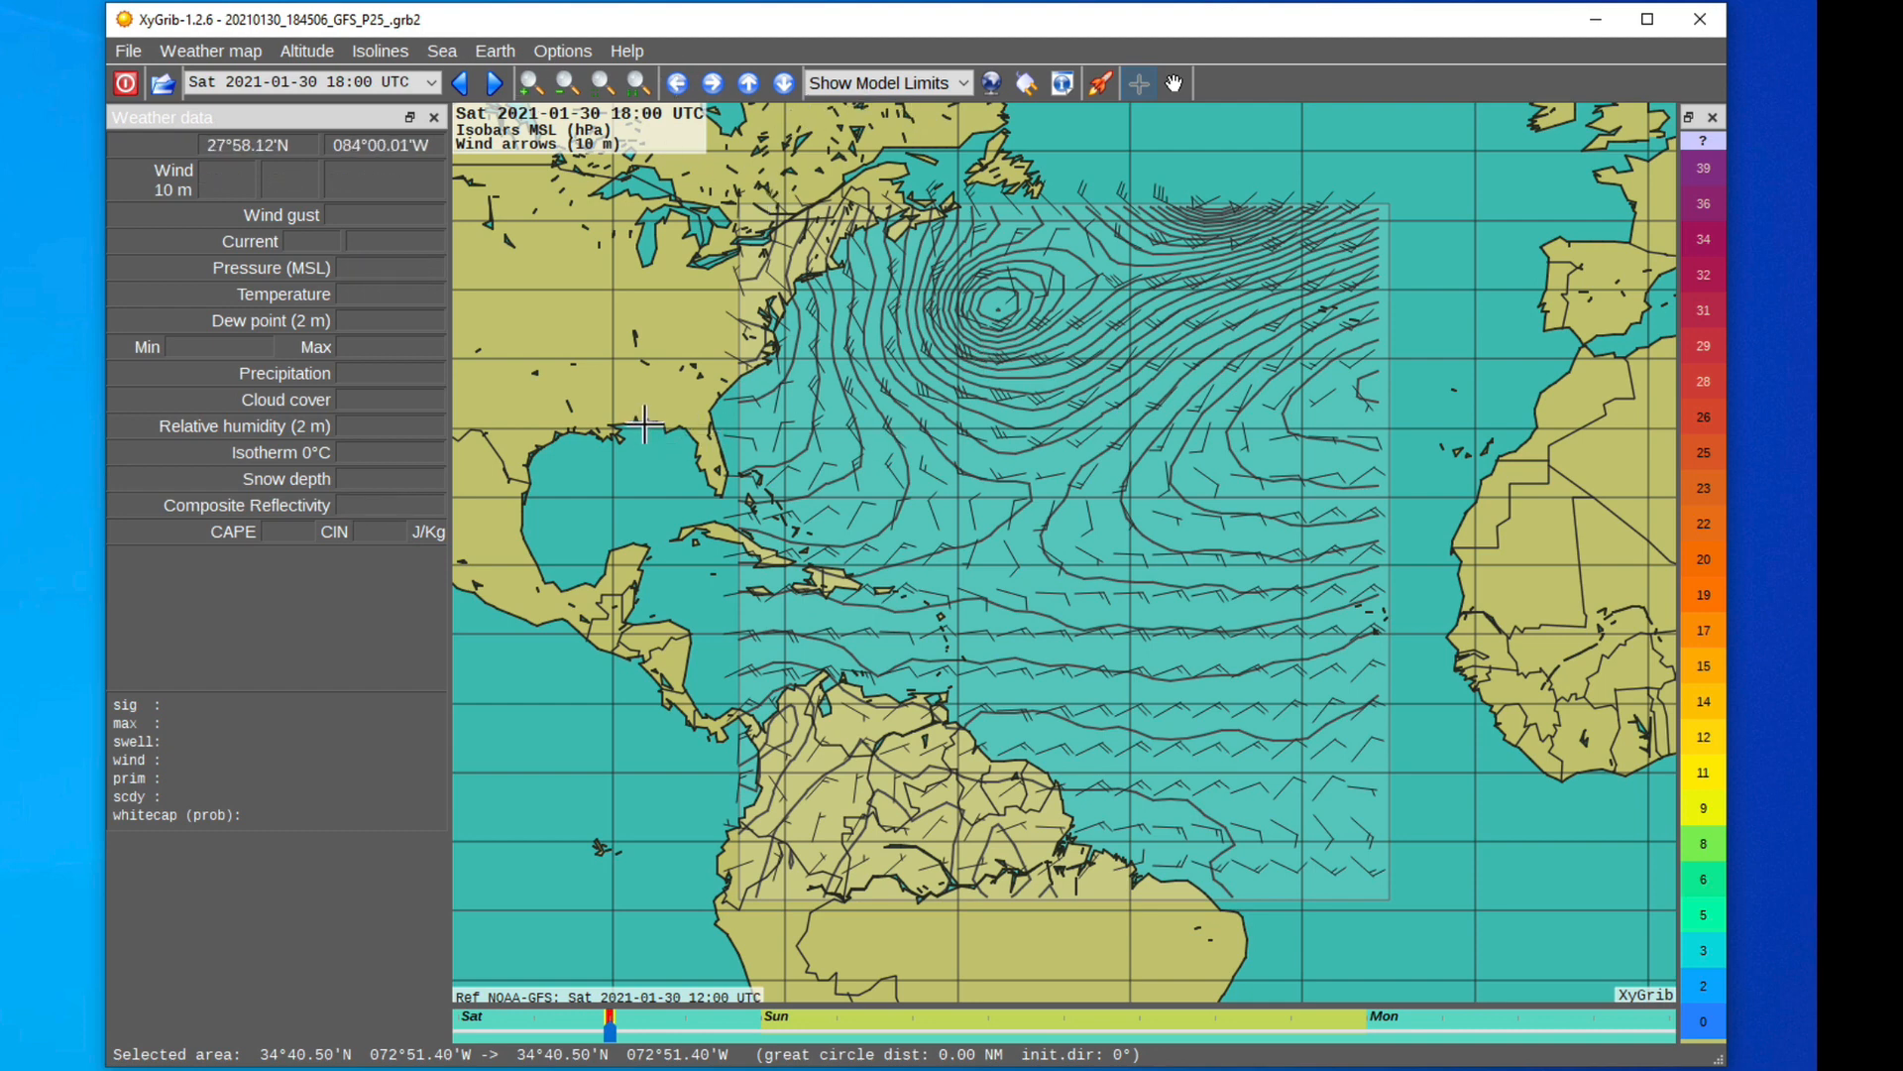
Step: Mark an area around the Florida peninsula and zoom the map into it
drag(641, 423, 734, 508)
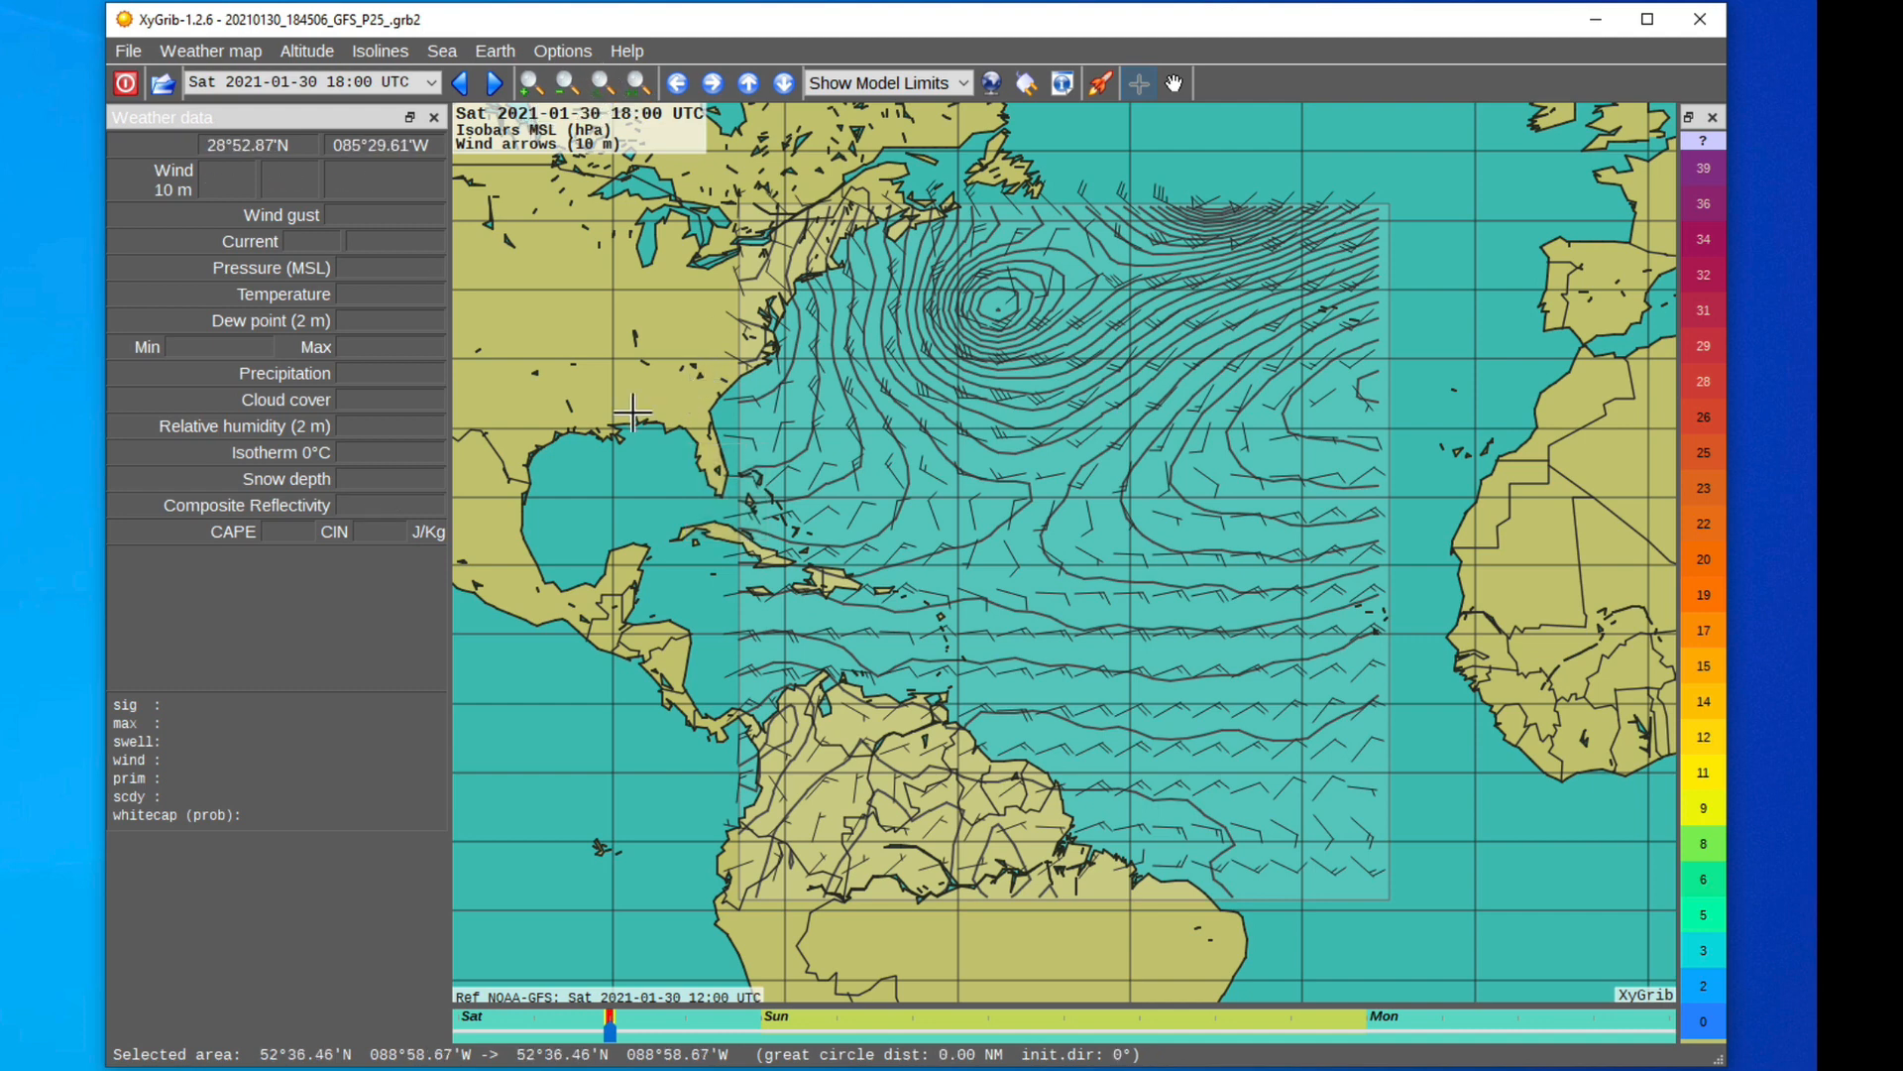
click(600, 83)
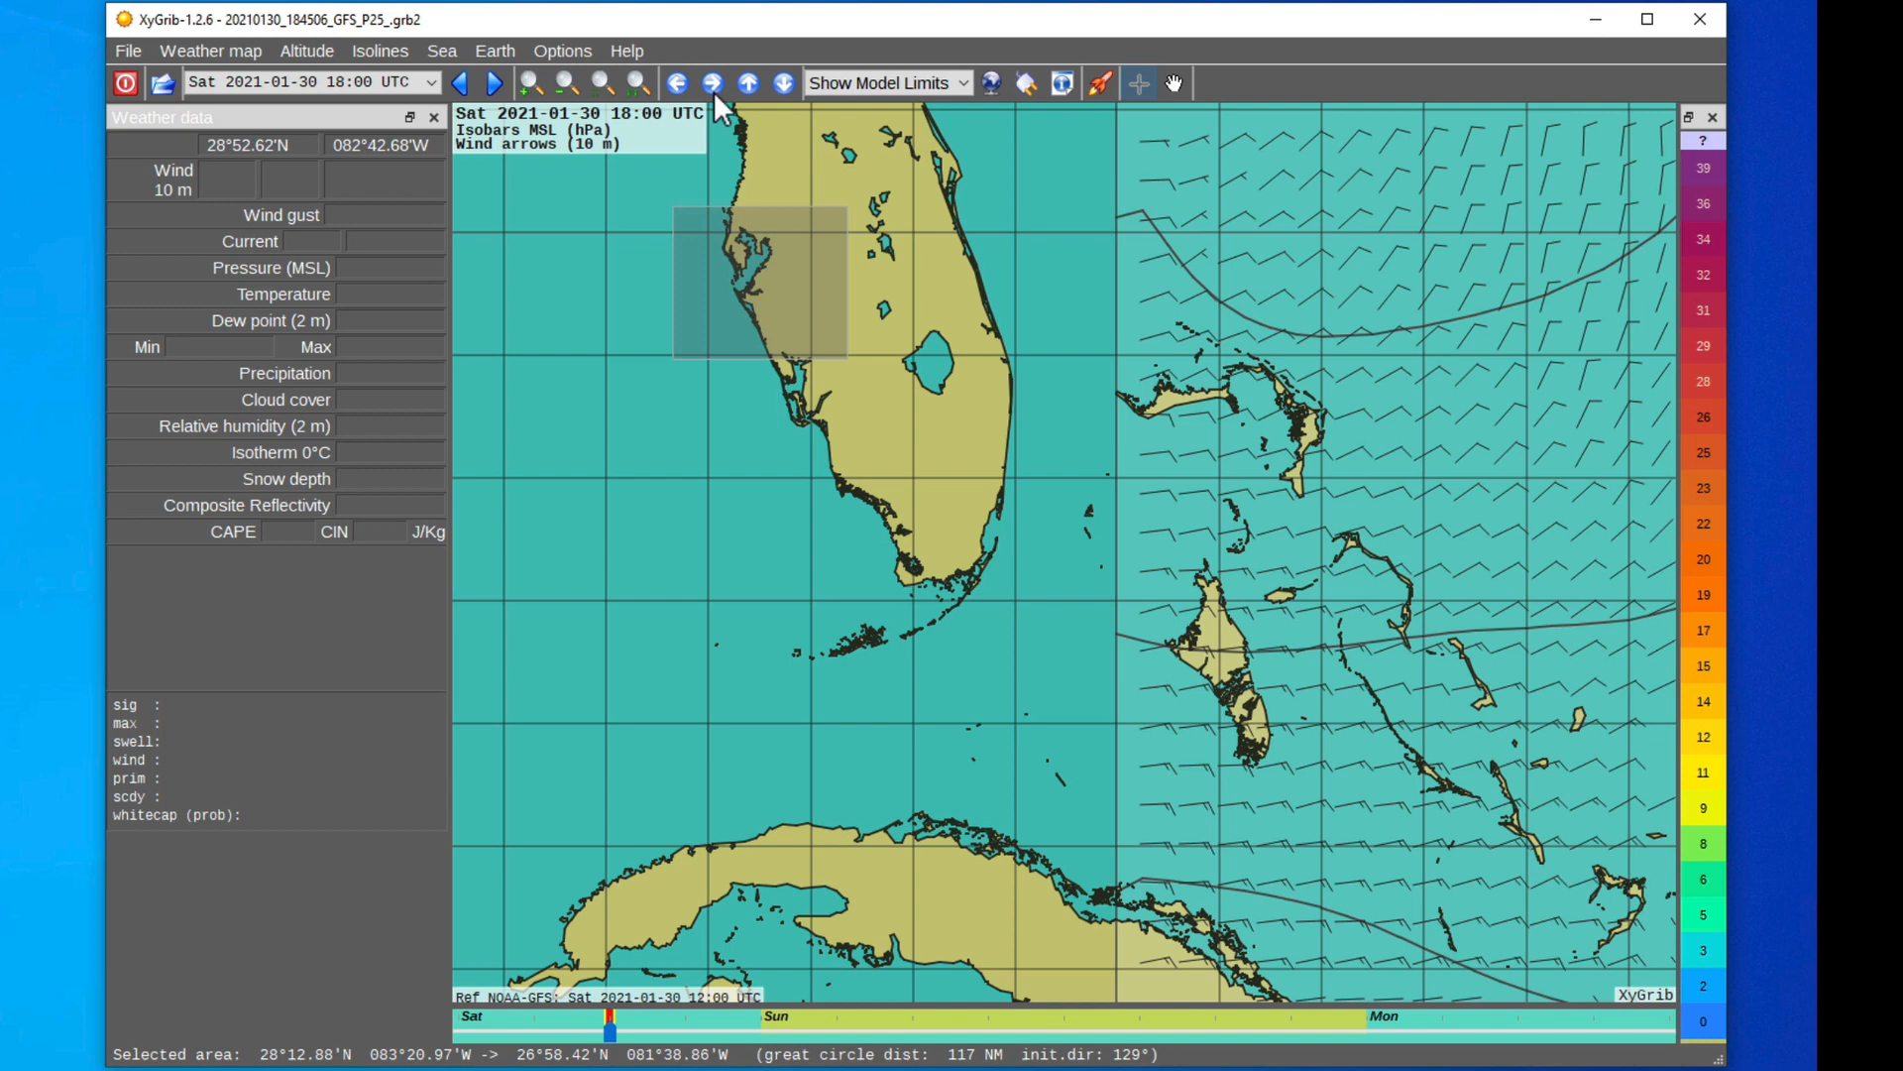
Step: Zoom into the selection and pan so Tampa Bay's shoreline fills the map
click(599, 83)
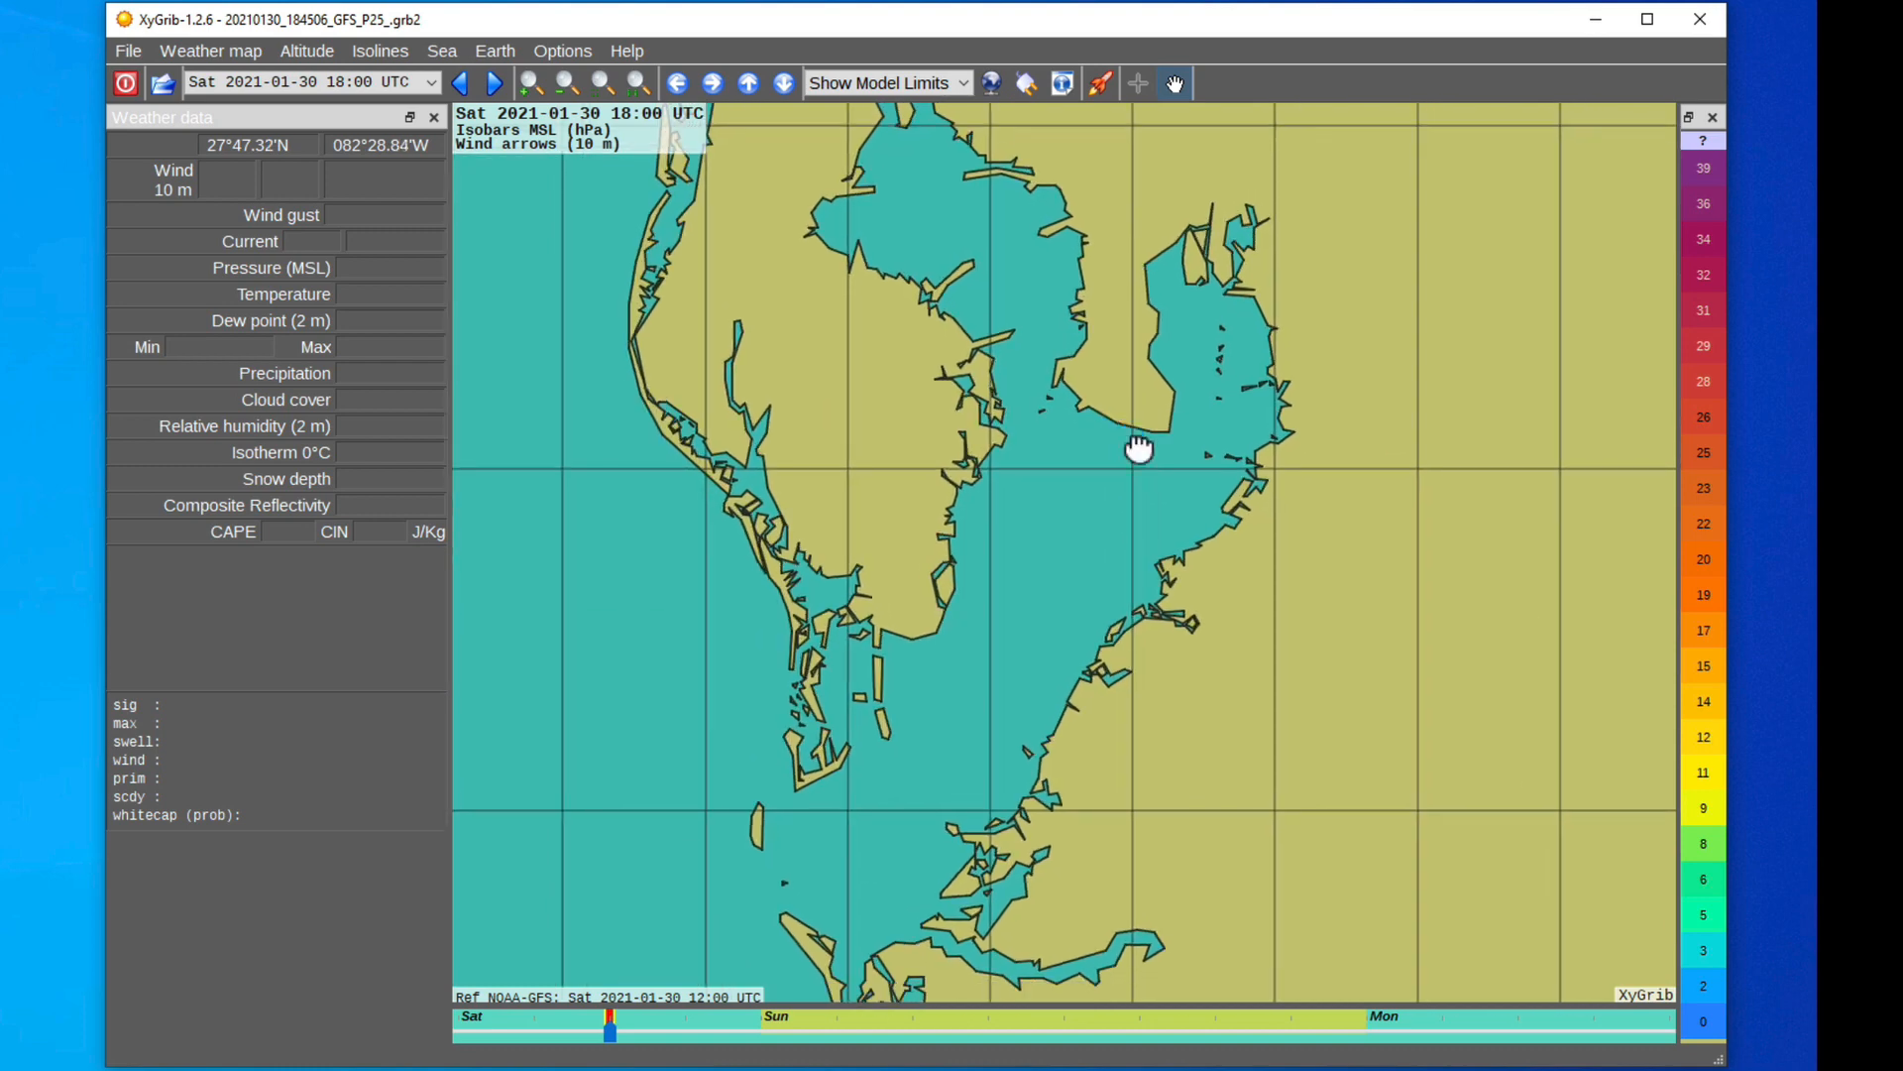
drag(1137, 447, 737, 242)
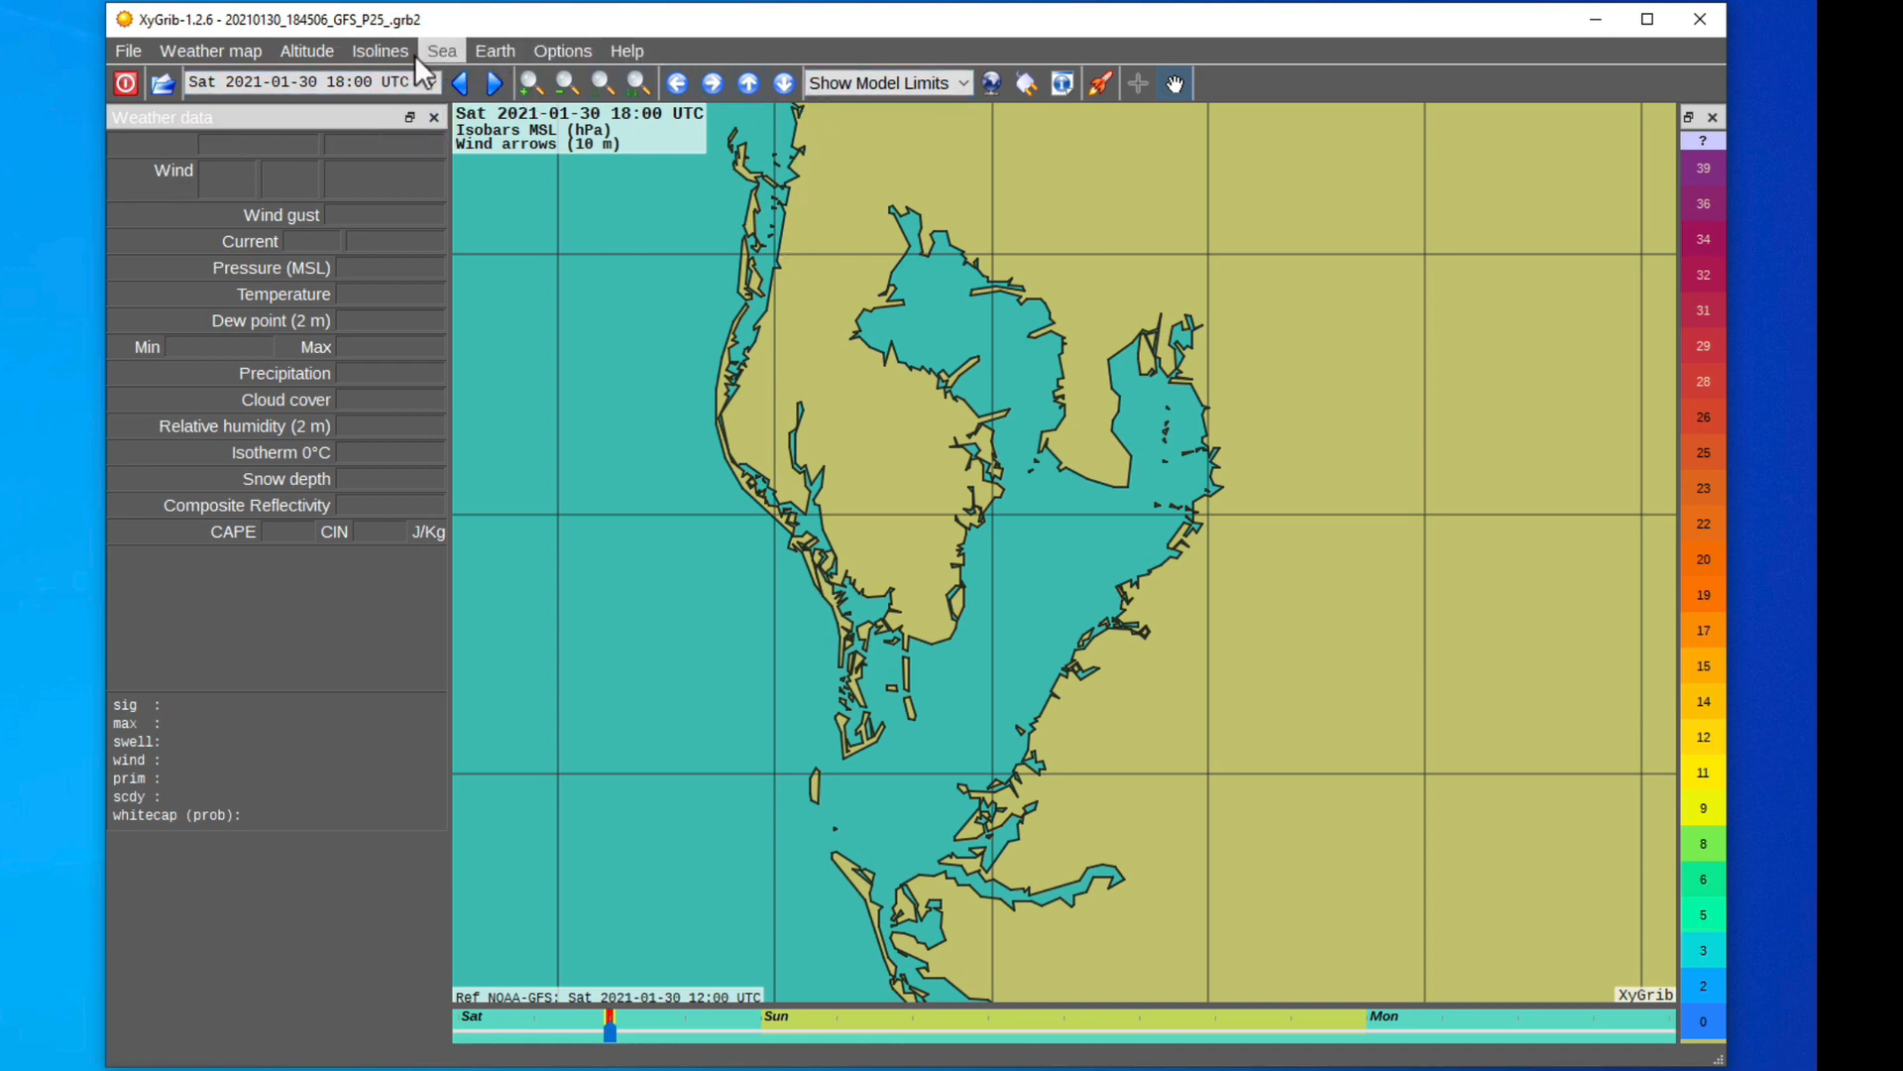
mouse_move(989, 82)
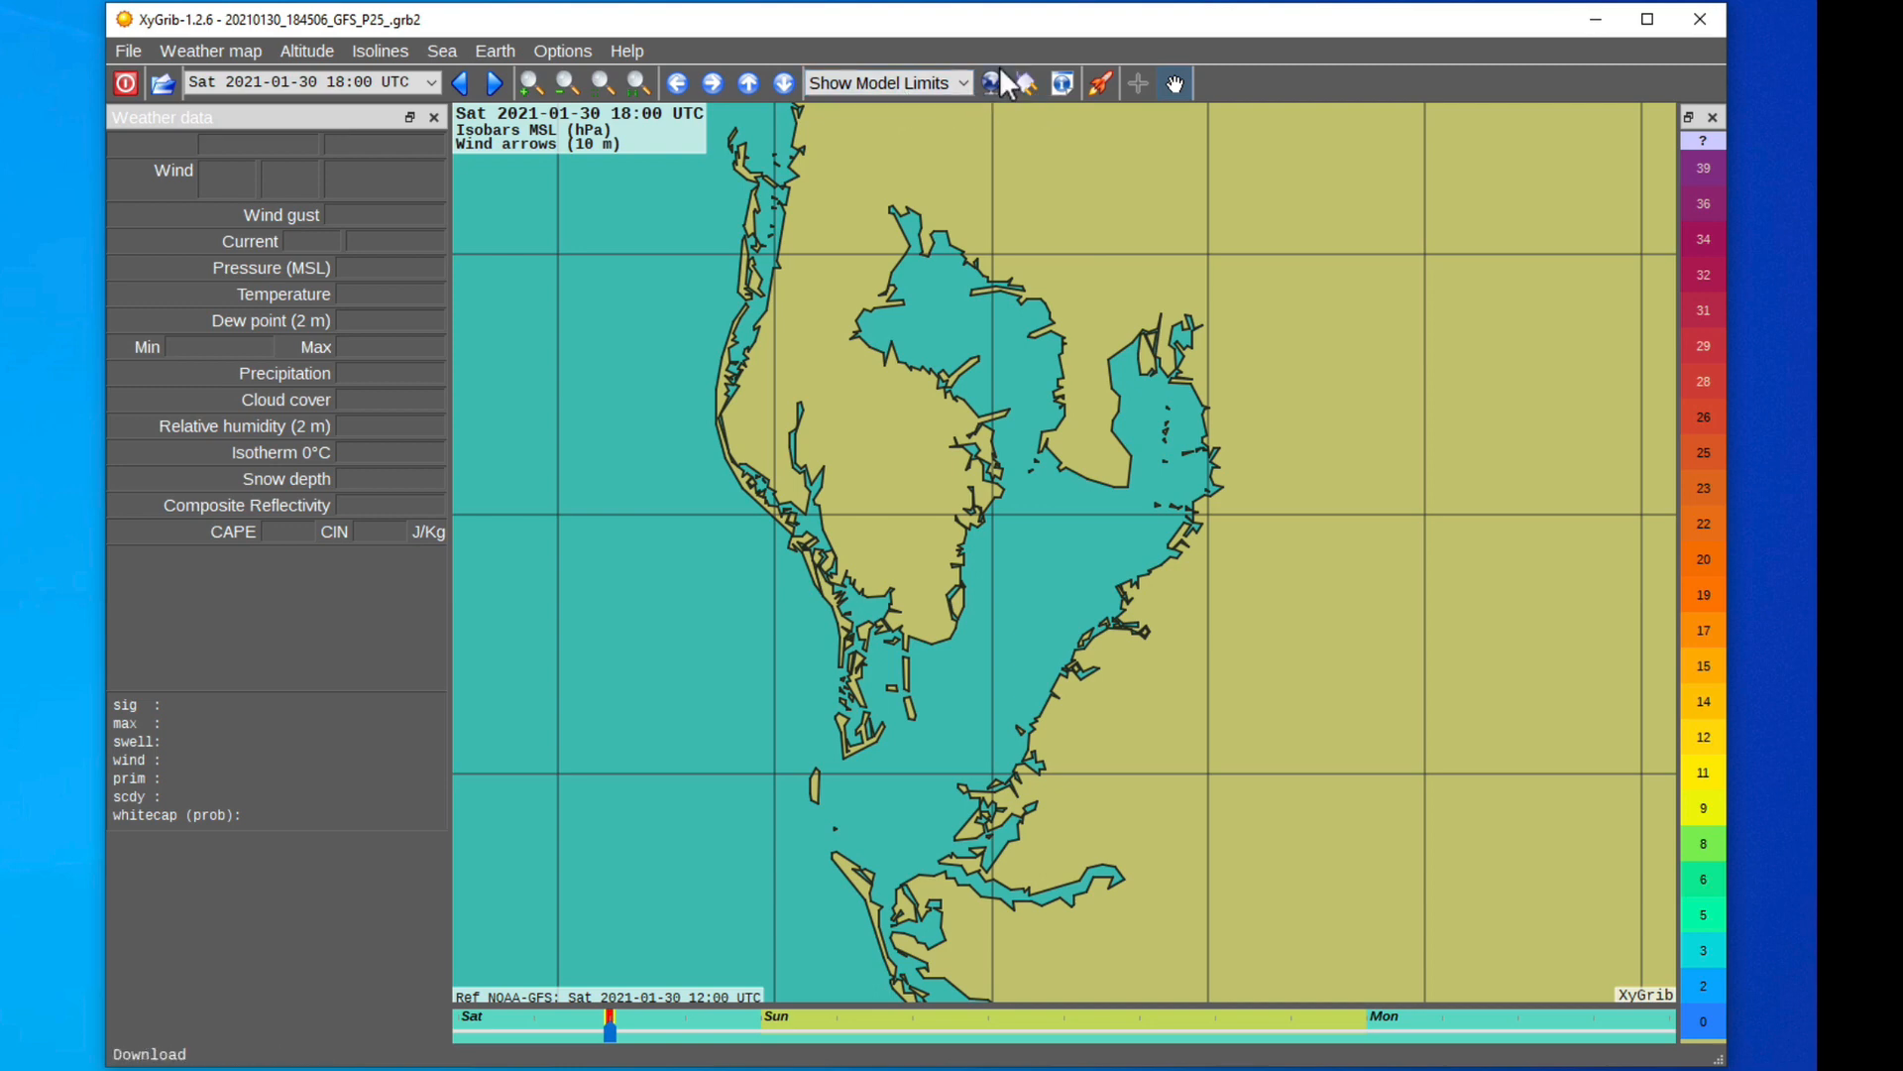
mouse_move(1214, 91)
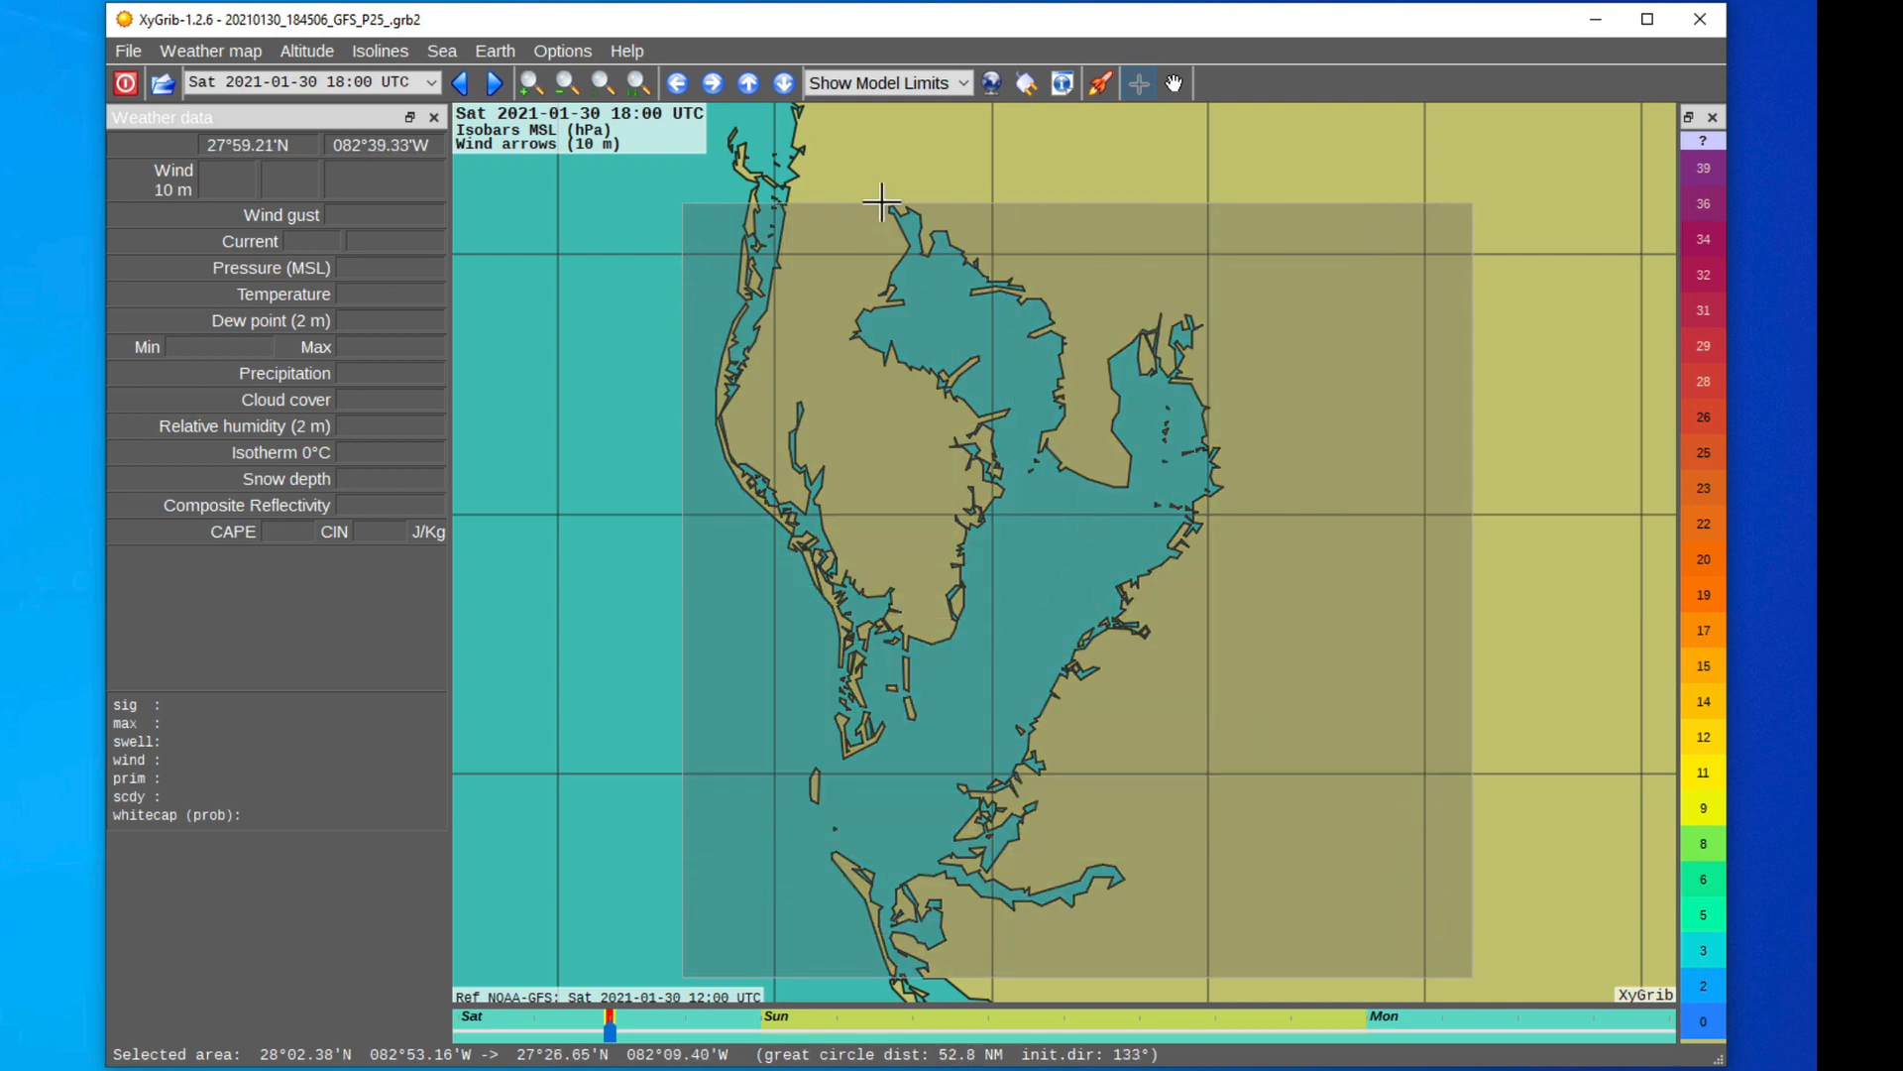
Step: Start a GRIB download for the marked Tampa Bay box (about 8 KB estimated)
click(988, 82)
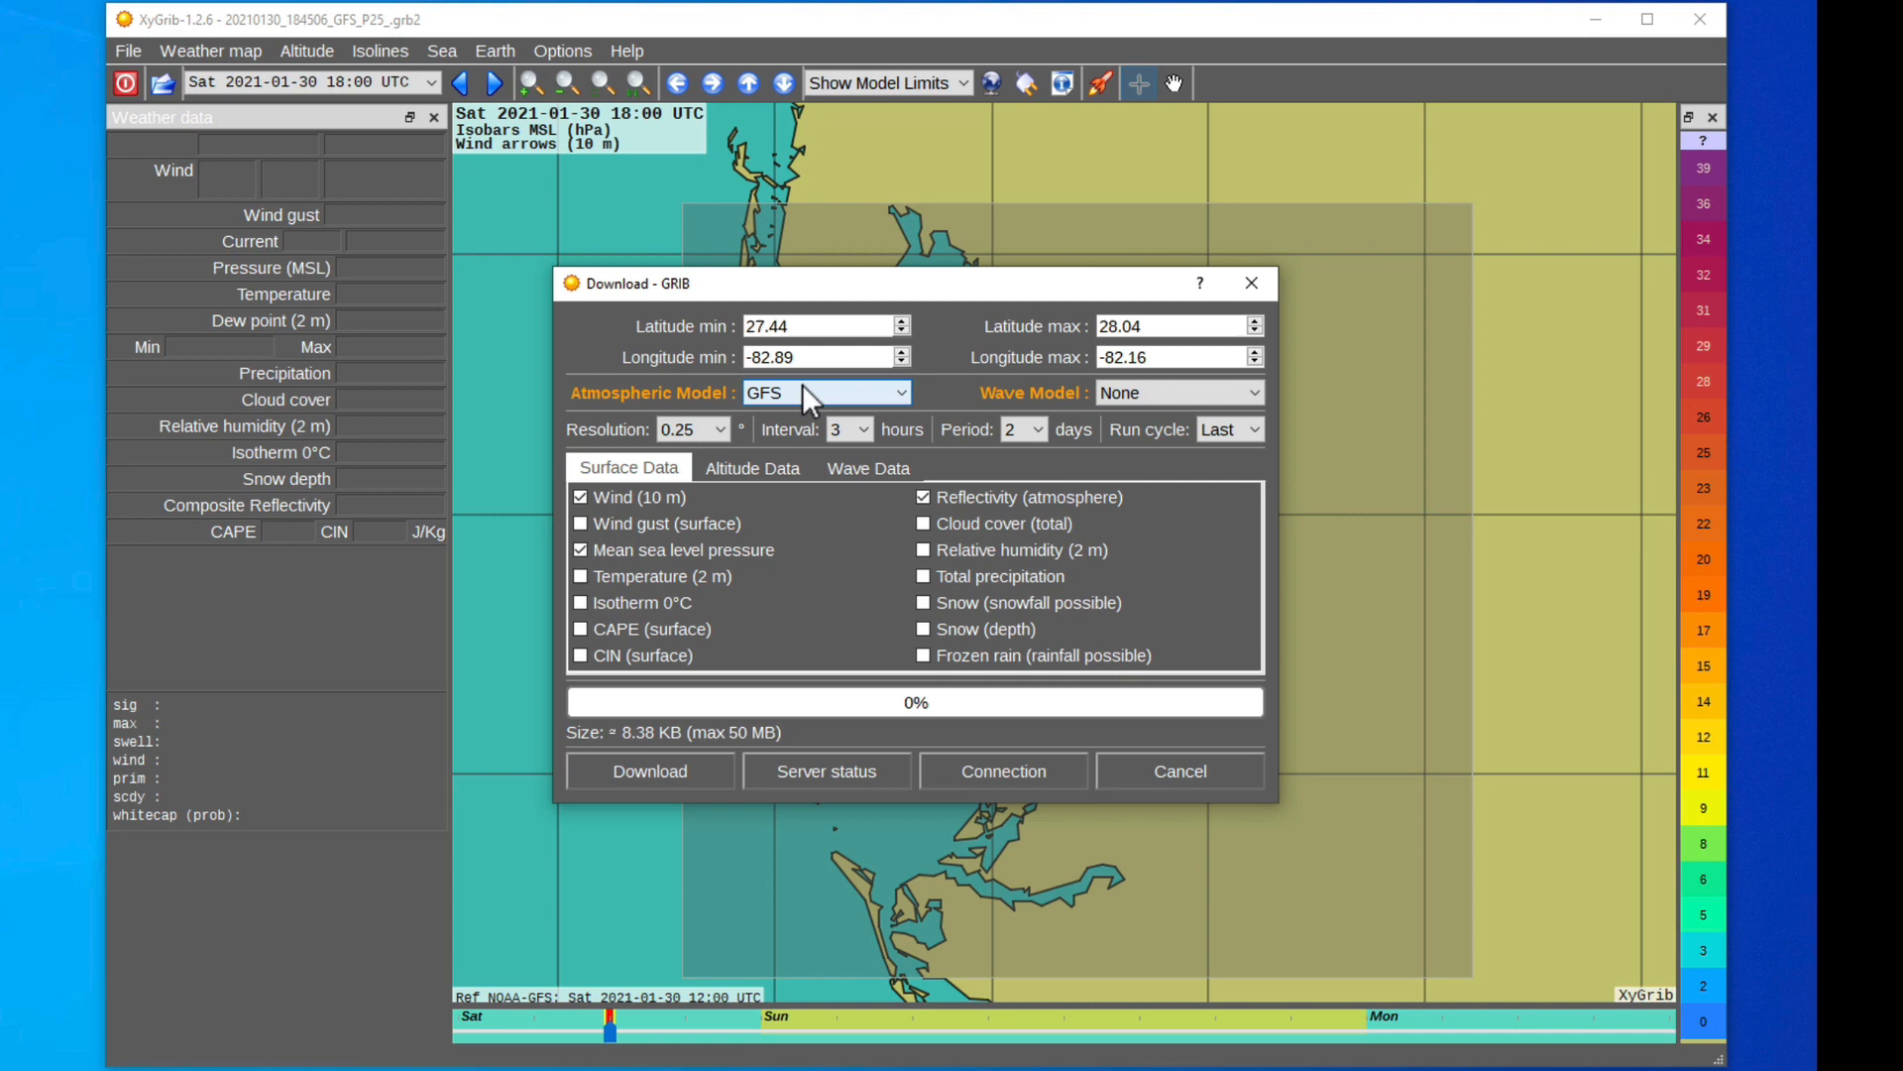
Step: Choose NAM CONUS as the atmospheric model, download the data and save the GRIB file
click(826, 390)
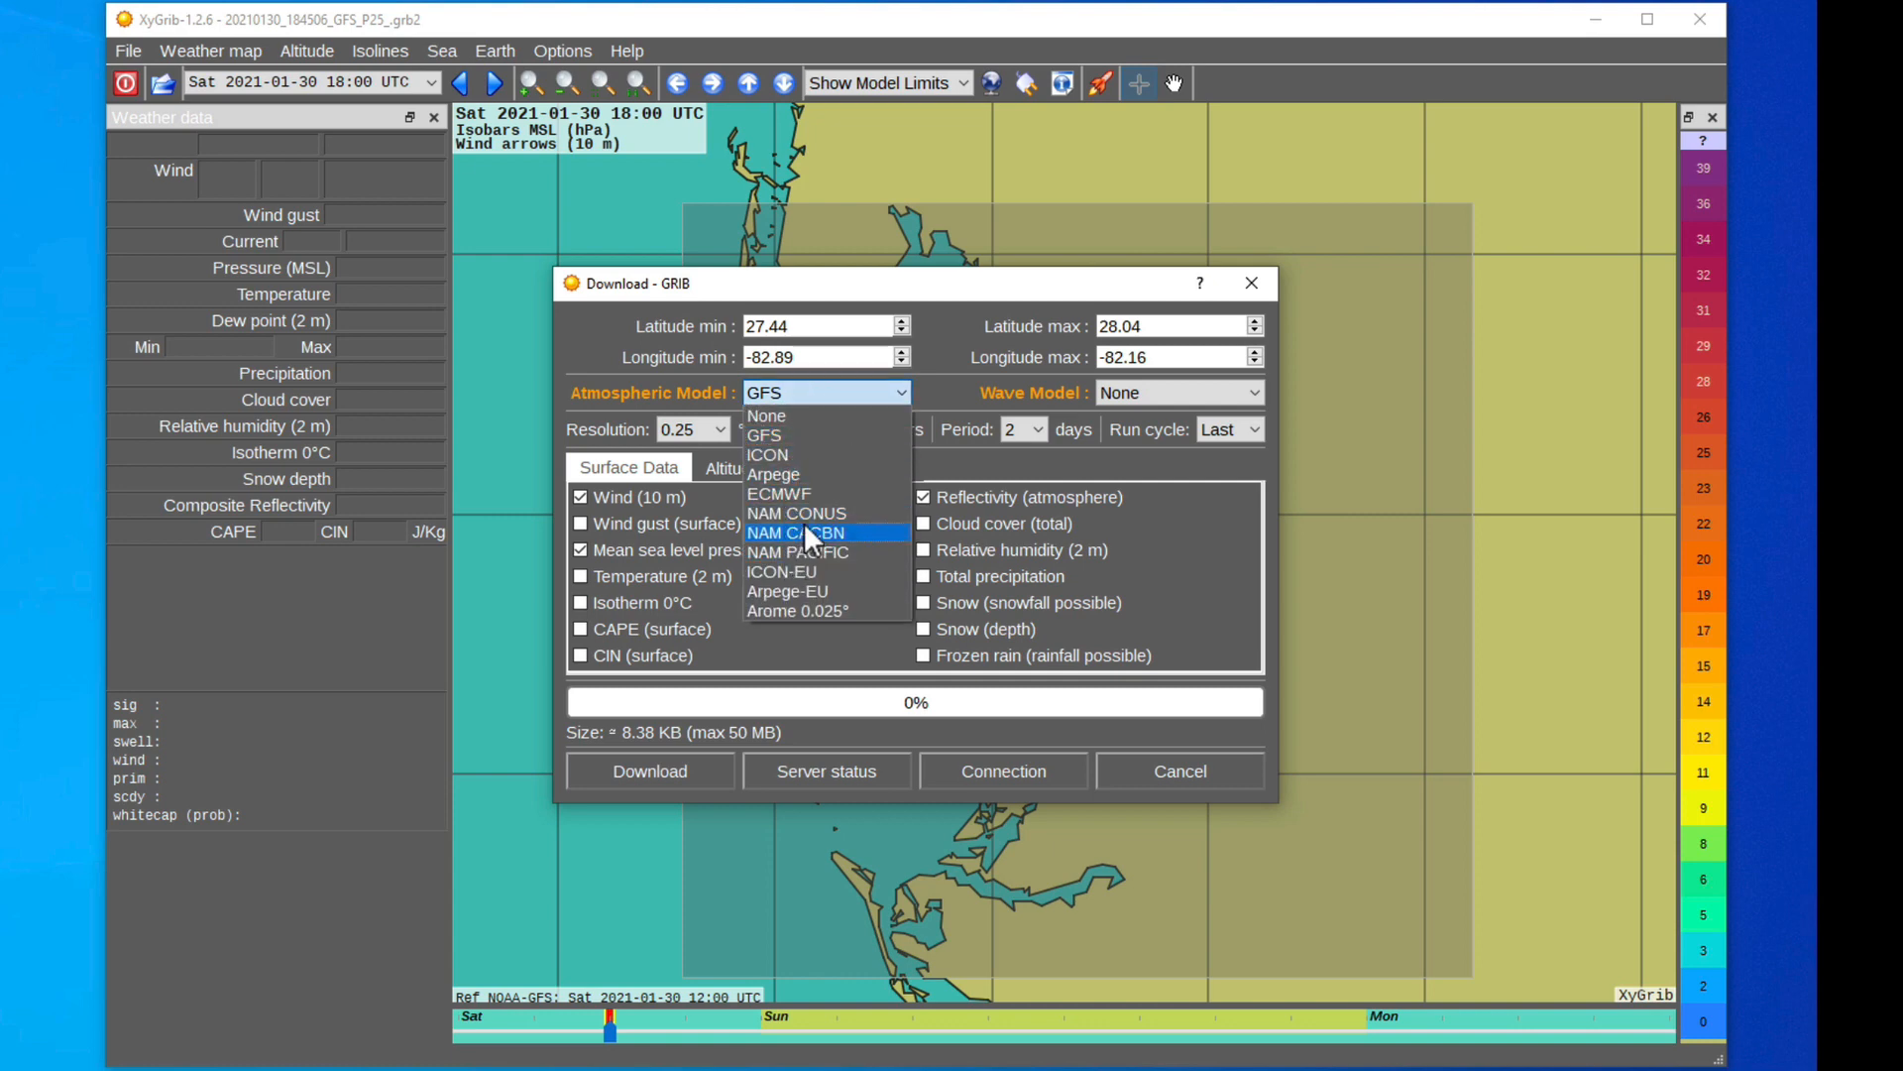
click(795, 513)
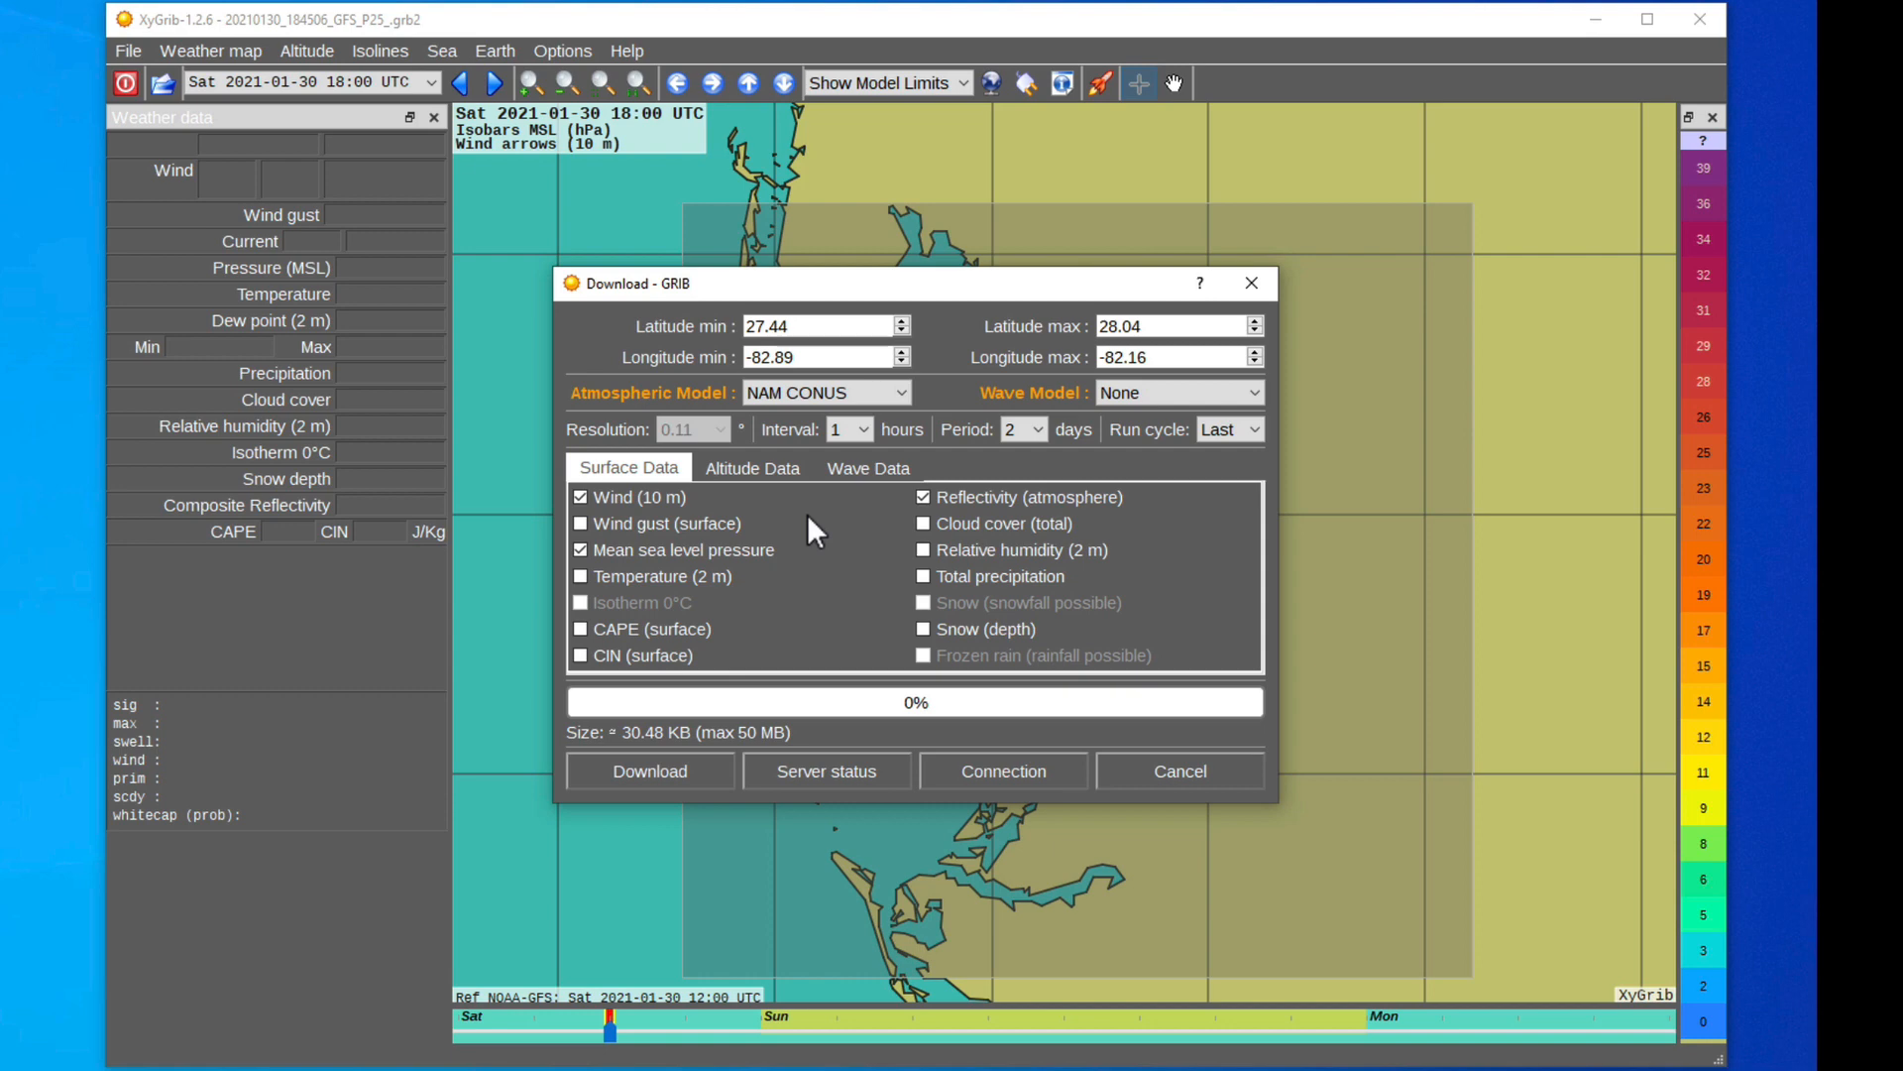
mouse_move(916, 411)
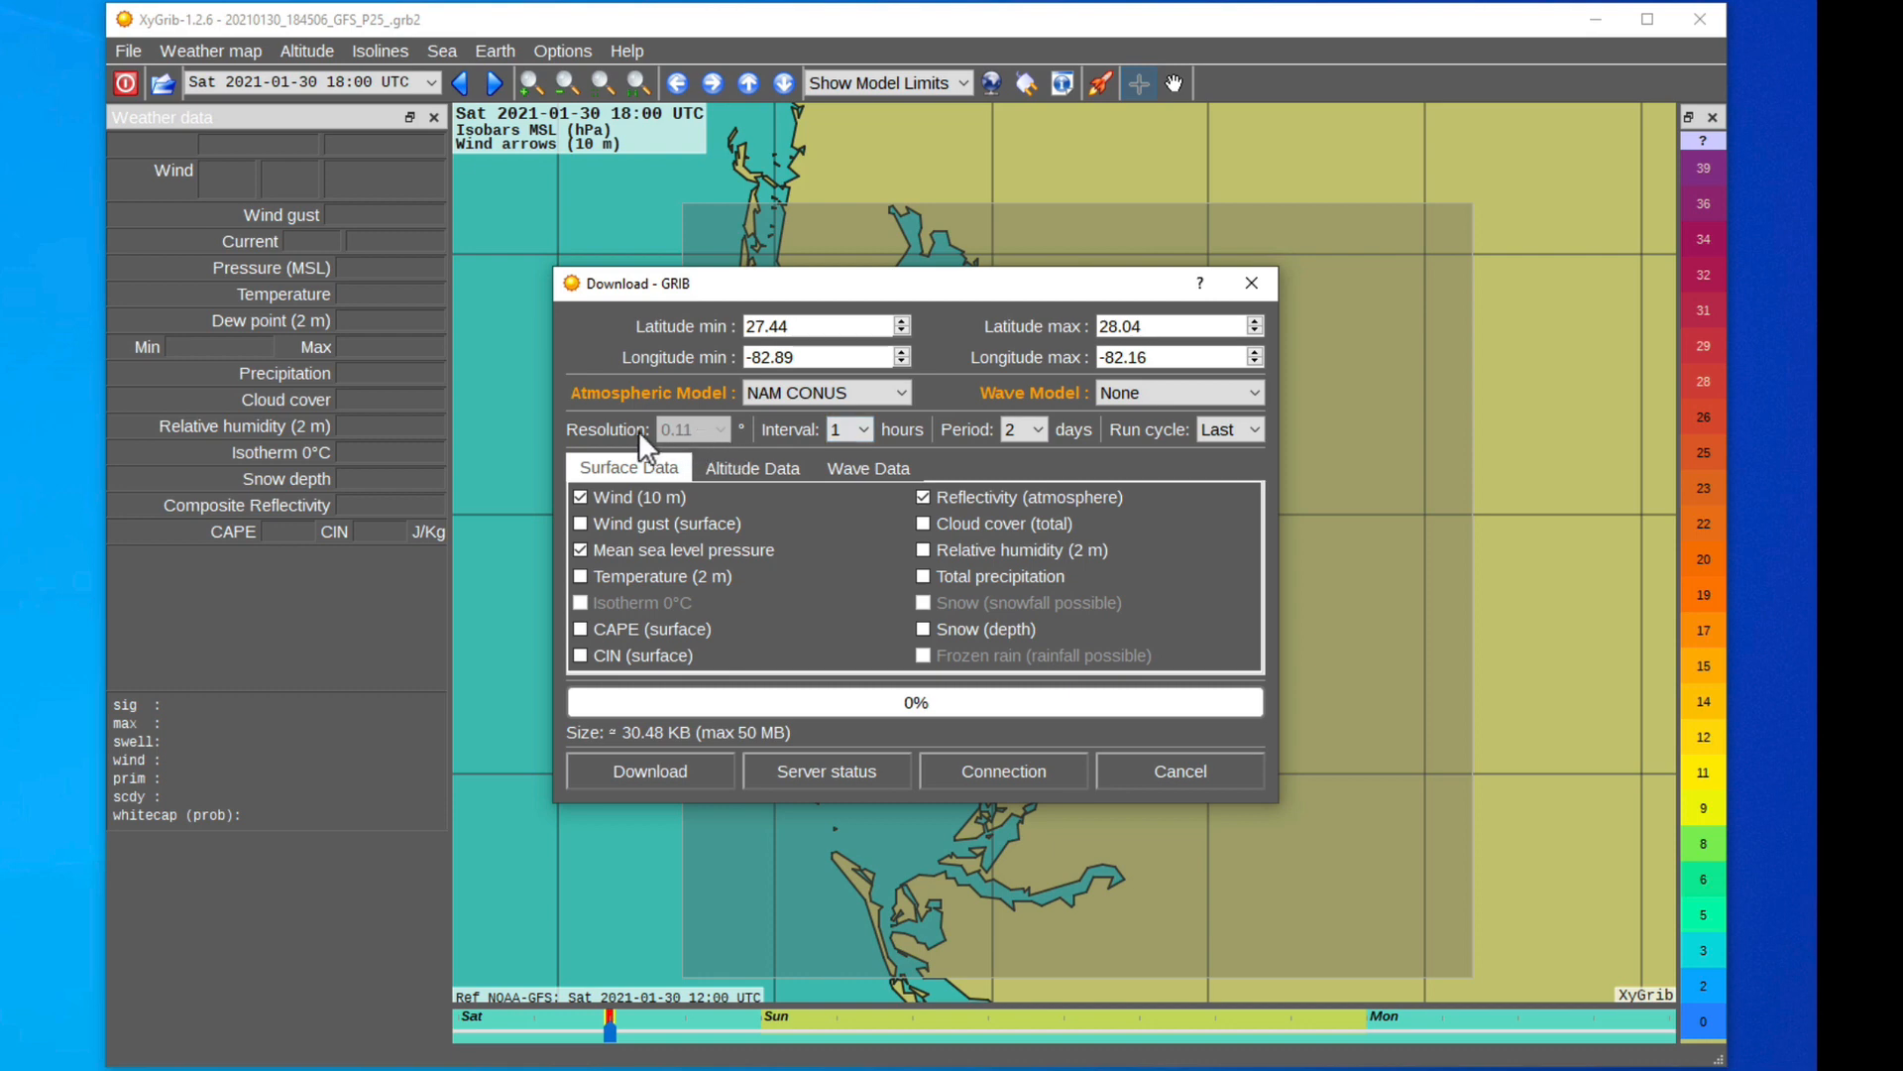
mouse_move(747, 447)
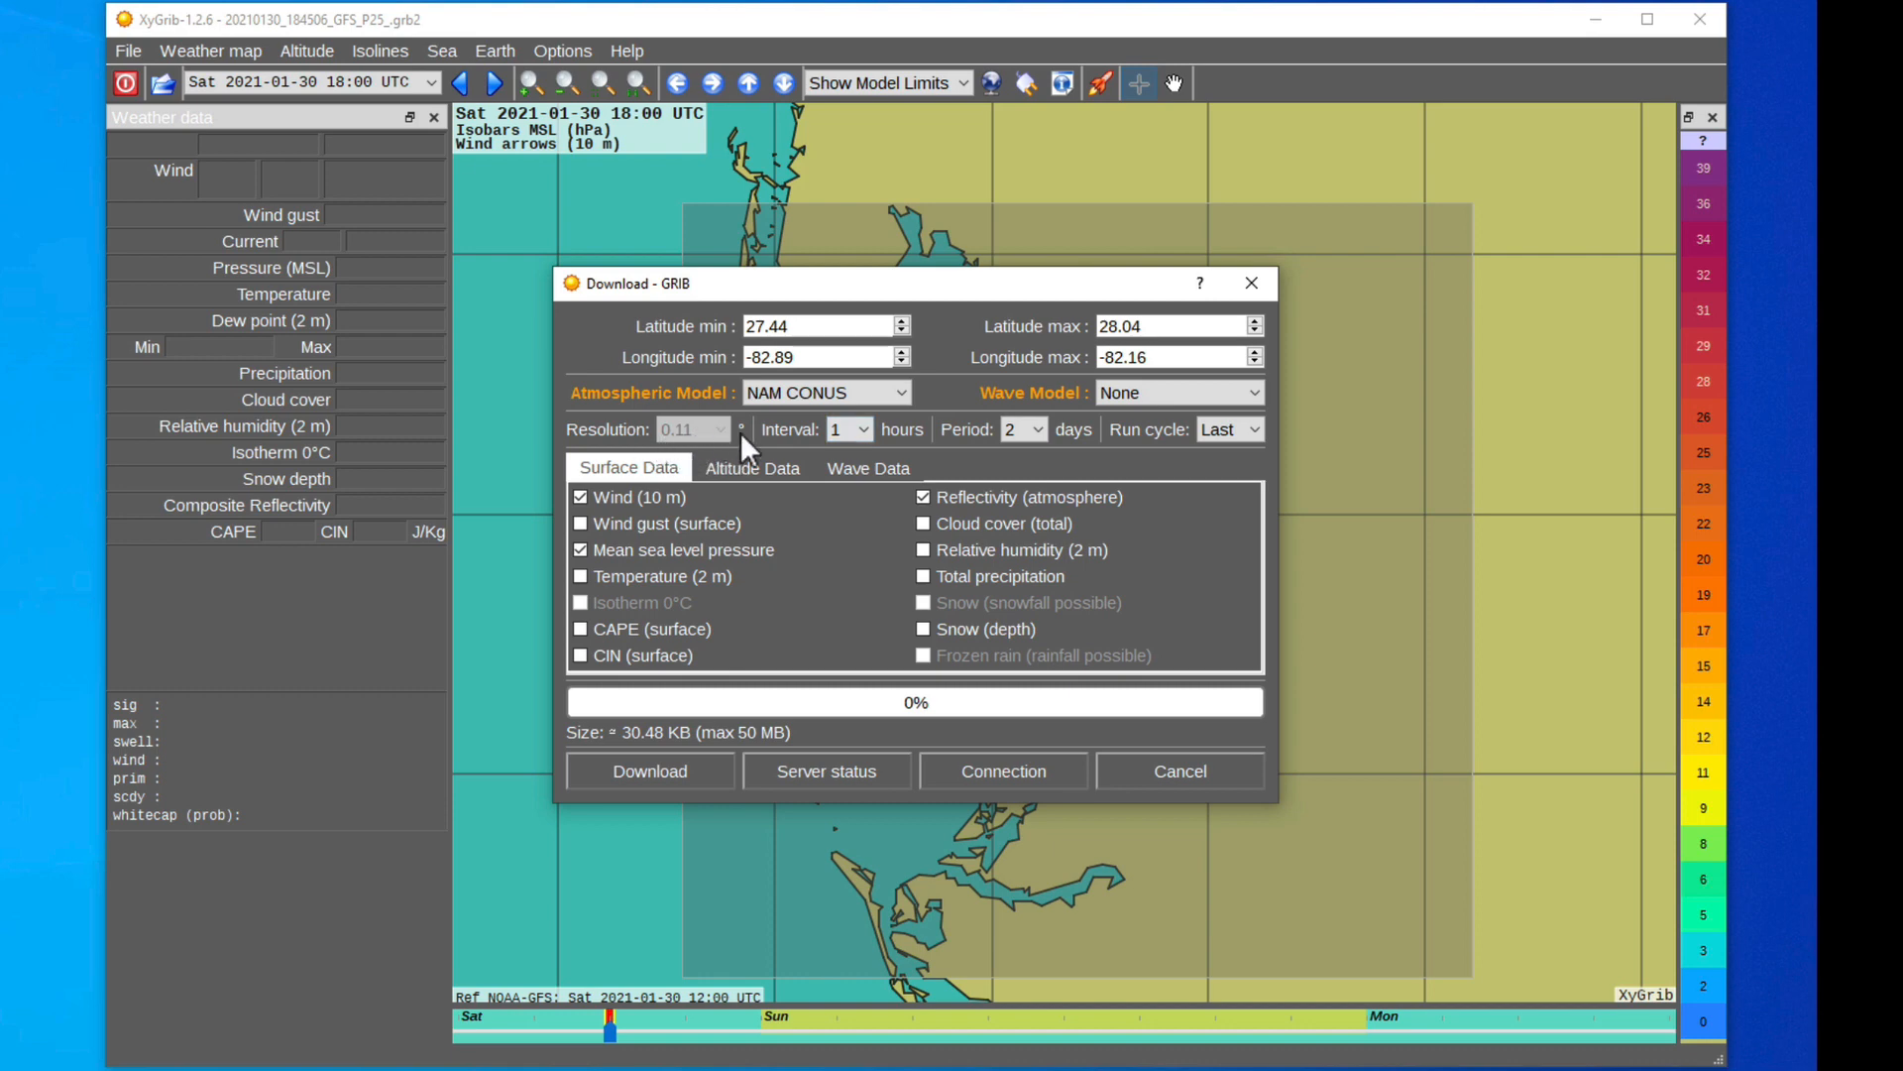
mouse_move(766, 556)
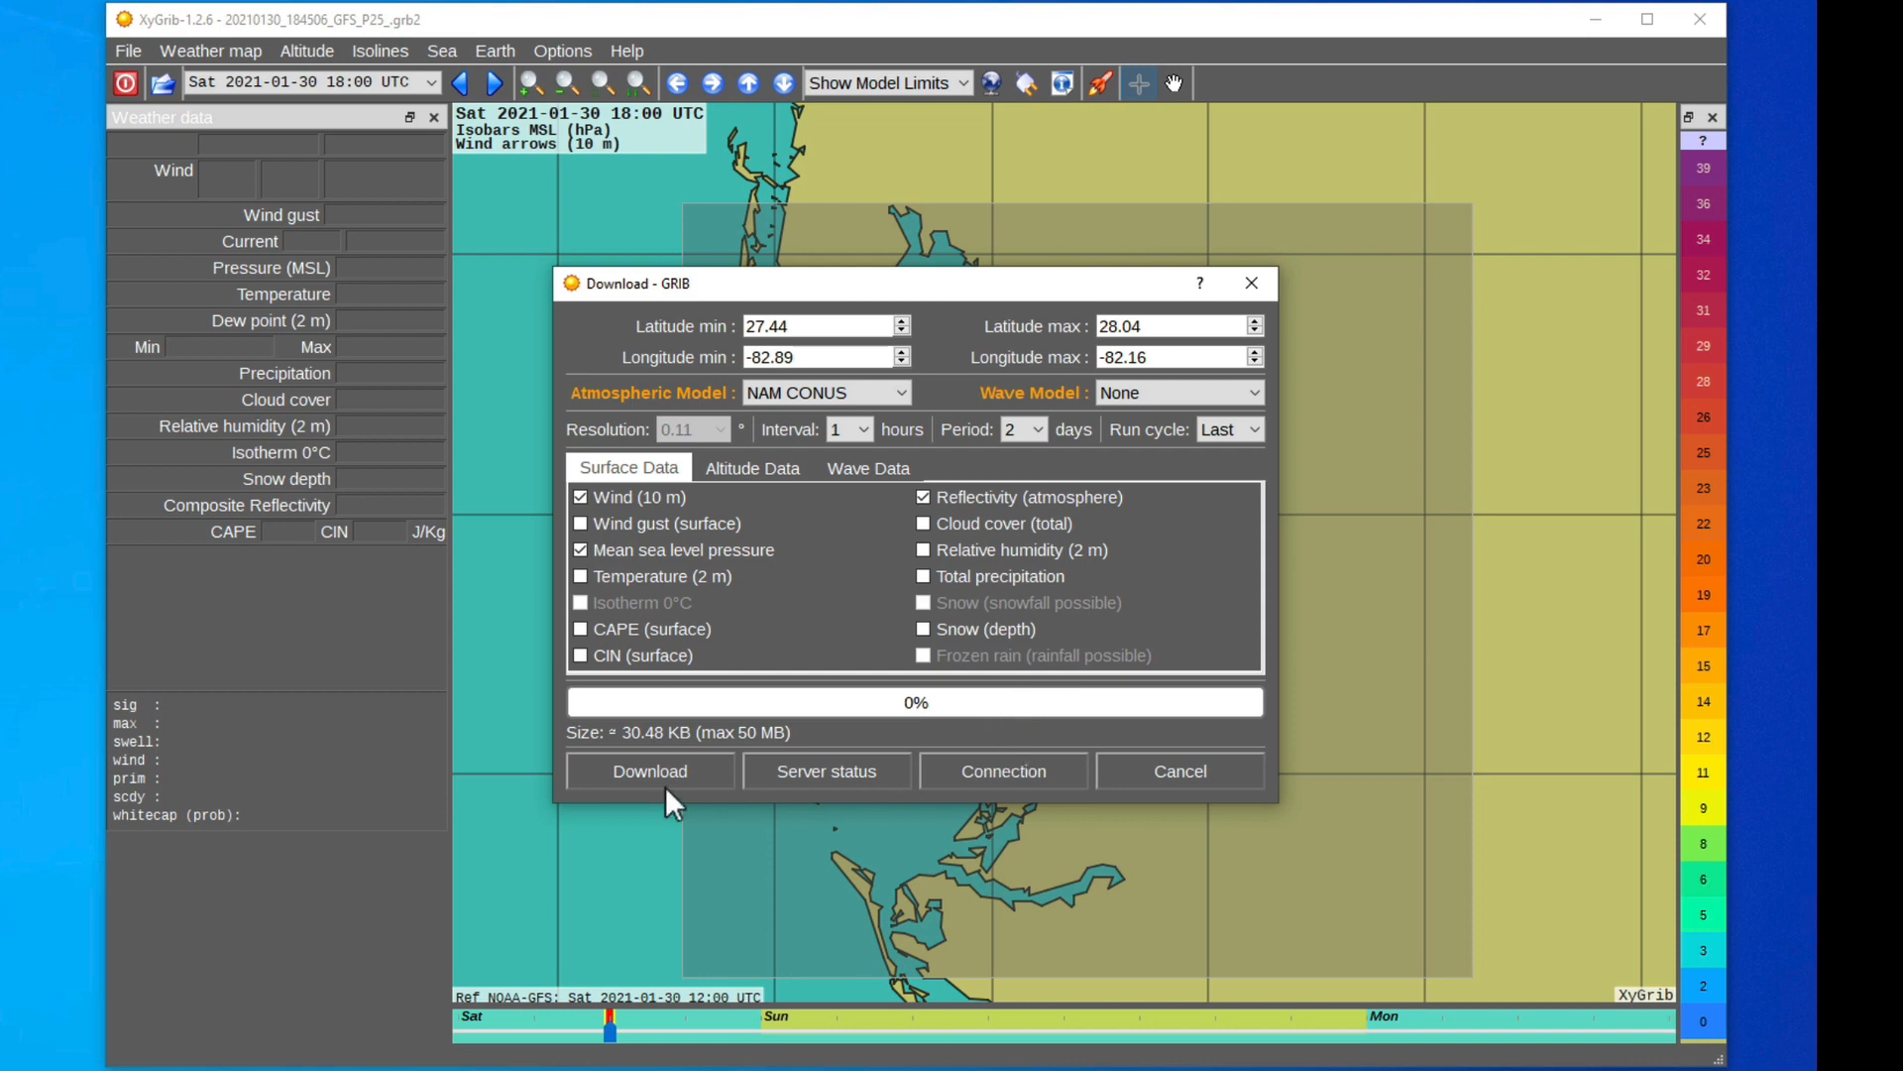
mouse_move(945, 522)
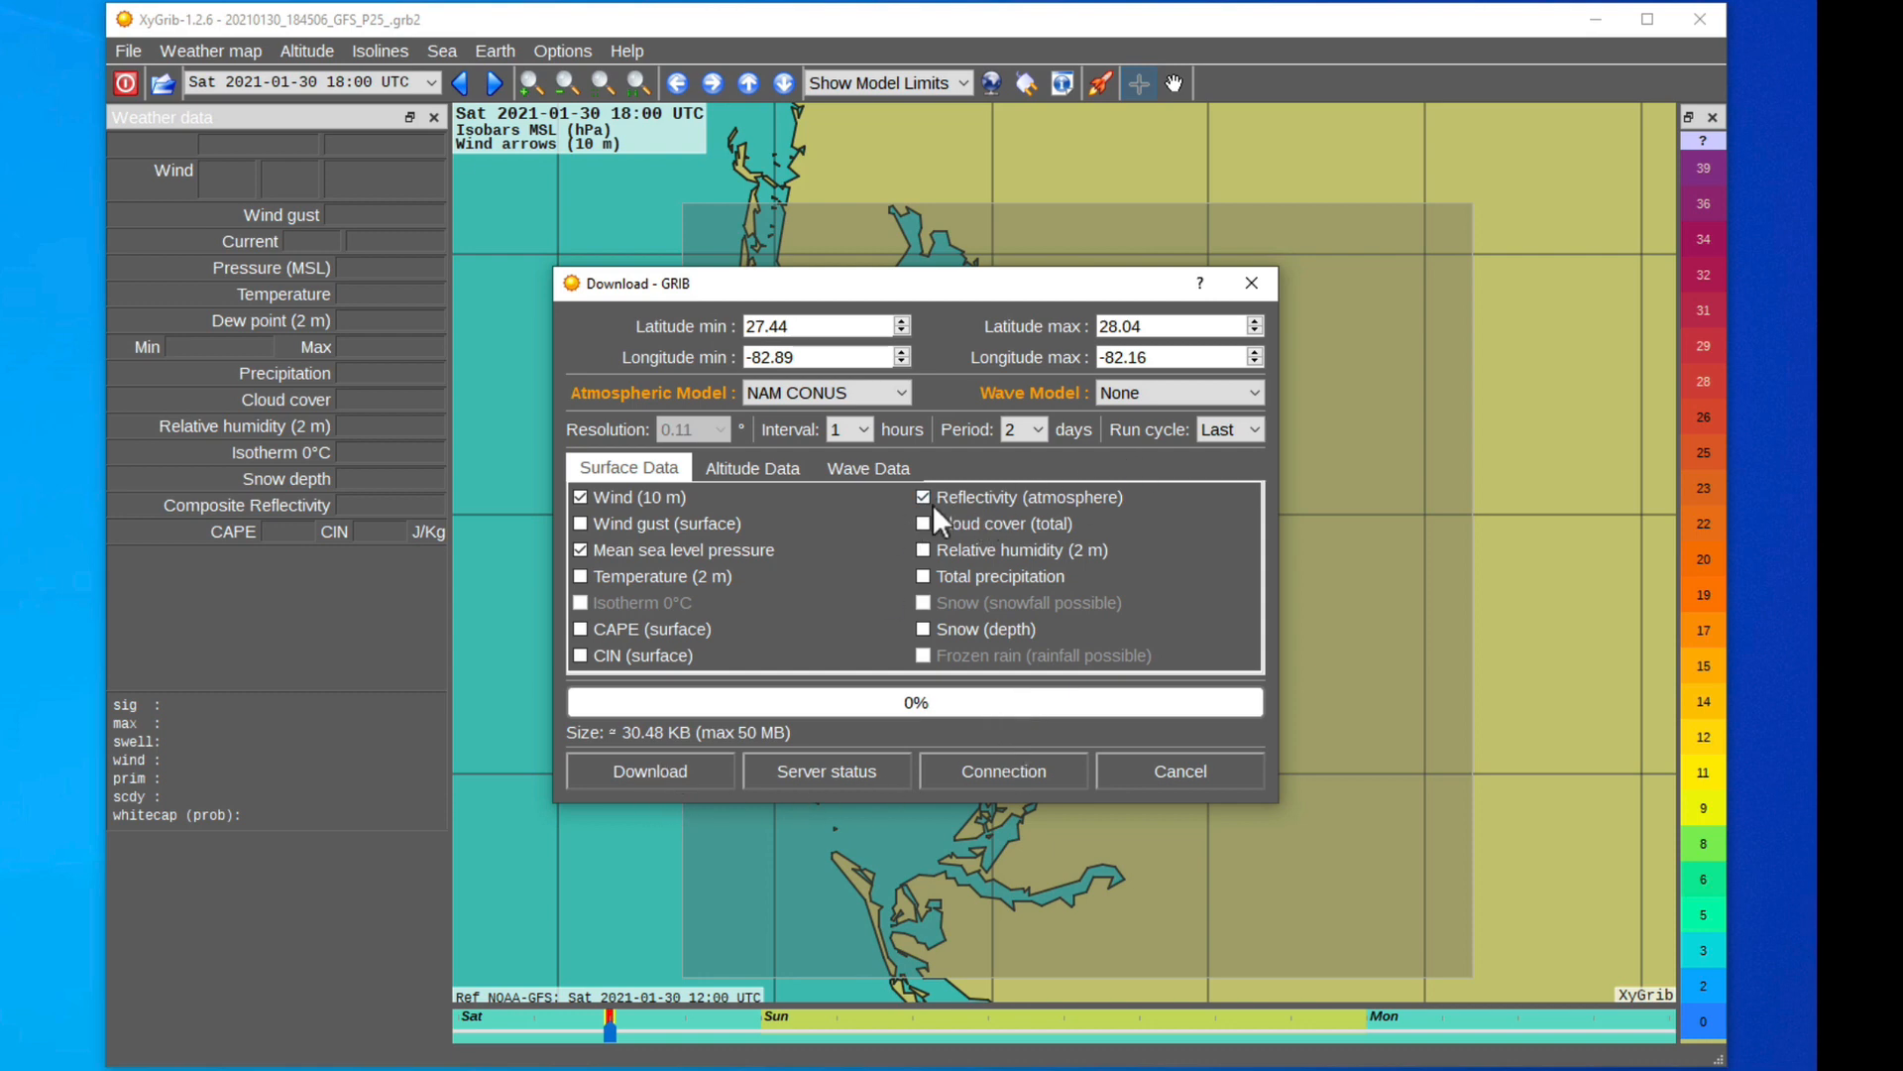
click(648, 771)
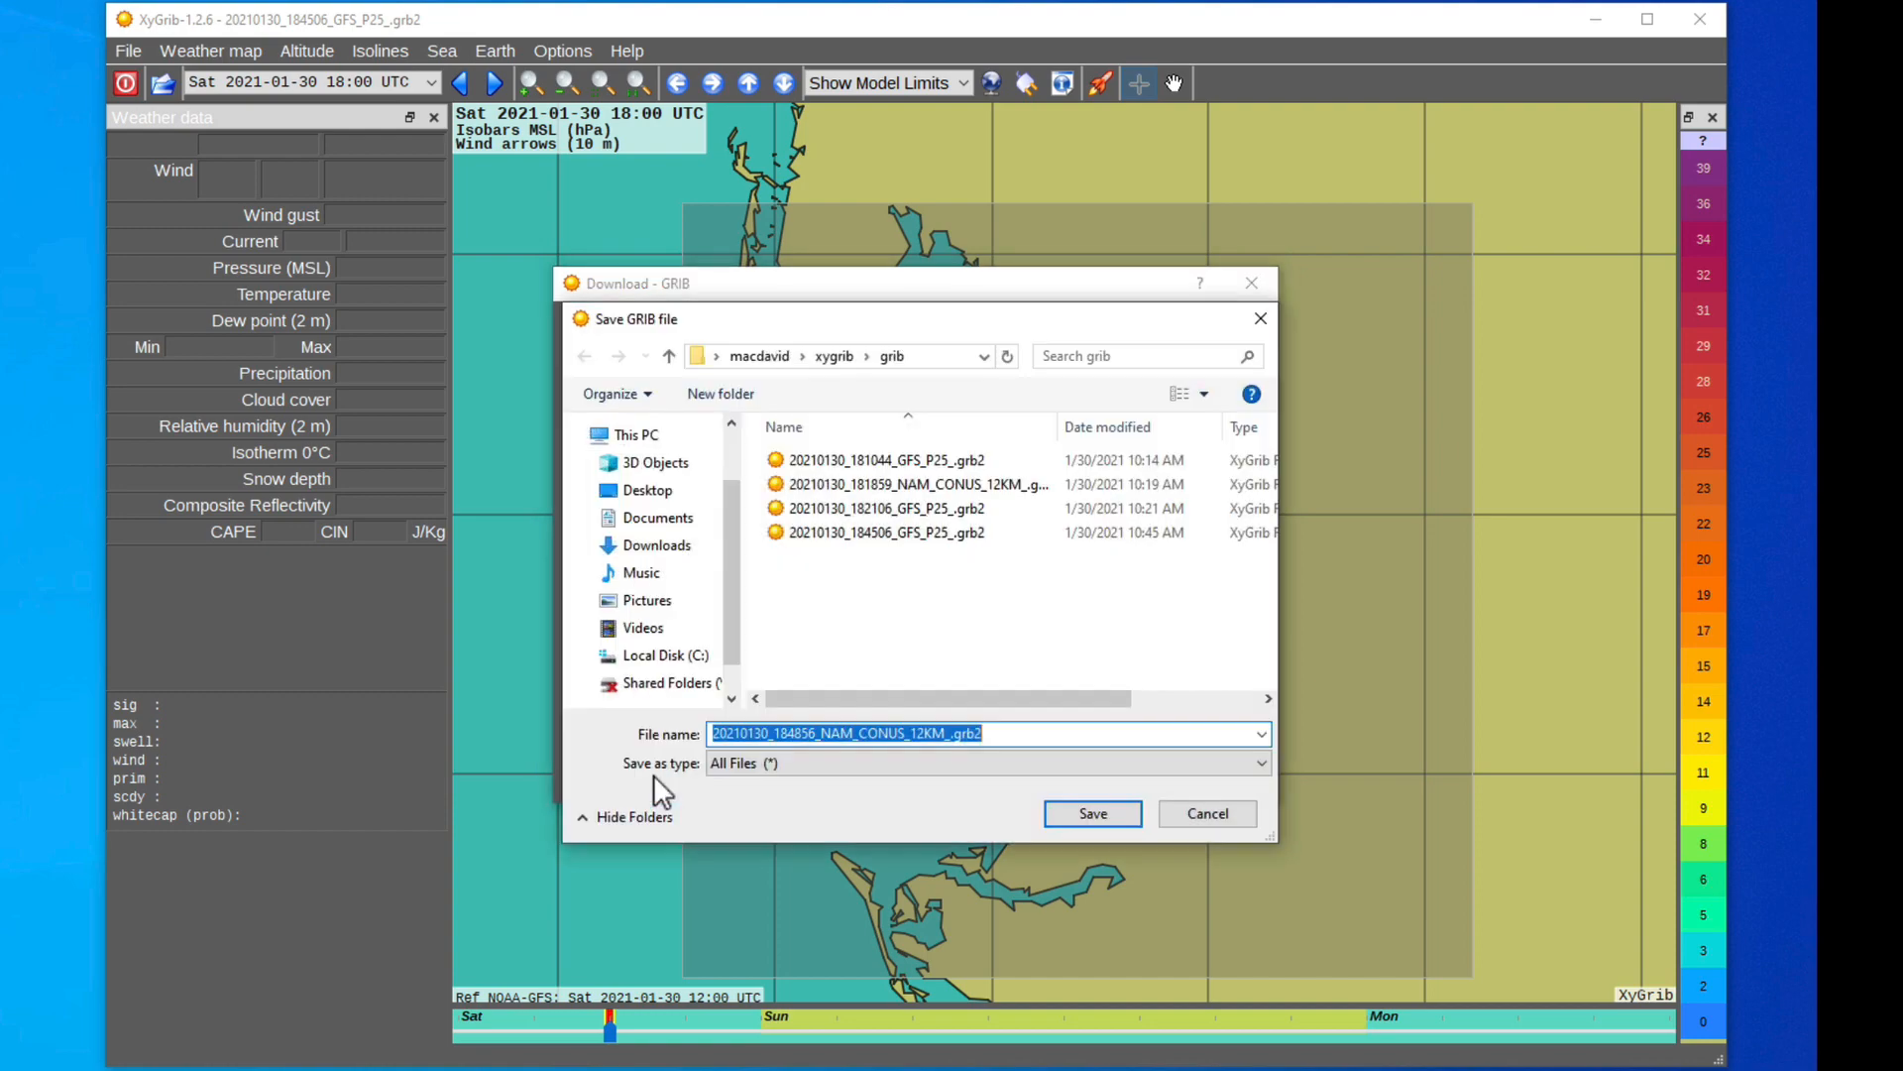
click(1090, 813)
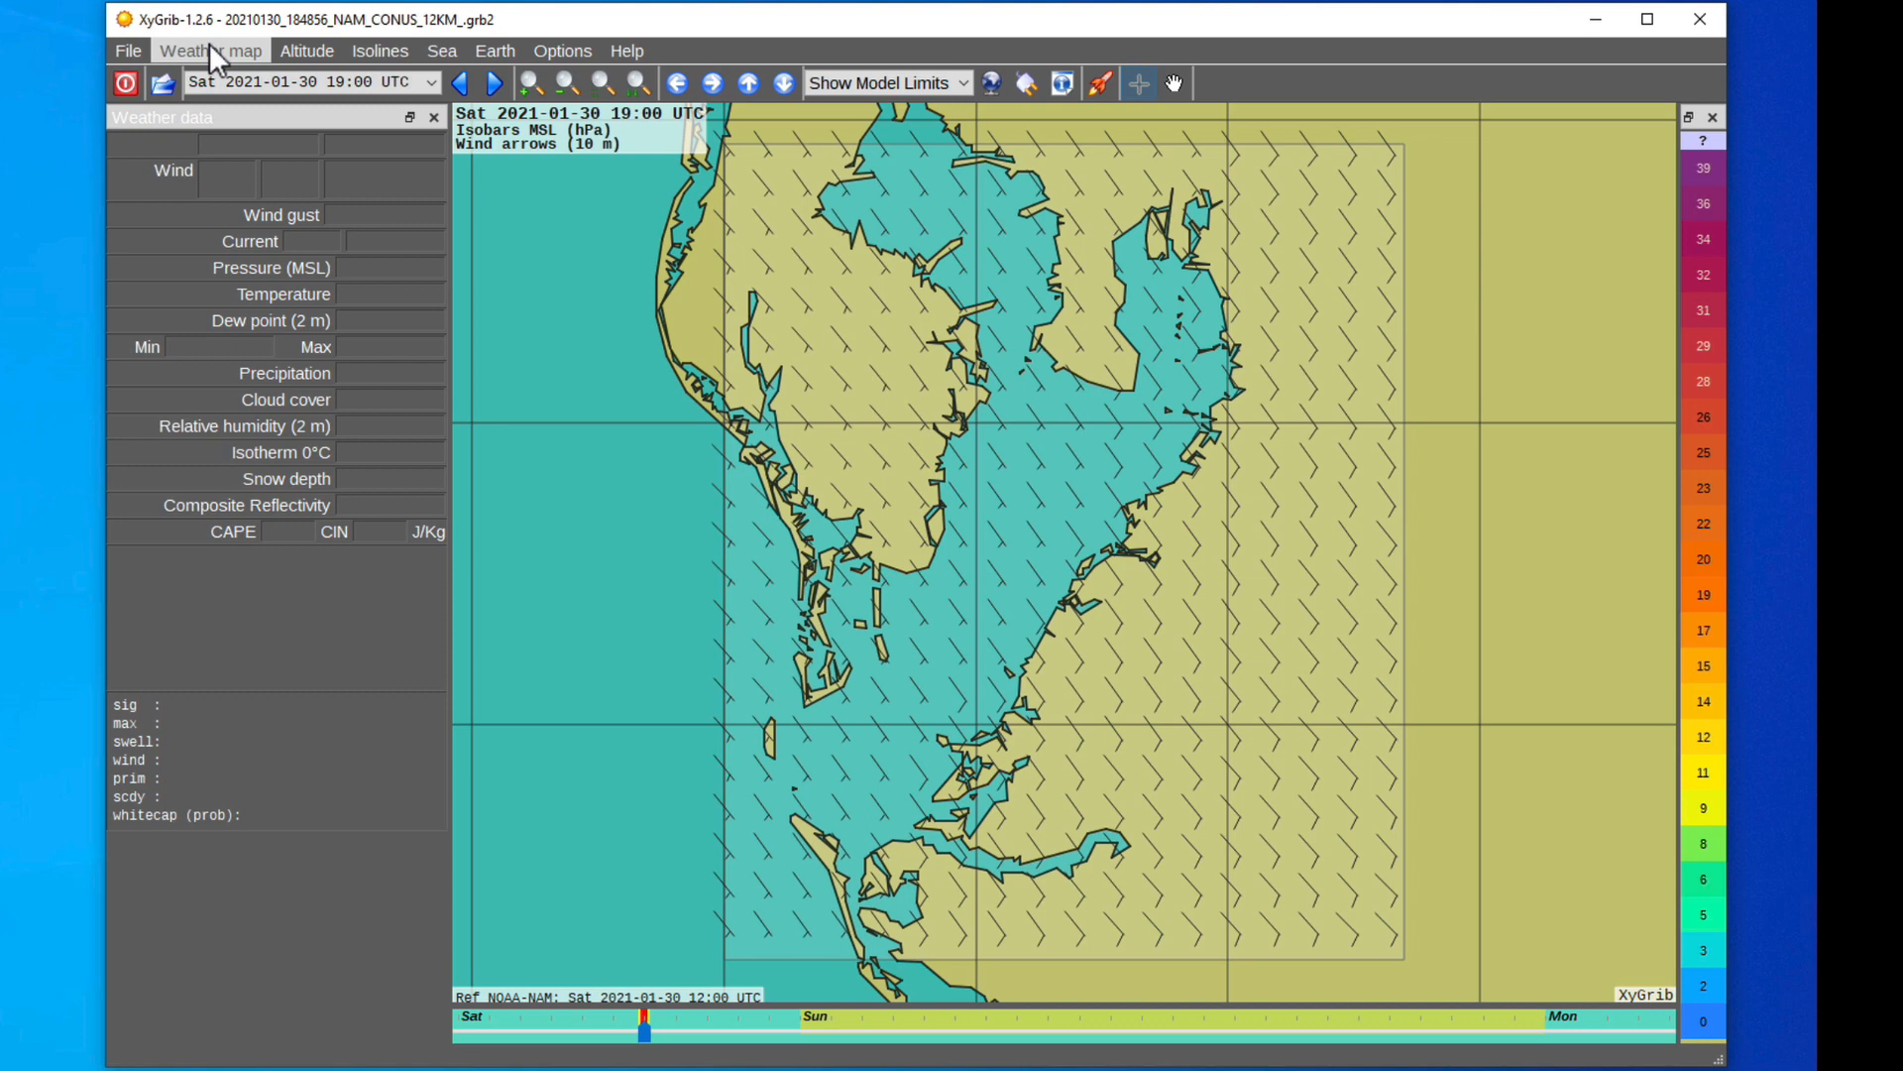
mouse_move(1102, 519)
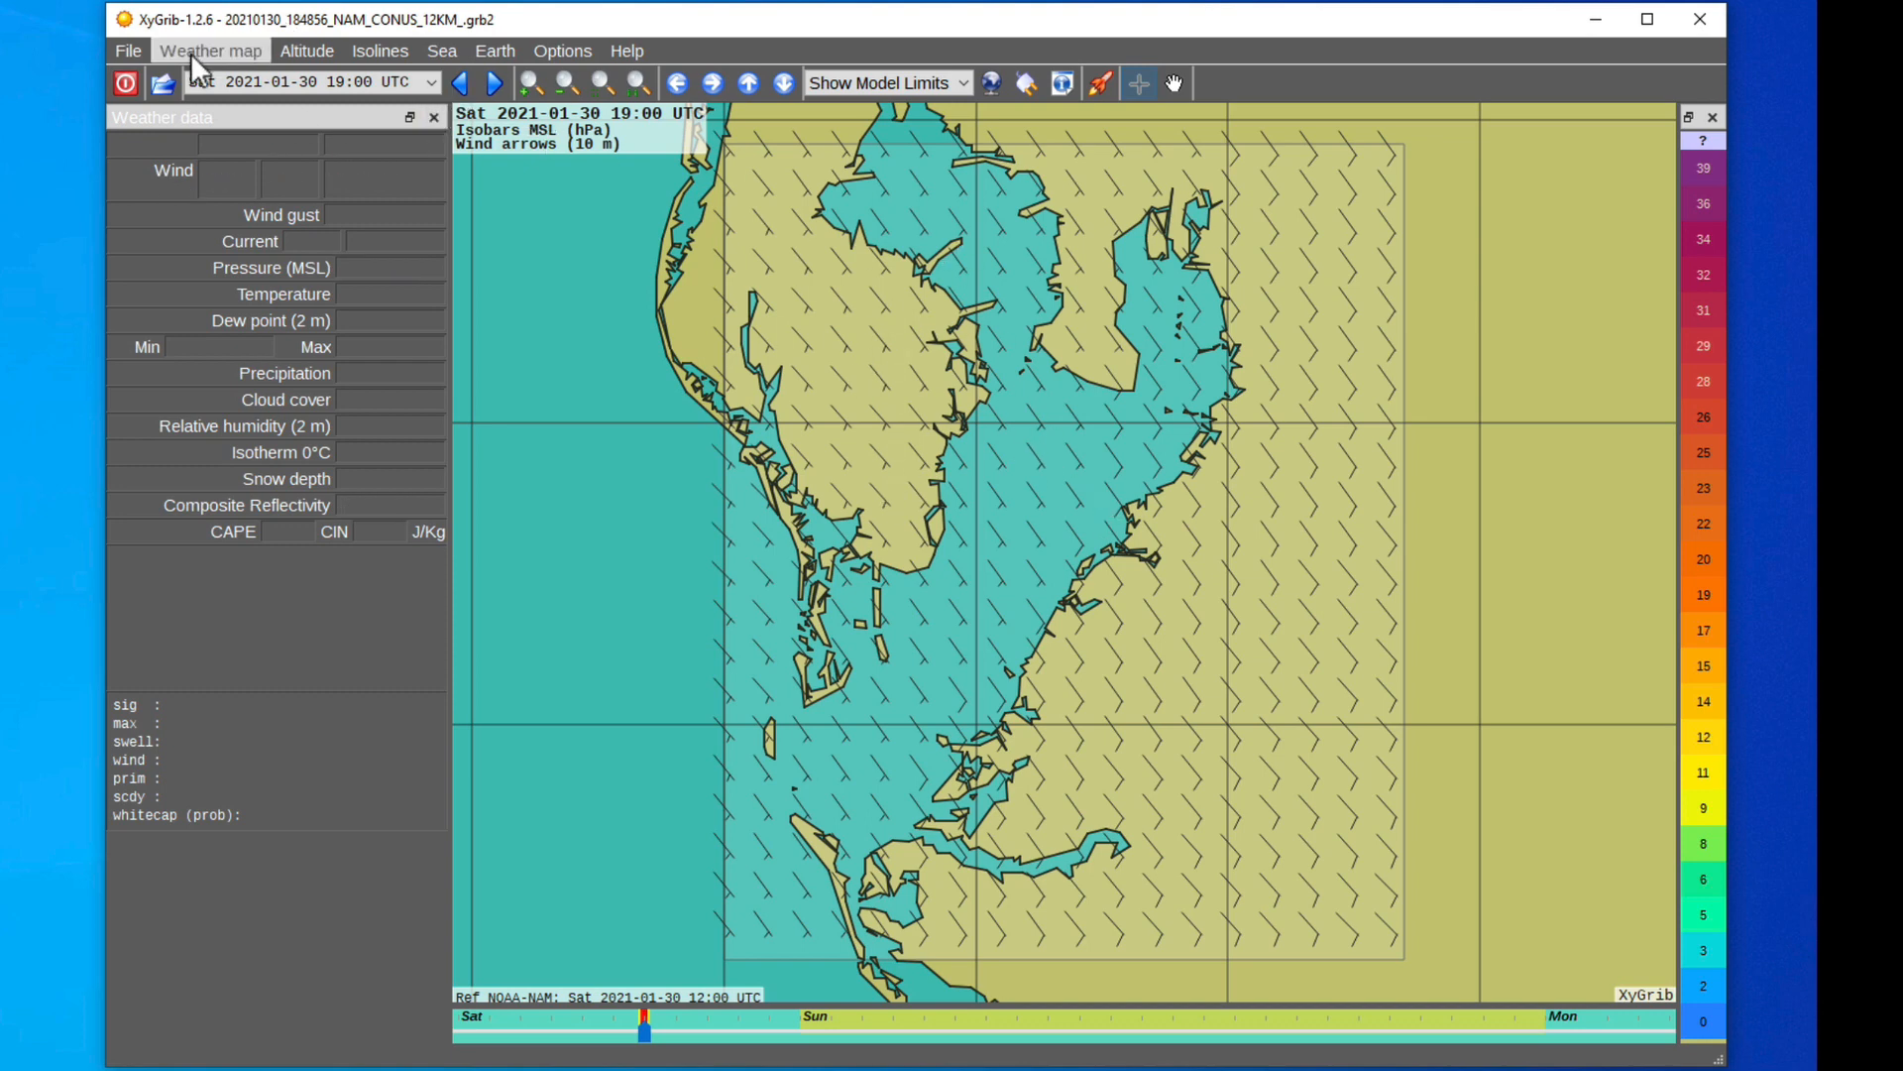
Step: Show Wind as the colour-shaded weather map layer over Tampa Bay
click(209, 50)
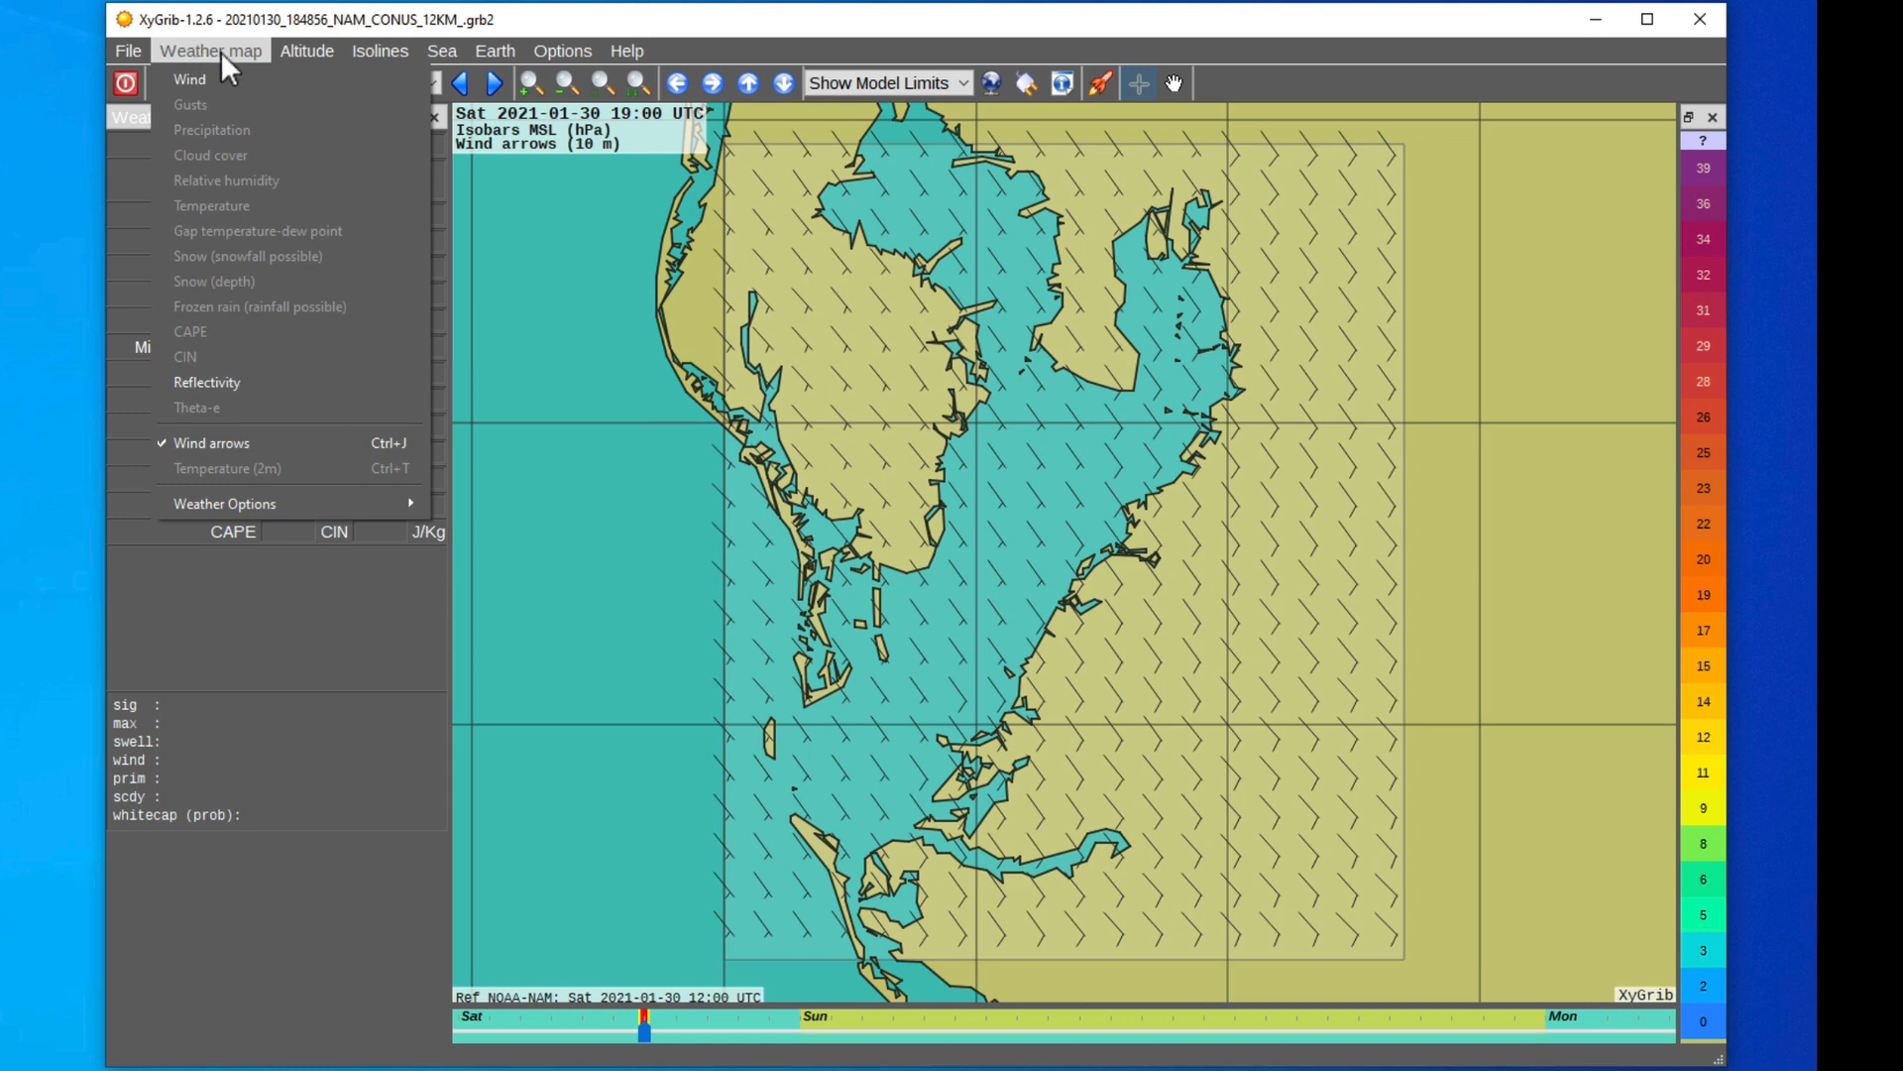
mouse_move(188, 79)
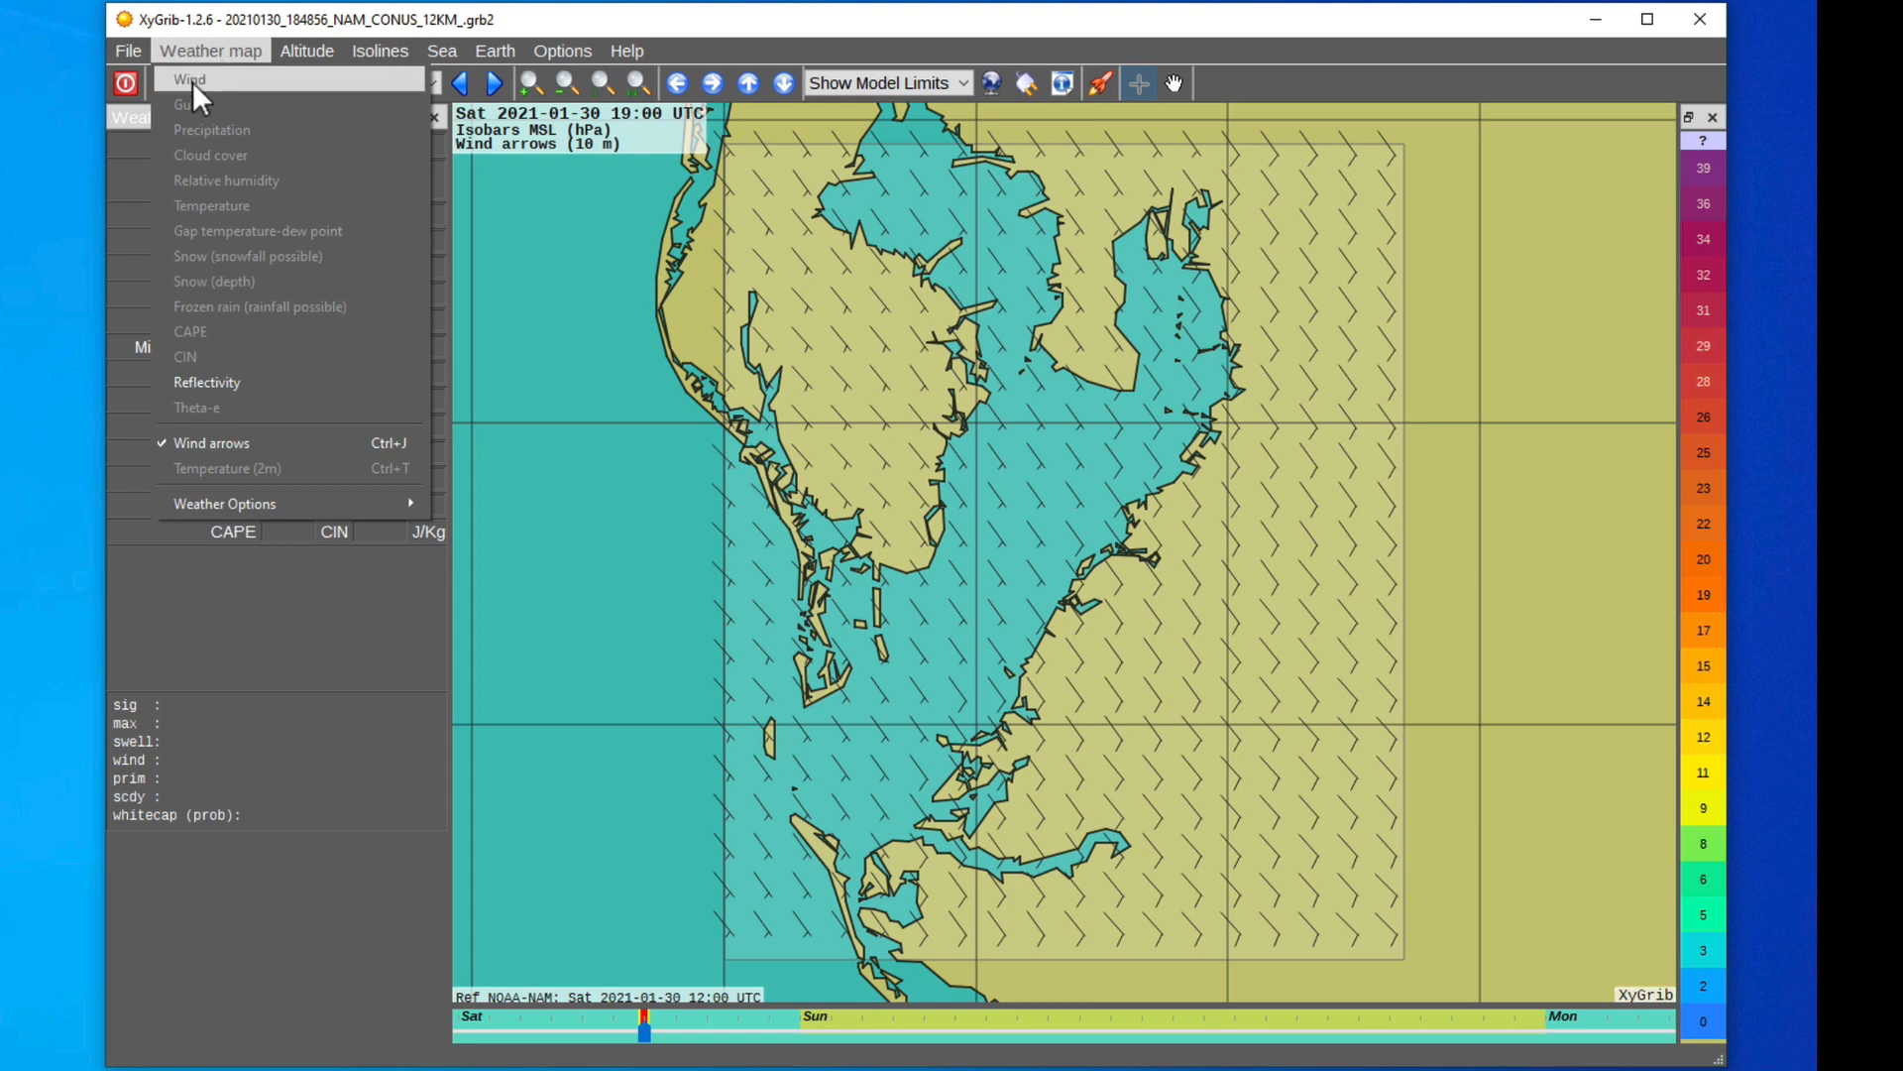
mouse_move(219, 406)
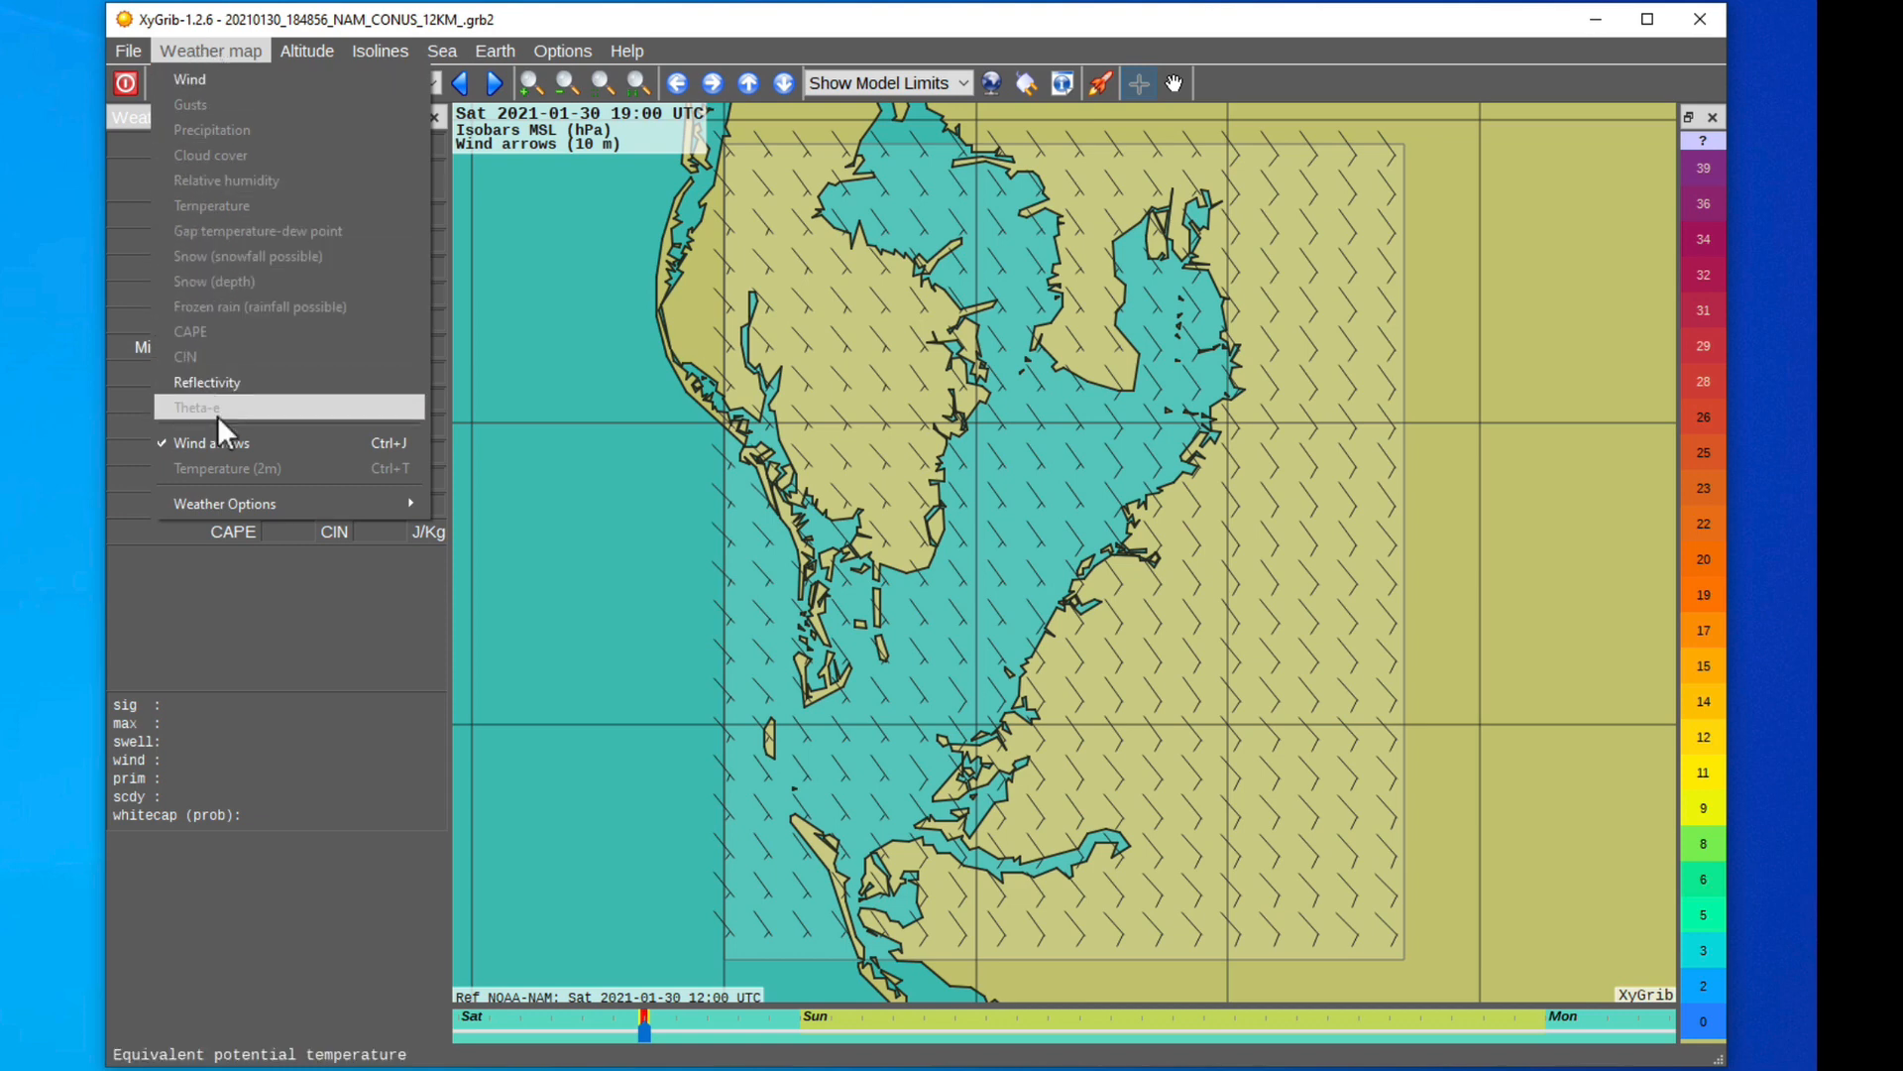
mouse_move(243, 79)
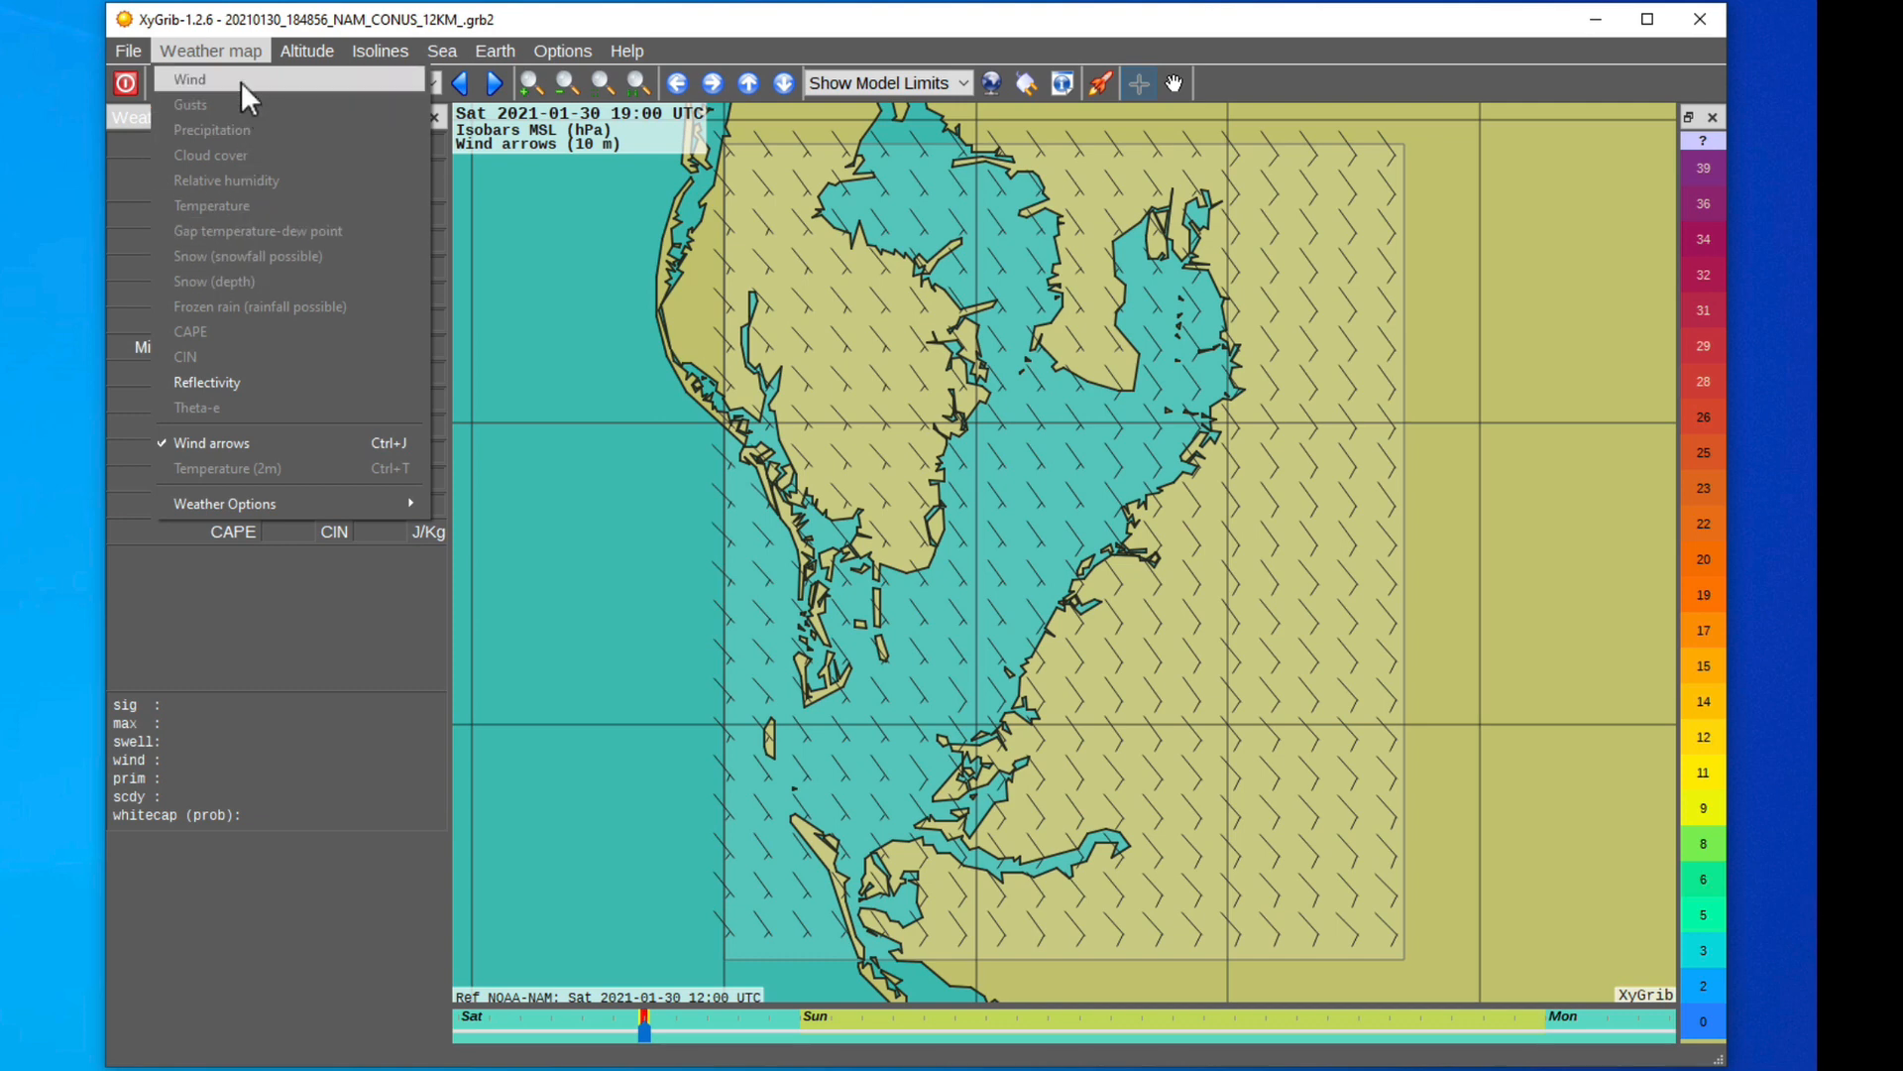
click(189, 79)
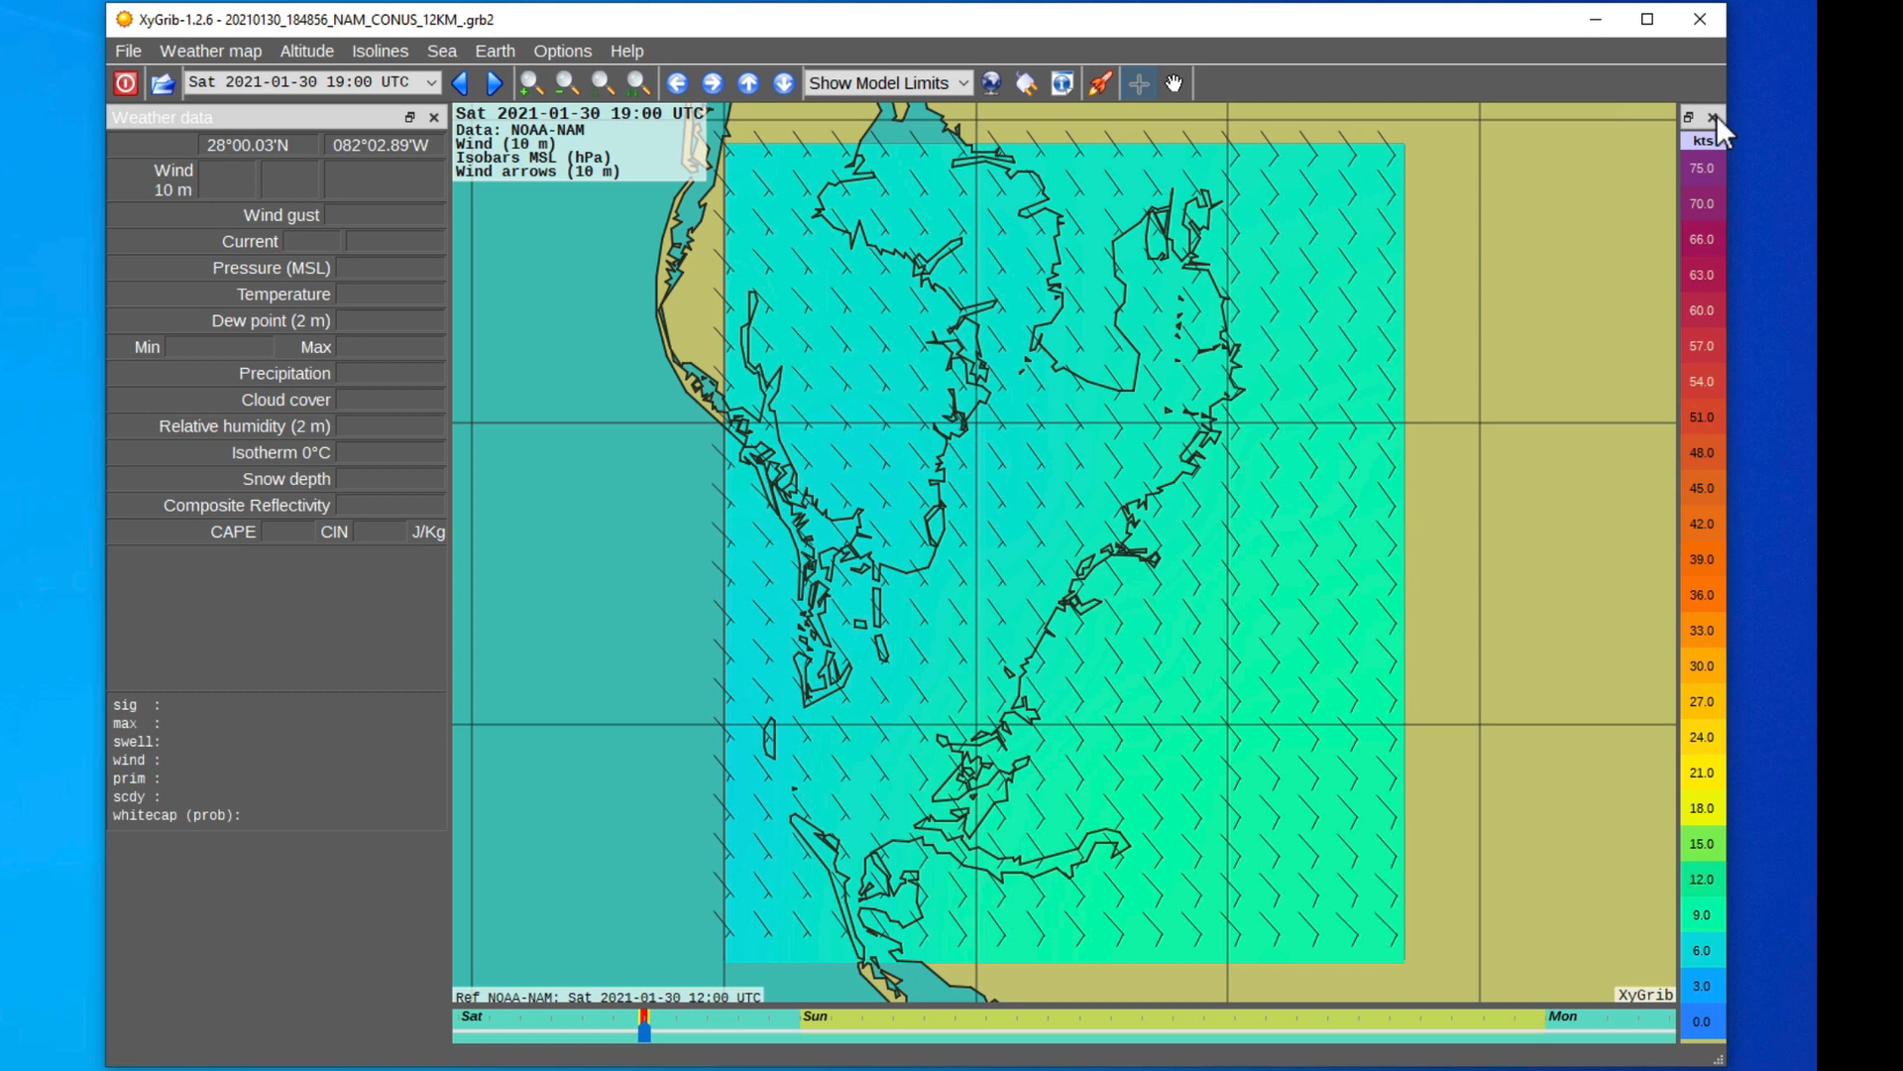
mouse_move(623, 785)
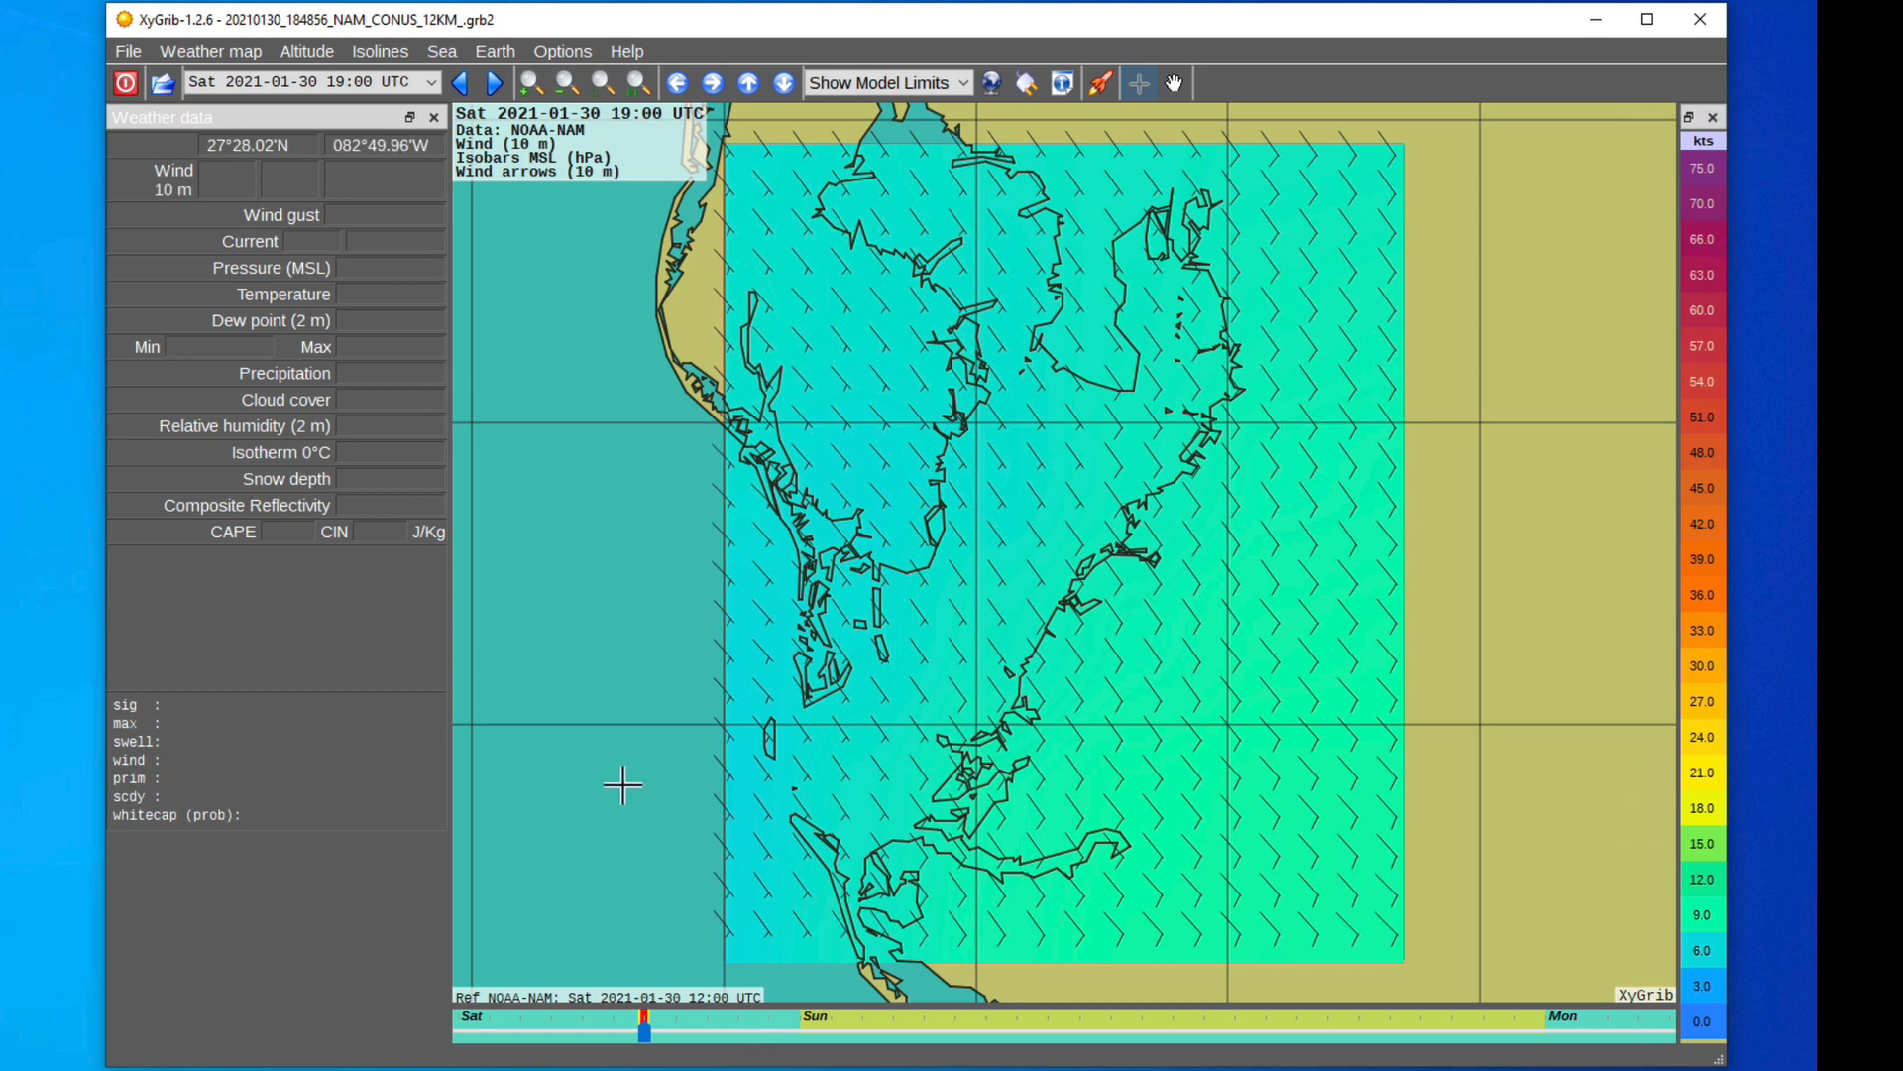
mouse_move(622, 882)
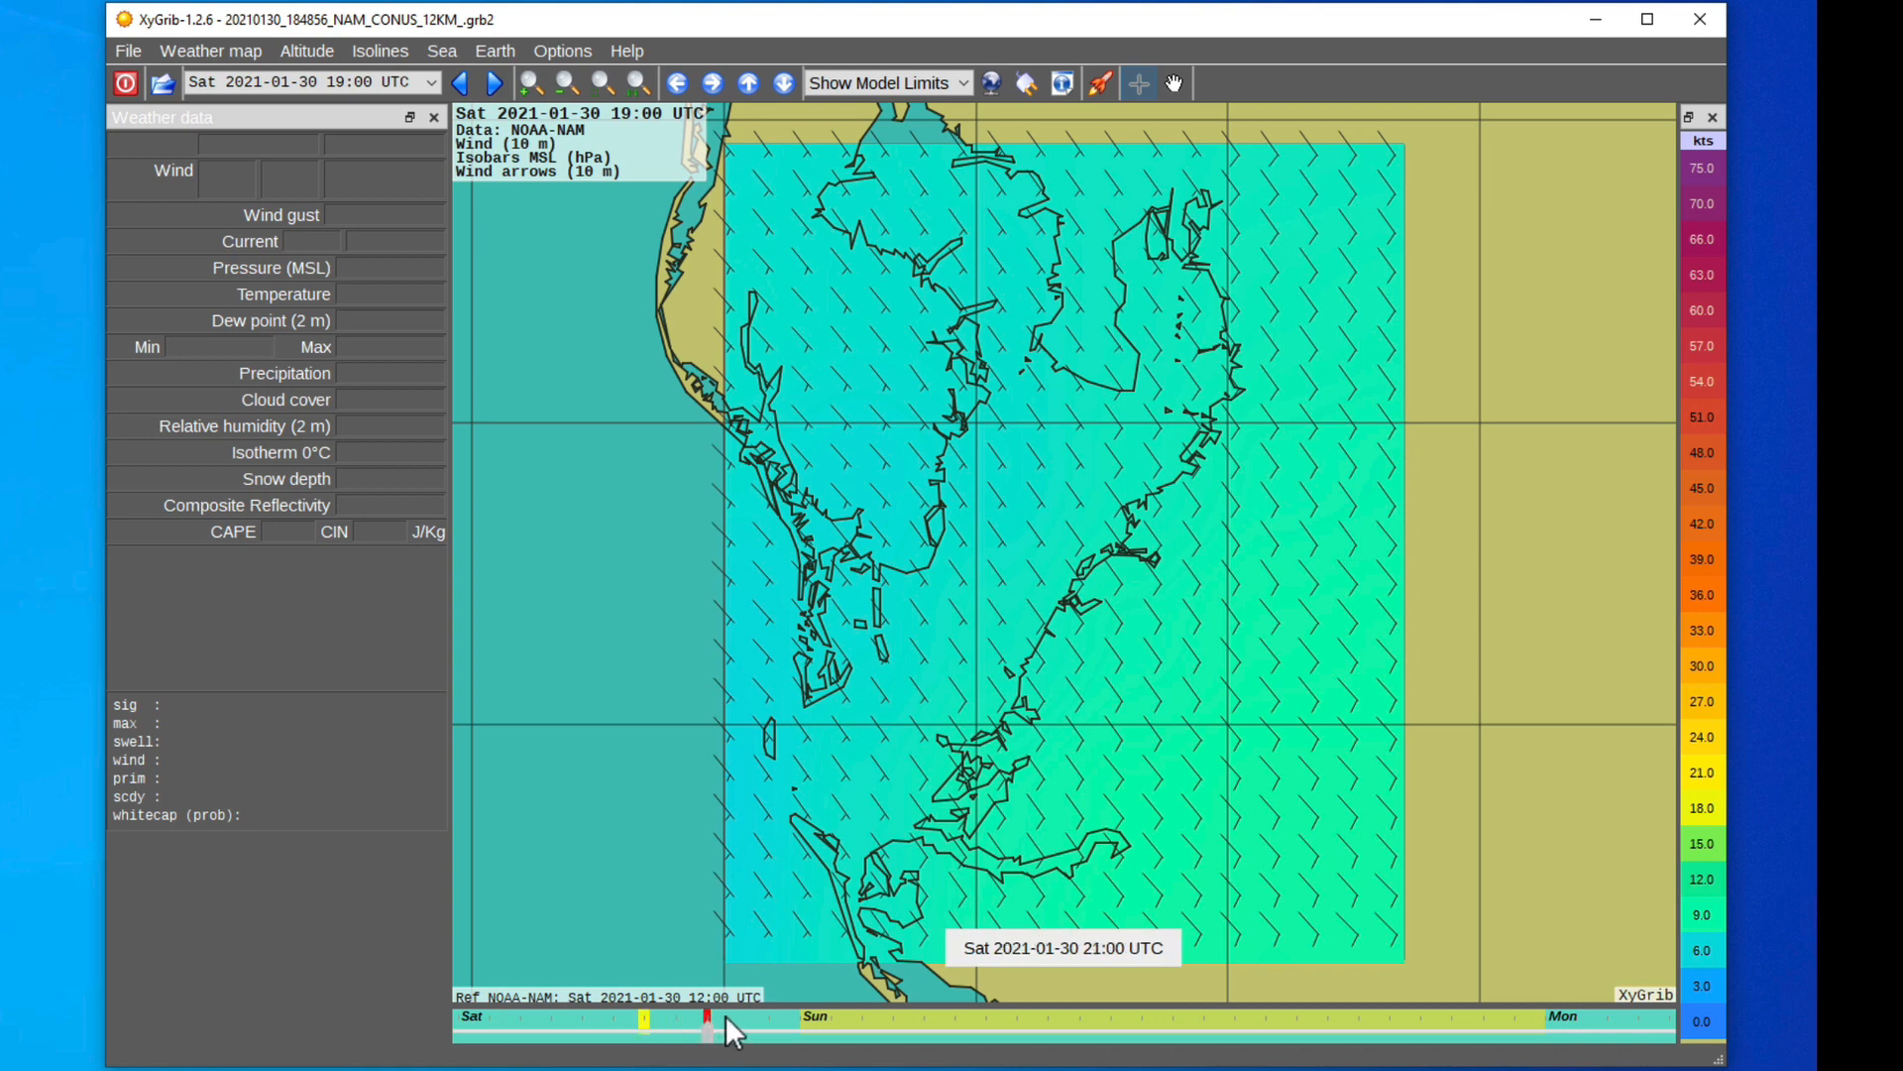
Step: Step the forecast between hours (Sun 02:00, Sat 18:00) and return to Saturday 19:00
drag(722, 1044, 1202, 1044)
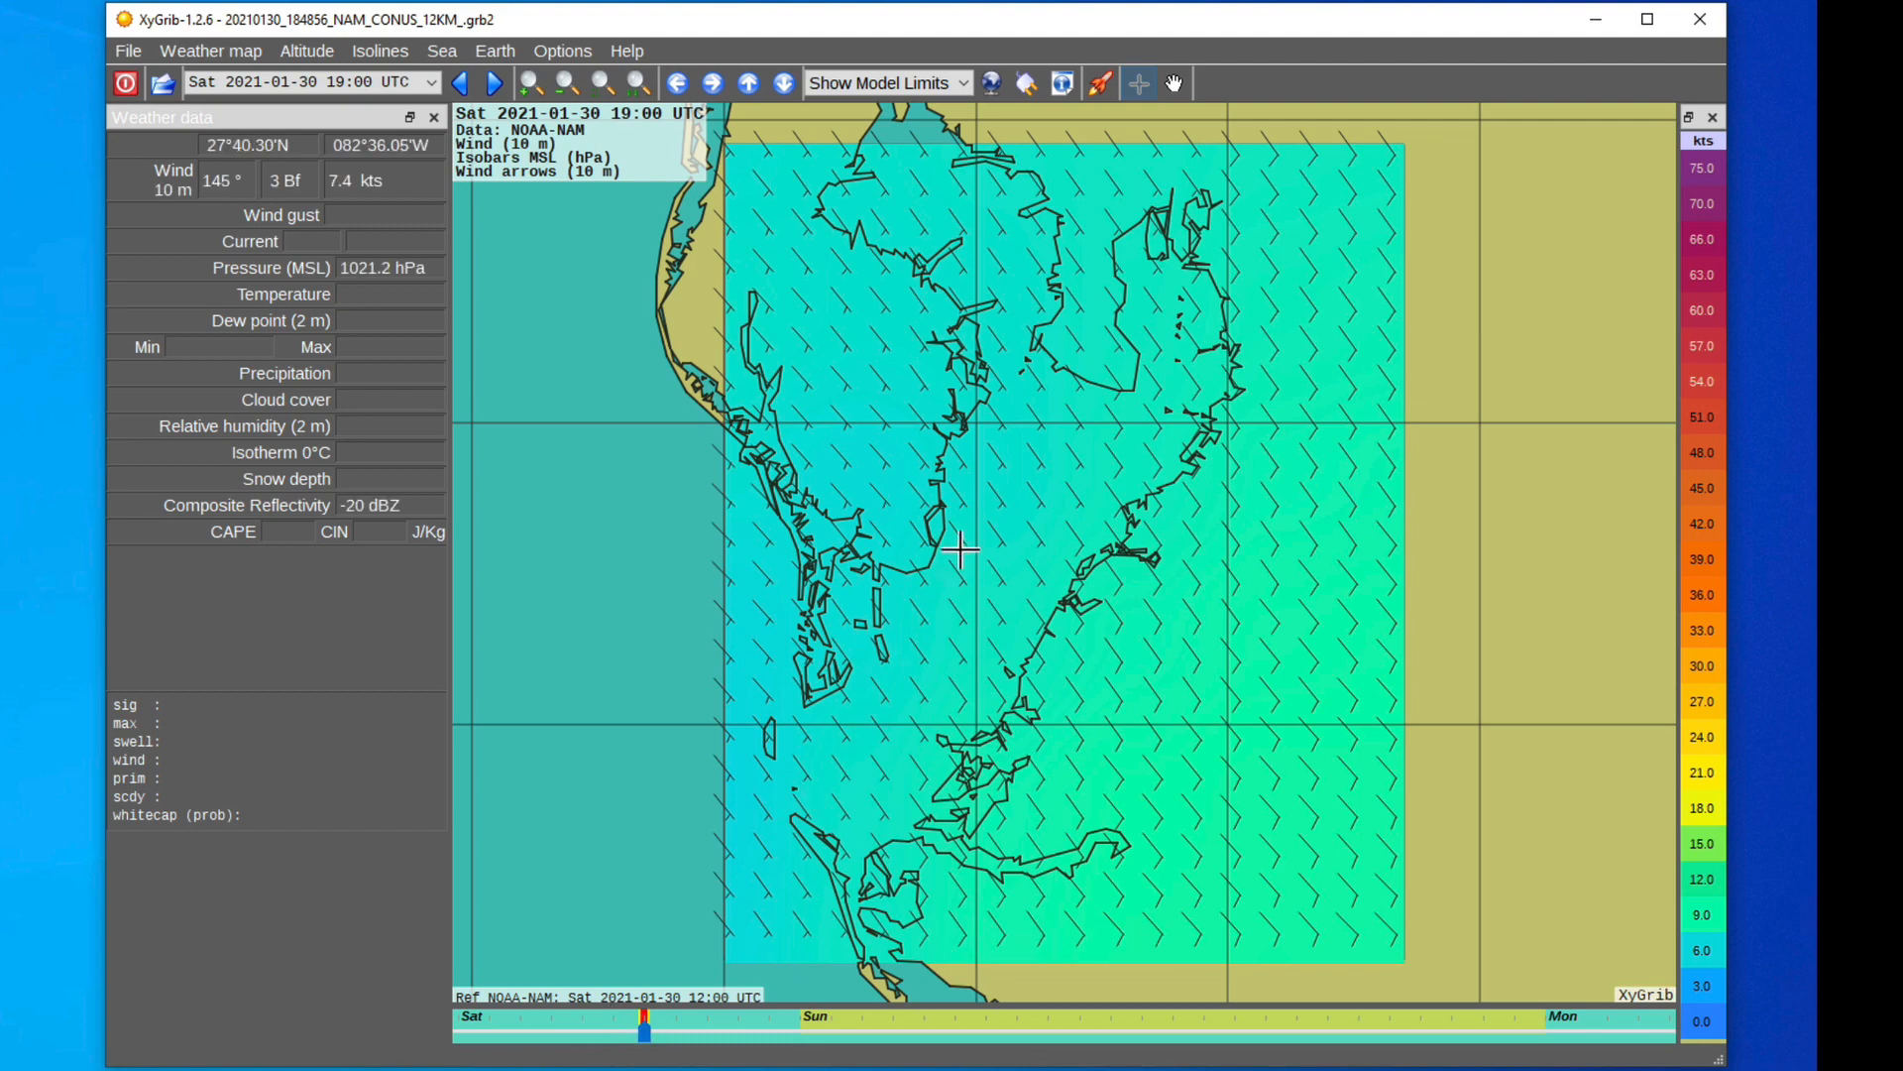
click(491, 82)
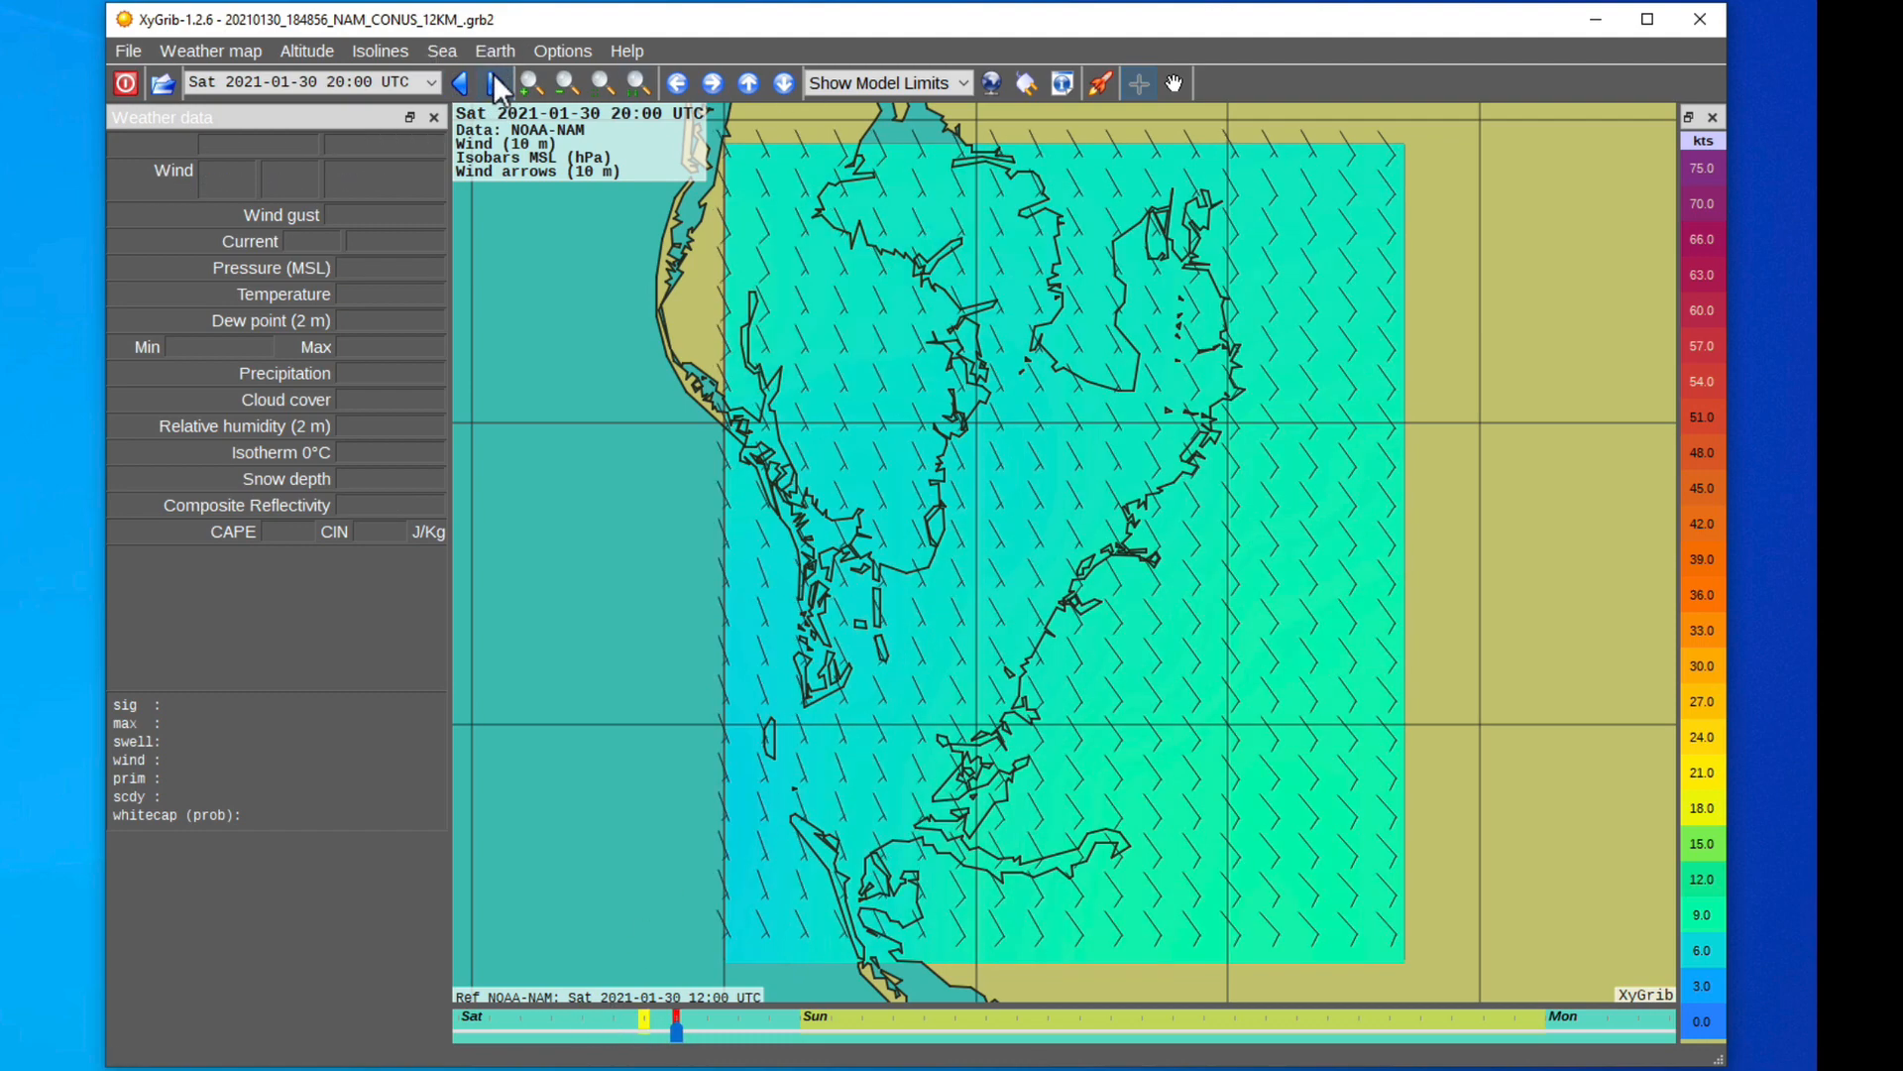
click(494, 82)
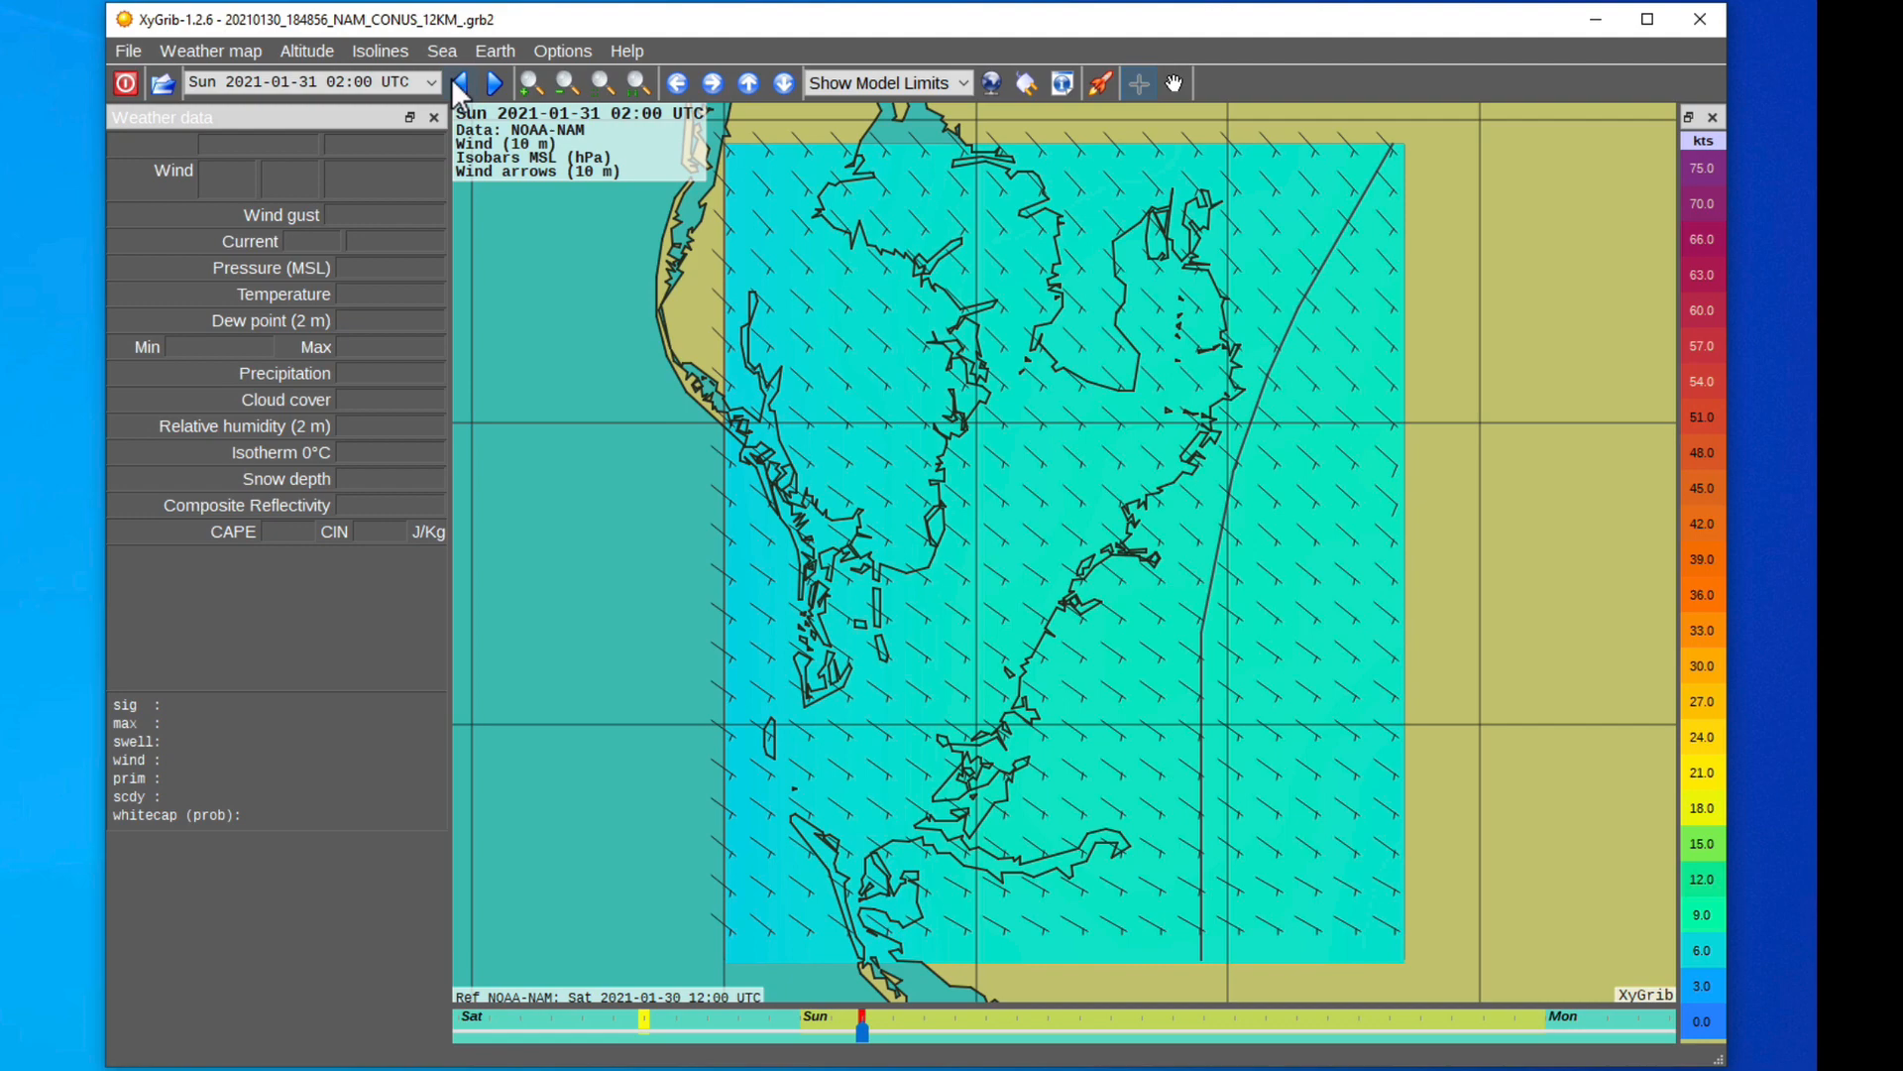
click(459, 82)
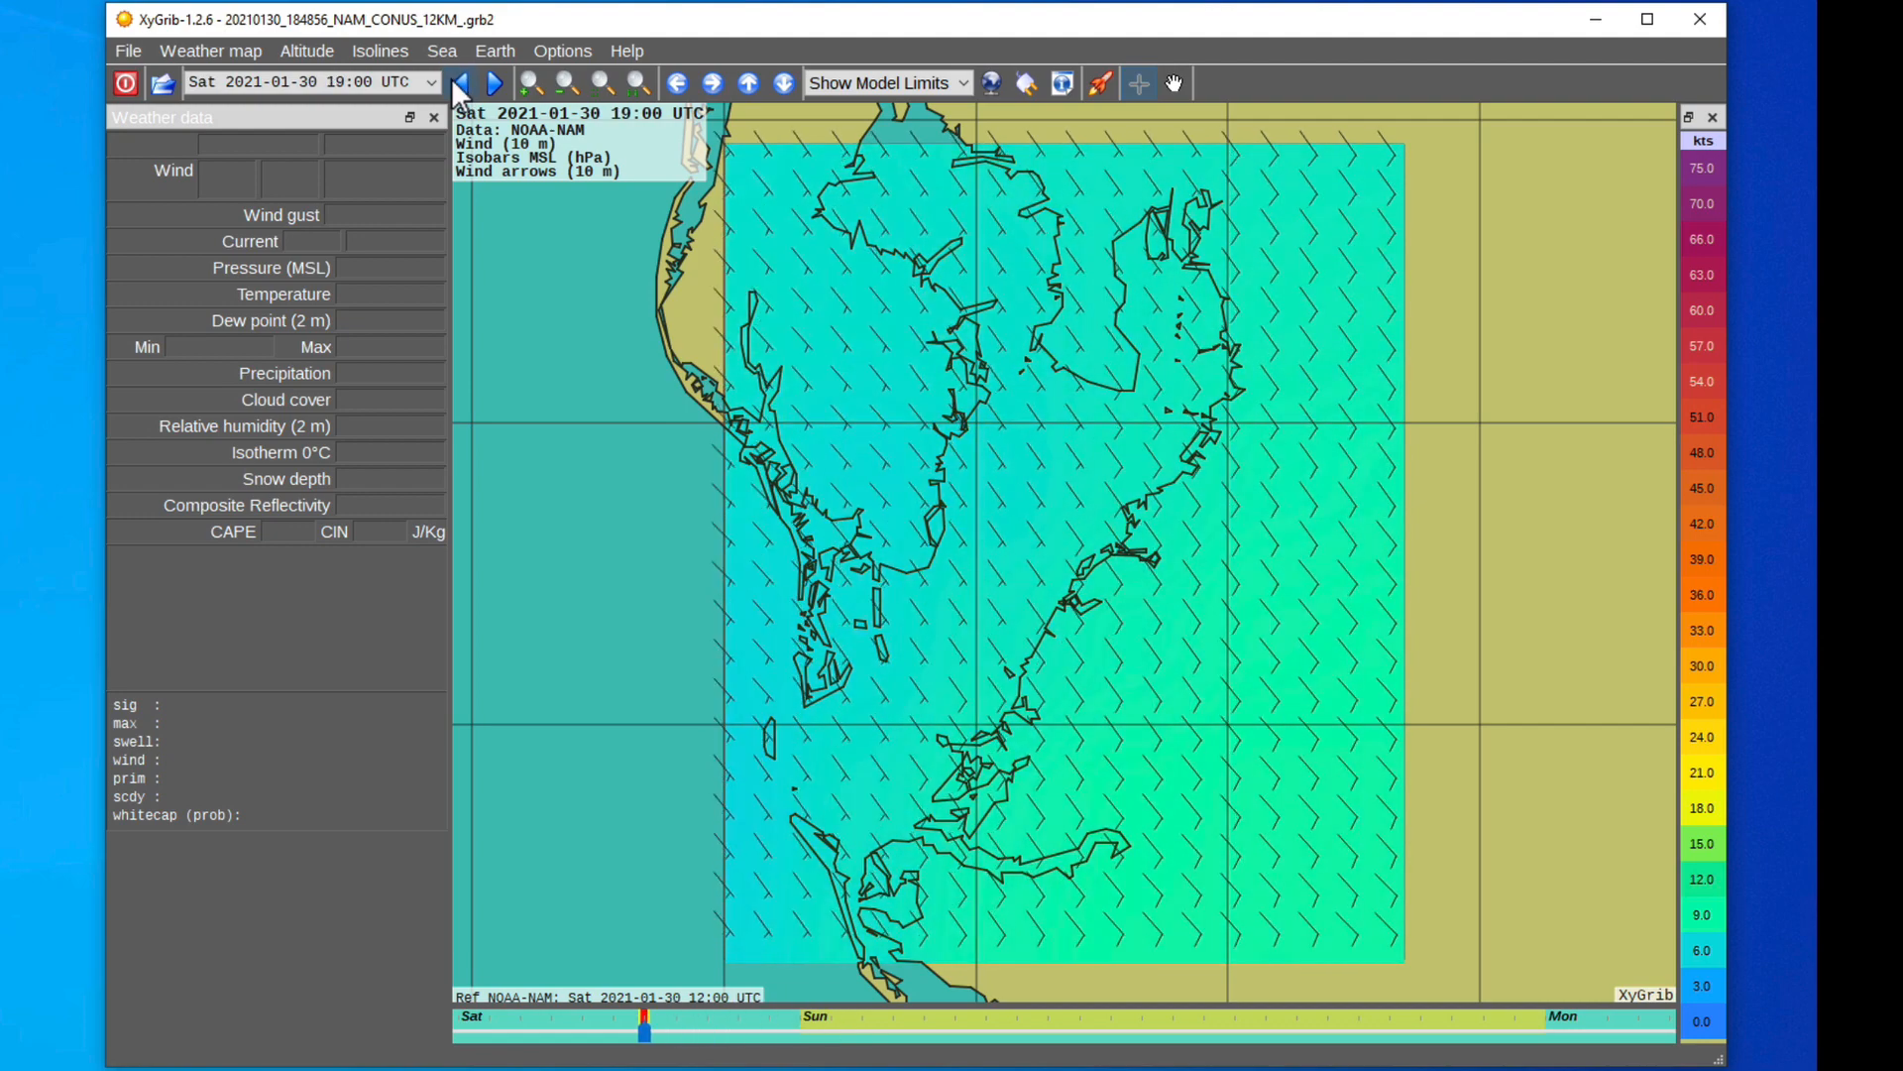
click(459, 82)
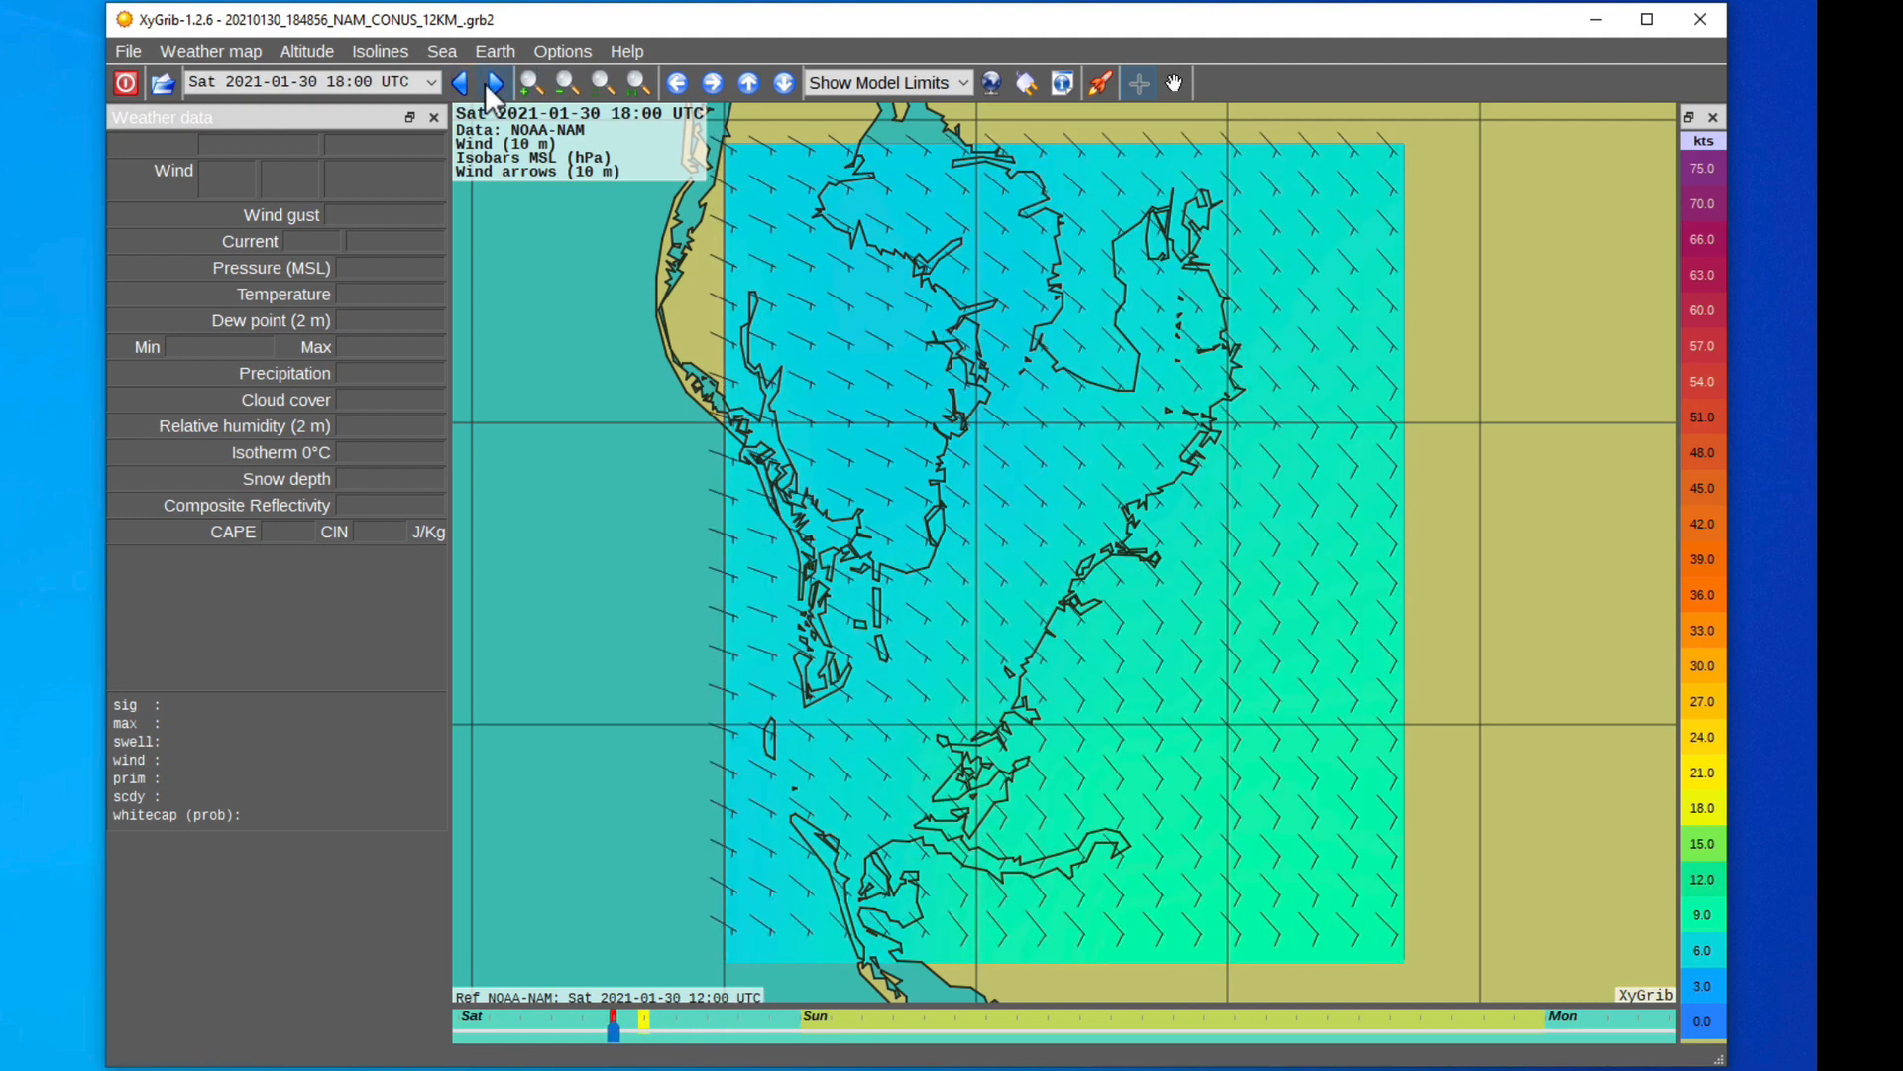
click(492, 82)
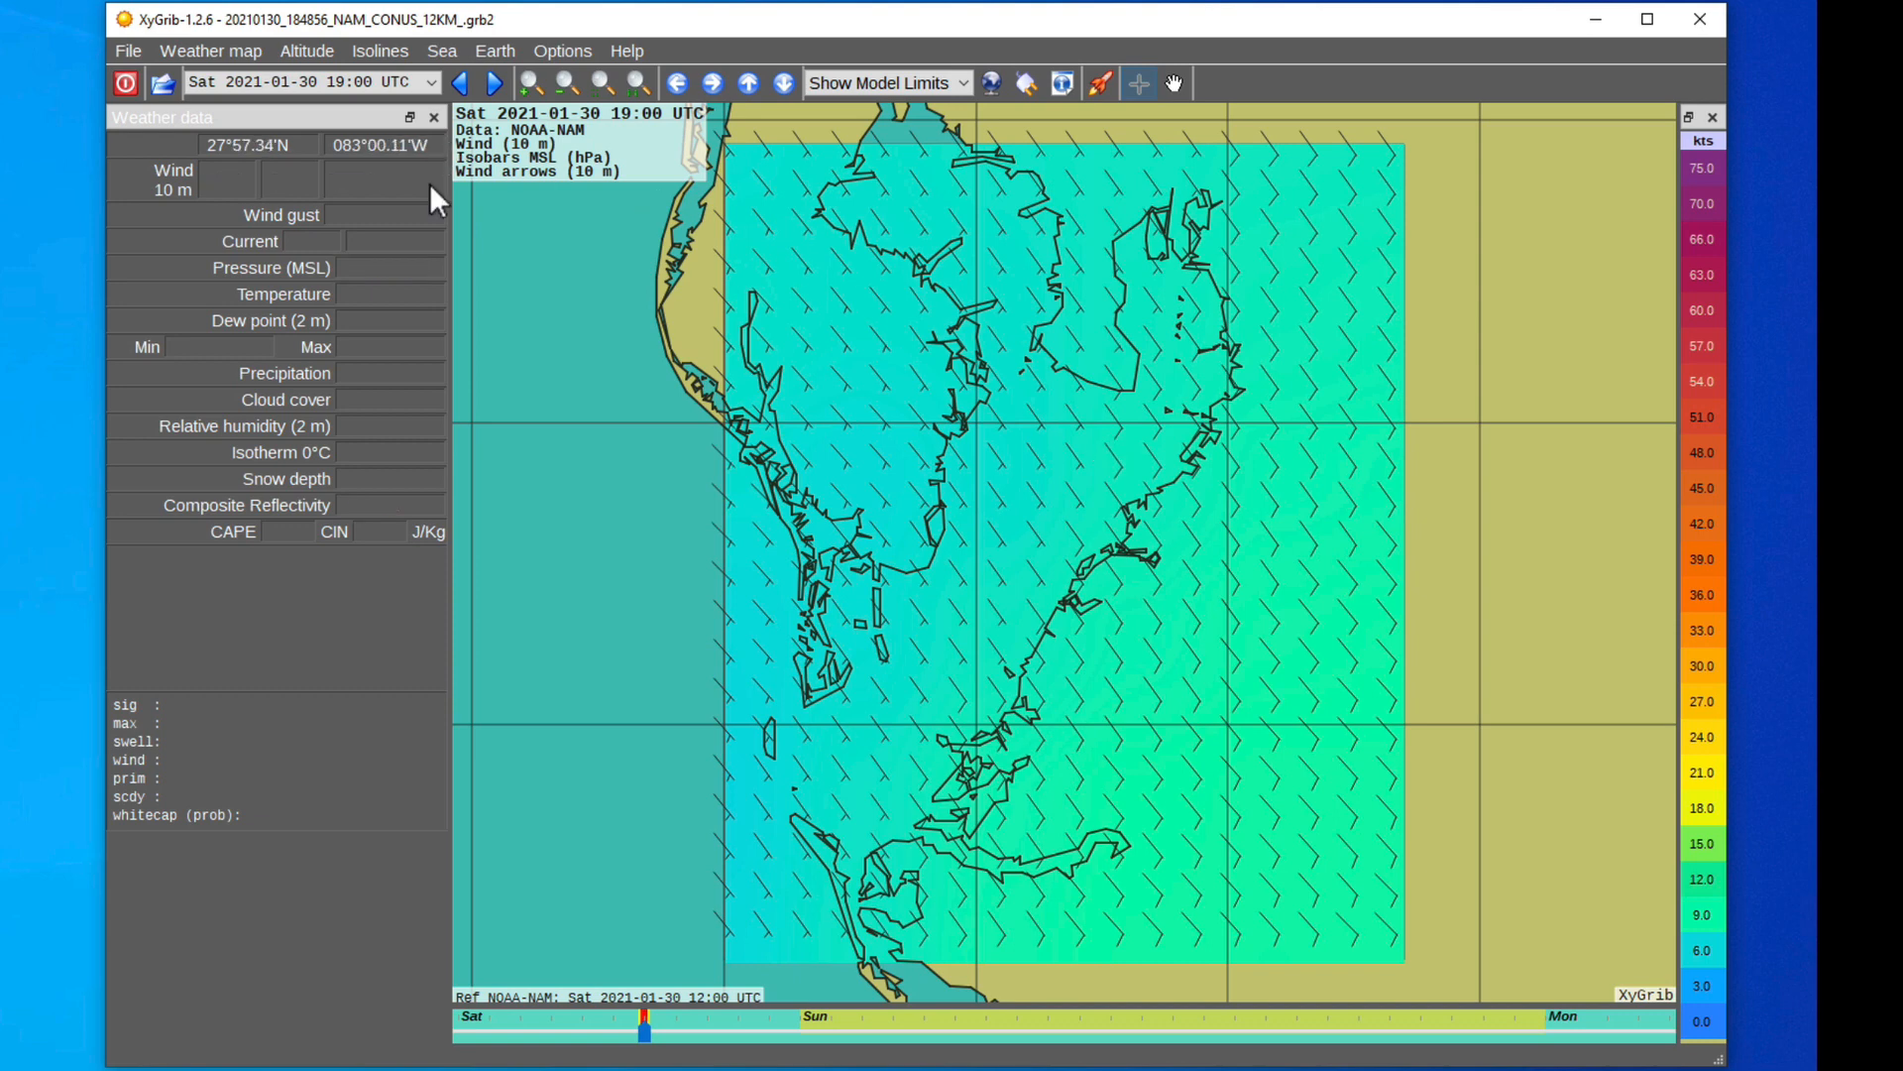
Step: Turn off the wind colour overlay from the Weather map menu
click(210, 50)
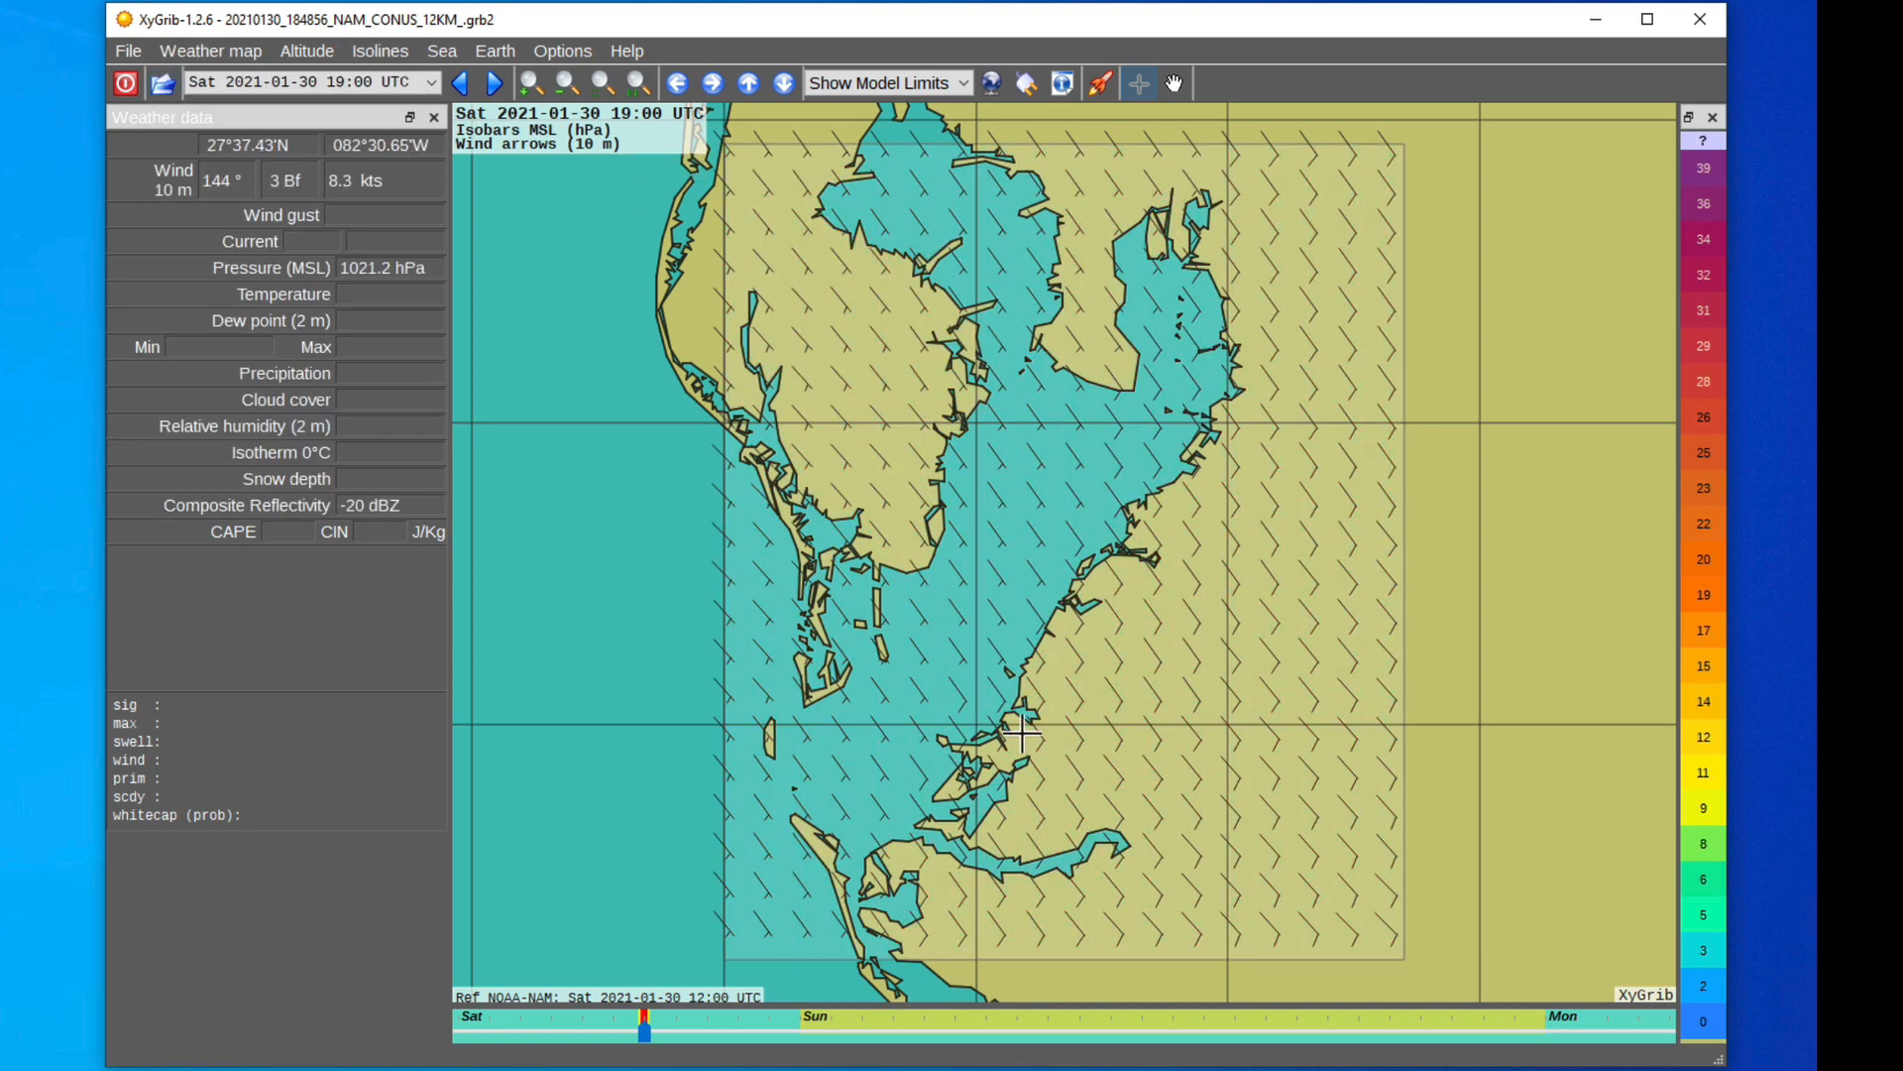
mouse_move(1147, 582)
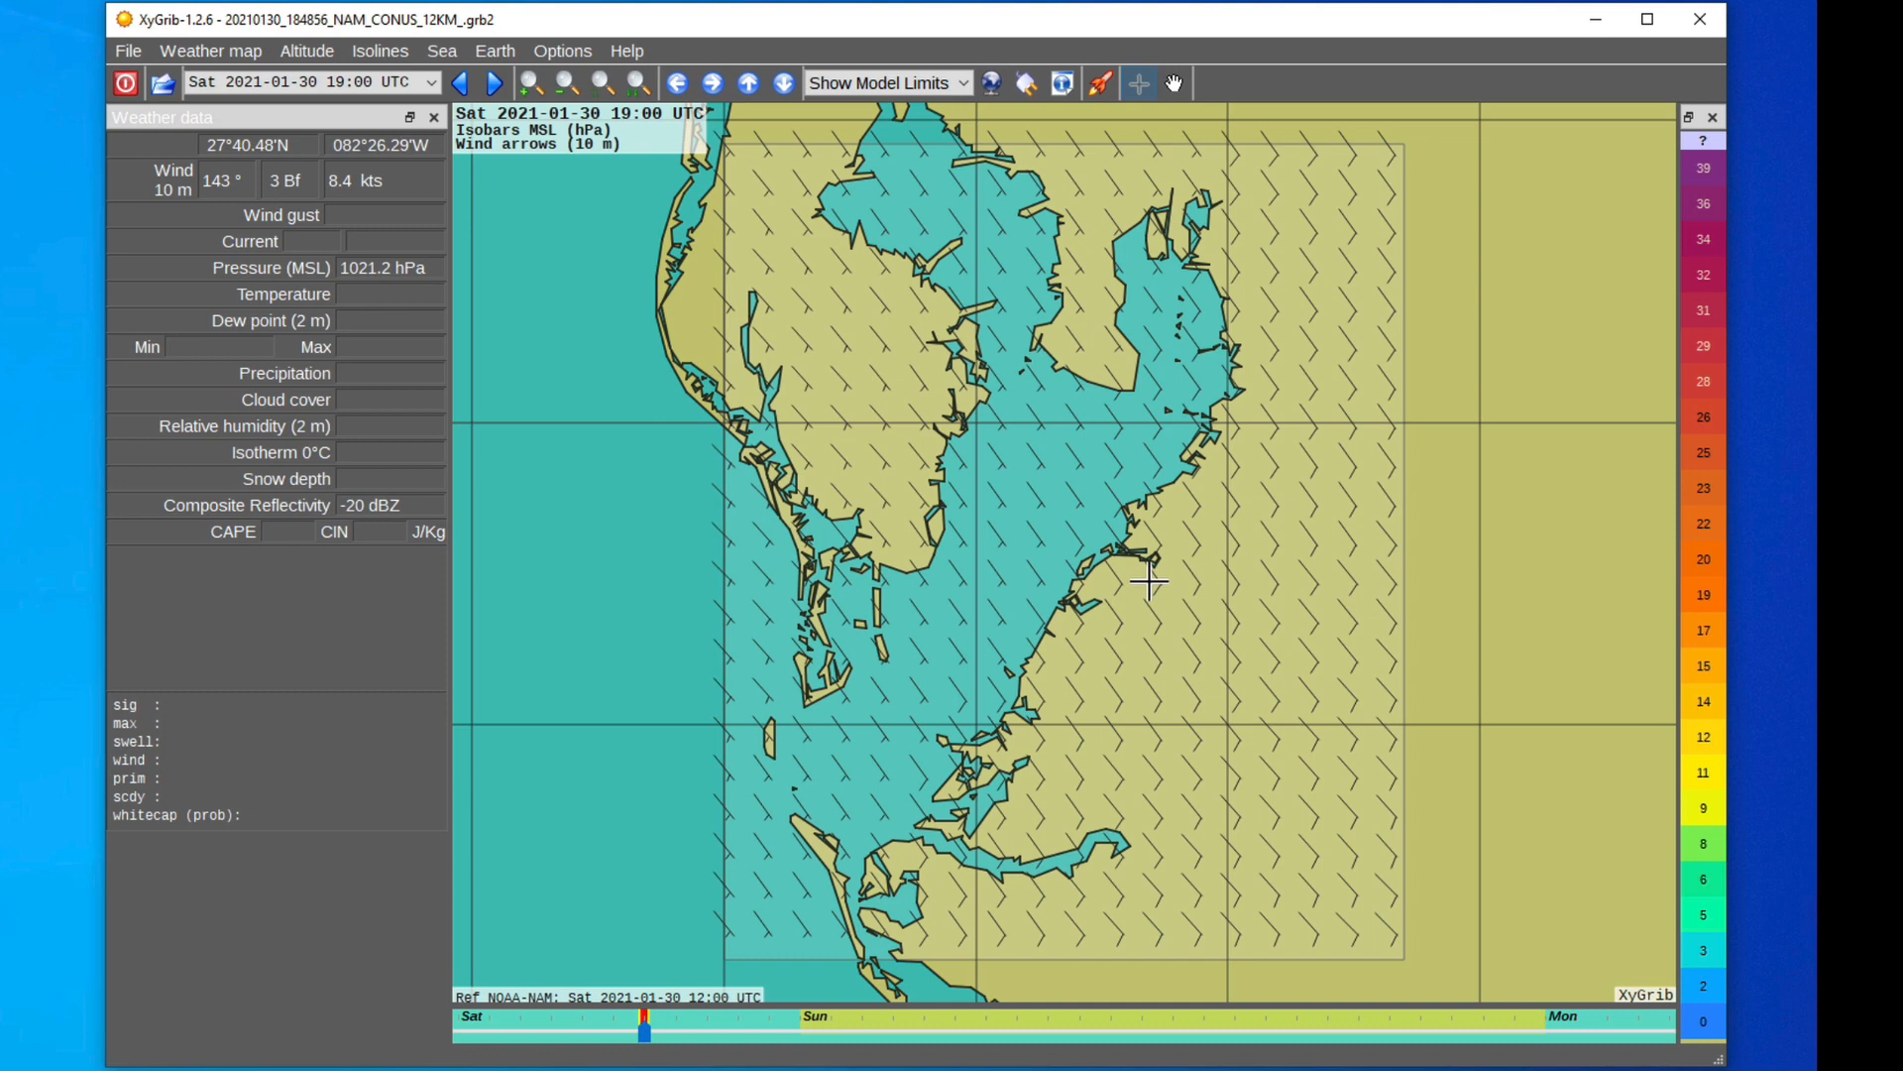
mouse_move(977, 392)
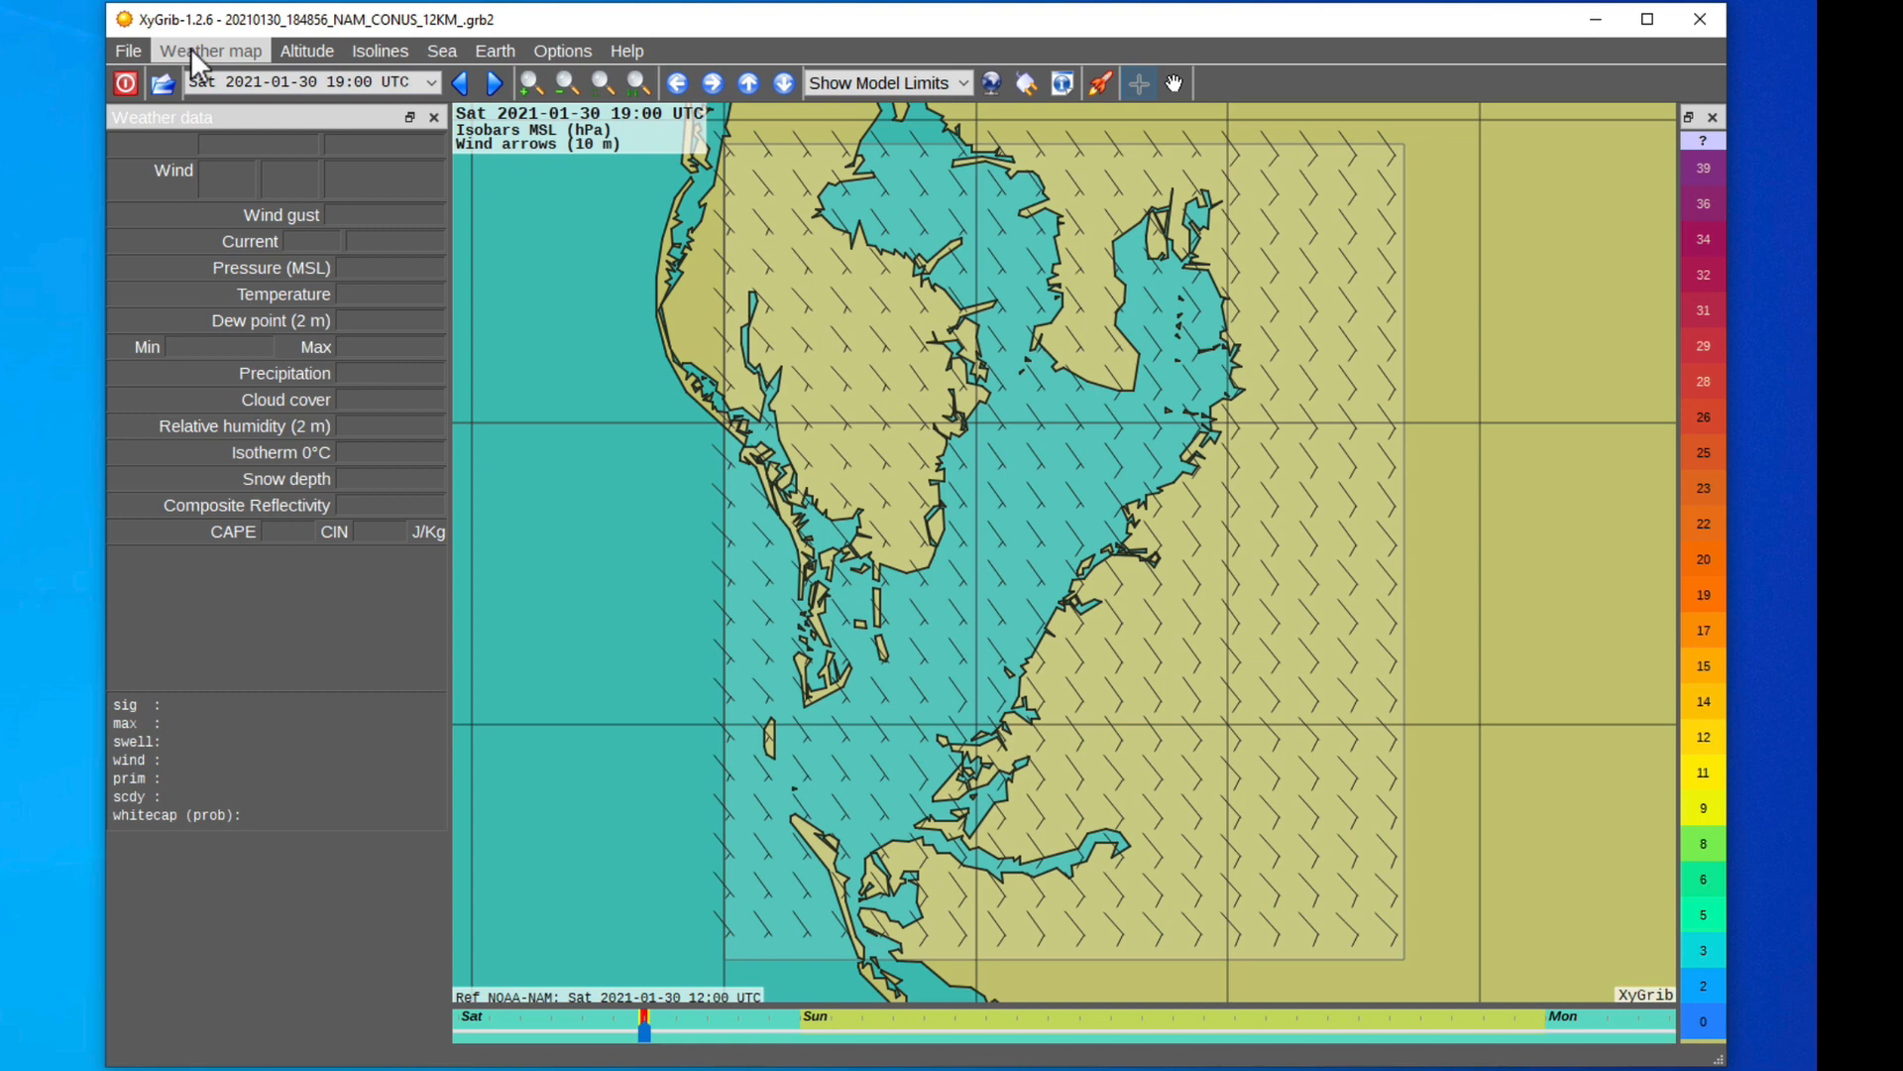
click(209, 50)
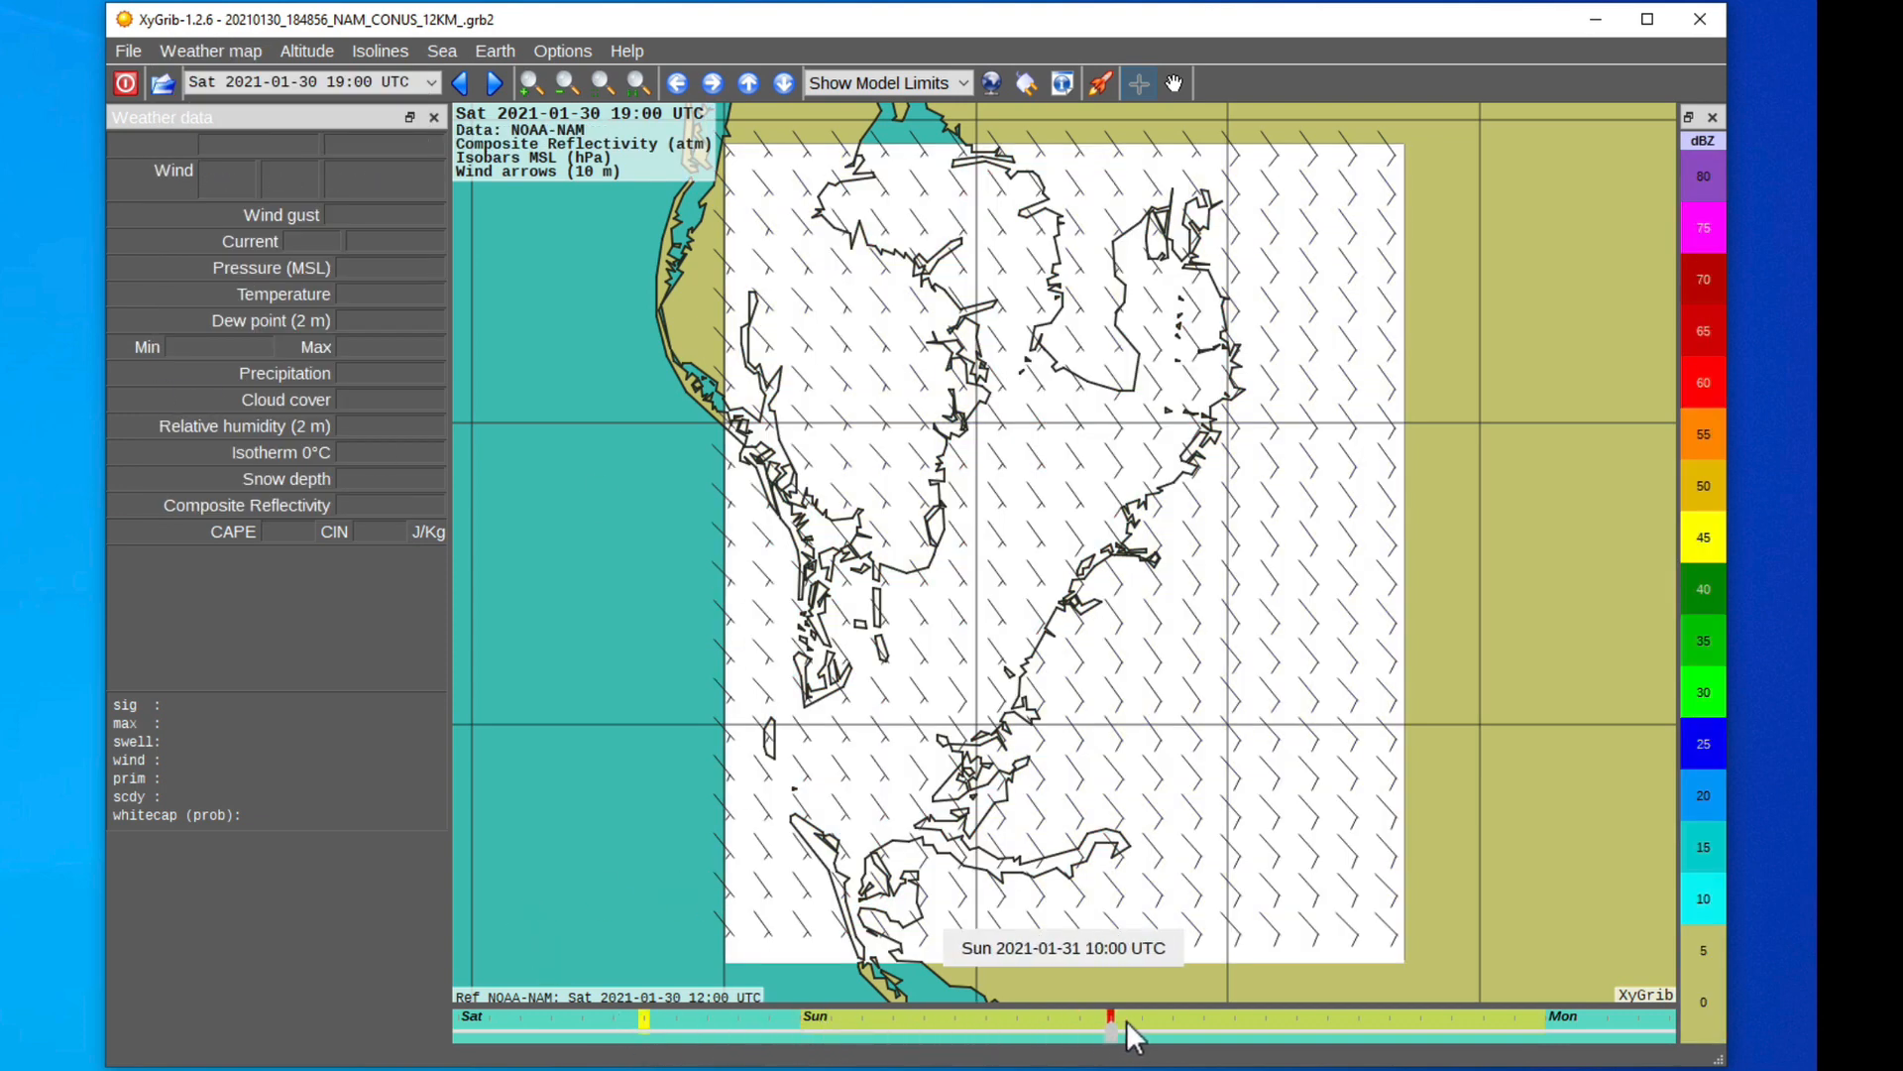
Step: With composite reflectivity shown, move the forecast to Sunday 31 January 00:00 UTC
drag(1111, 1029, 613, 1029)
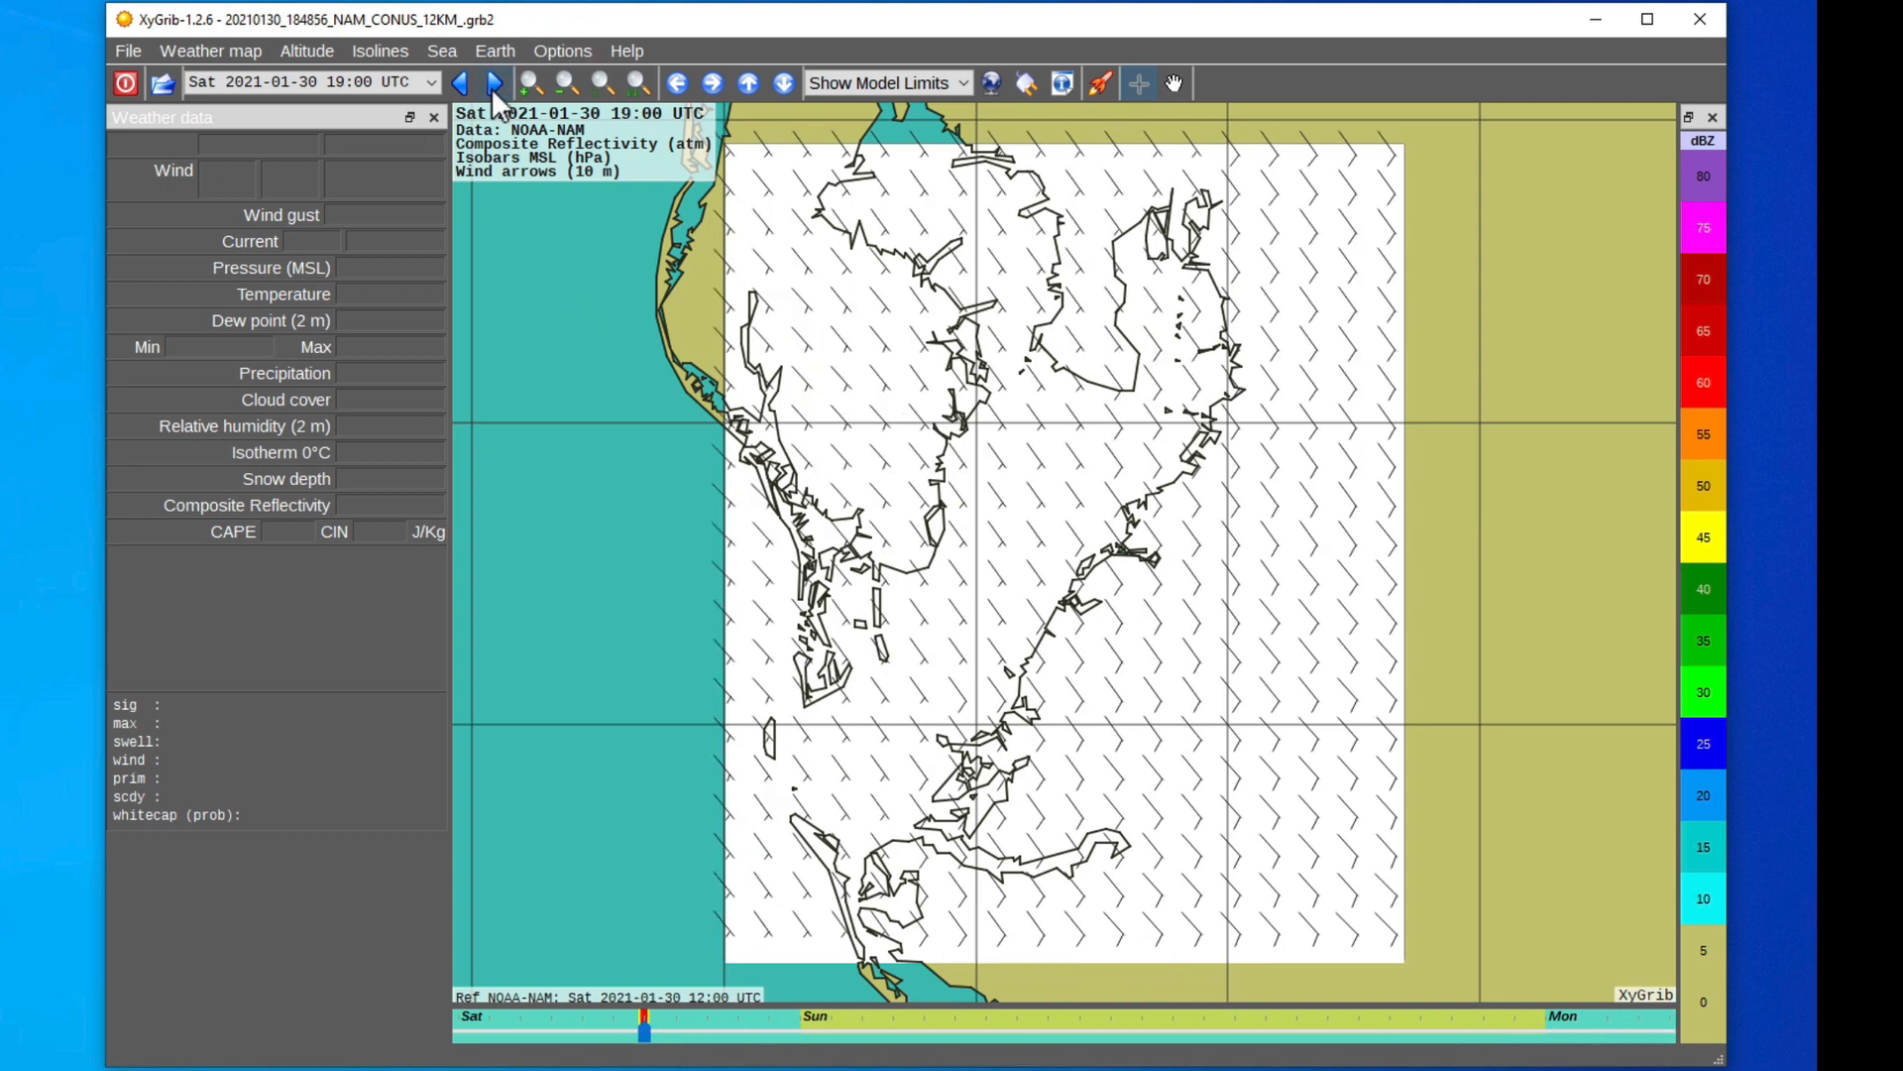
click(493, 82)
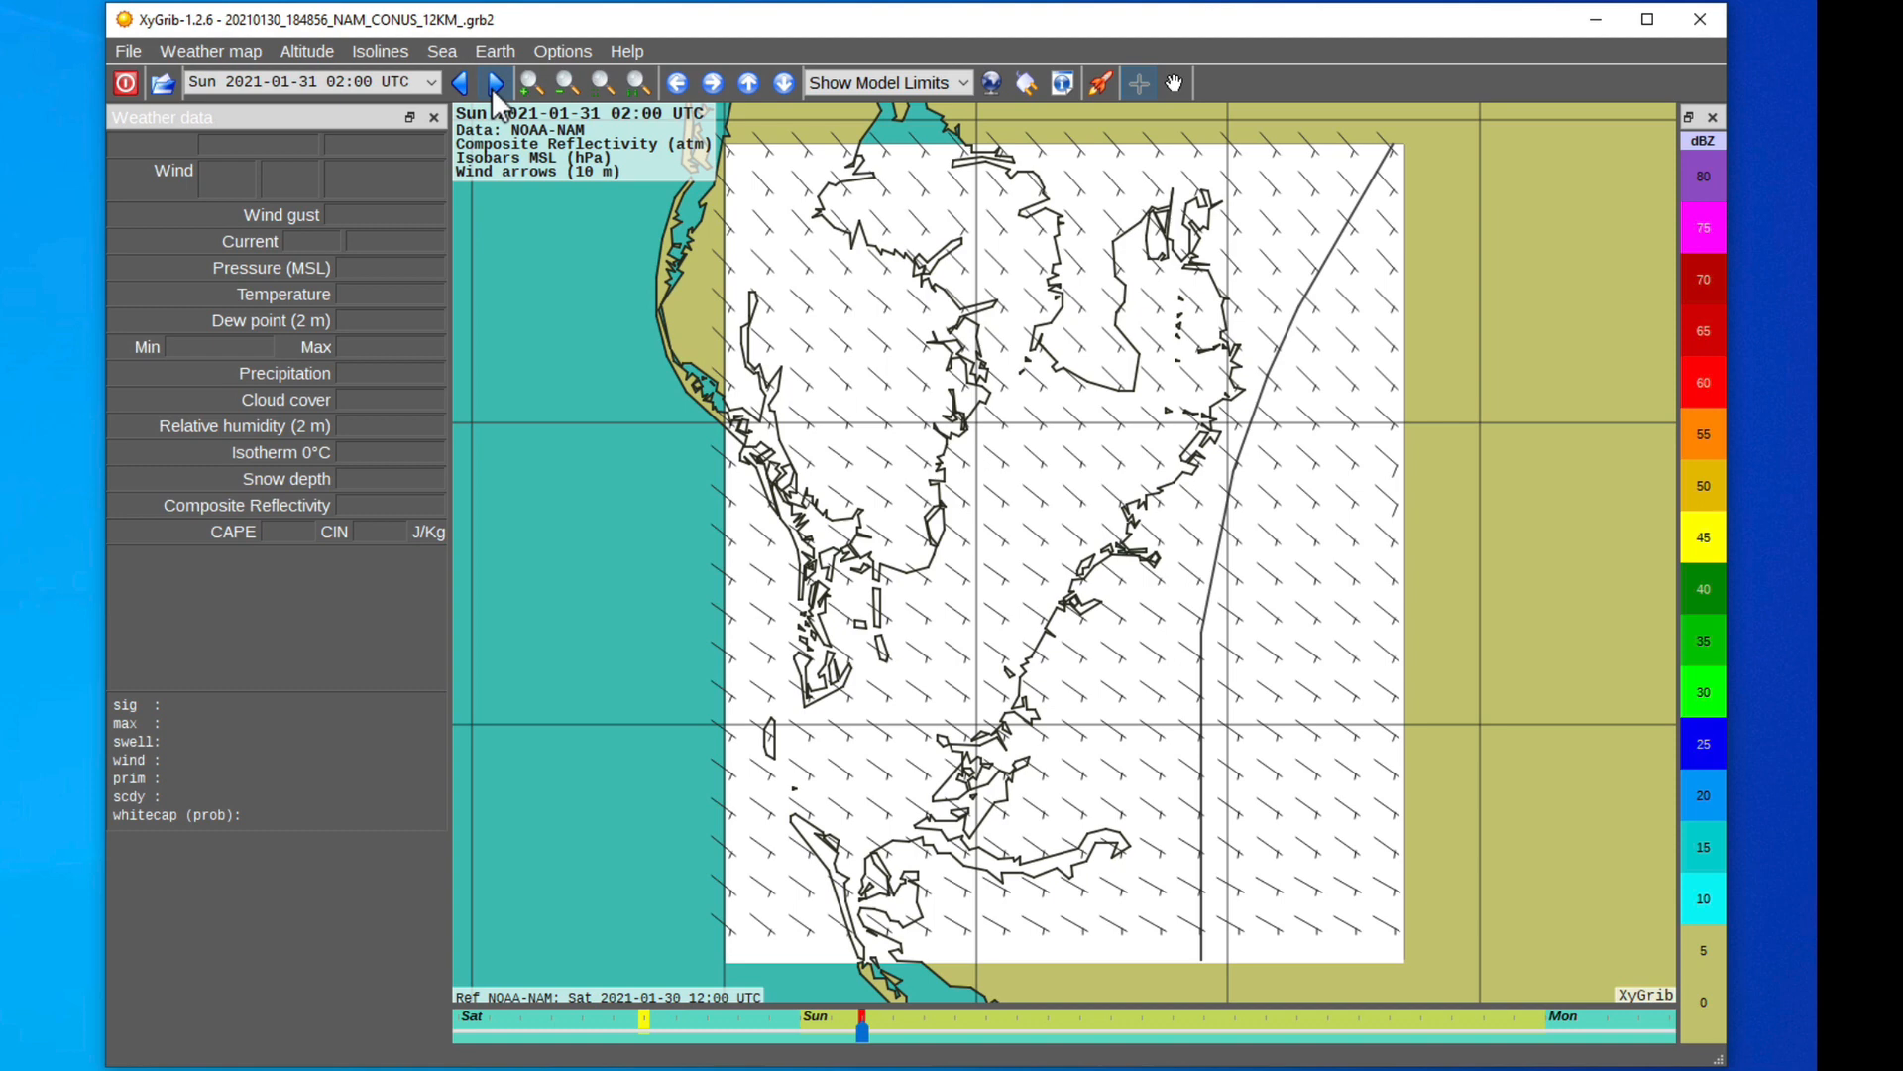
click(492, 82)
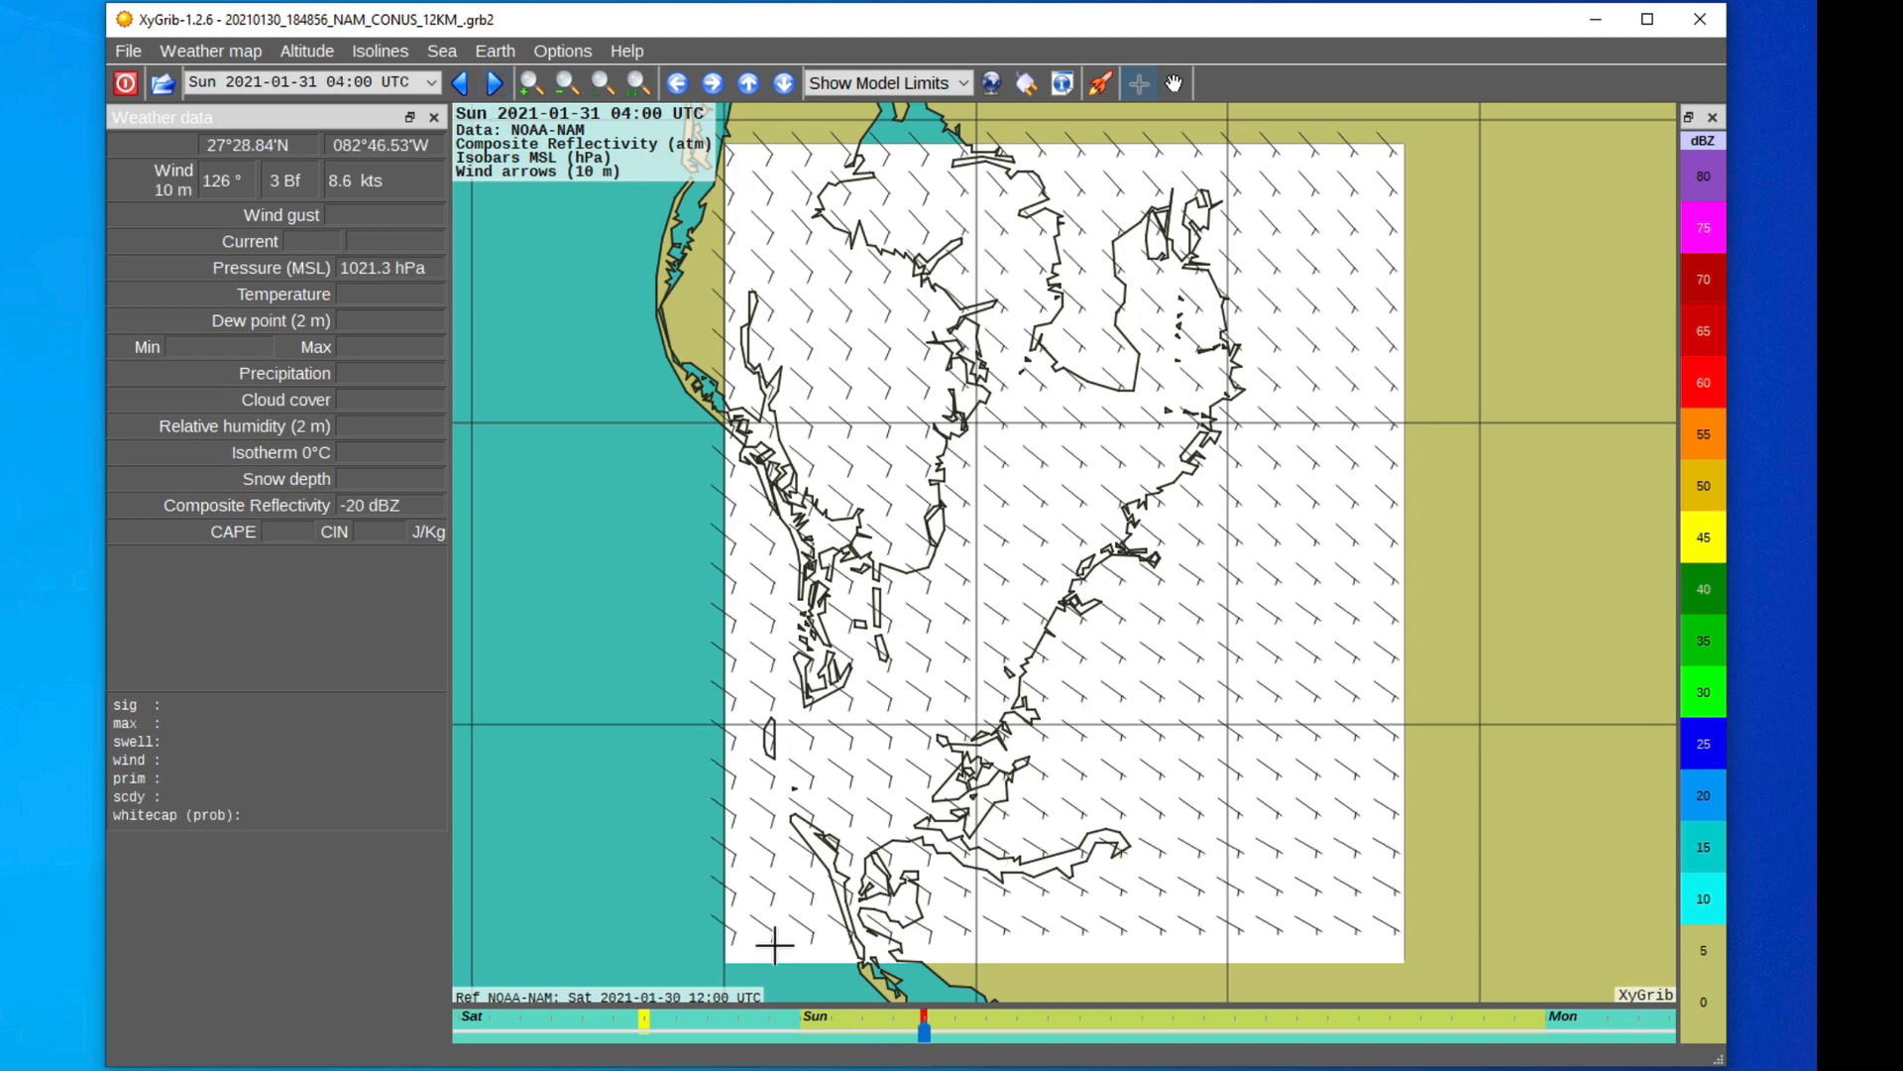
mouse_move(892, 1038)
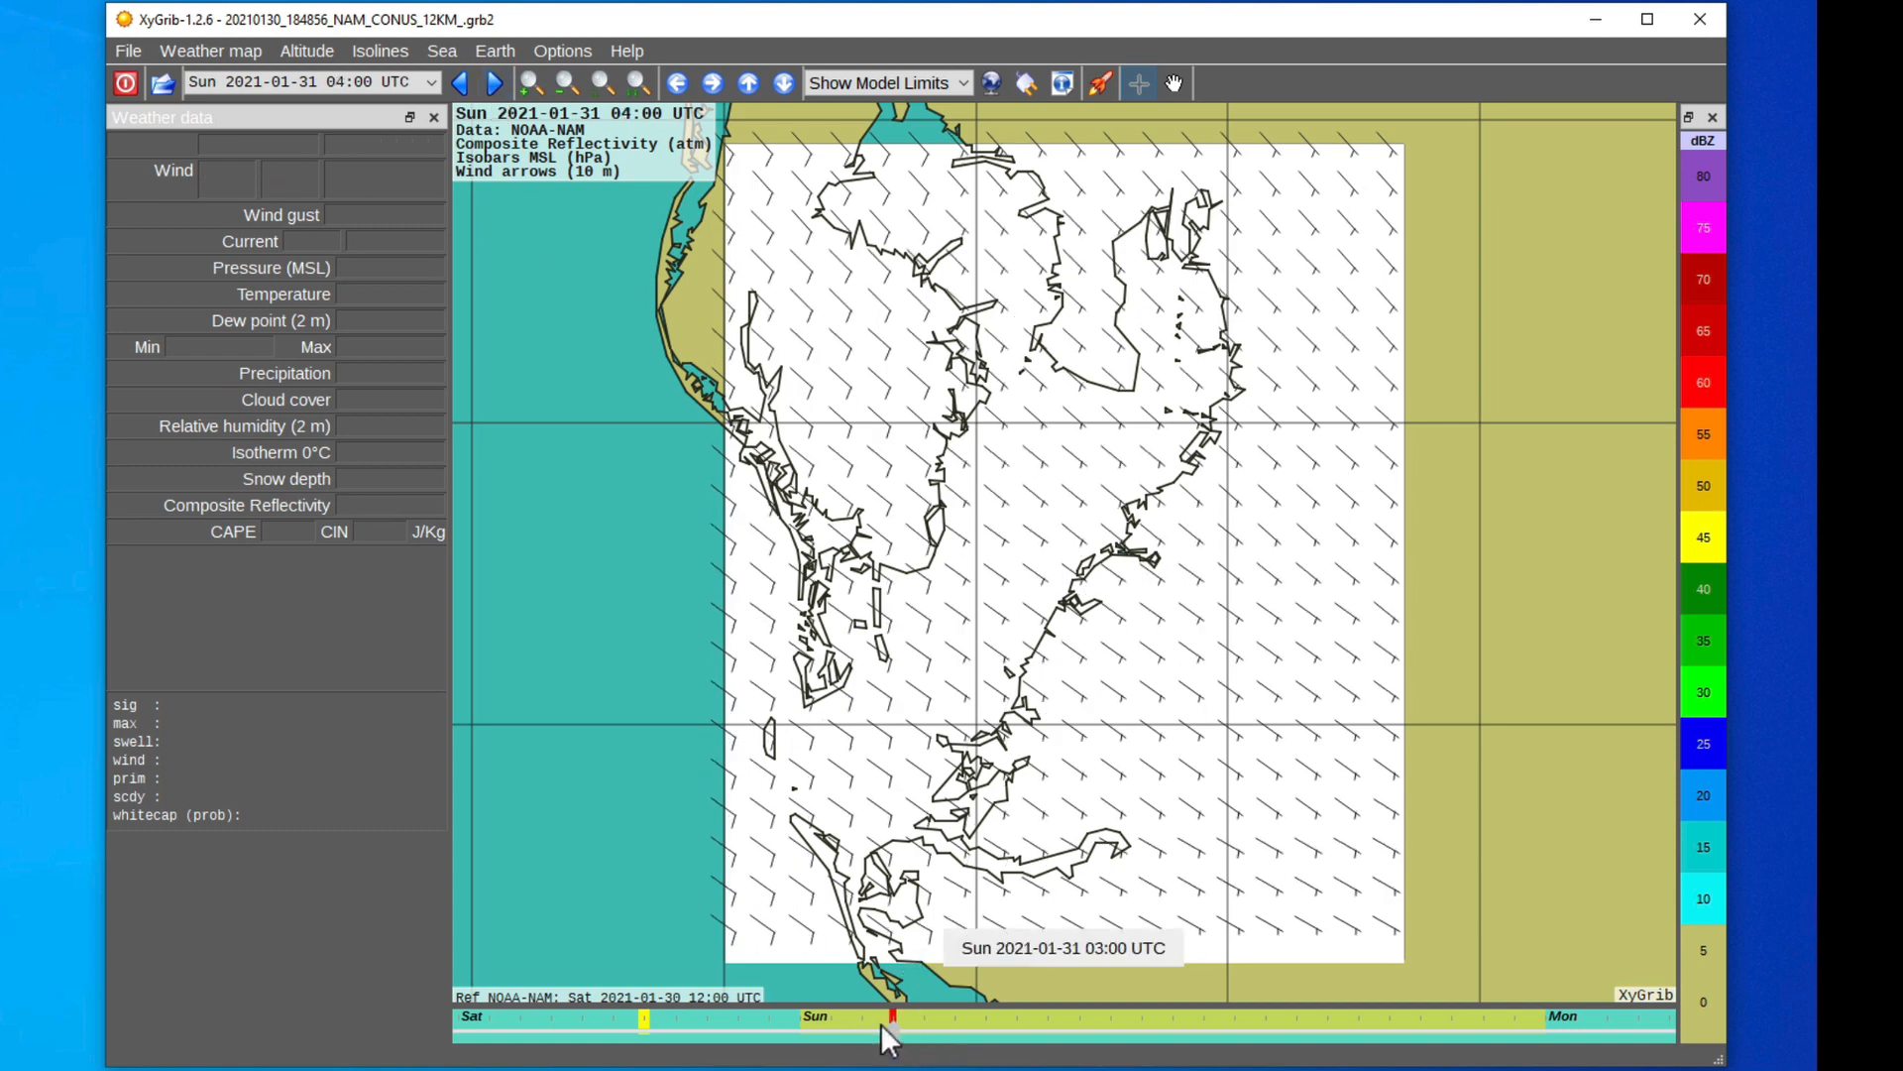
click(894, 1031)
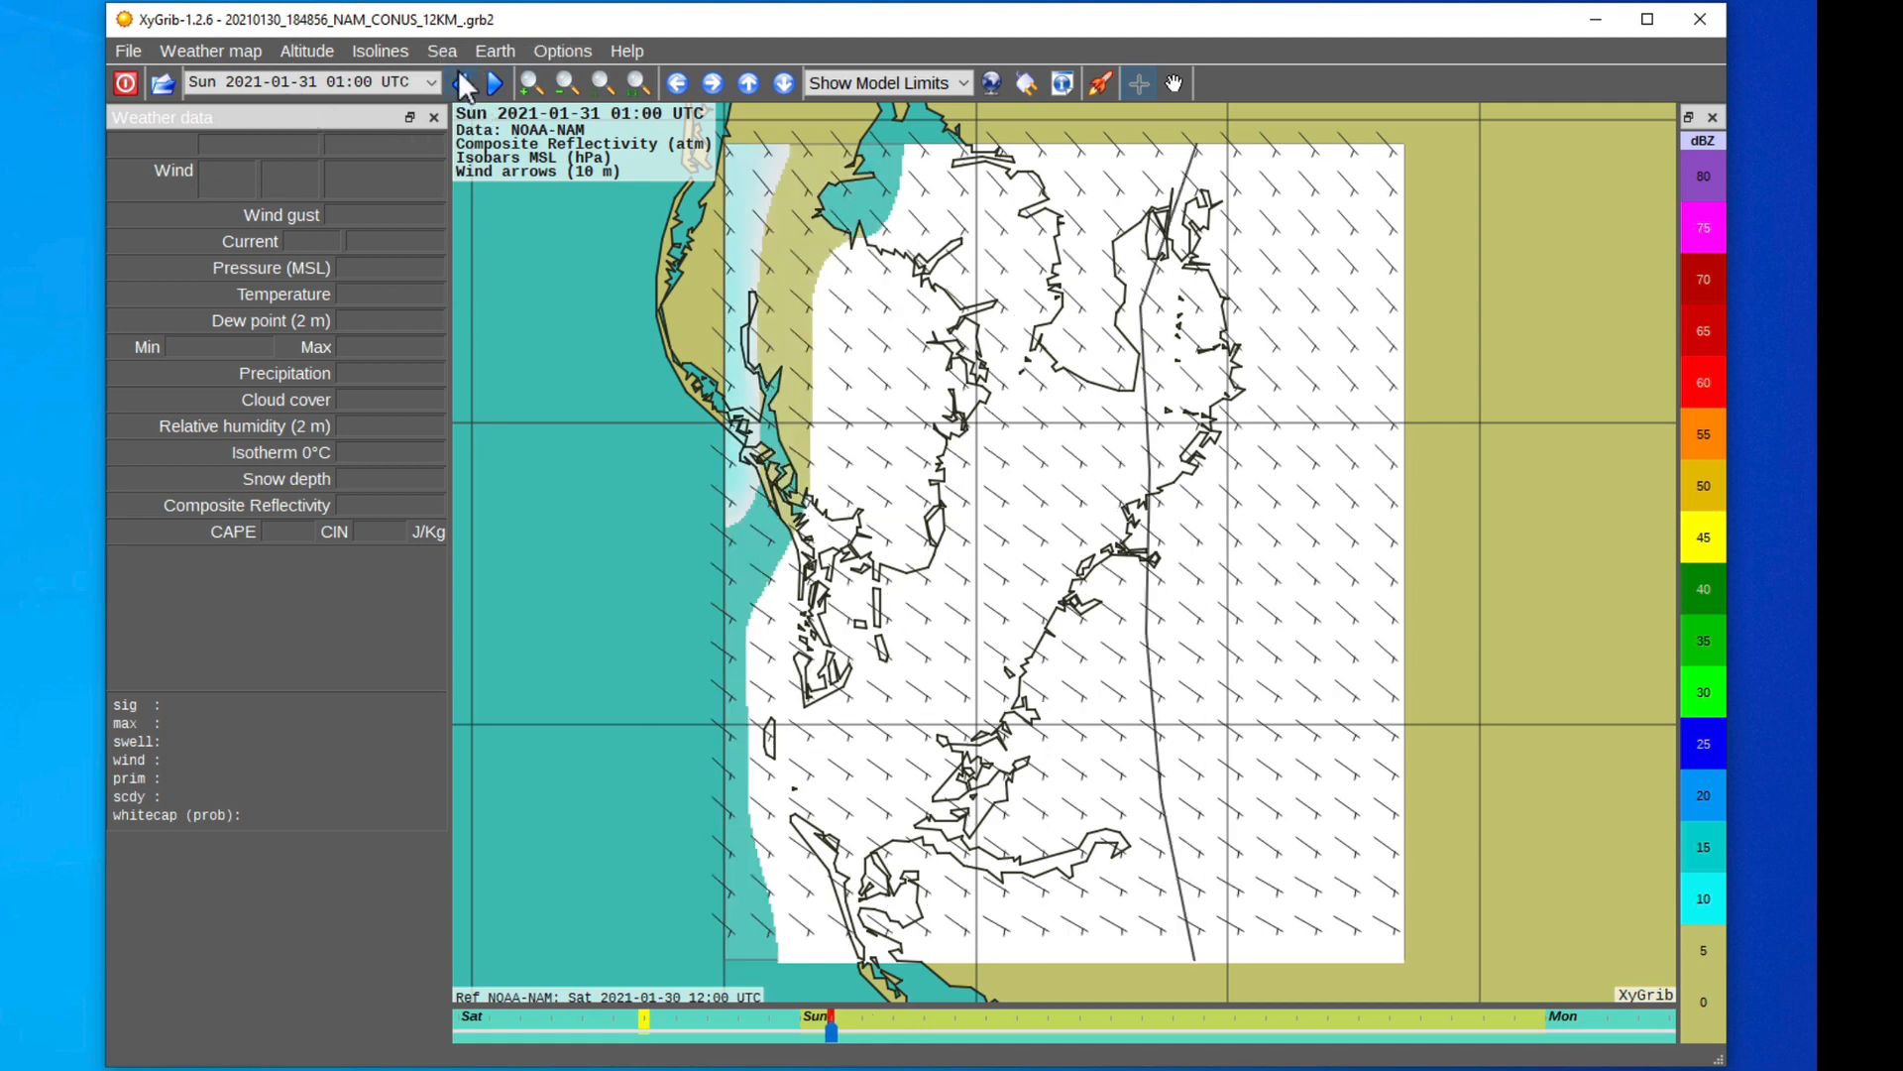
click(459, 82)
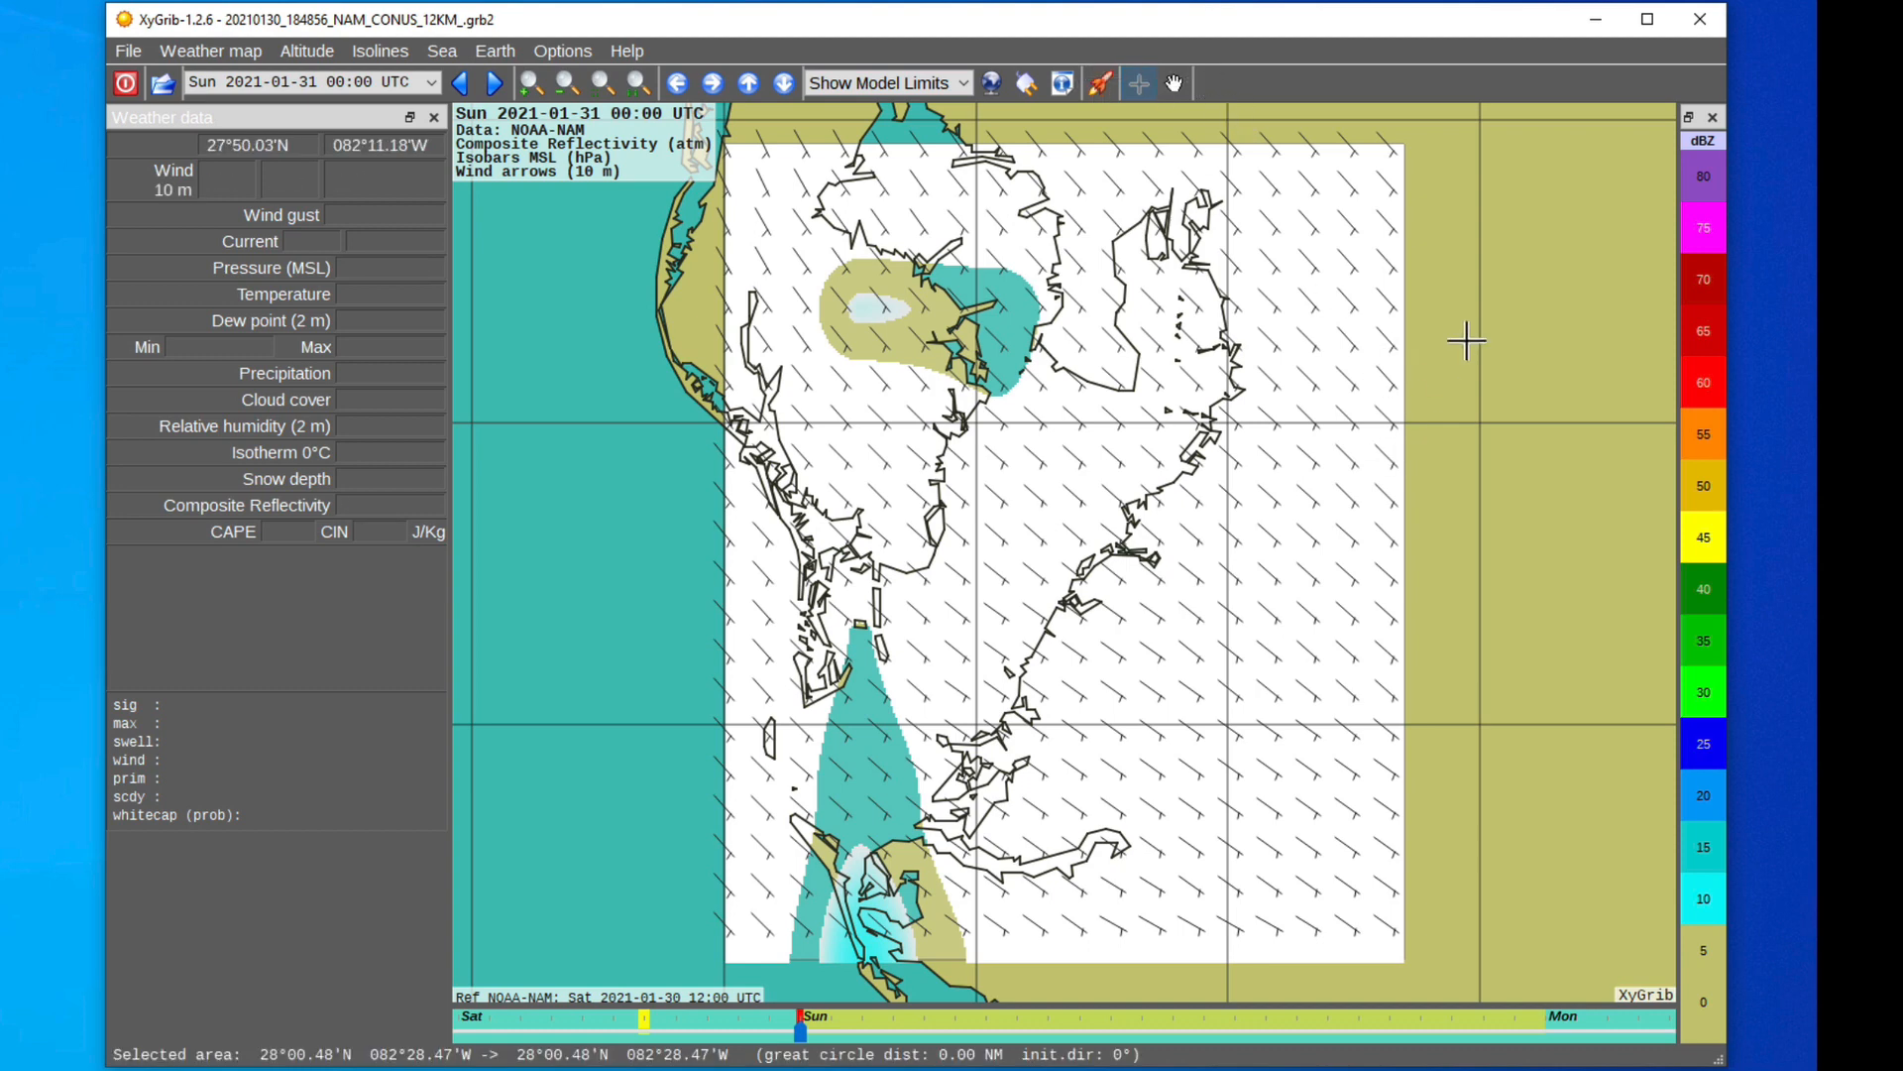
Step: Show and dismiss the point information options
click(1096, 82)
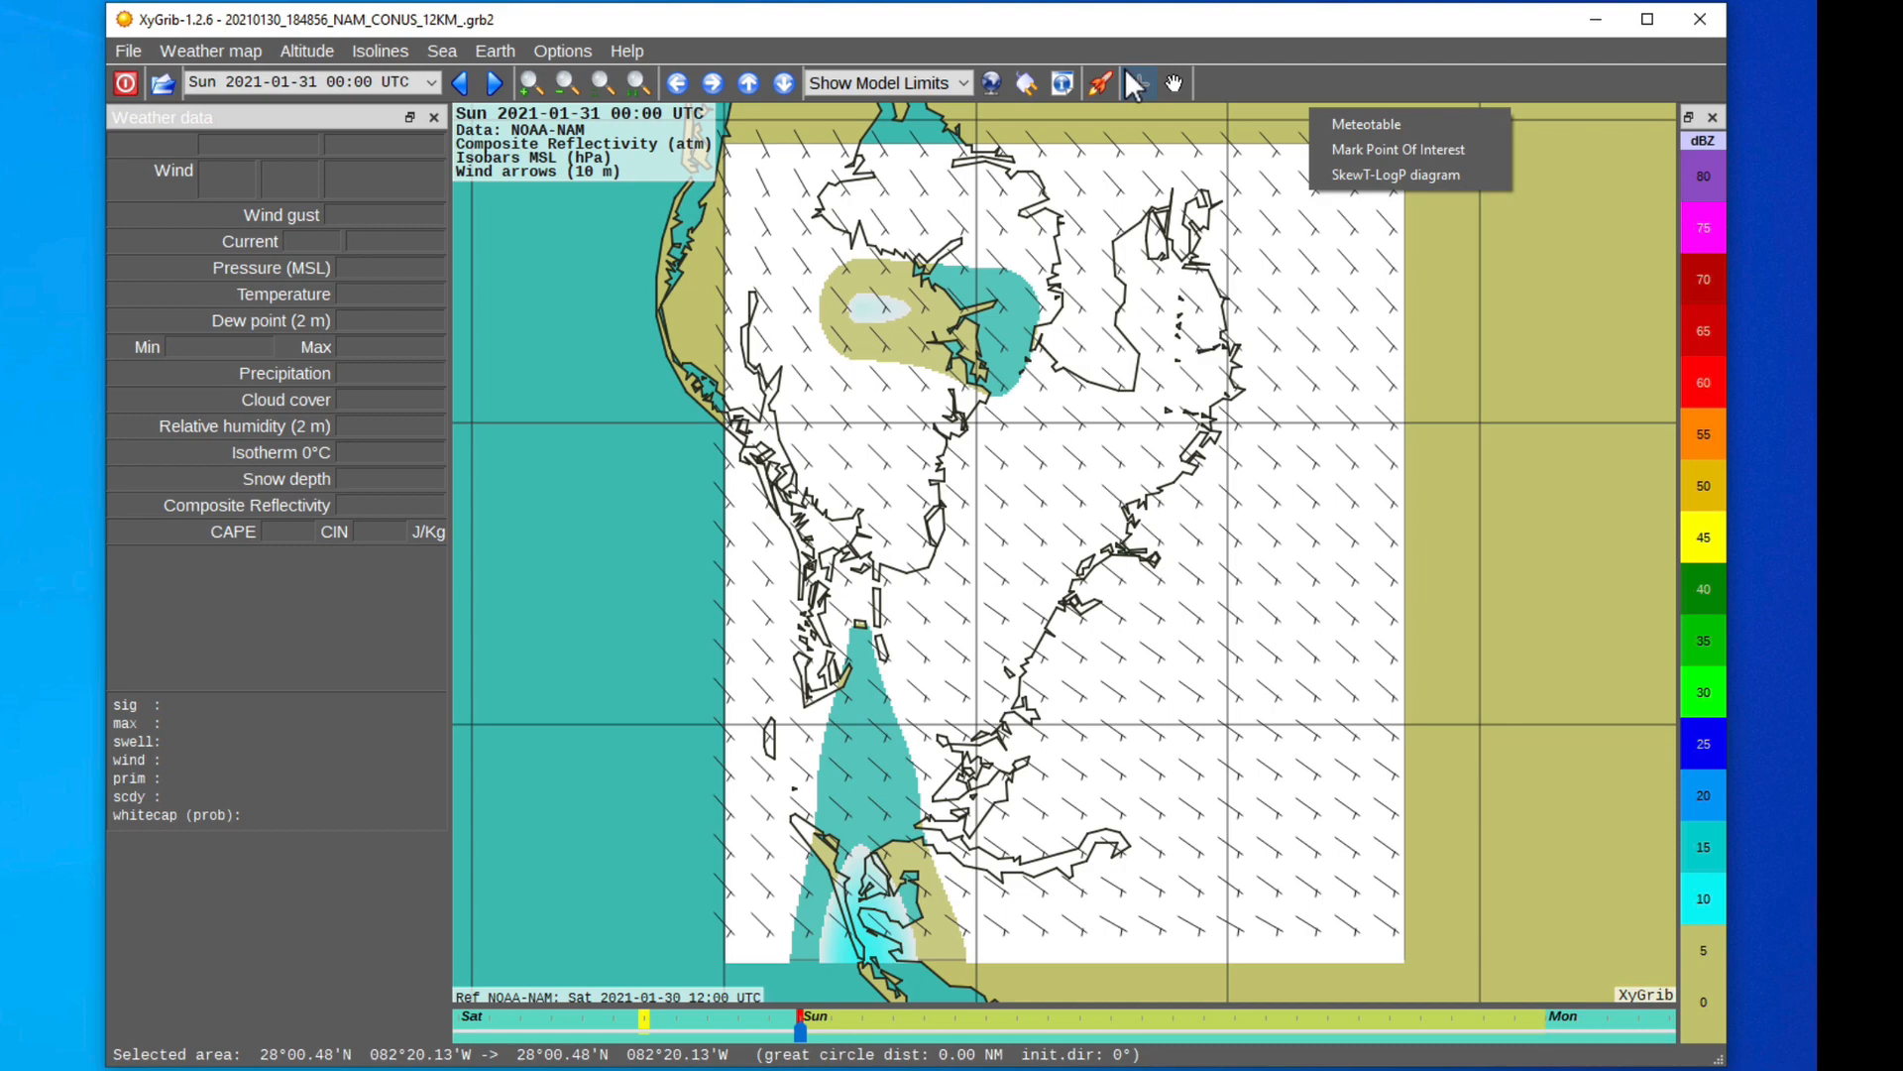
click(1096, 82)
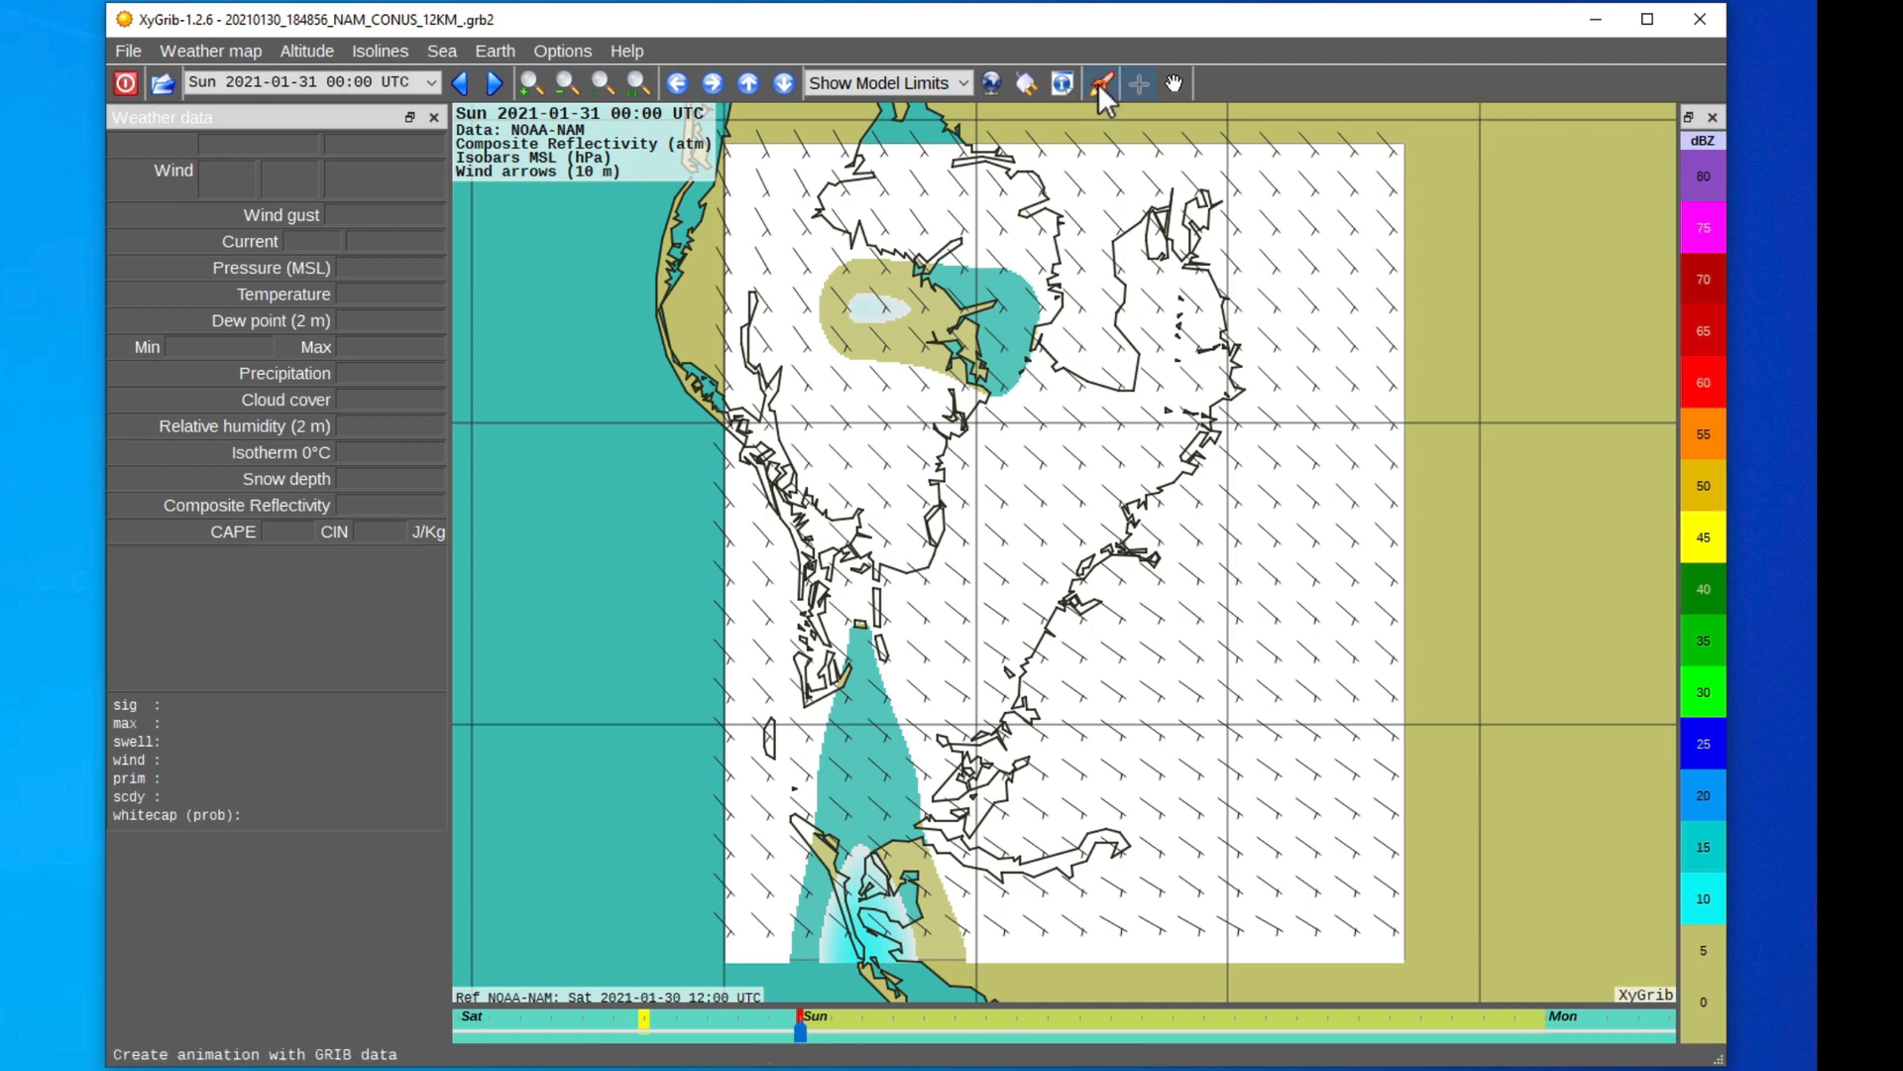
Step: Create and play the forecast animation, then close the Animation window
click(1100, 82)
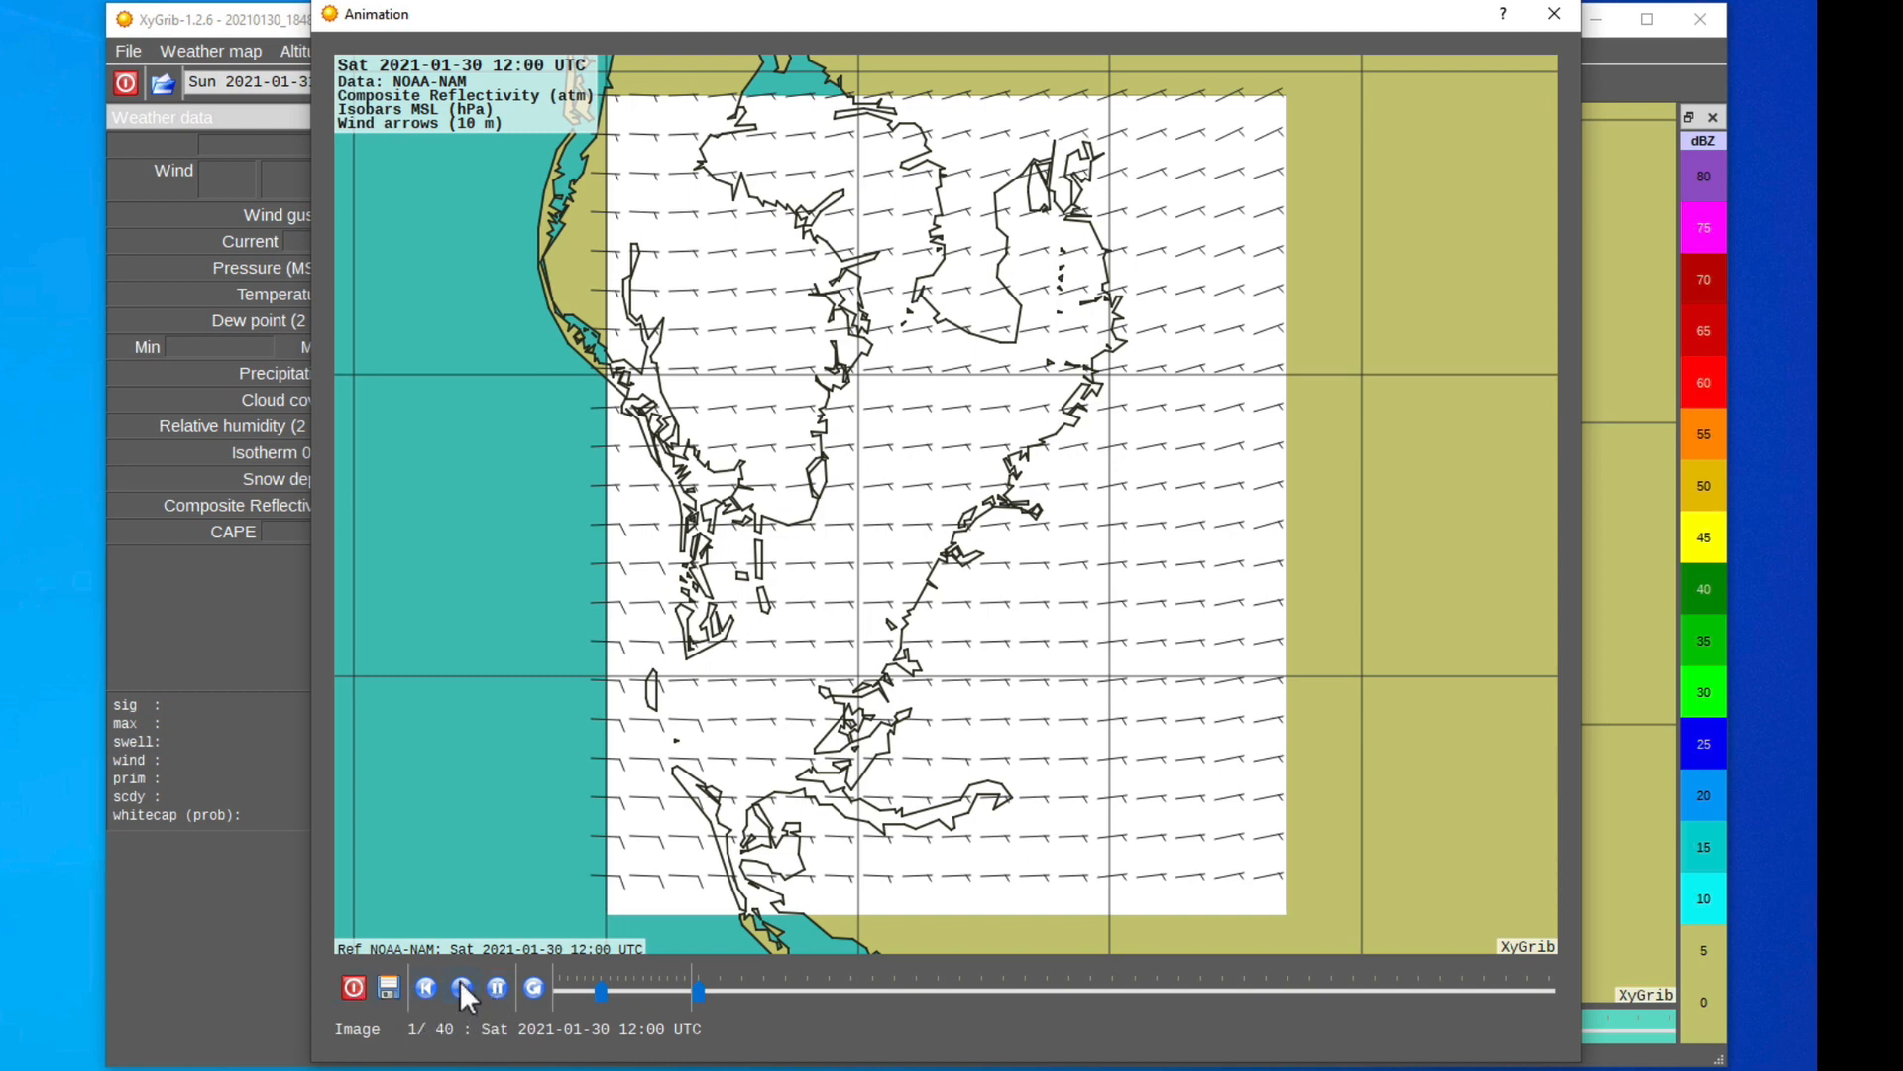
click(460, 987)
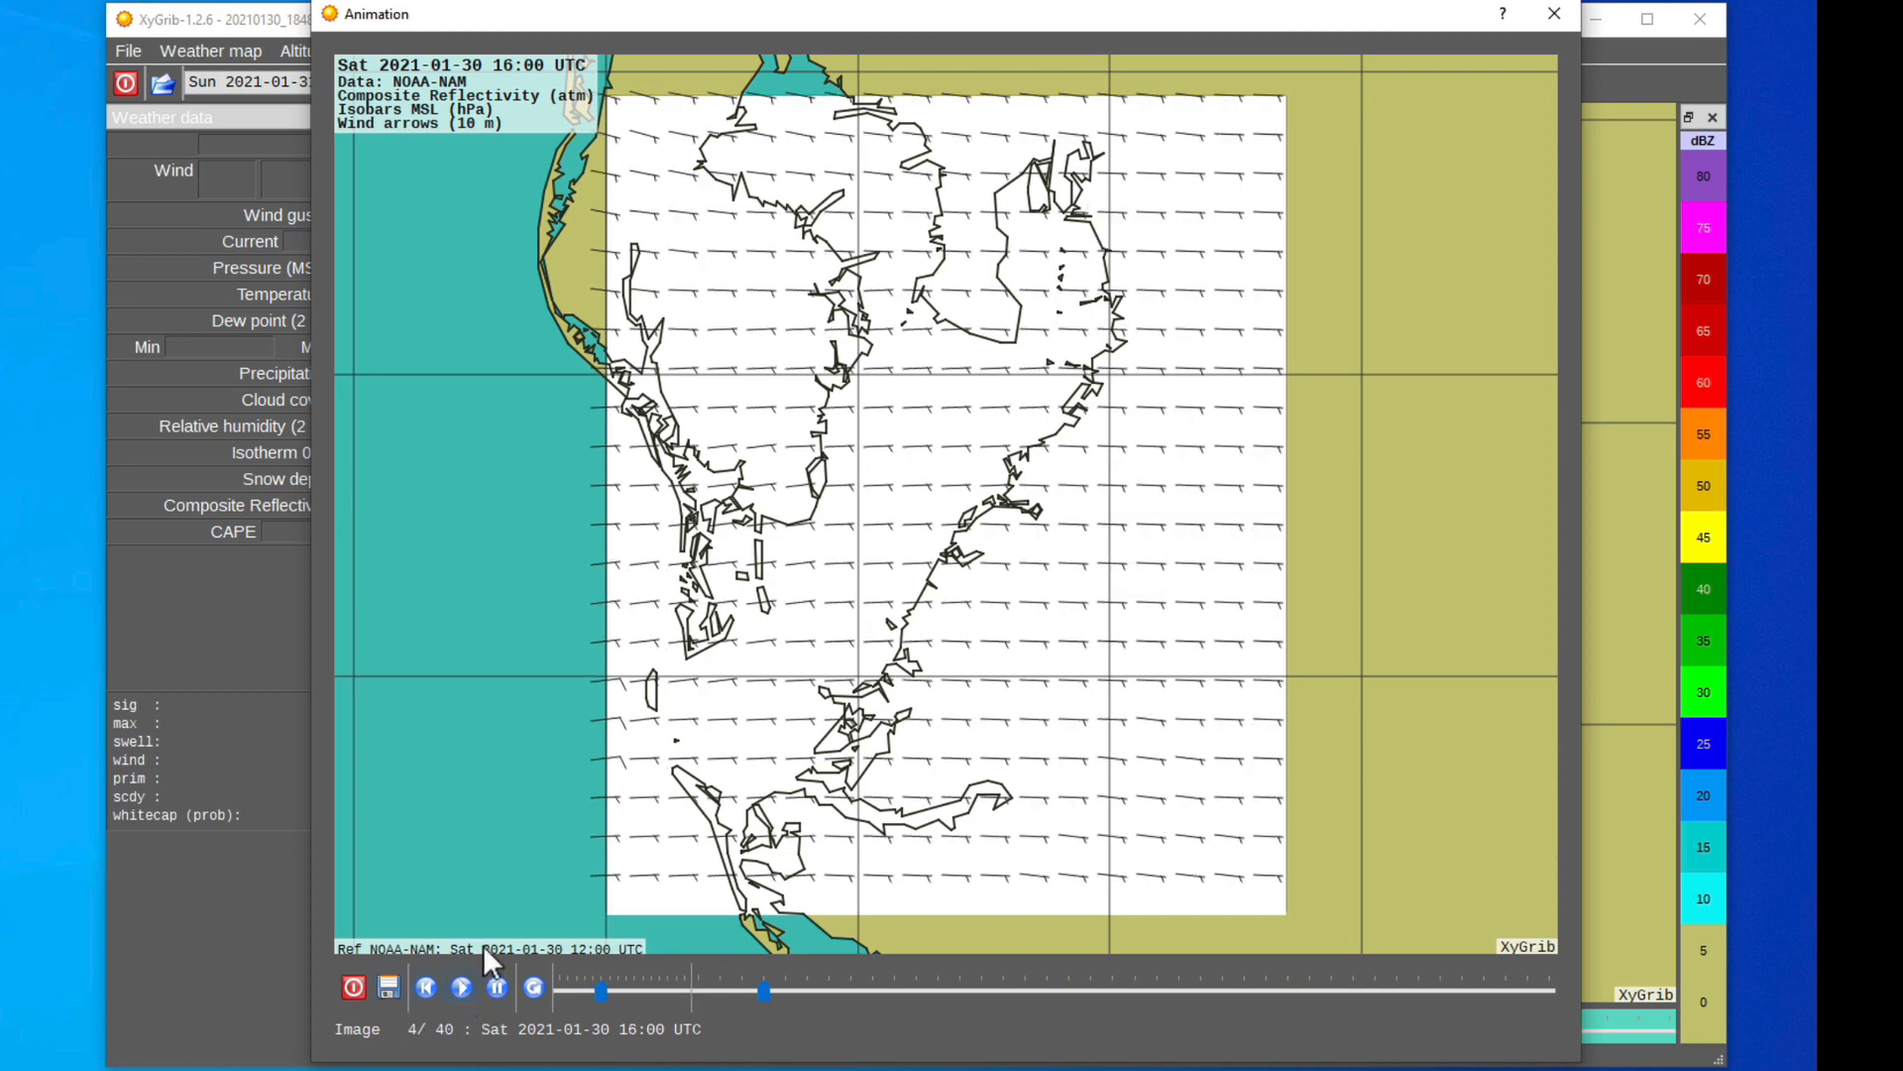
click(459, 988)
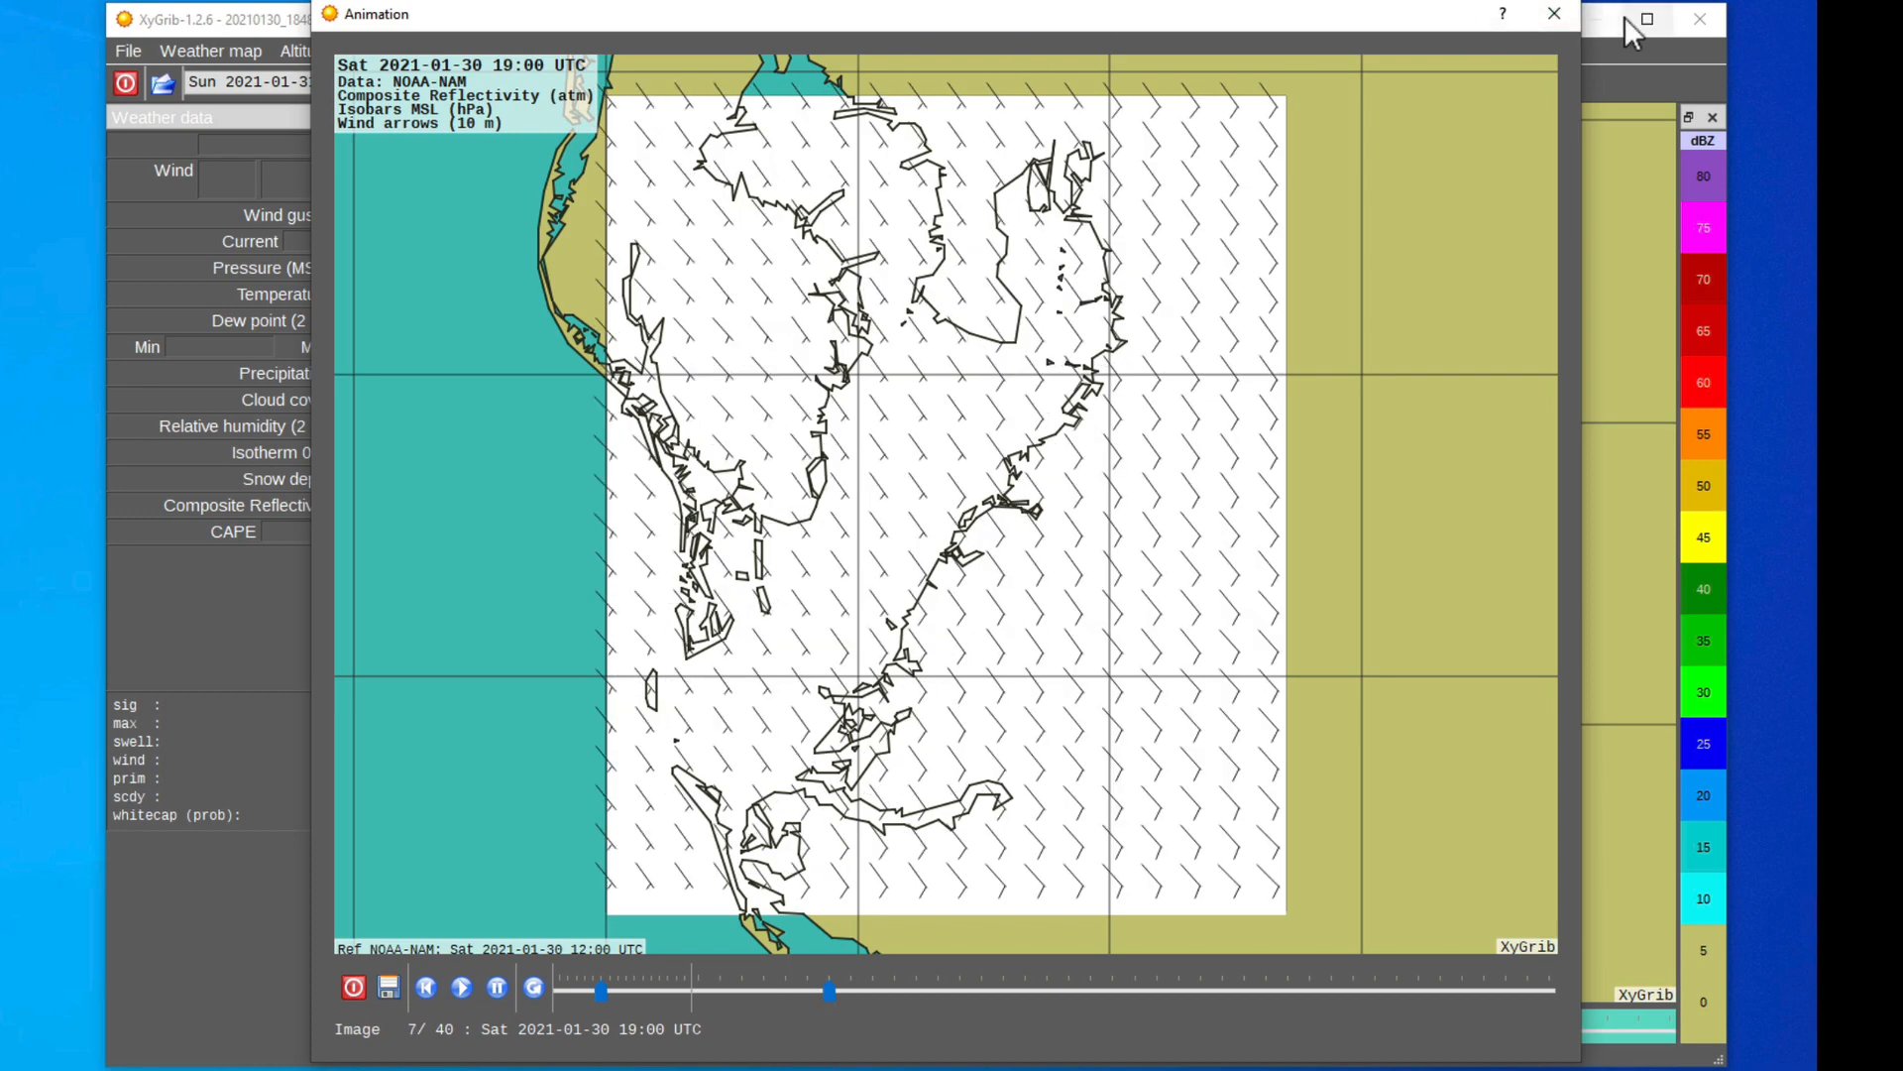
click(1552, 13)
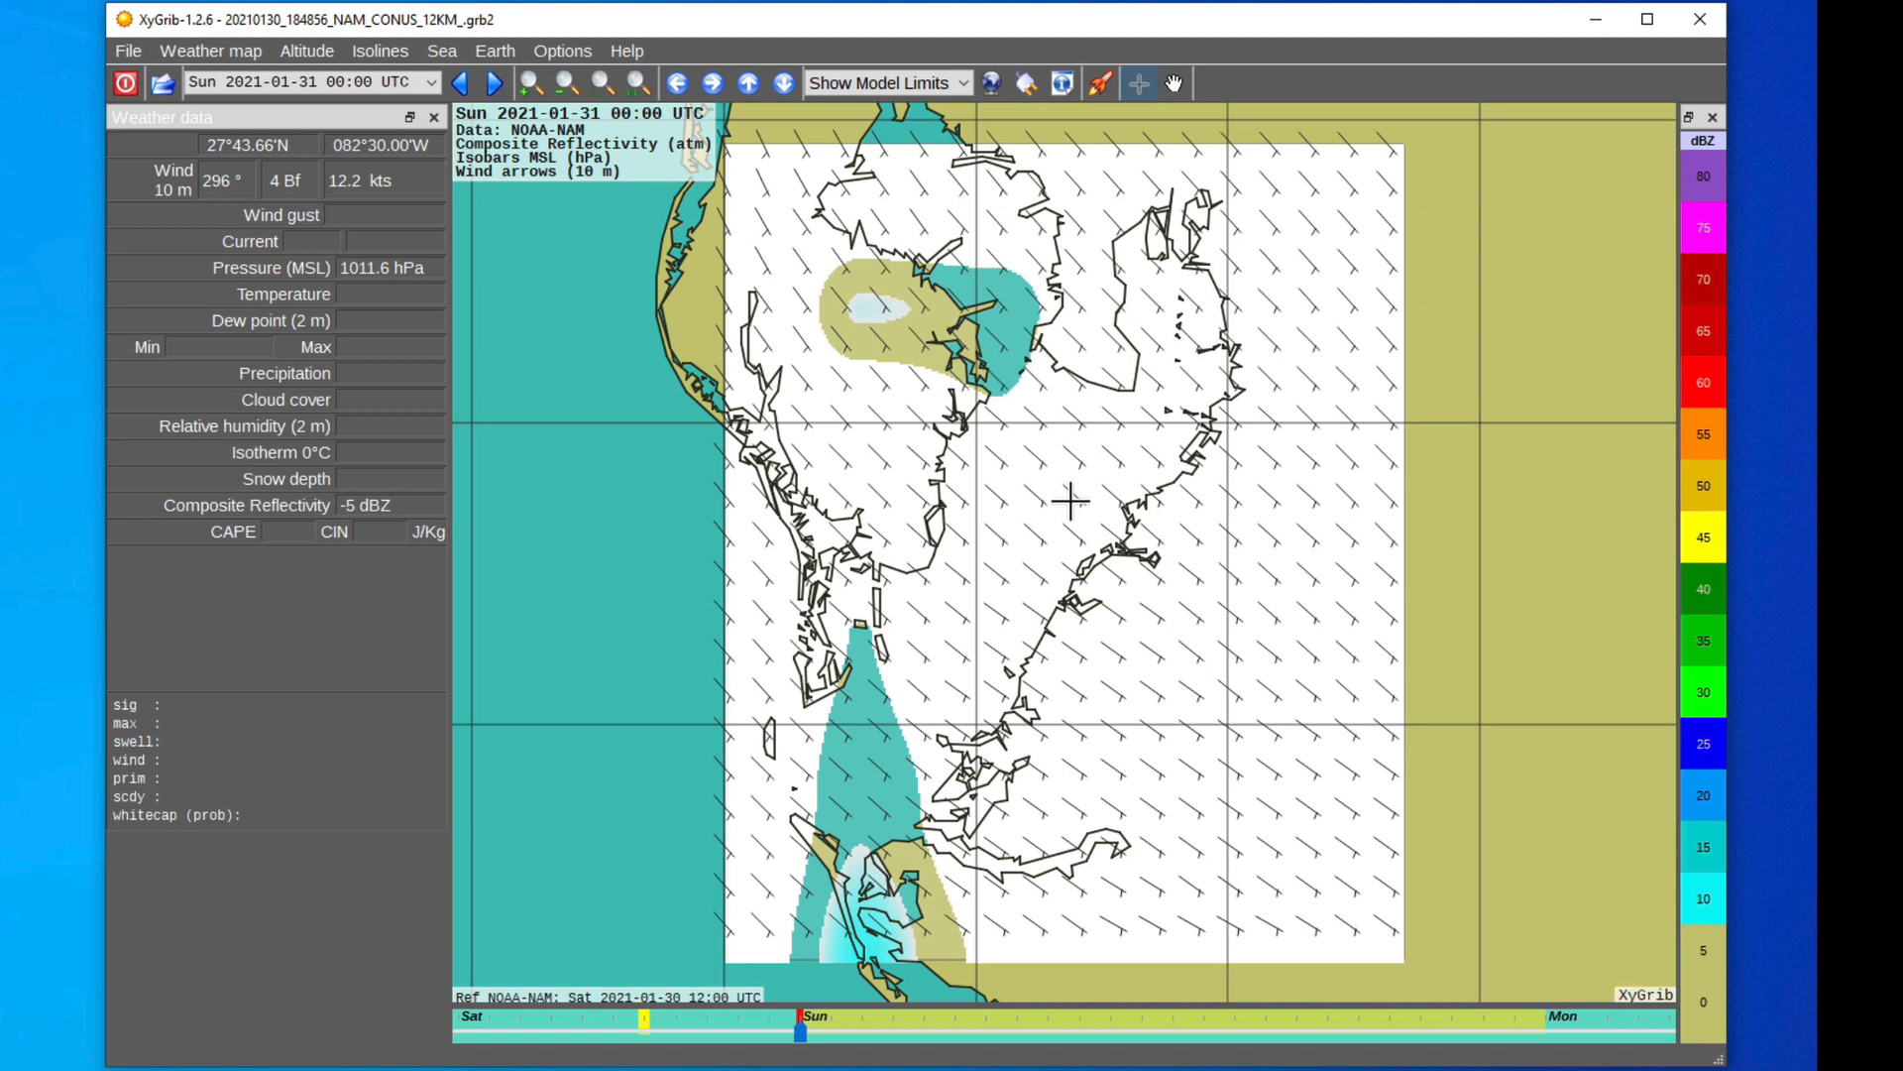
mouse_move(1008, 452)
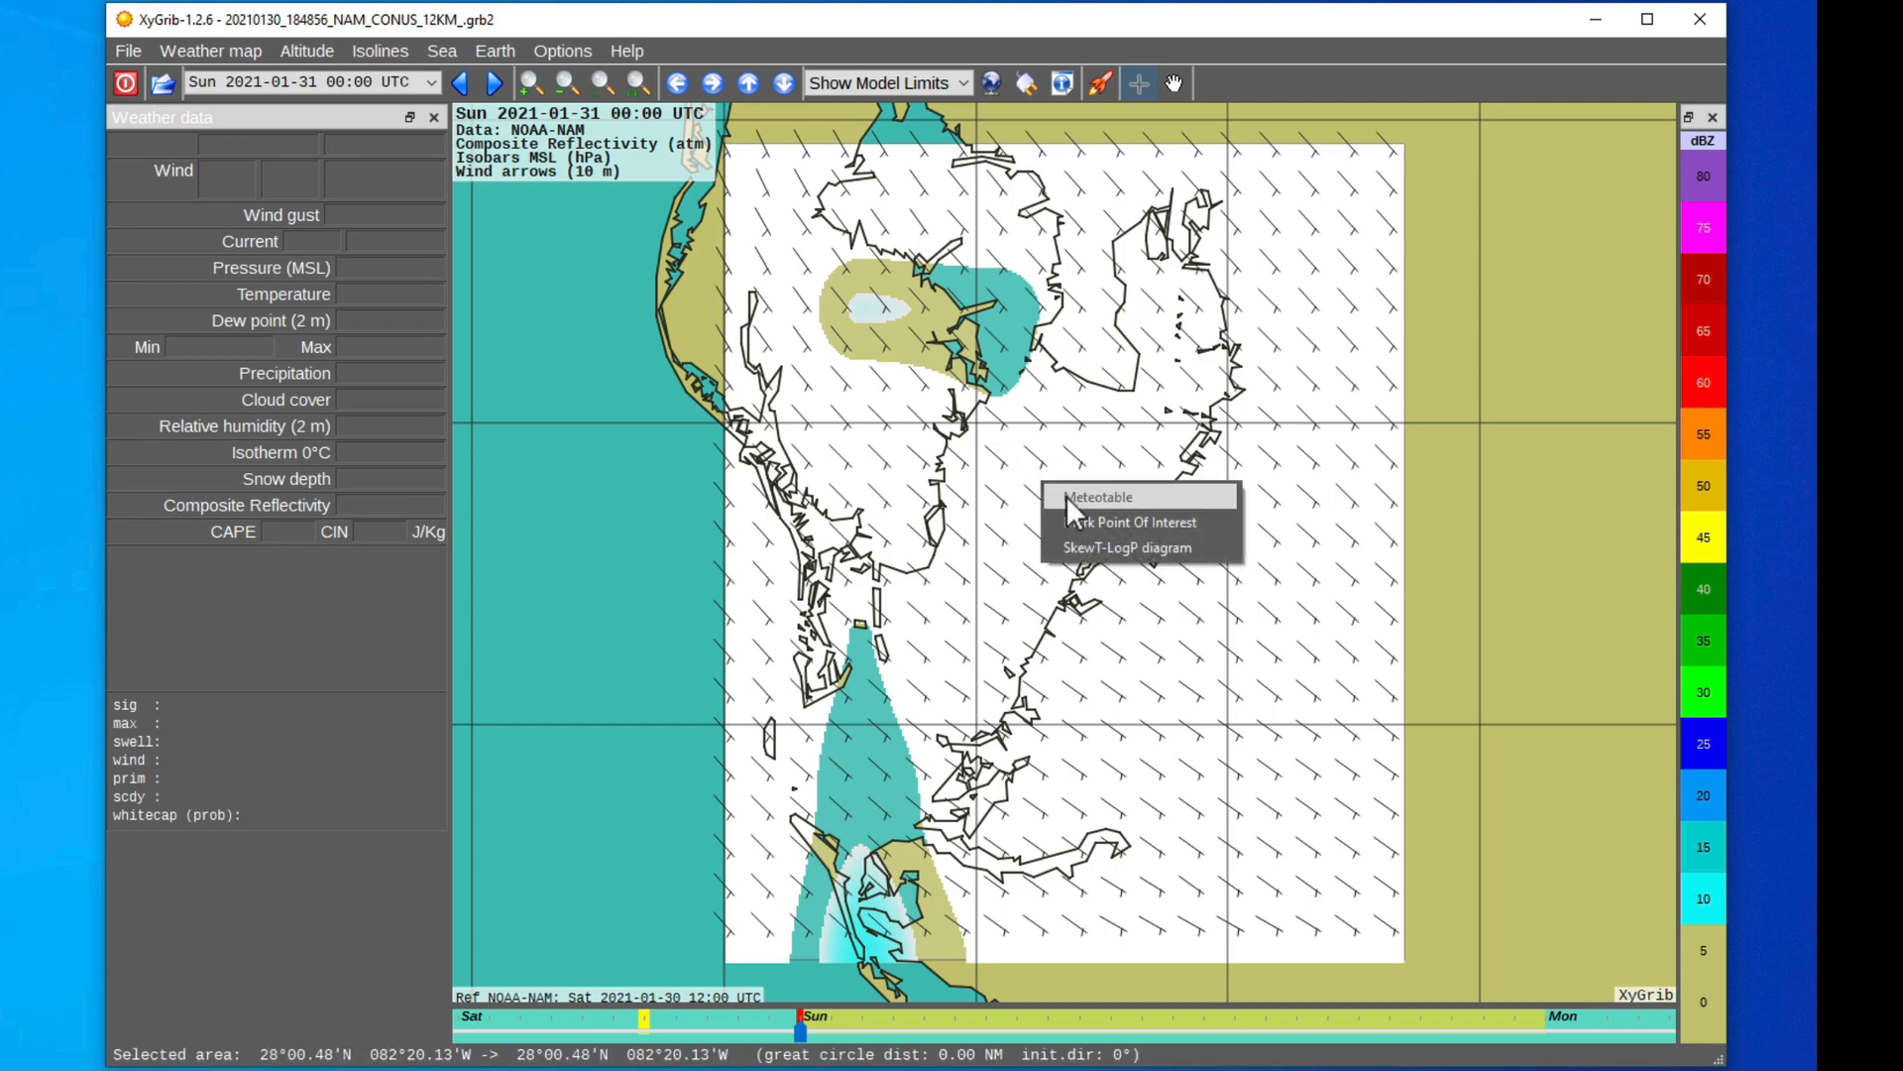
click(1098, 496)
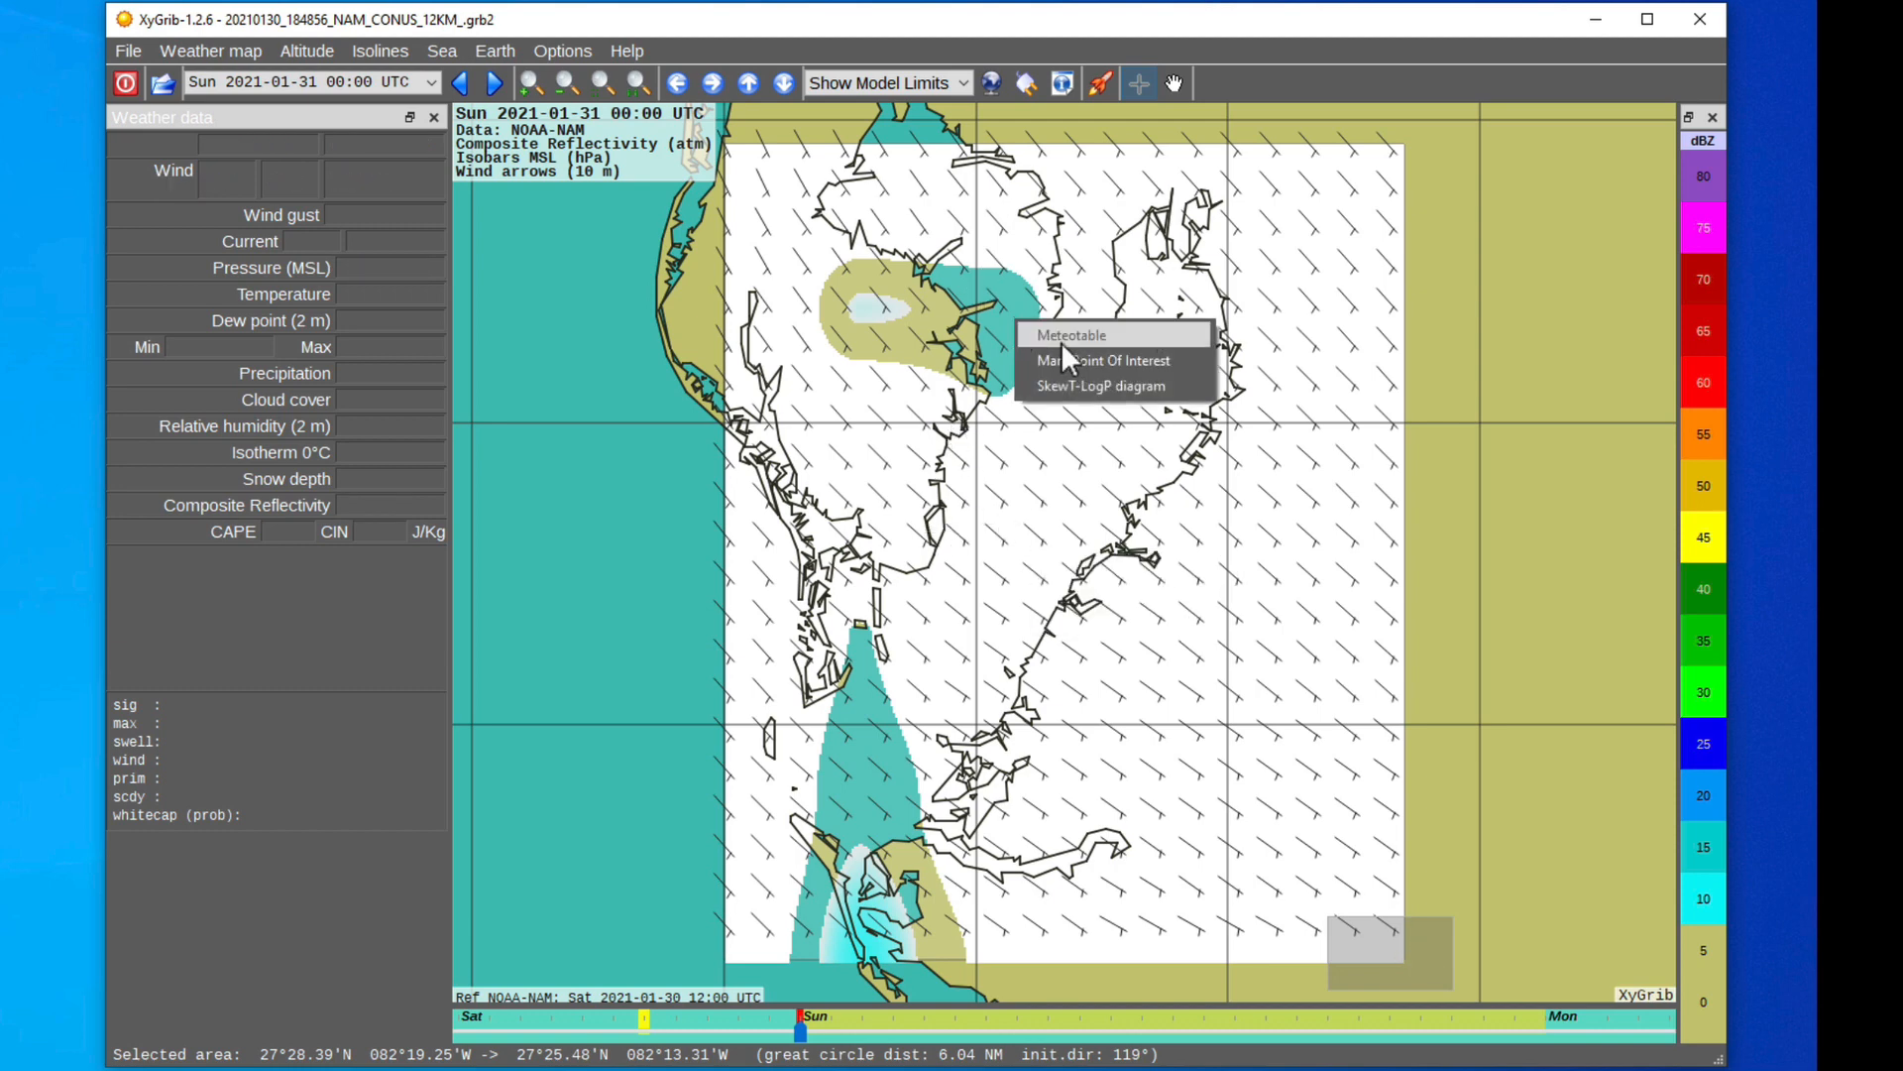
click(1069, 335)
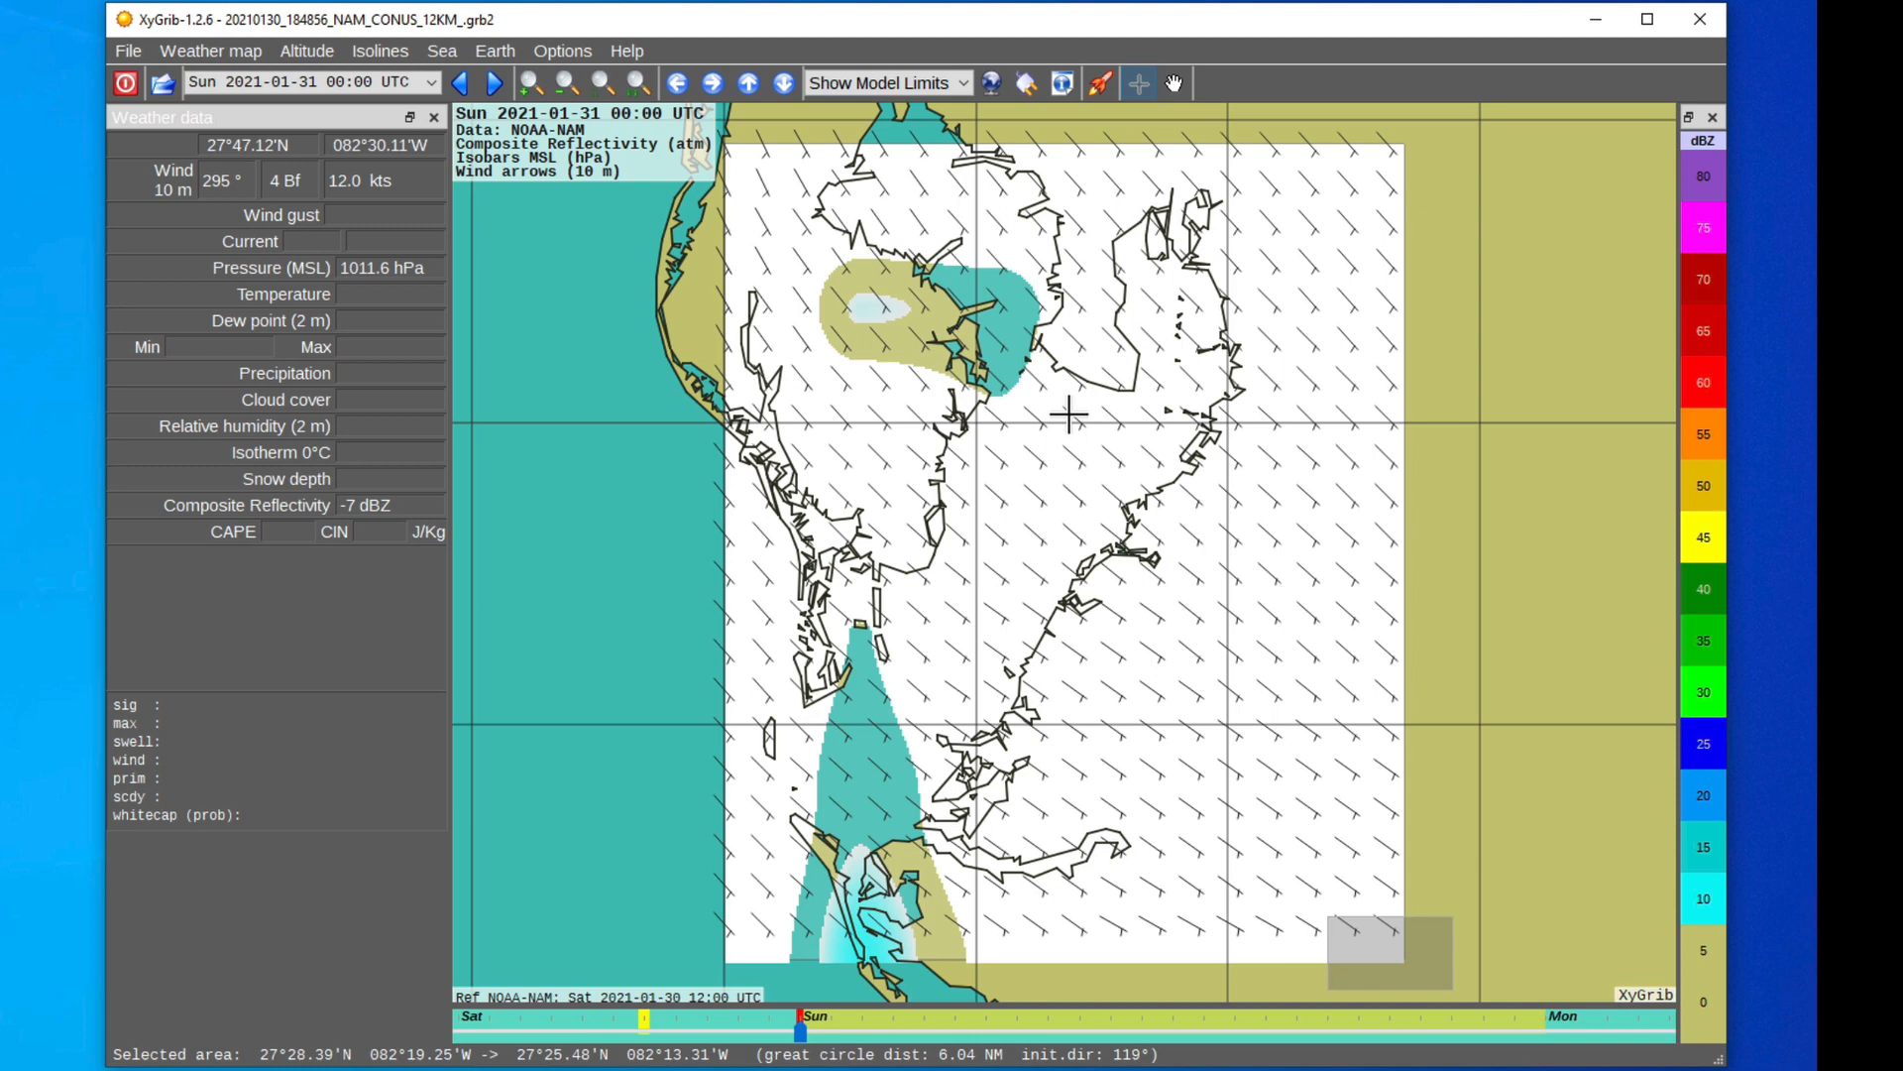
mouse_move(1005, 416)
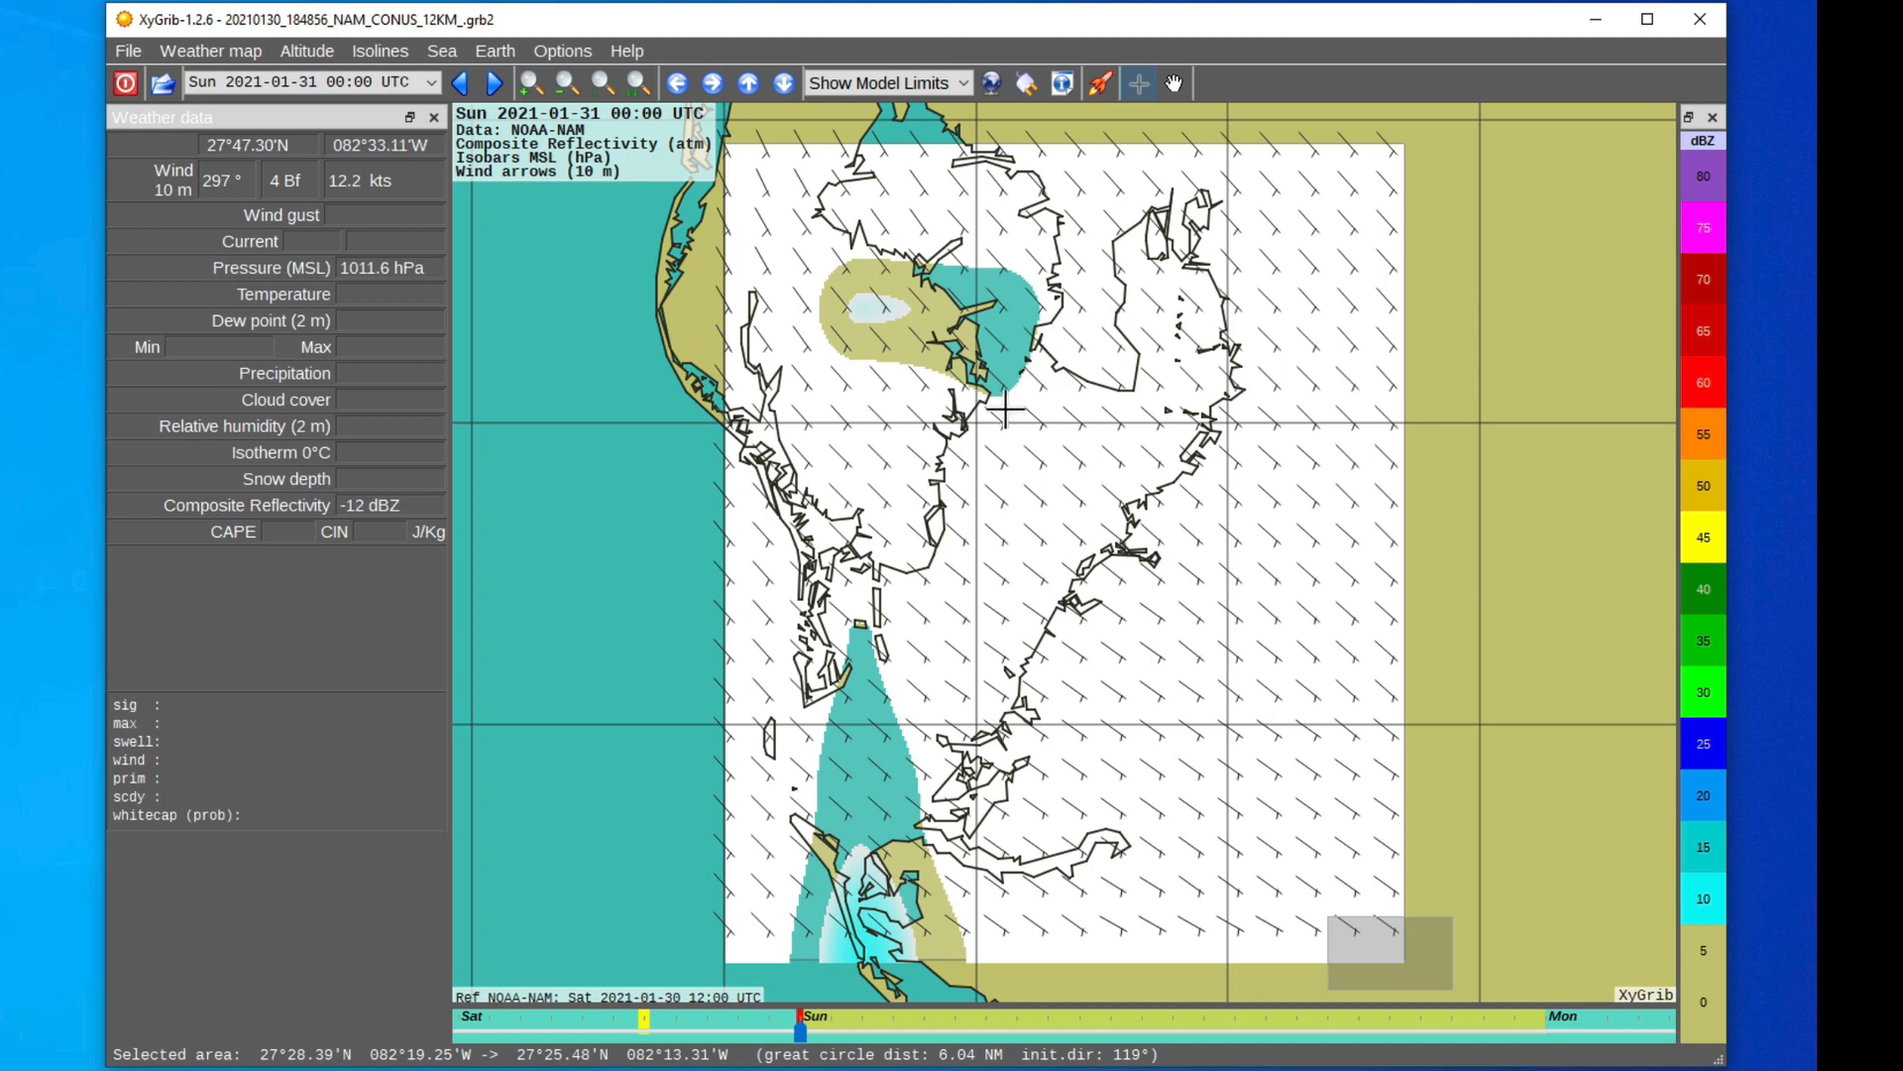
mouse_move(698, 330)
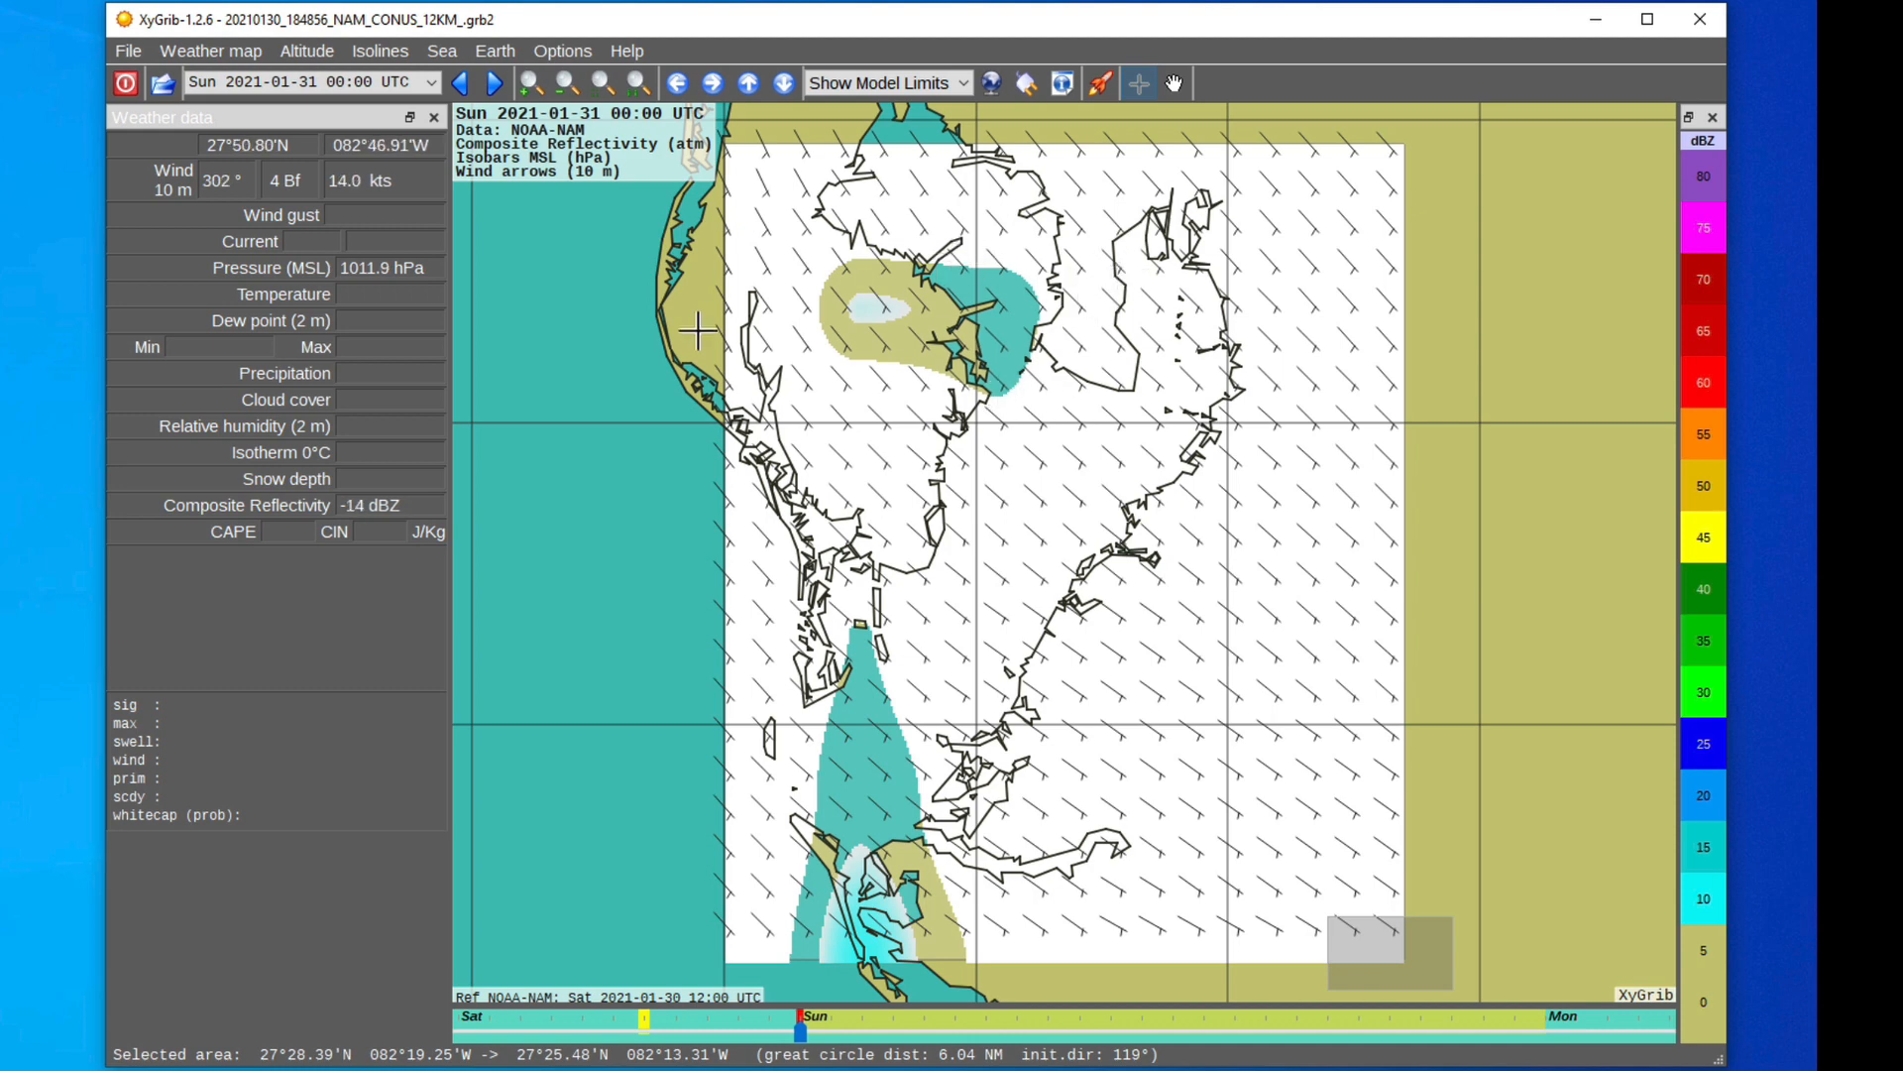